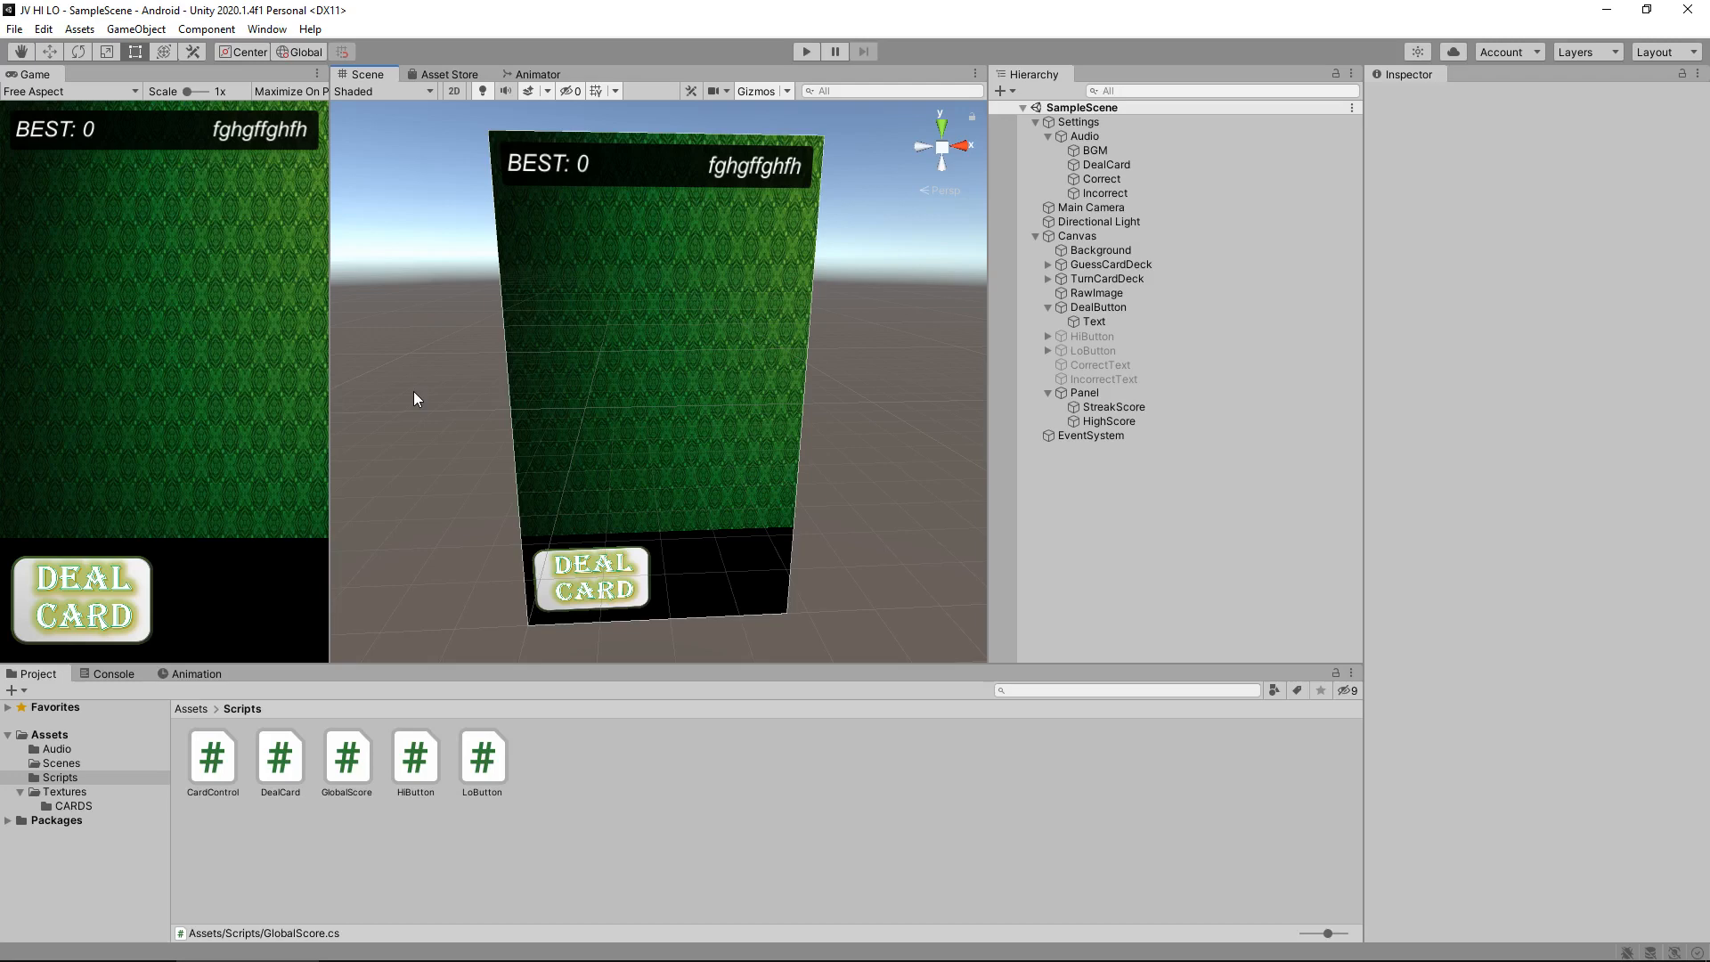
{"action": "mouse_move", "coordinate": [126, 272]}
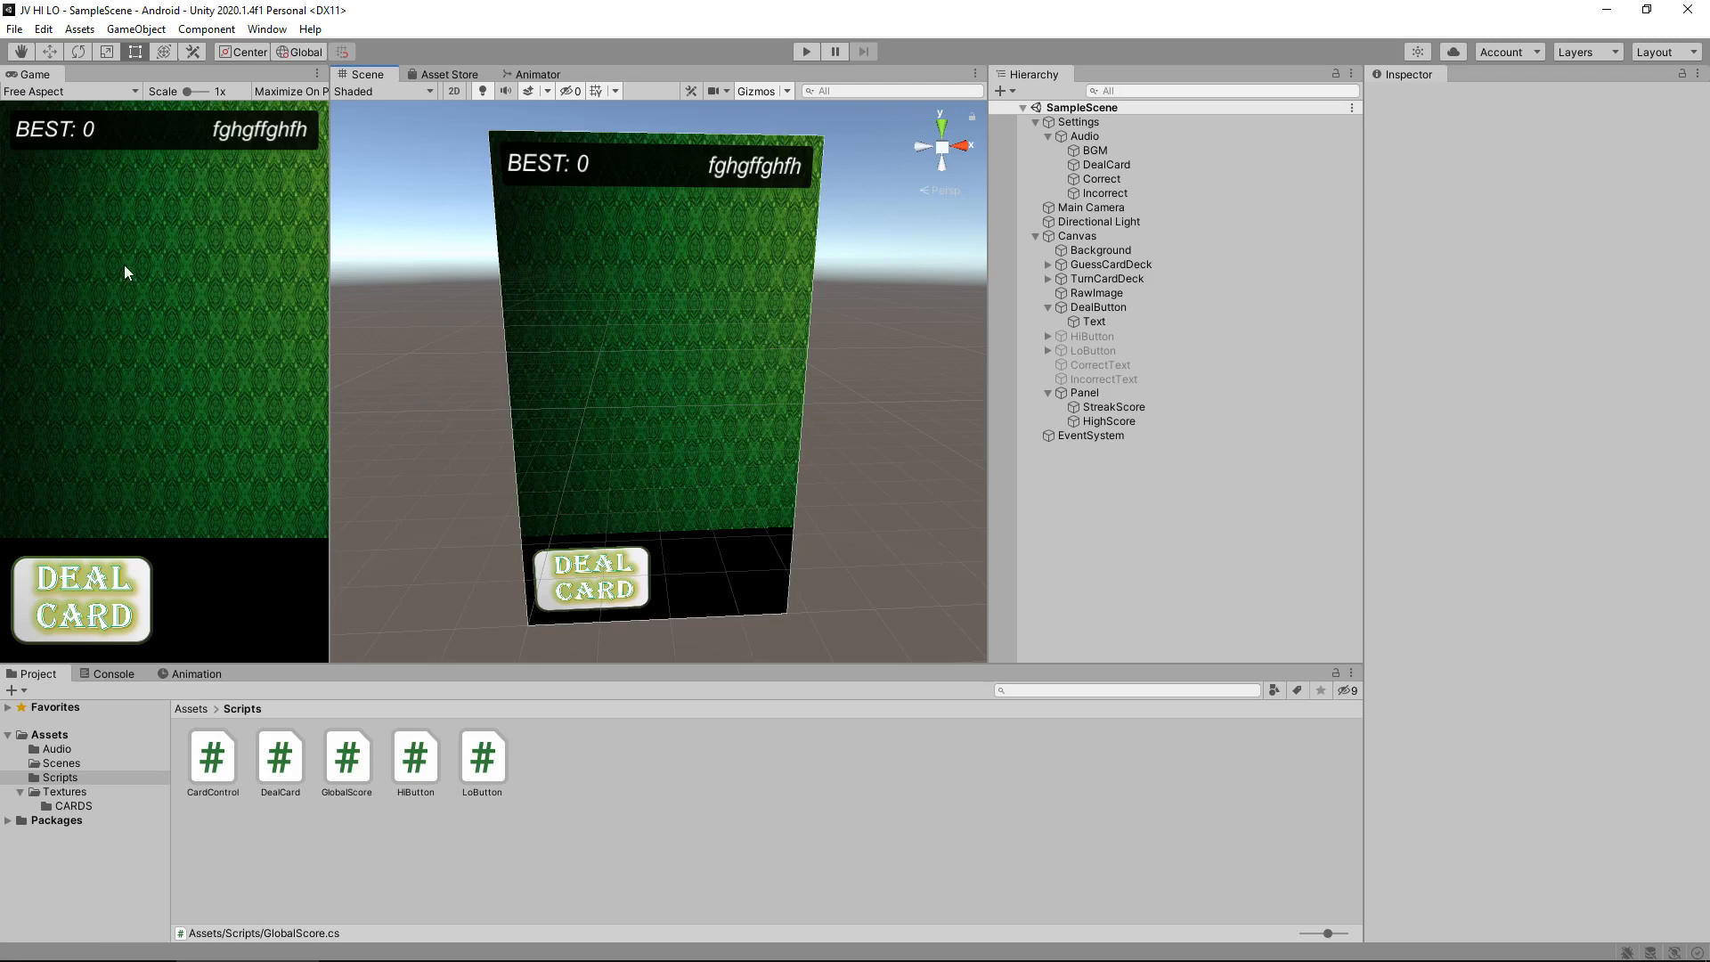
- Select BGM under Settings > Audio to show its looping audio source at 0.05 volume
{"action": "left_click", "coordinate": [1095, 149]}
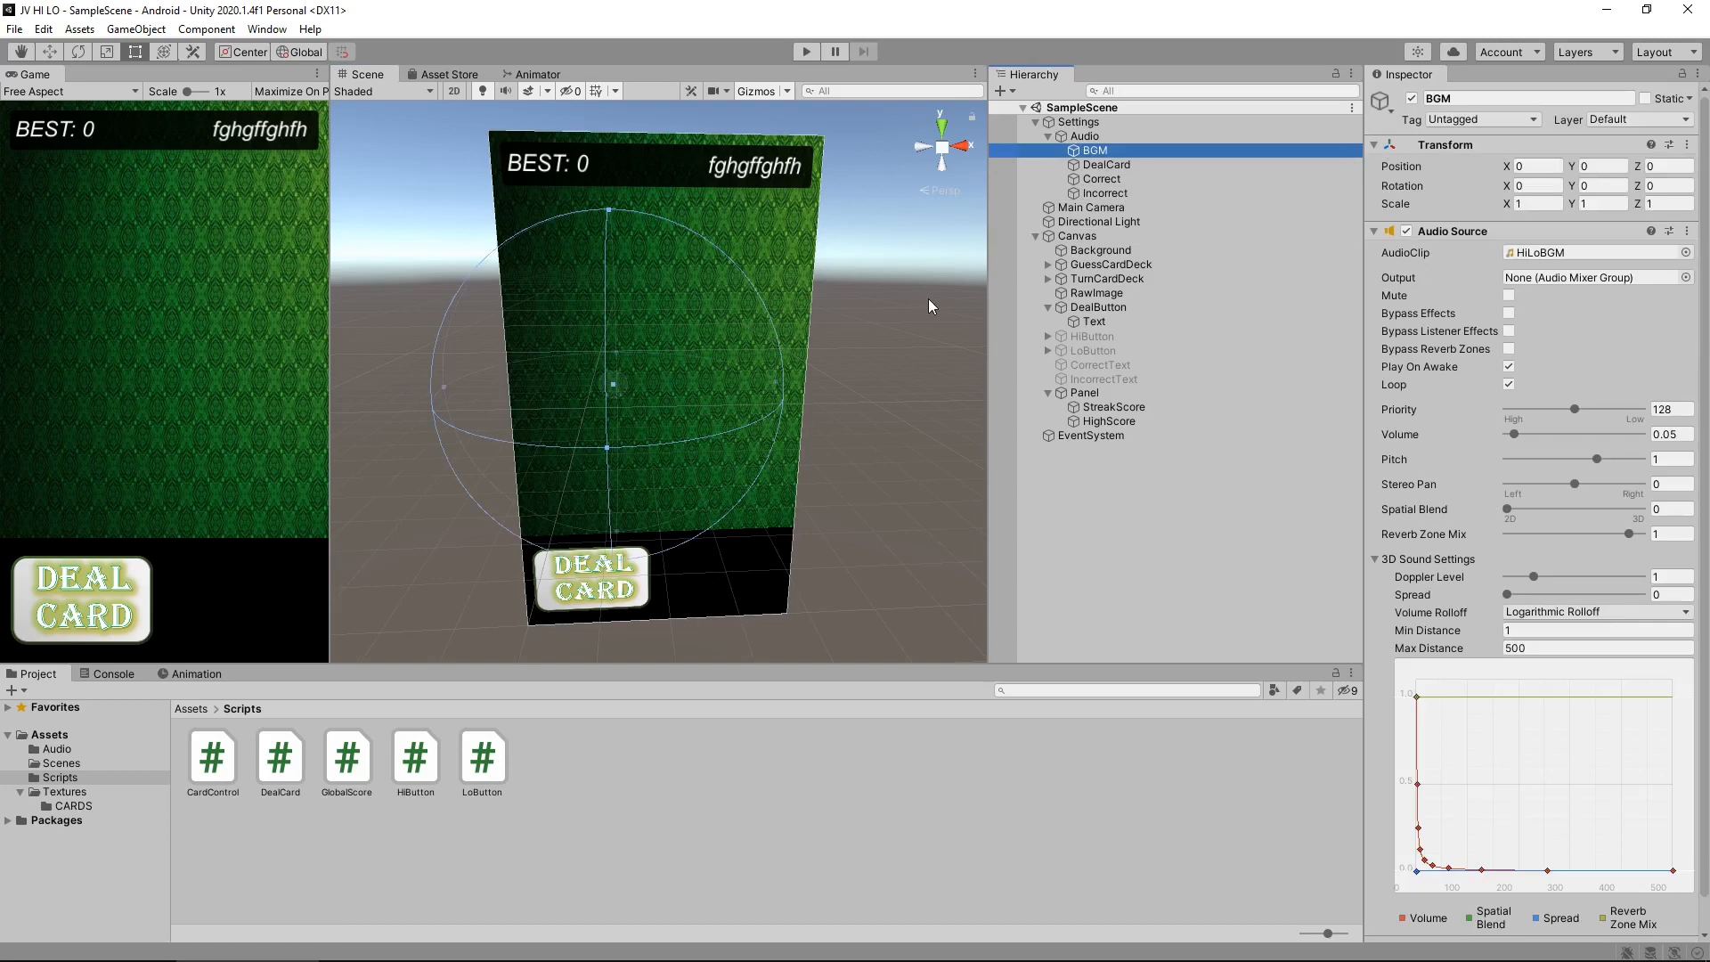
{"action": "mouse_move", "coordinate": [292, 239]}
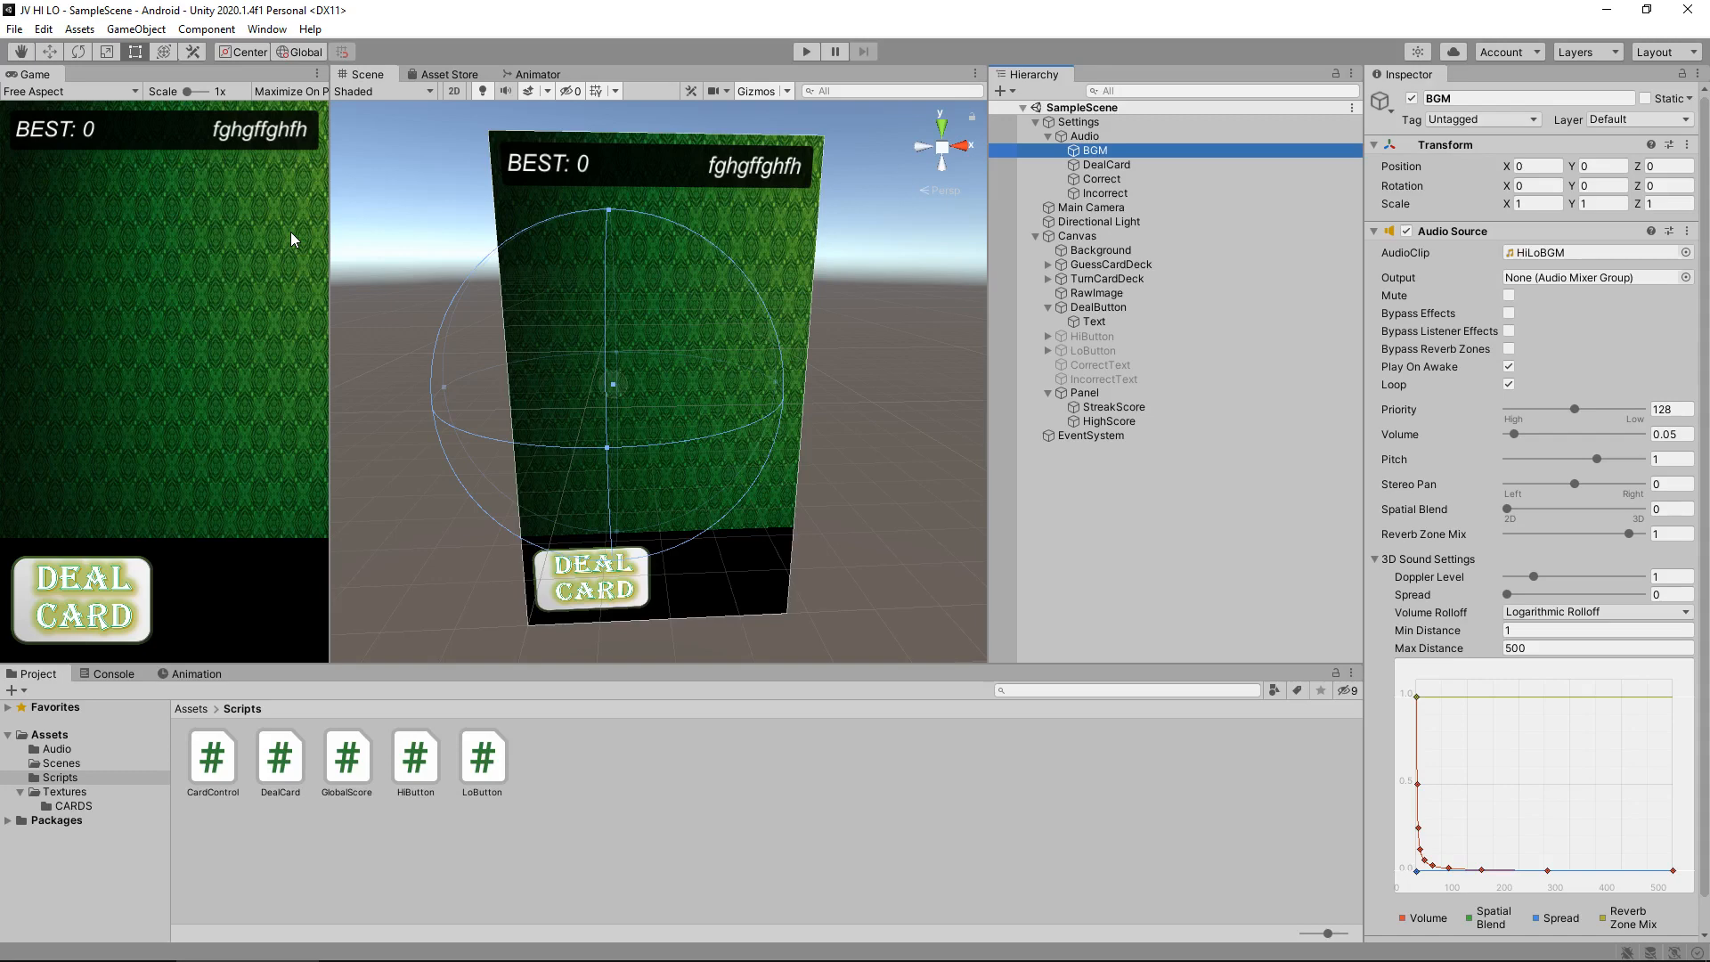
{"action": "mouse_move", "coordinate": [374, 265]}
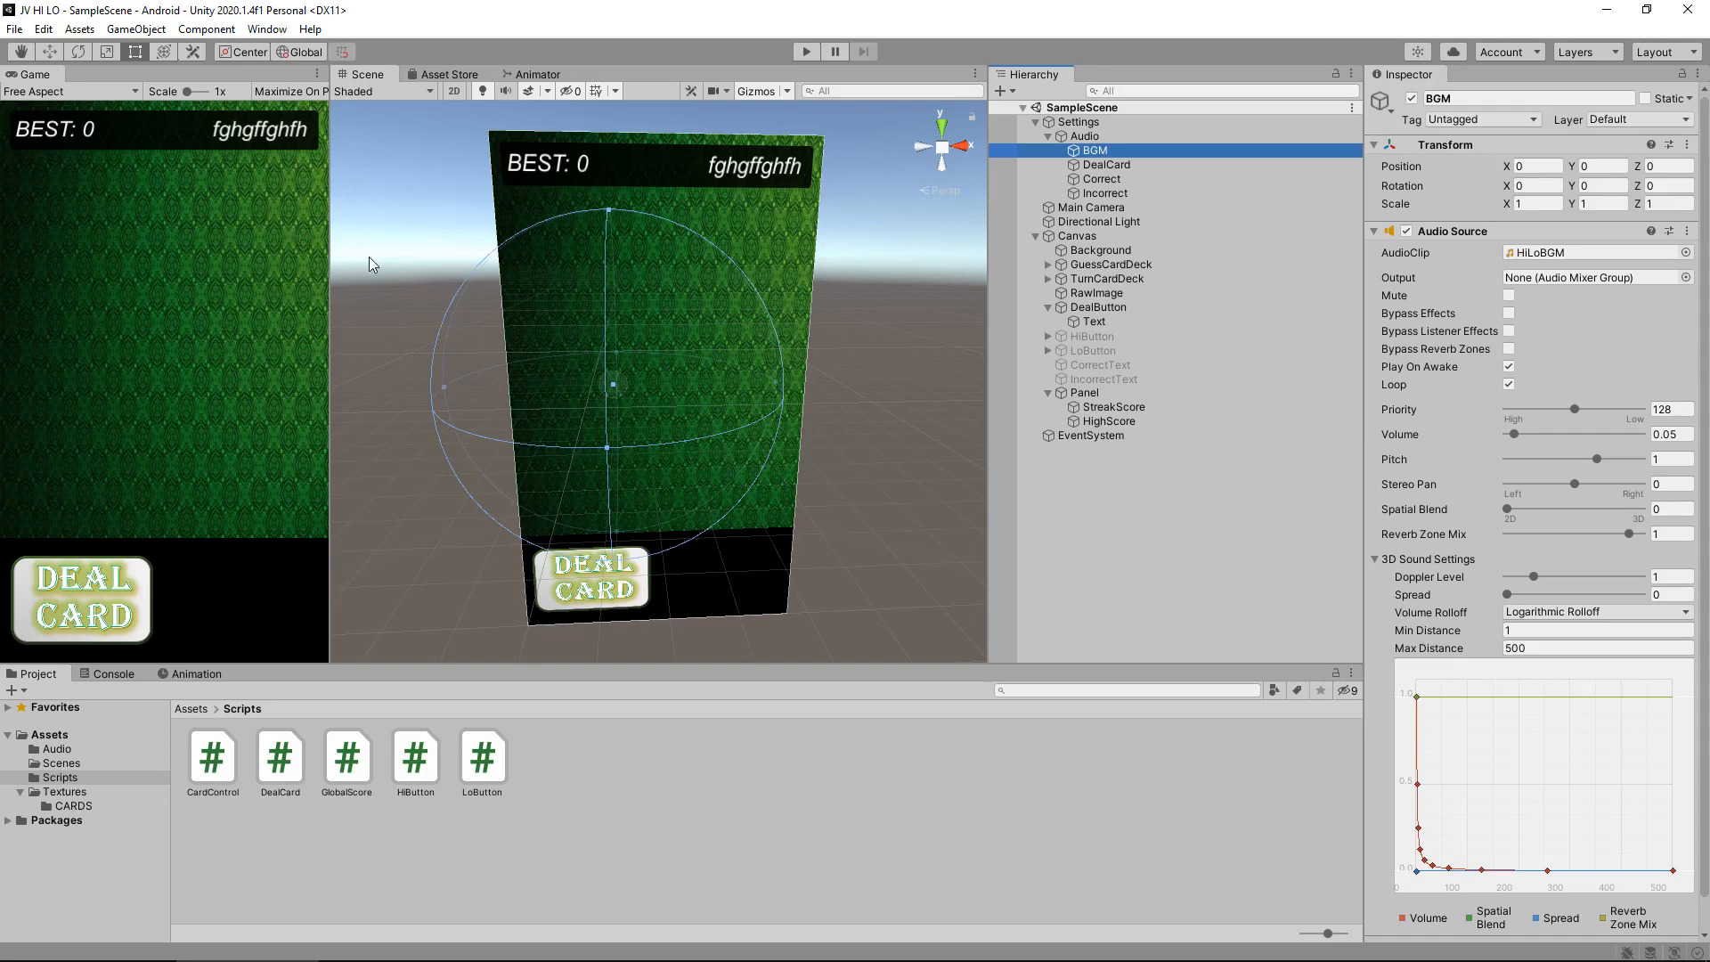
{"action": "mouse_move", "coordinate": [316, 120]}
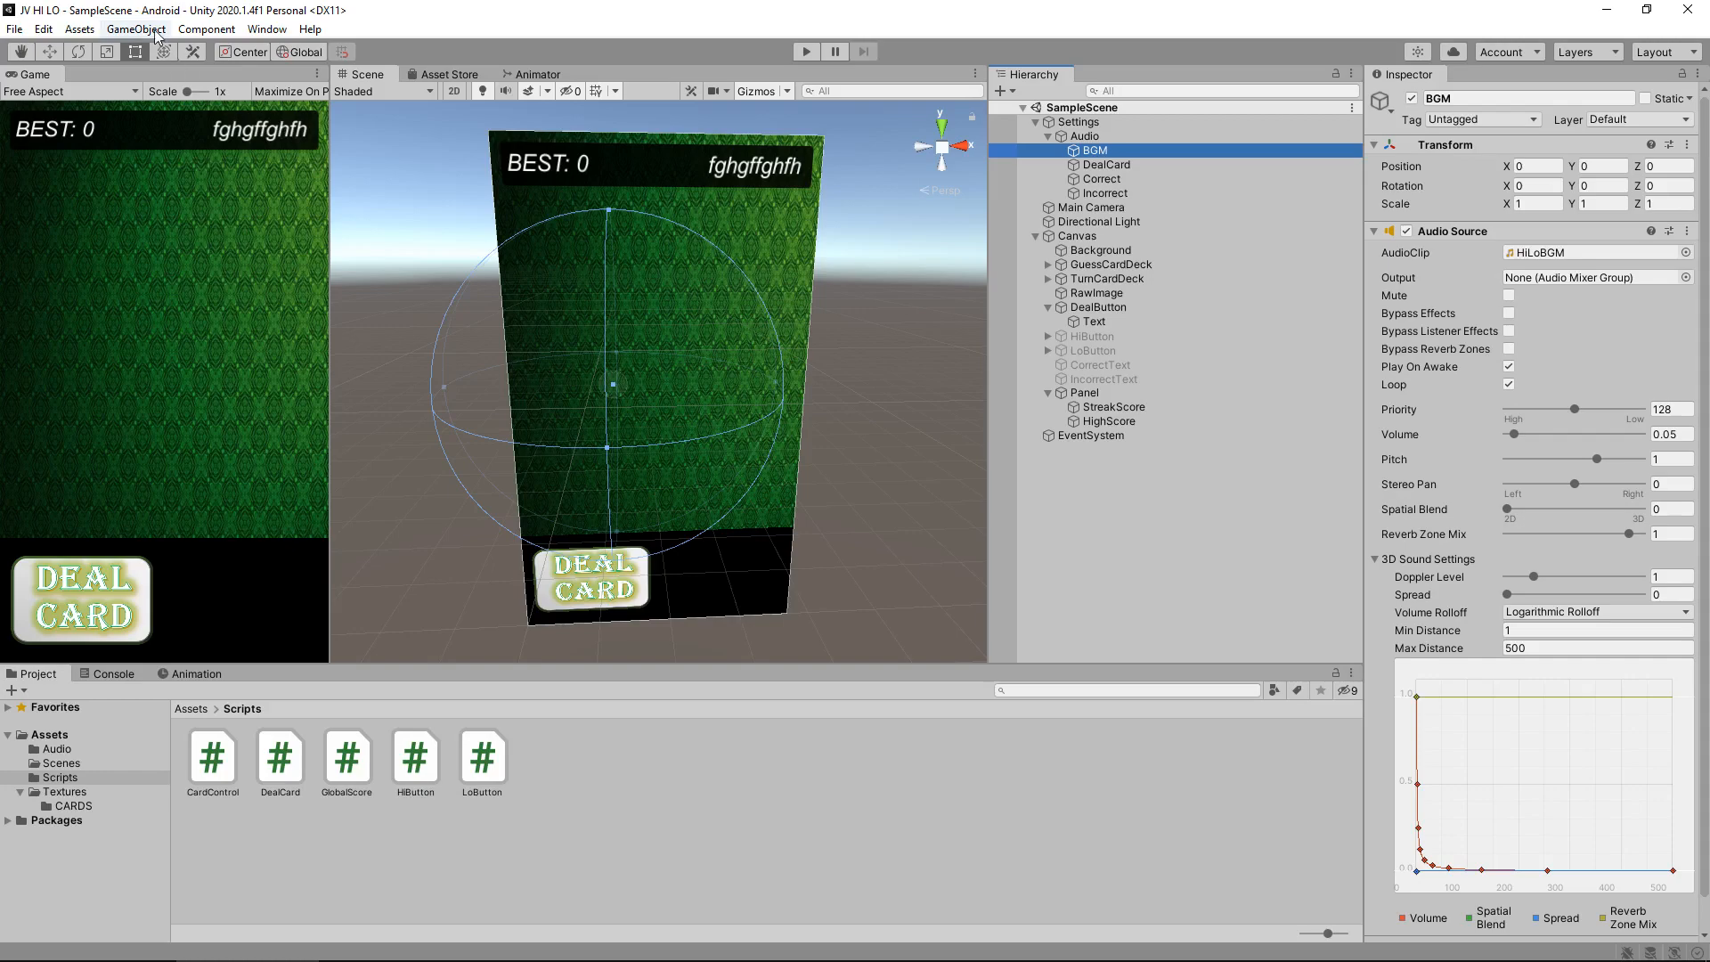
- Add a Canvas Raw Image stretched full-screen with zero offsets, then run a quick play test
{"action": "left_click", "coordinate": [135, 29]}
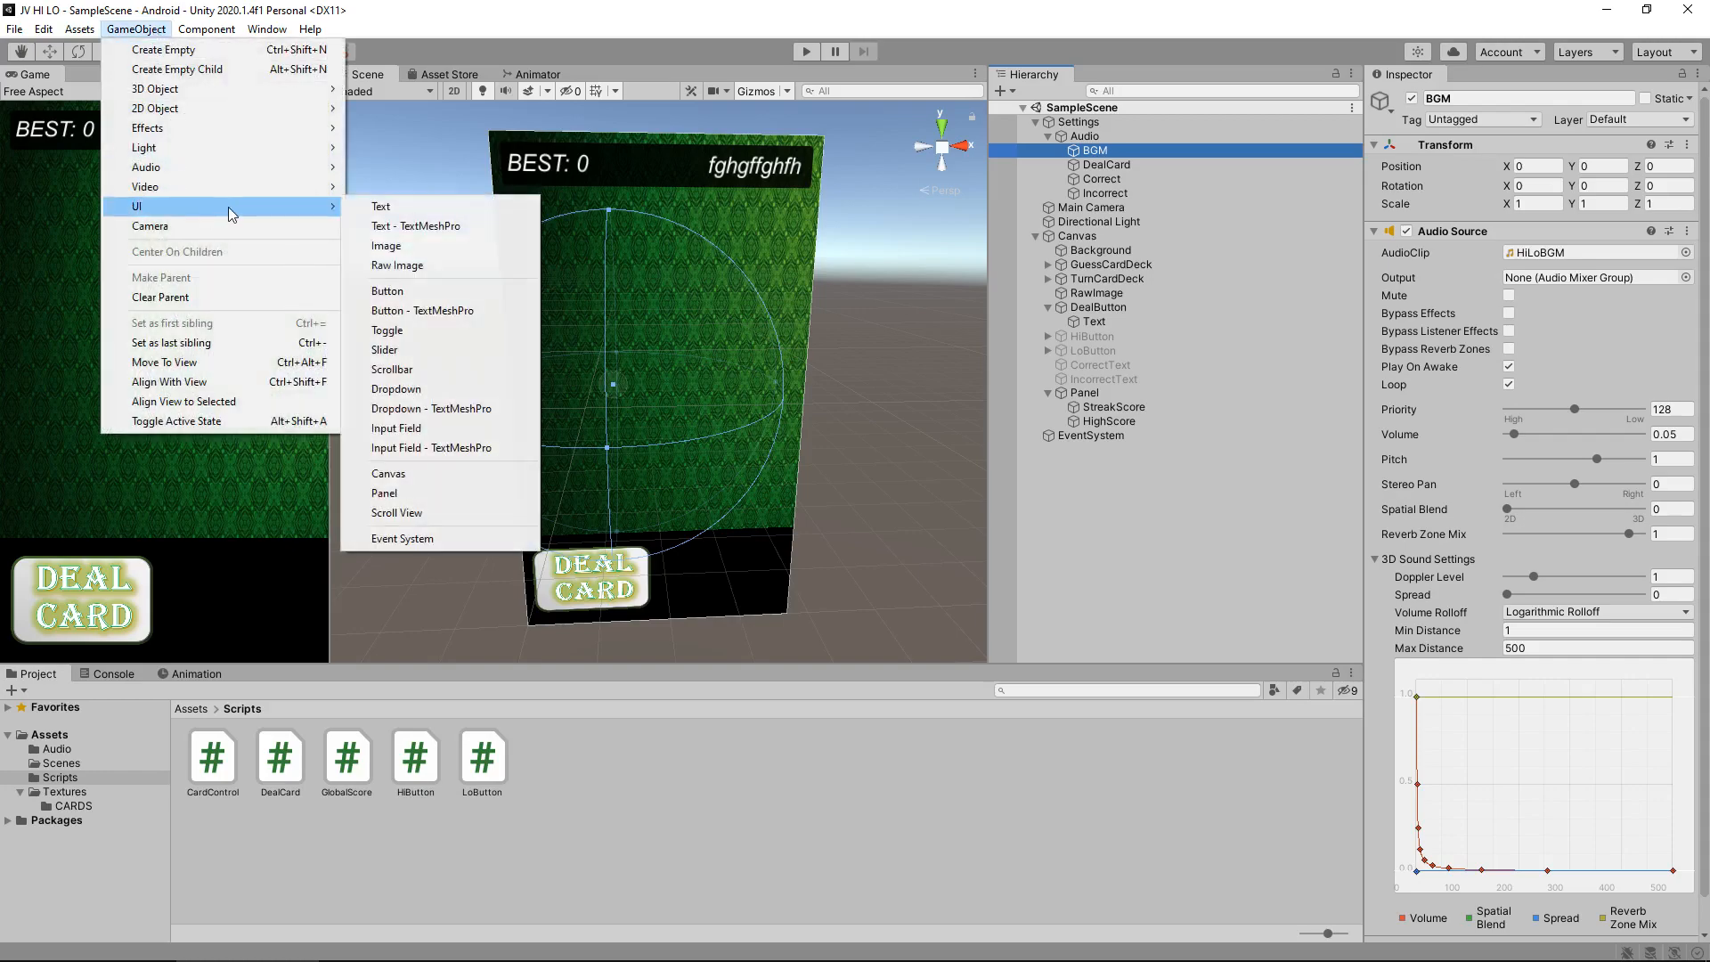
{"action": "left_click", "coordinate": [397, 265]}
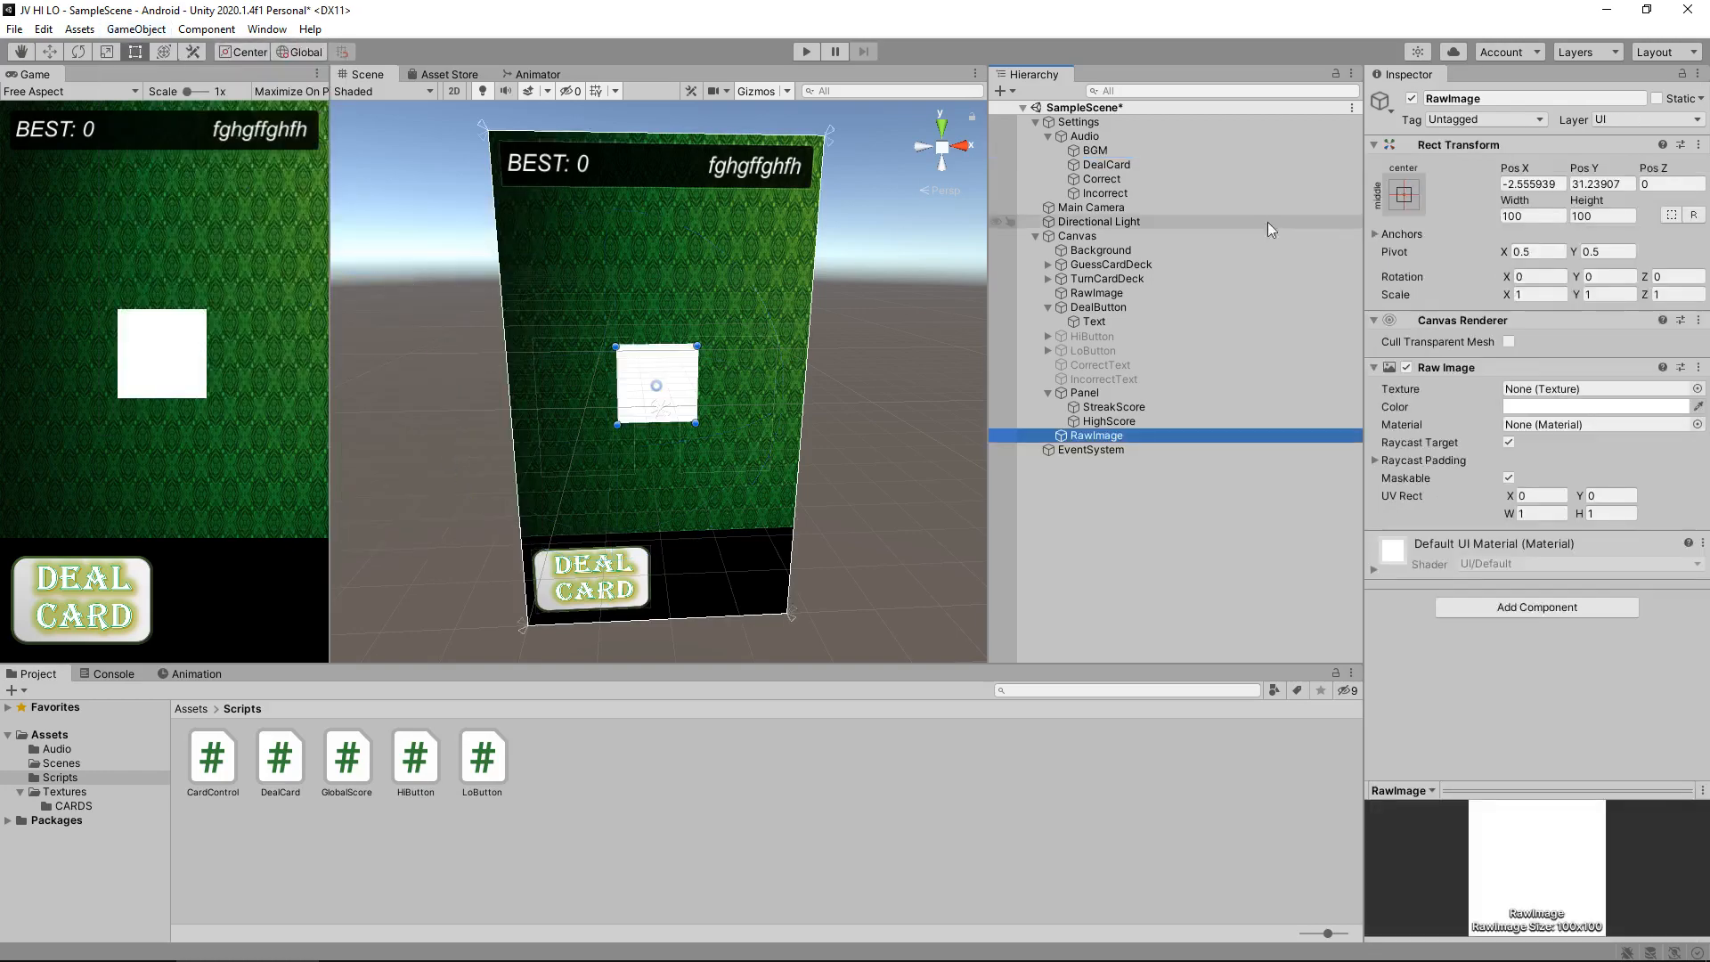
{"action": "left_click", "coordinate": [1404, 194]}
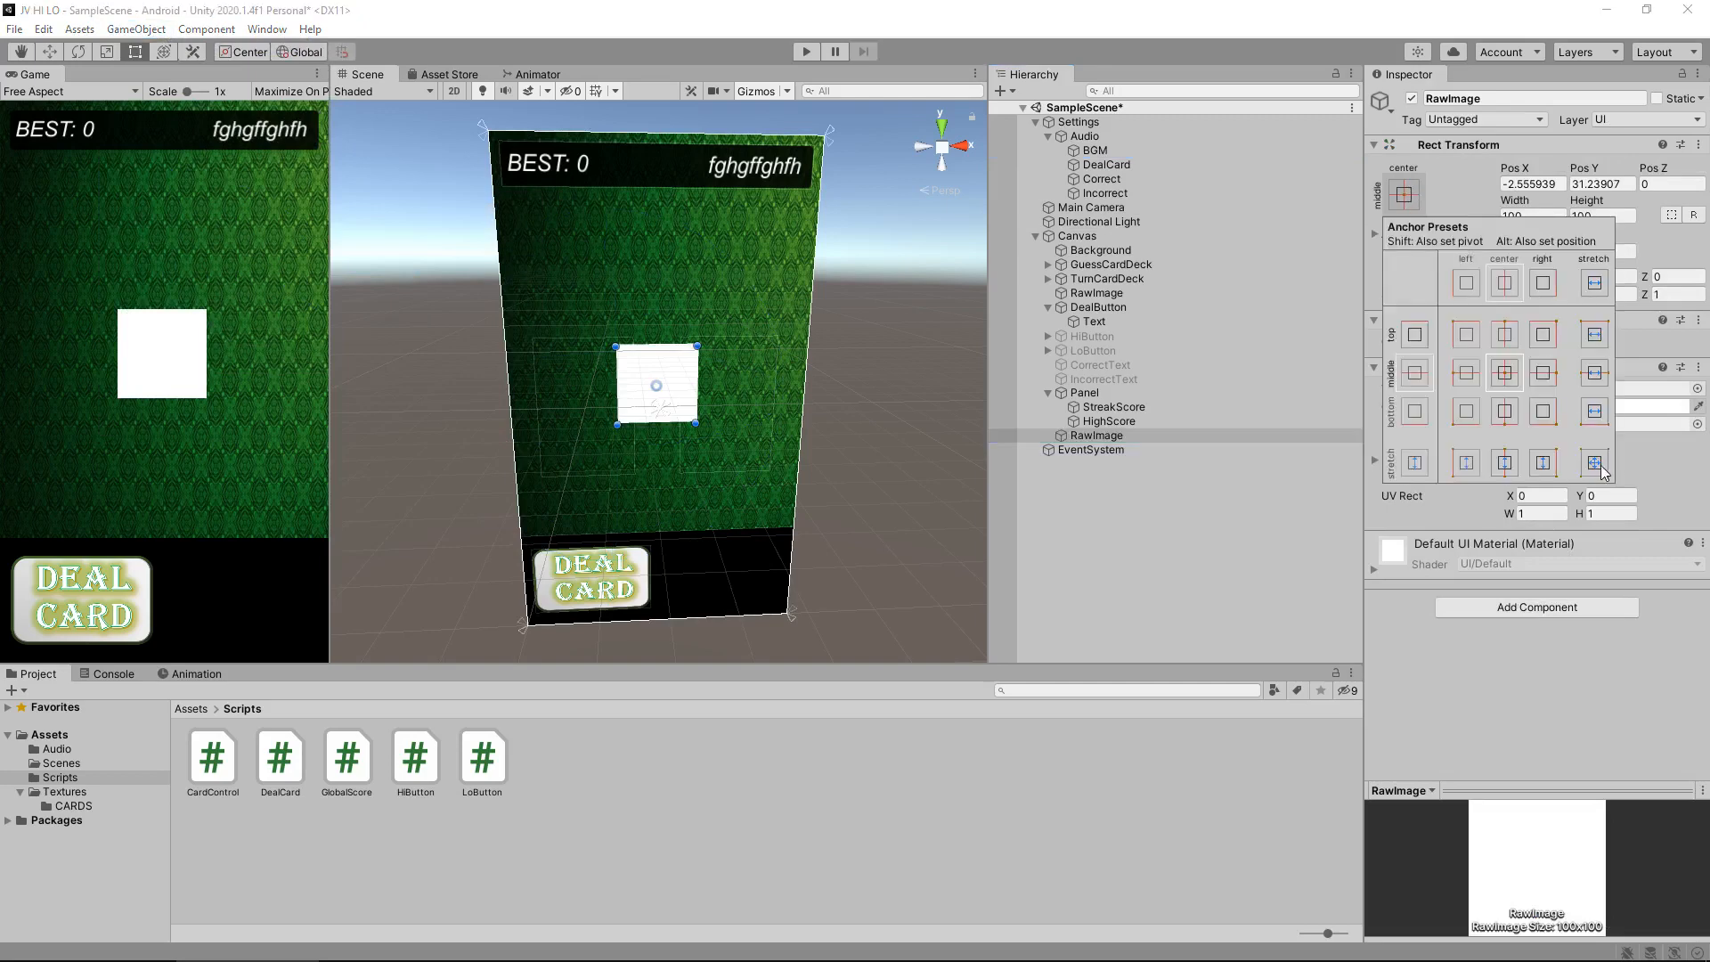
{"action": "left_click", "coordinate": [1593, 462]}
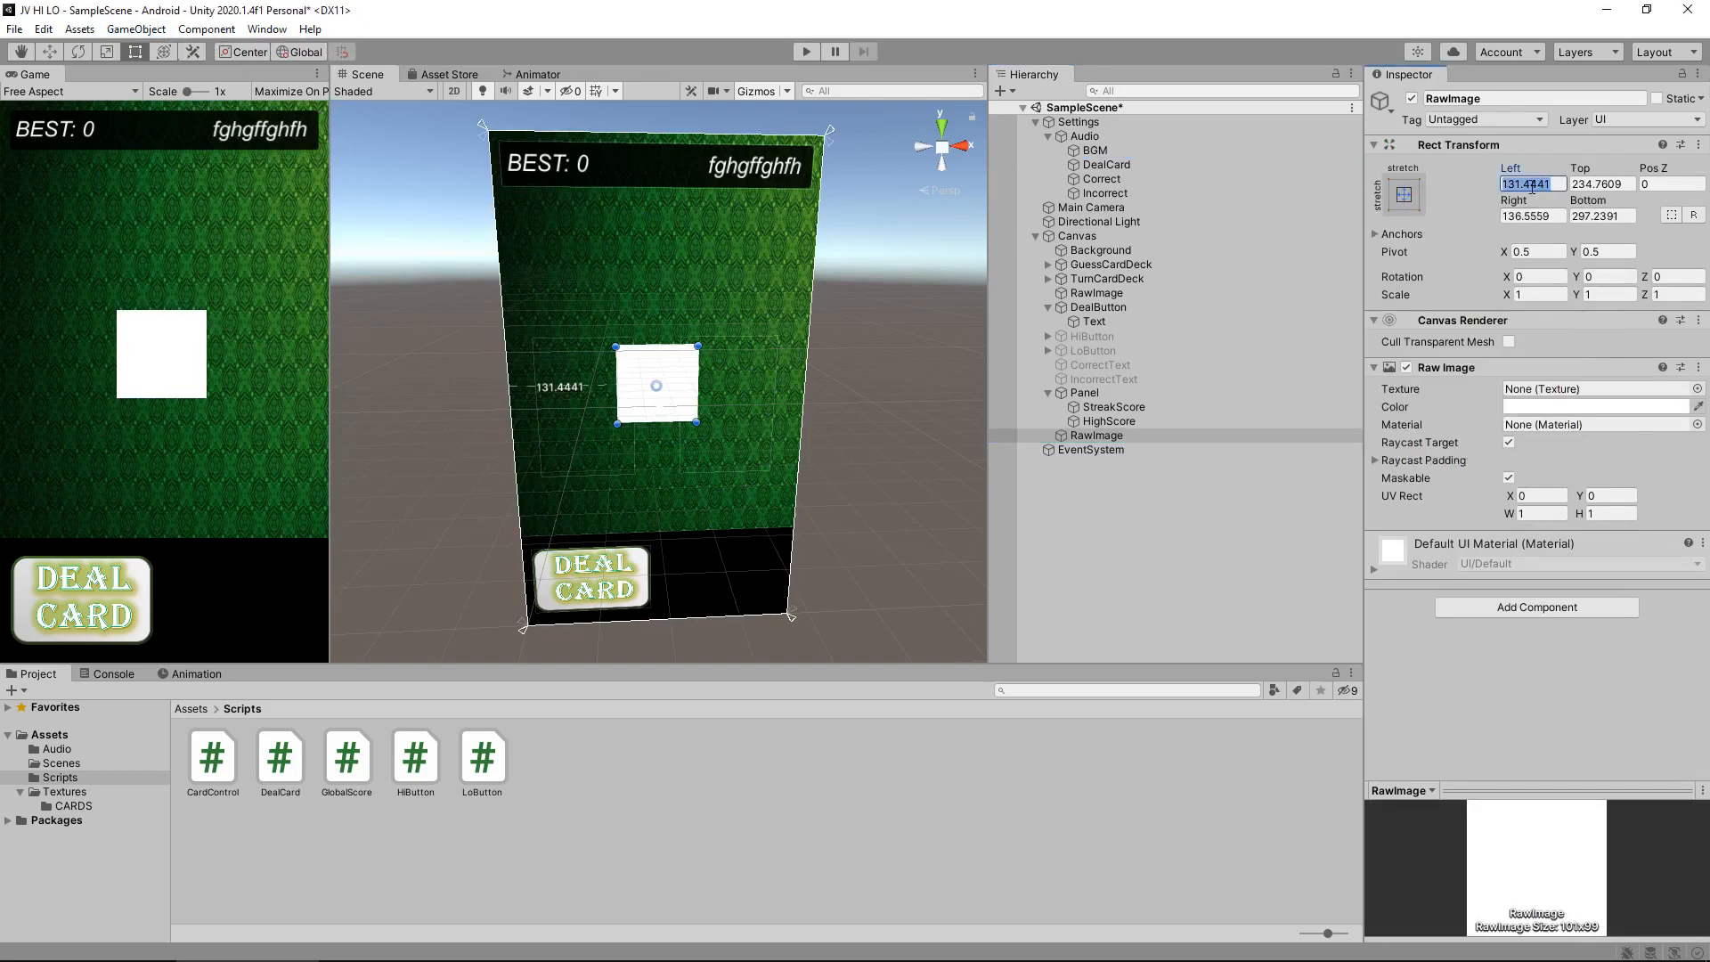
{"action": "type", "text": "0"}
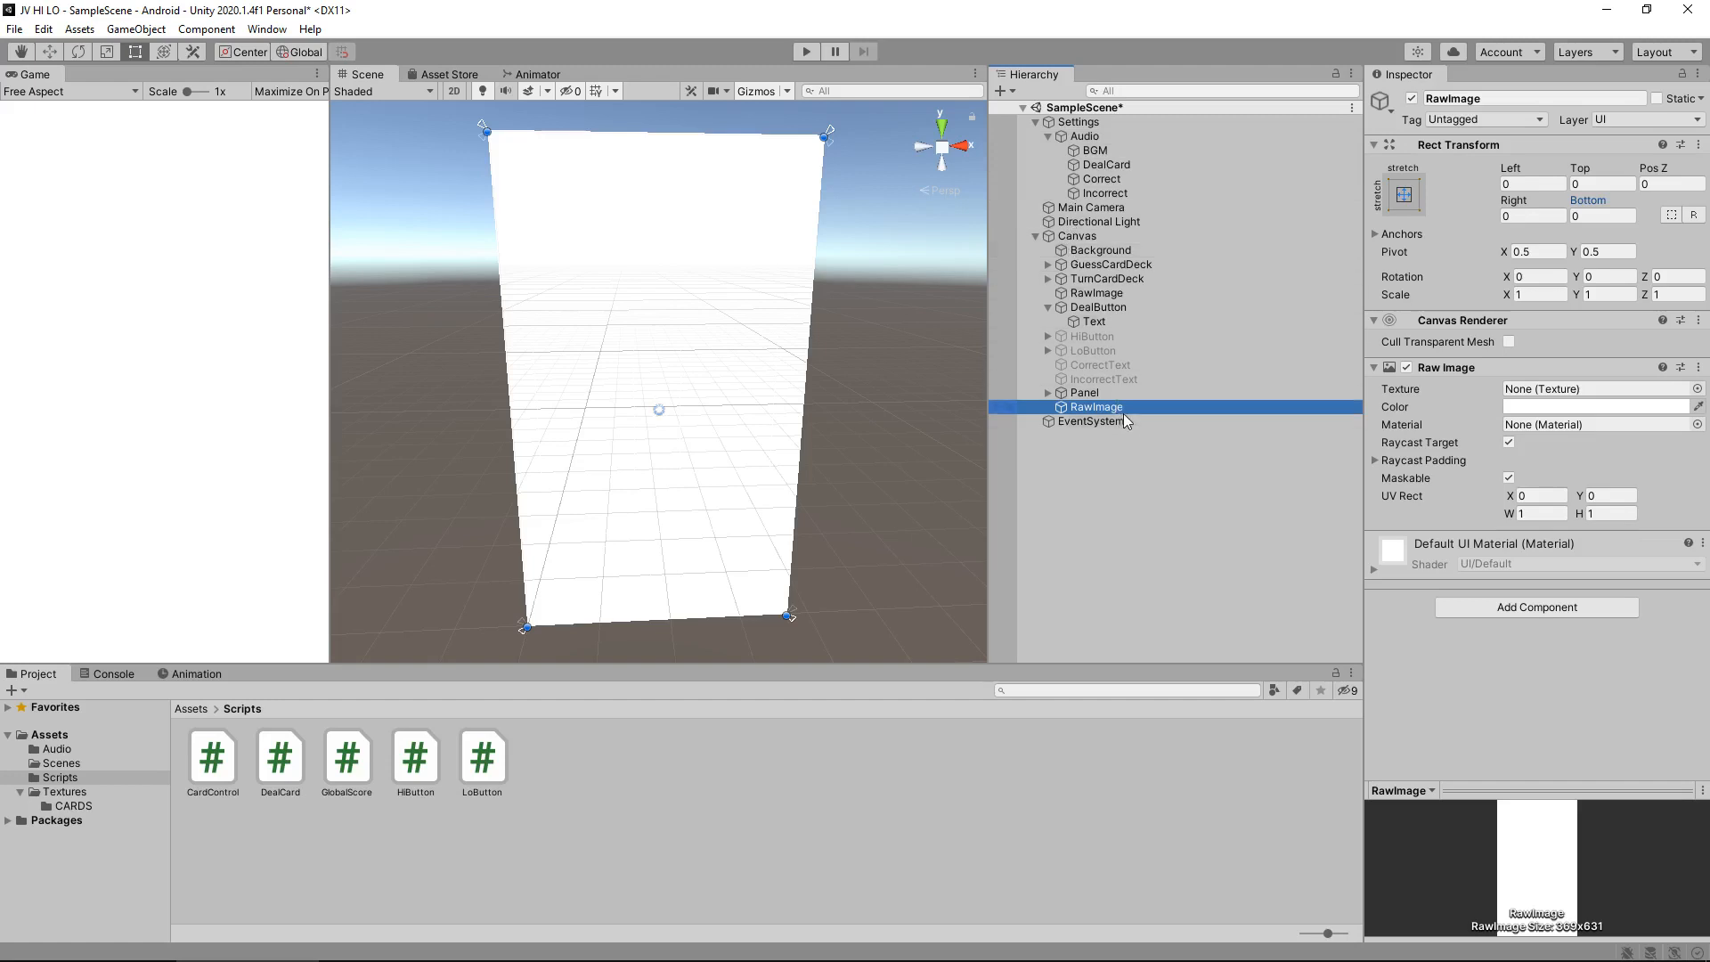
{"action": "mouse_move", "coordinate": [1084, 443]}
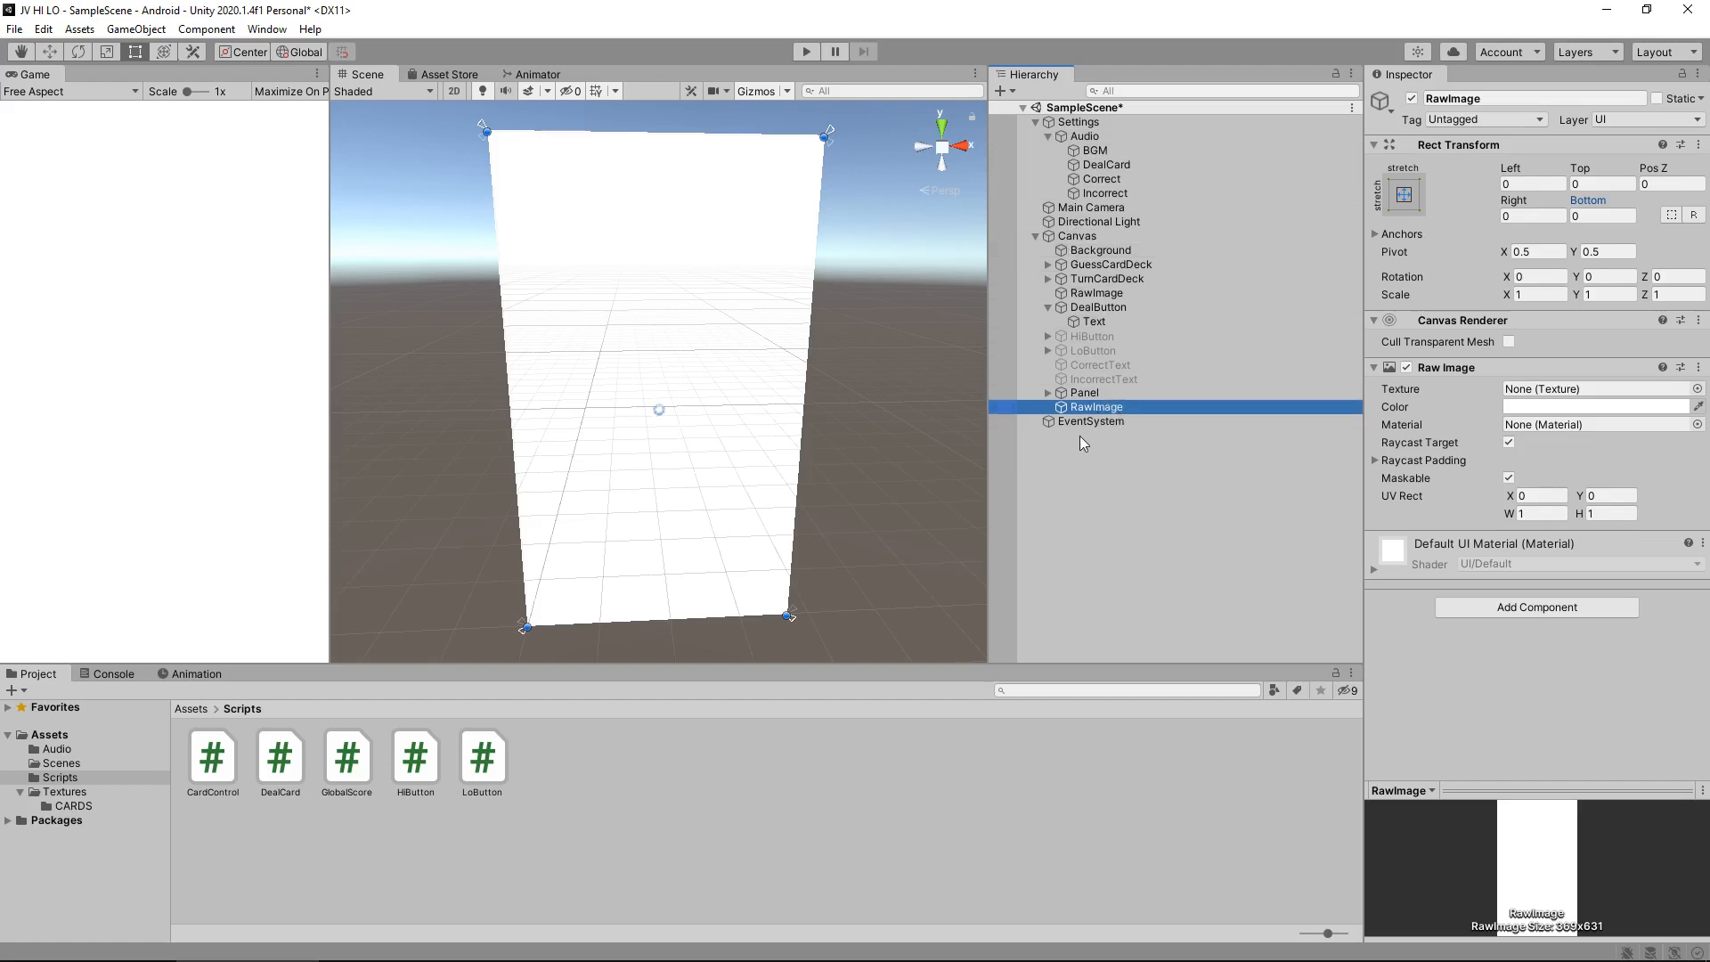
{"action": "left_click", "coordinate": [805, 51]}
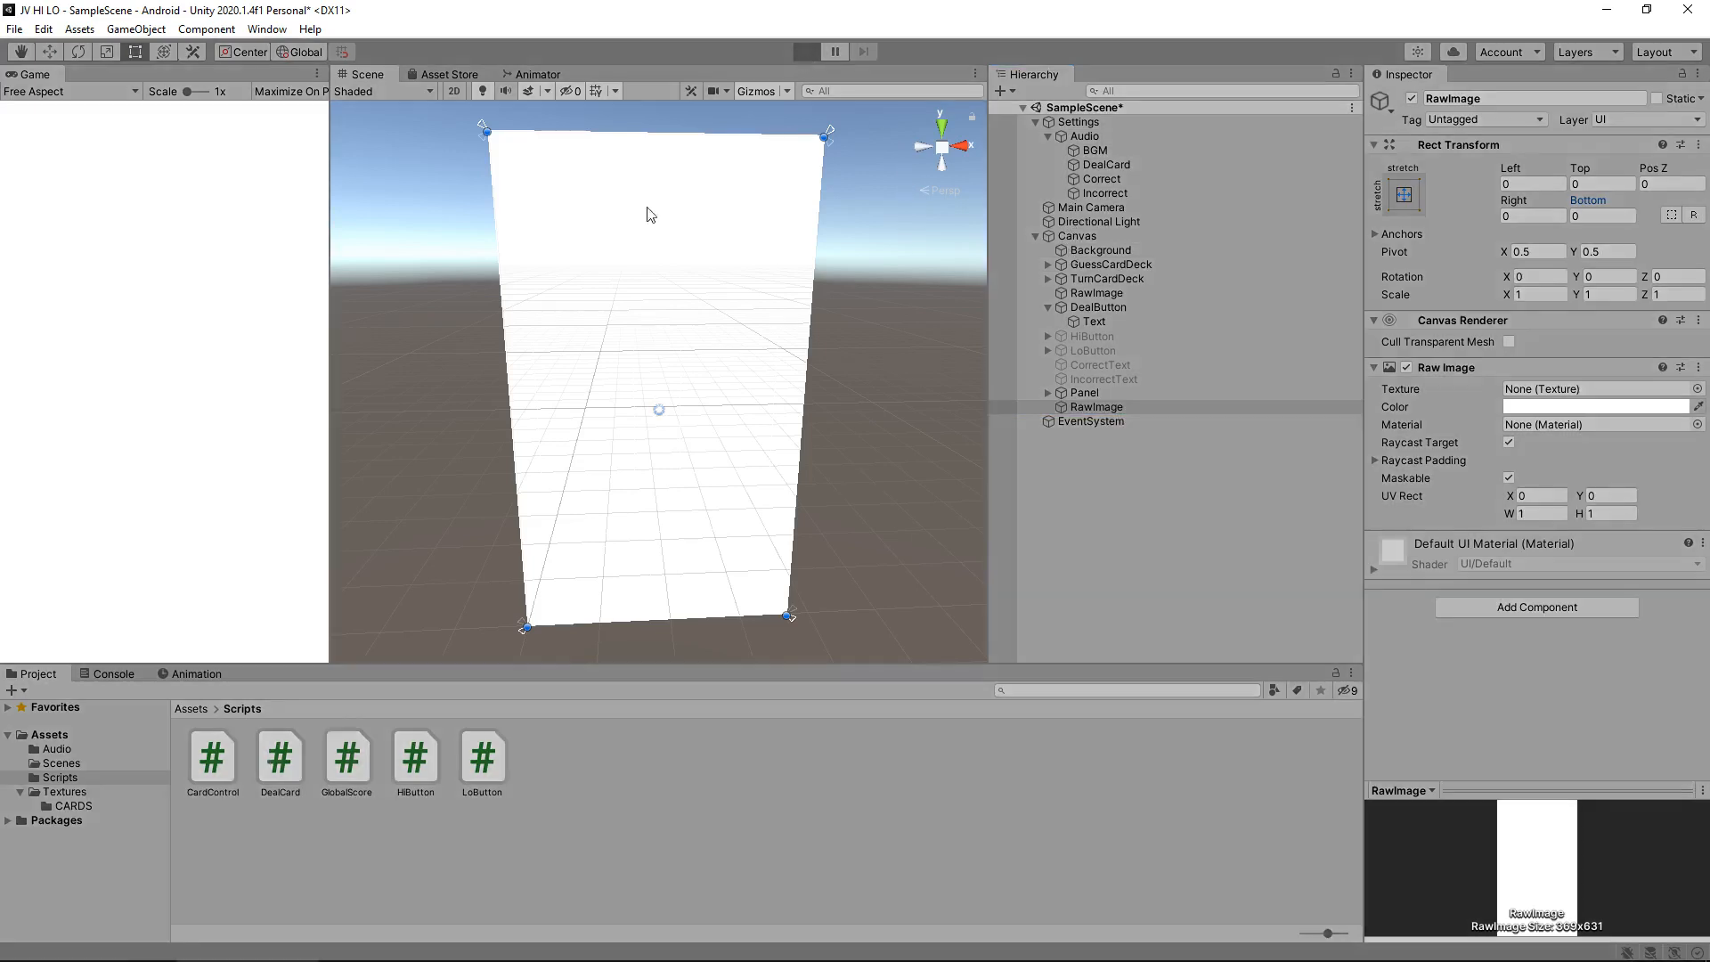
{"action": "mouse_move", "coordinate": [361, 433]}
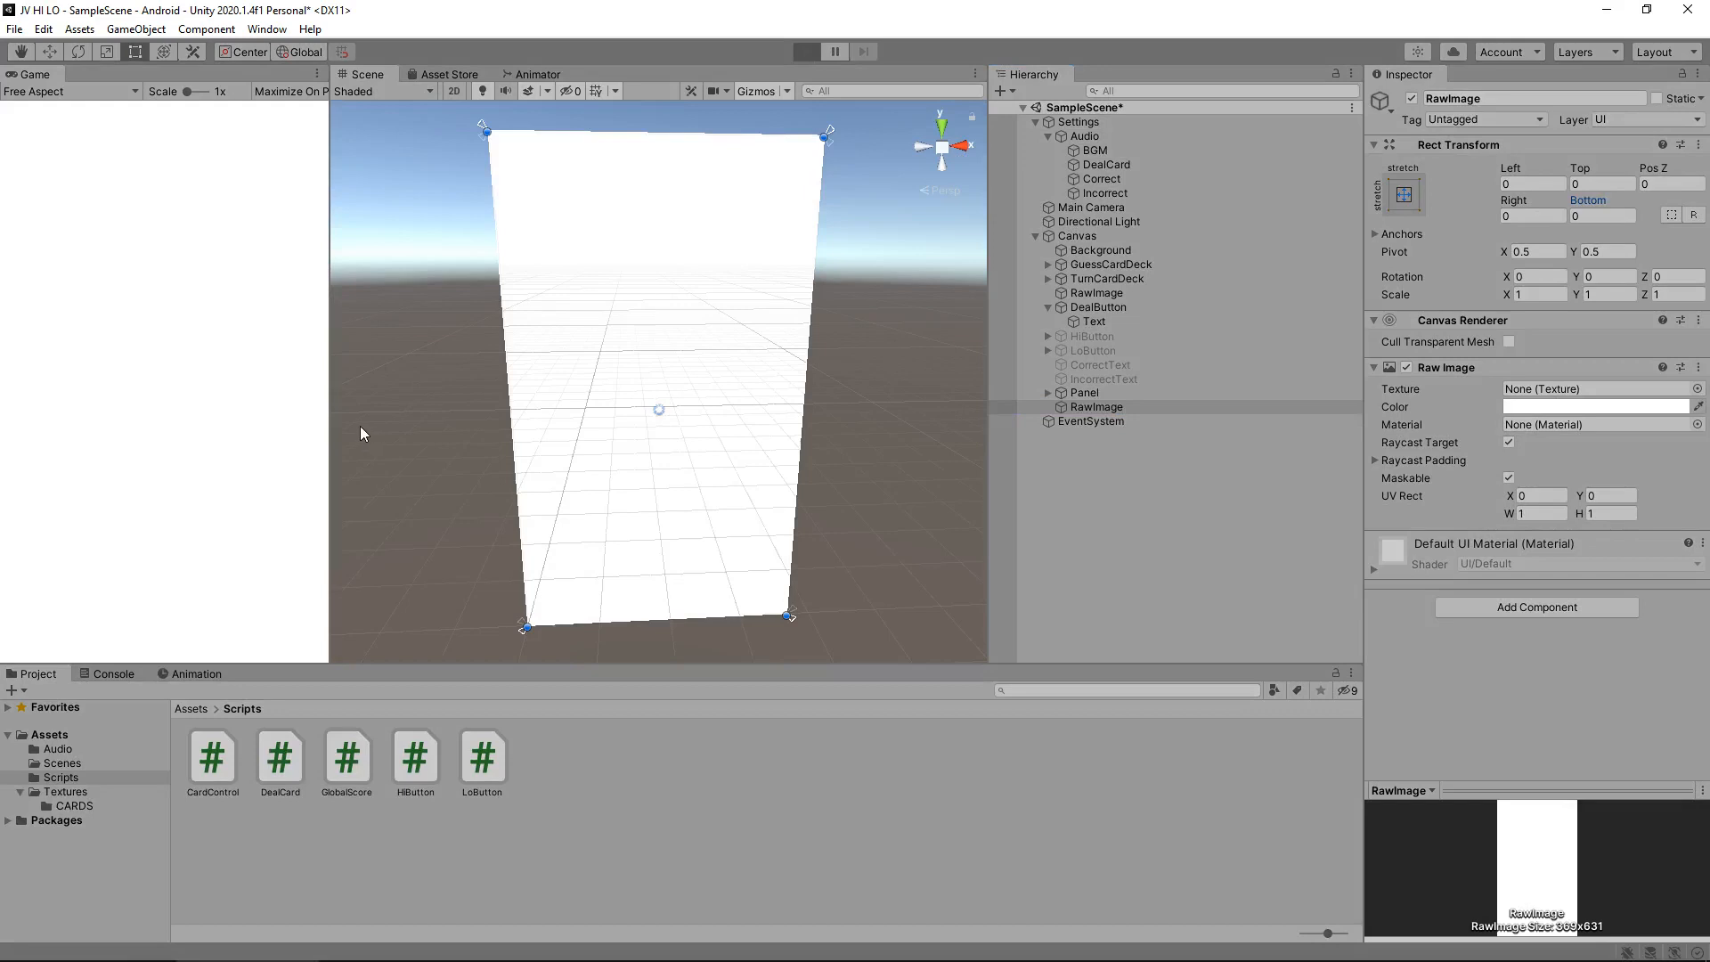
{"action": "left_click", "coordinate": [807, 52]}
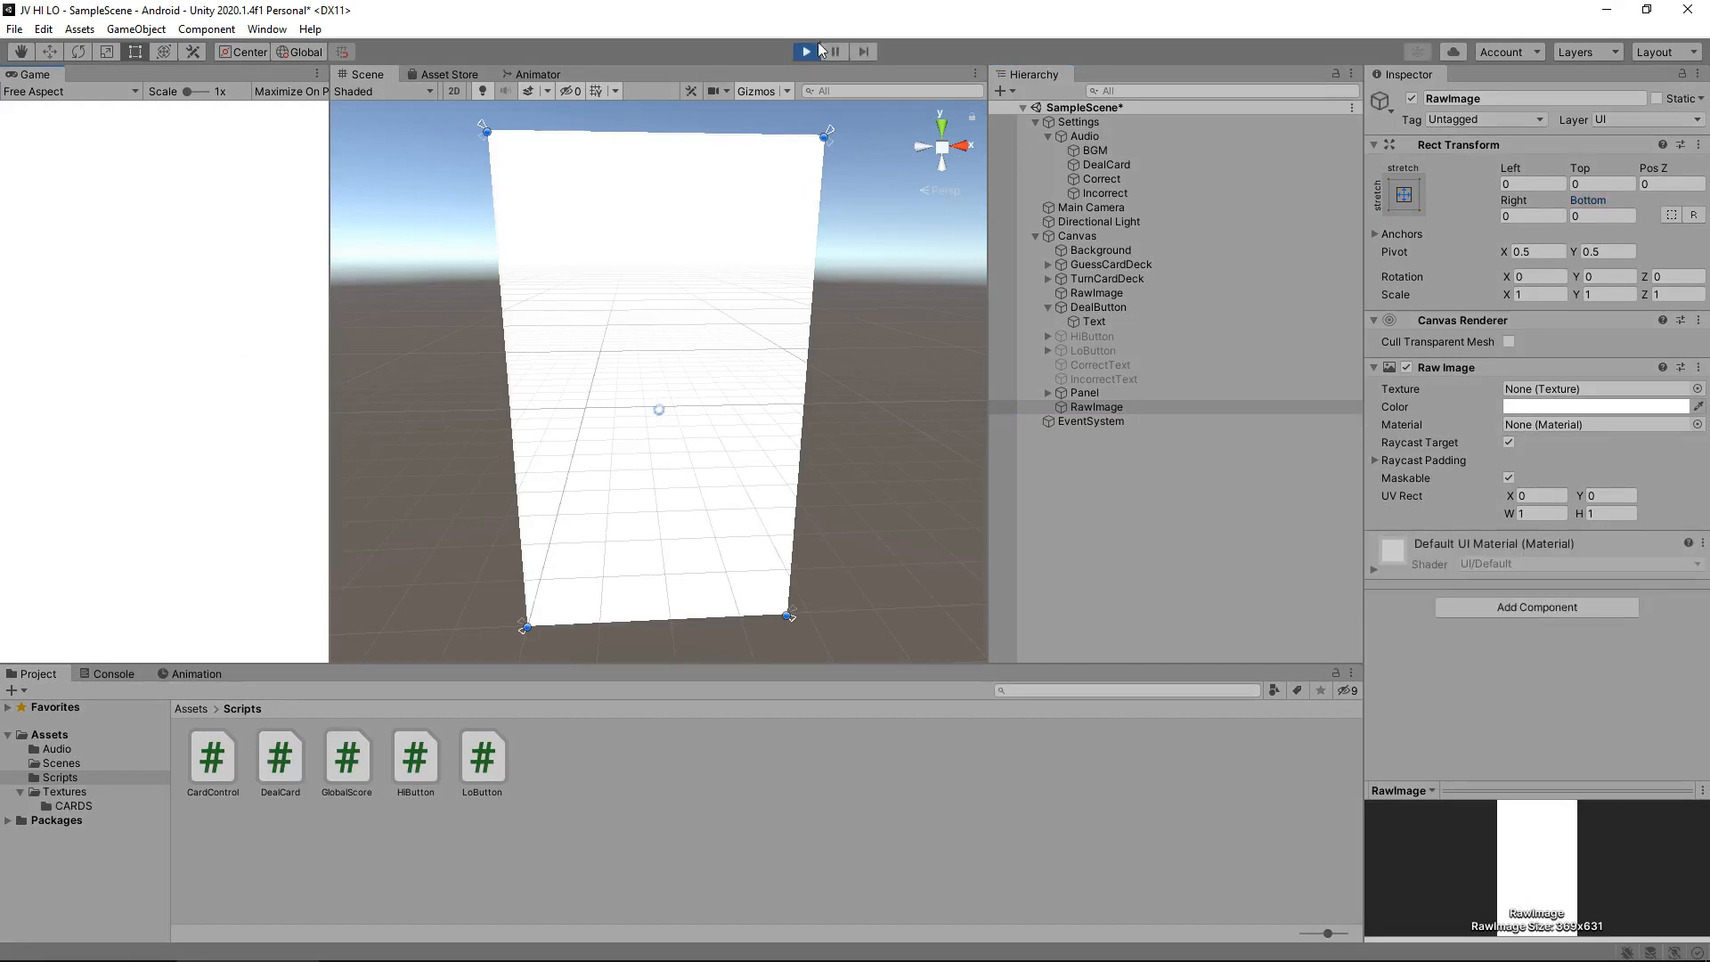
- Stop play mode and rename the RawImage to SplashImage
{"action": "left_click", "coordinate": [1097, 407]}
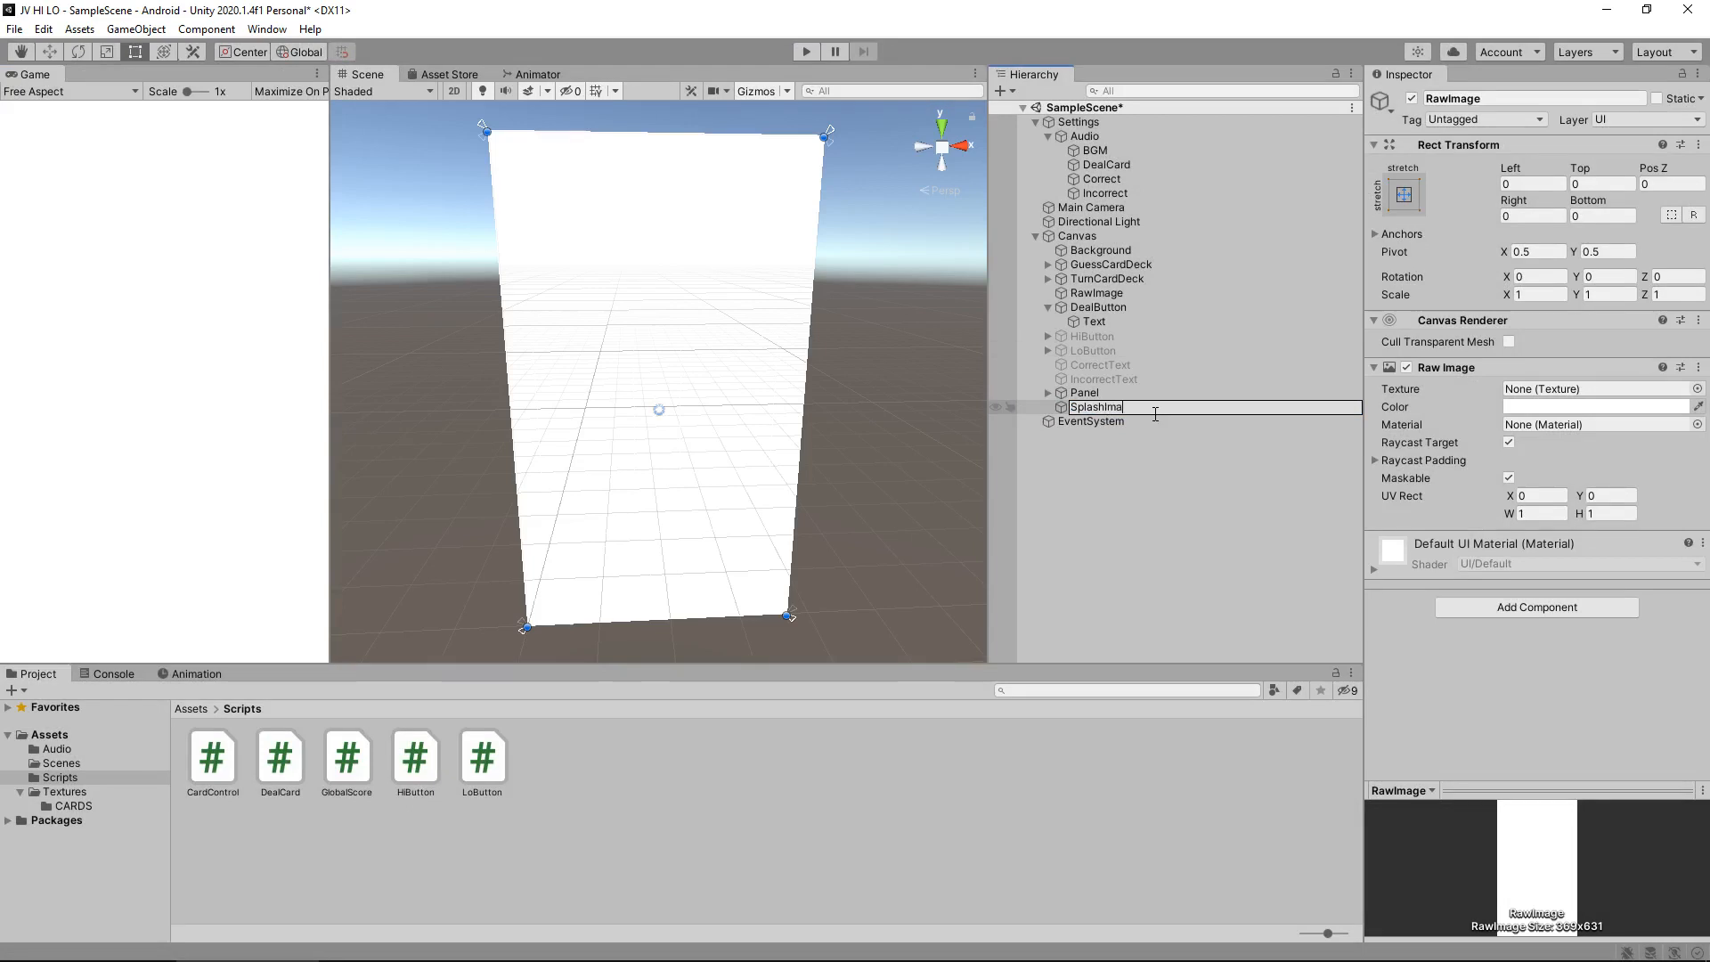
{"action": "key", "text": "Return"}
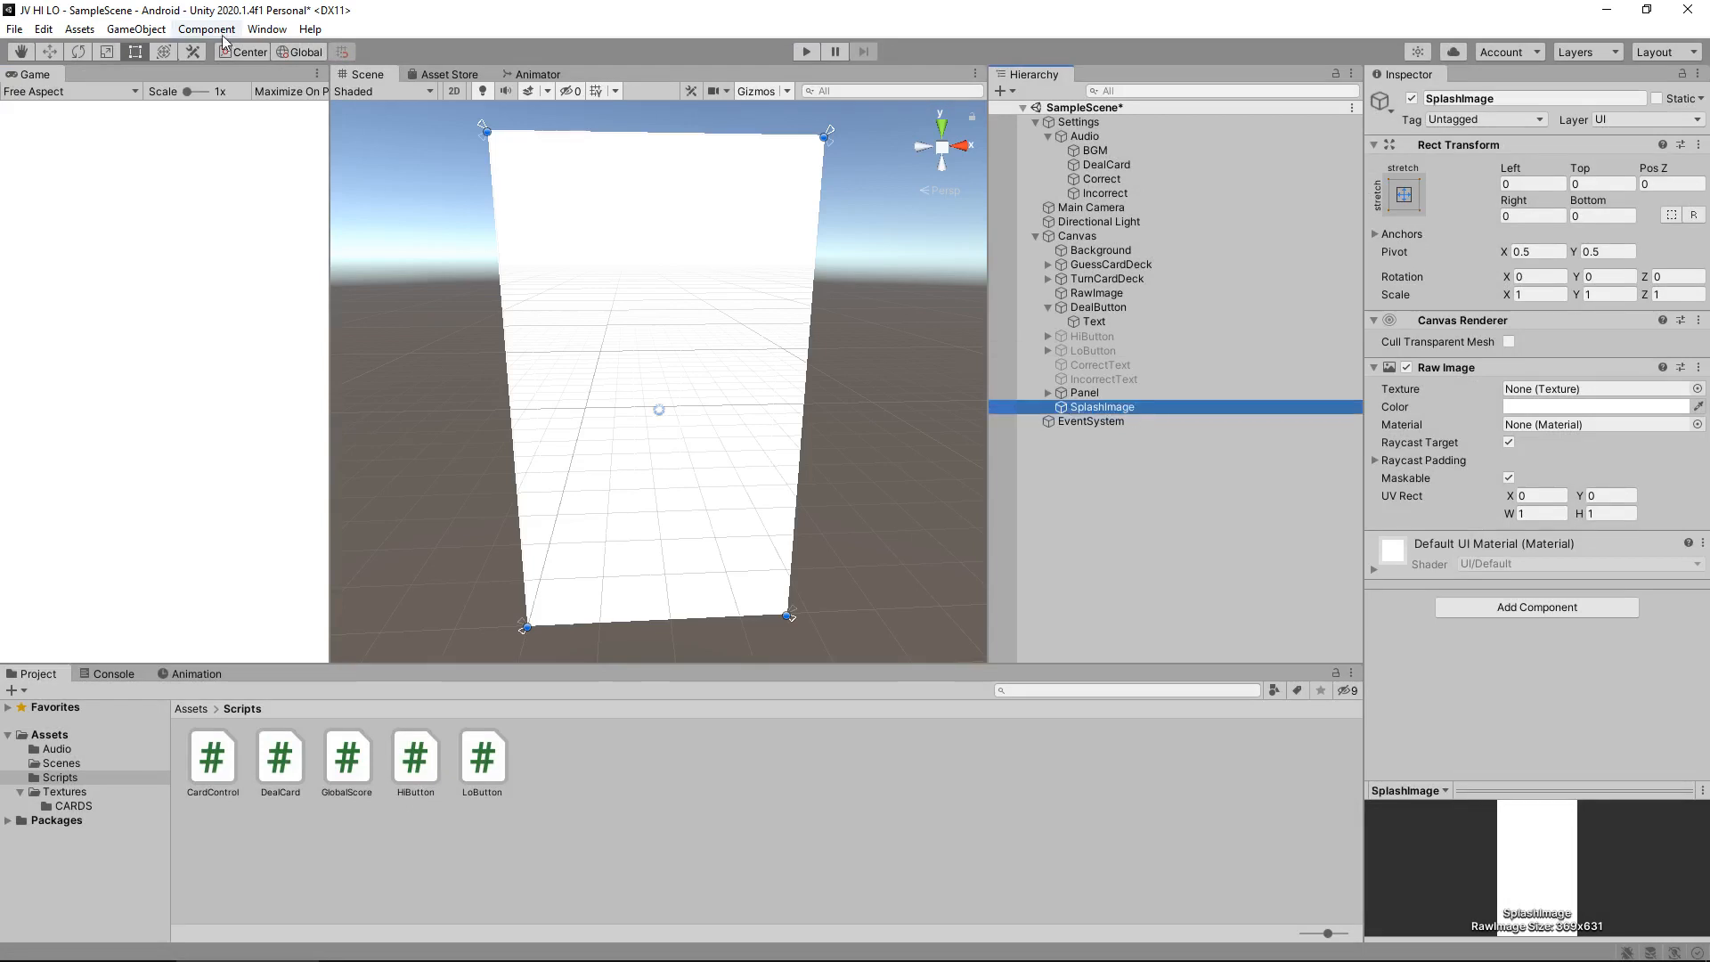
{"action": "left_click", "coordinate": [136, 29]}
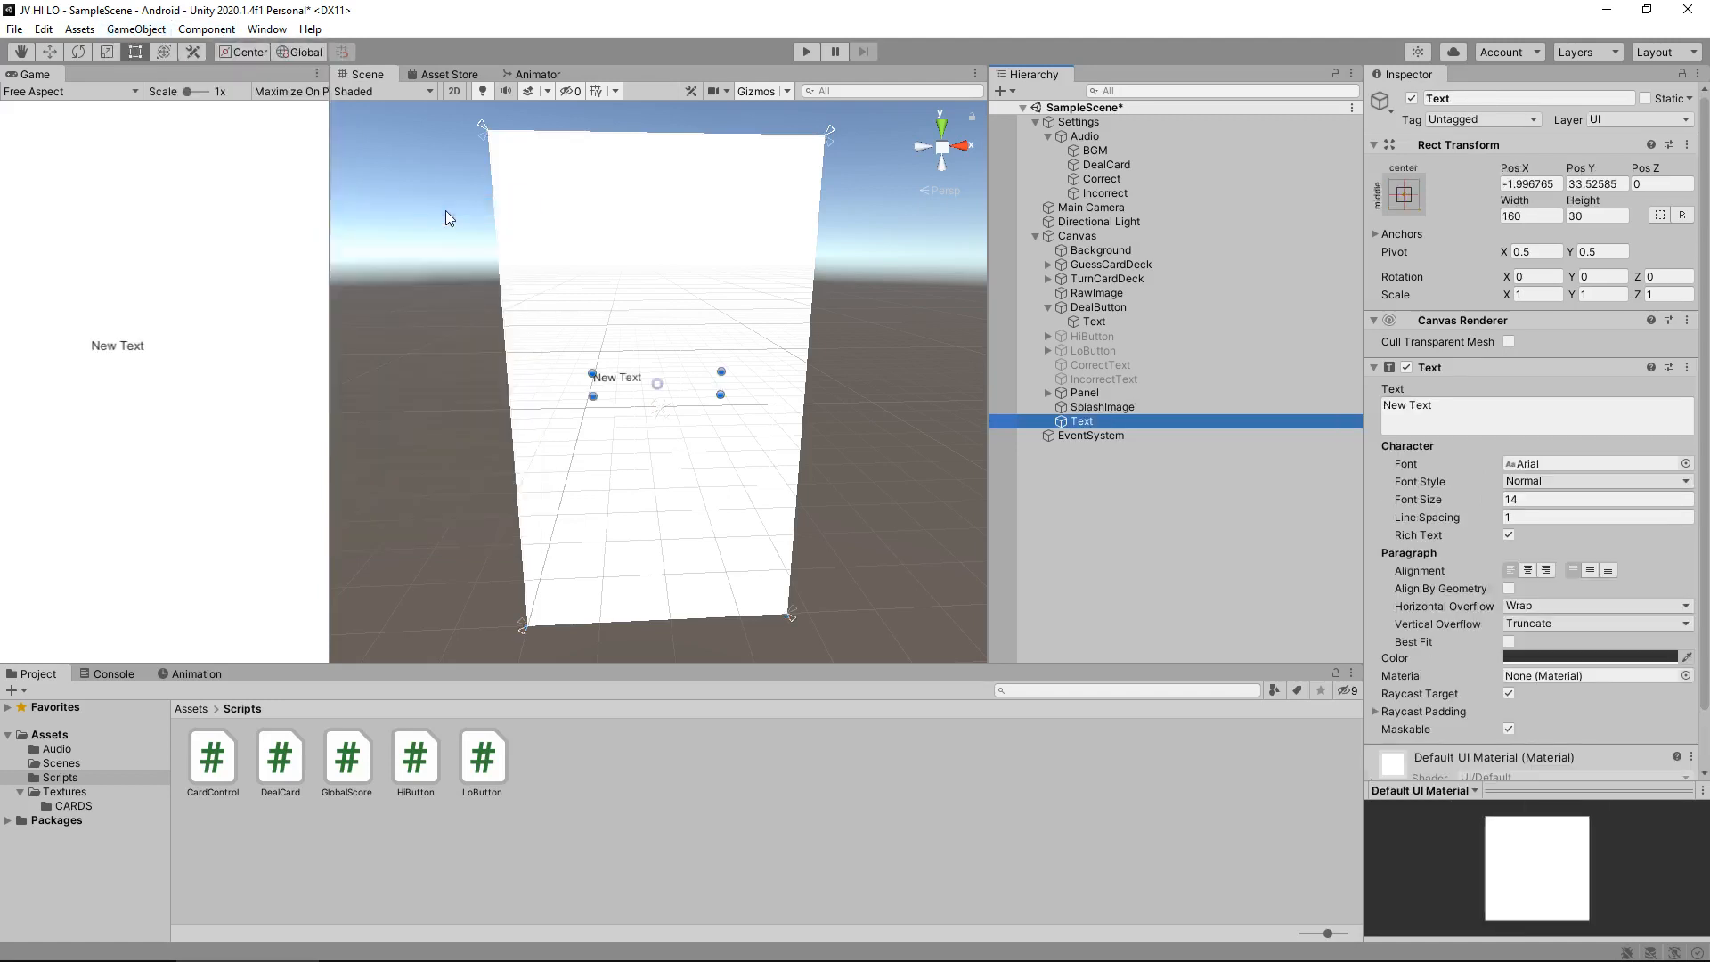
{"action": "mouse_move", "coordinate": [1456, 273]}
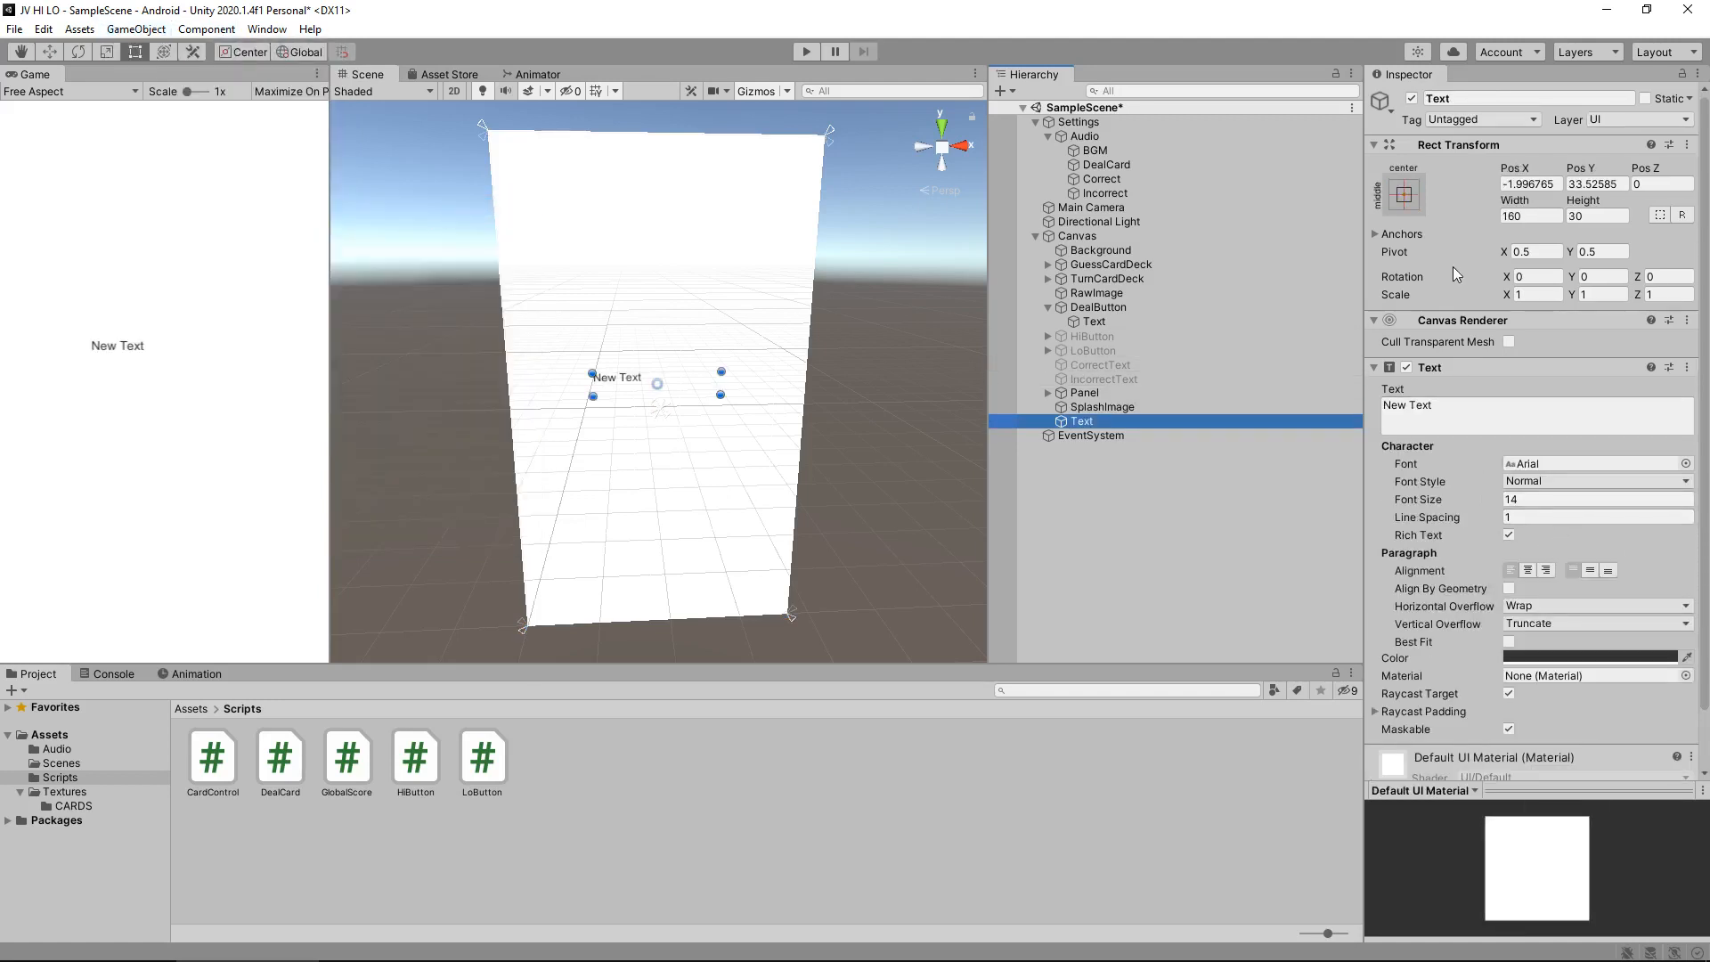
- Centre a new Text reading 'Hi - Lo Card Game' with font size 20 and width 370
{"action": "left_click_drag", "start_coordinate": [617, 376], "coordinate": [631, 370]}
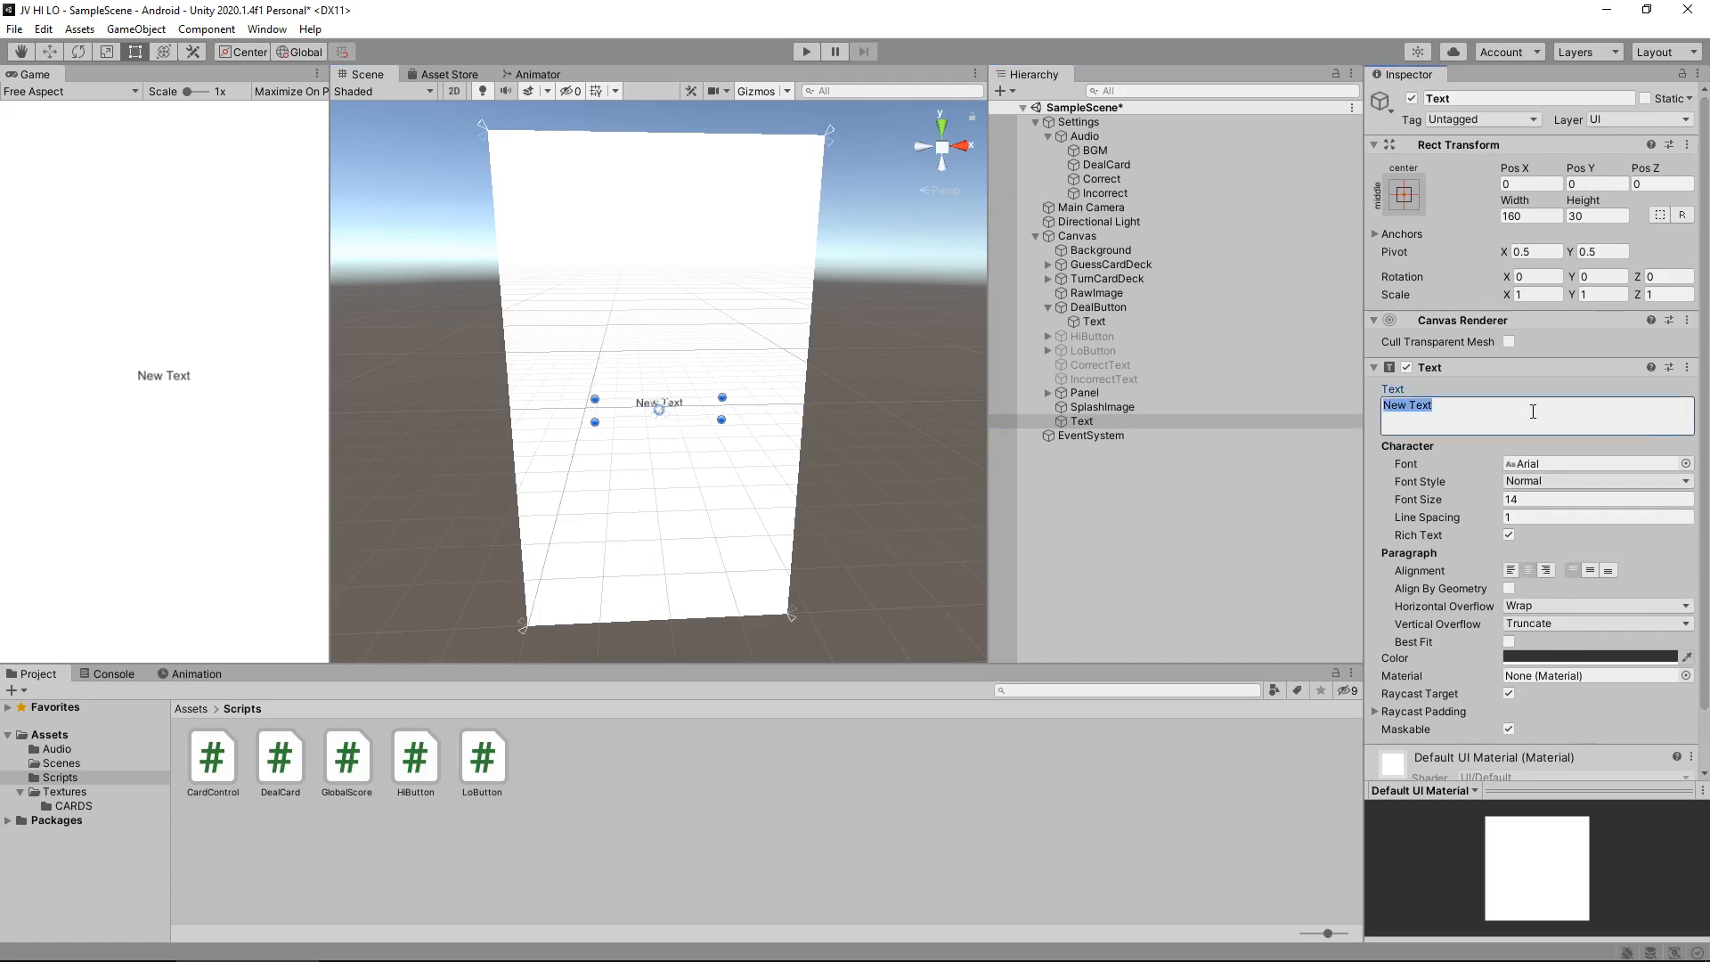
{"action": "type", "text": "HI"}
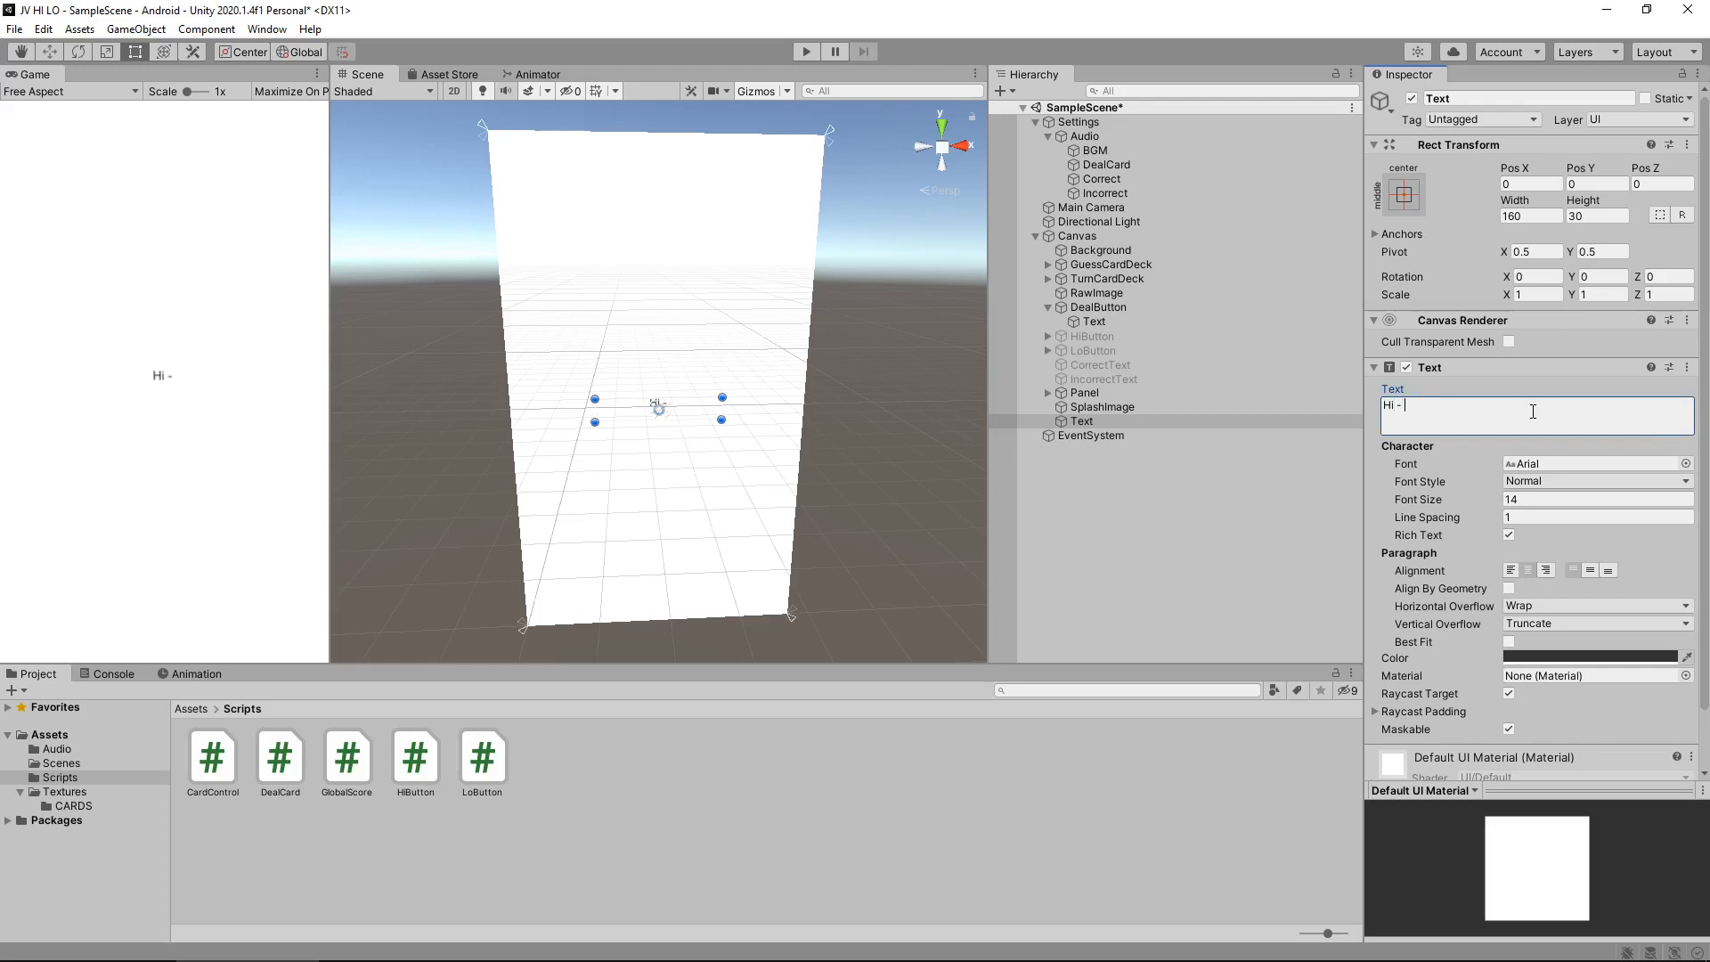
{"action": "type", "text": "Lo C"}
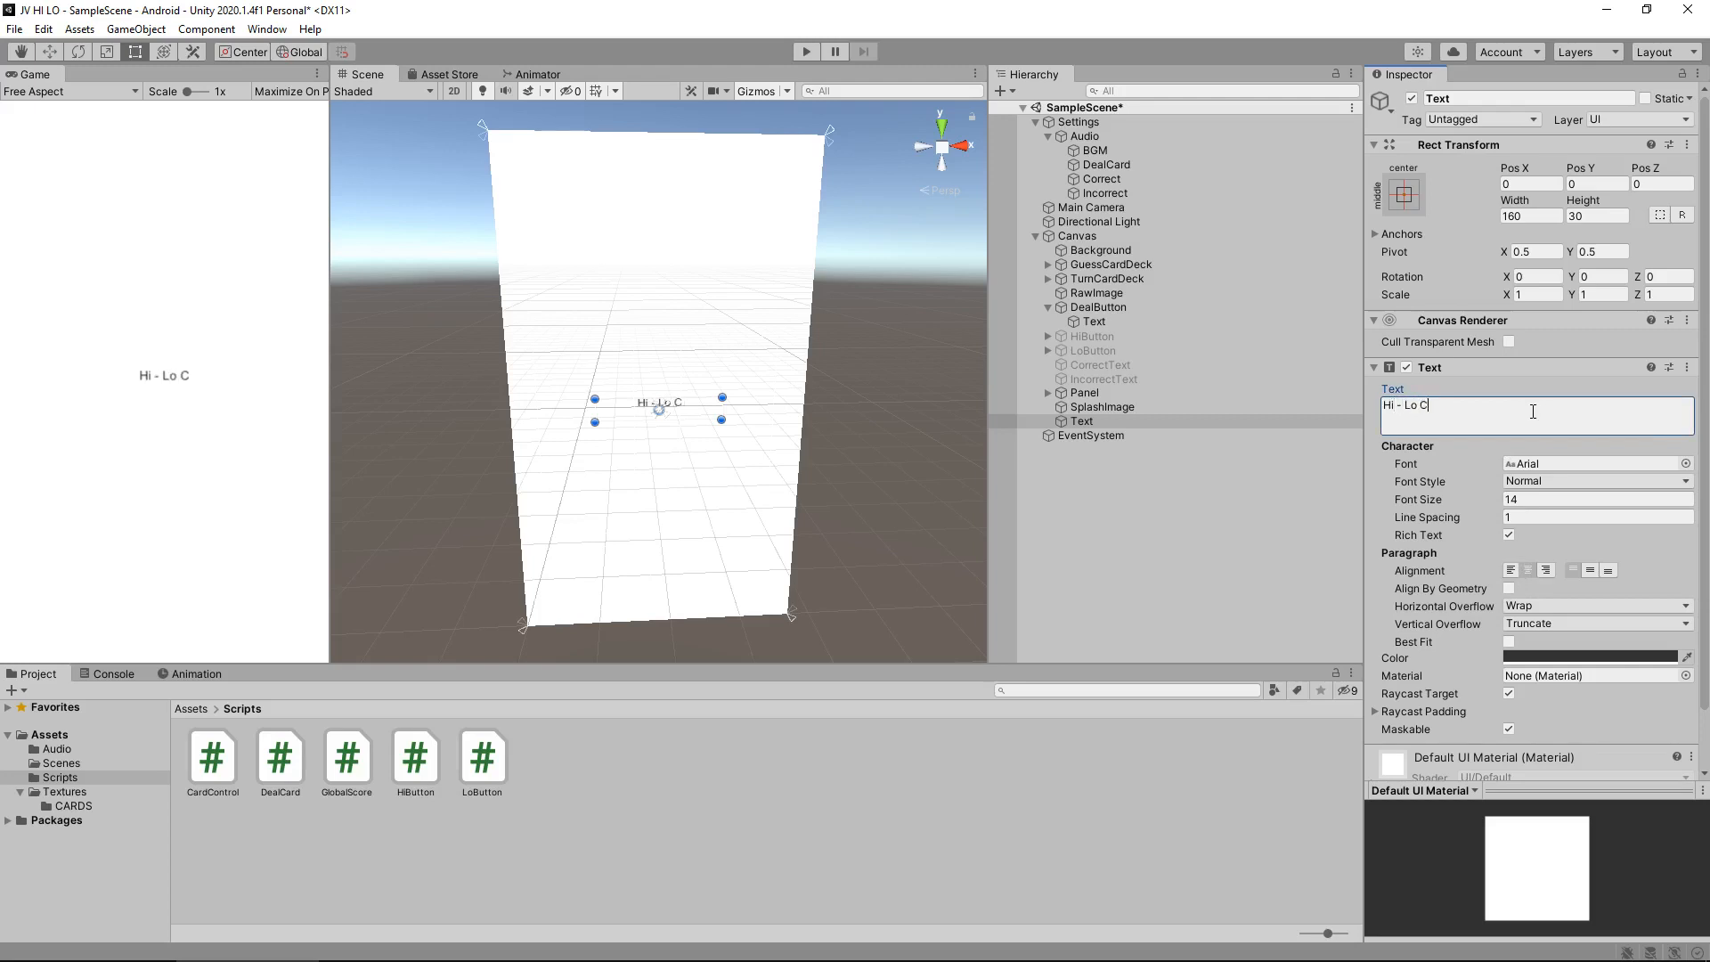
{"action": "type", "text": "ard Cam"}
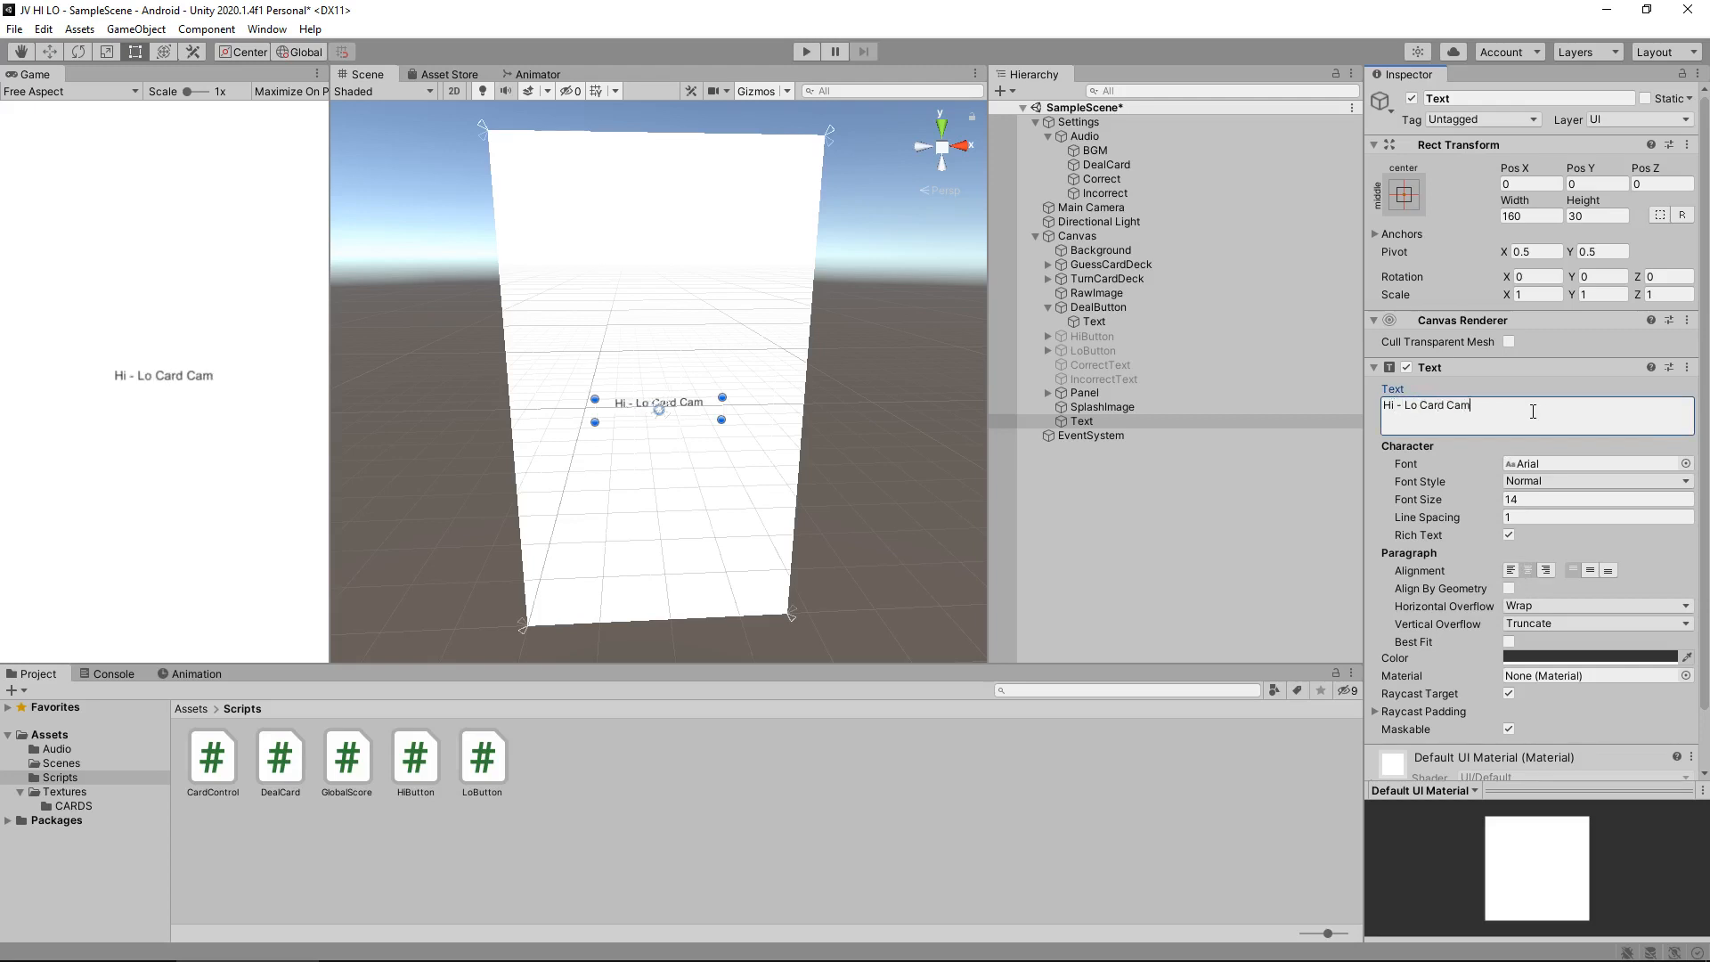
{"action": "type", "text": "Game"}
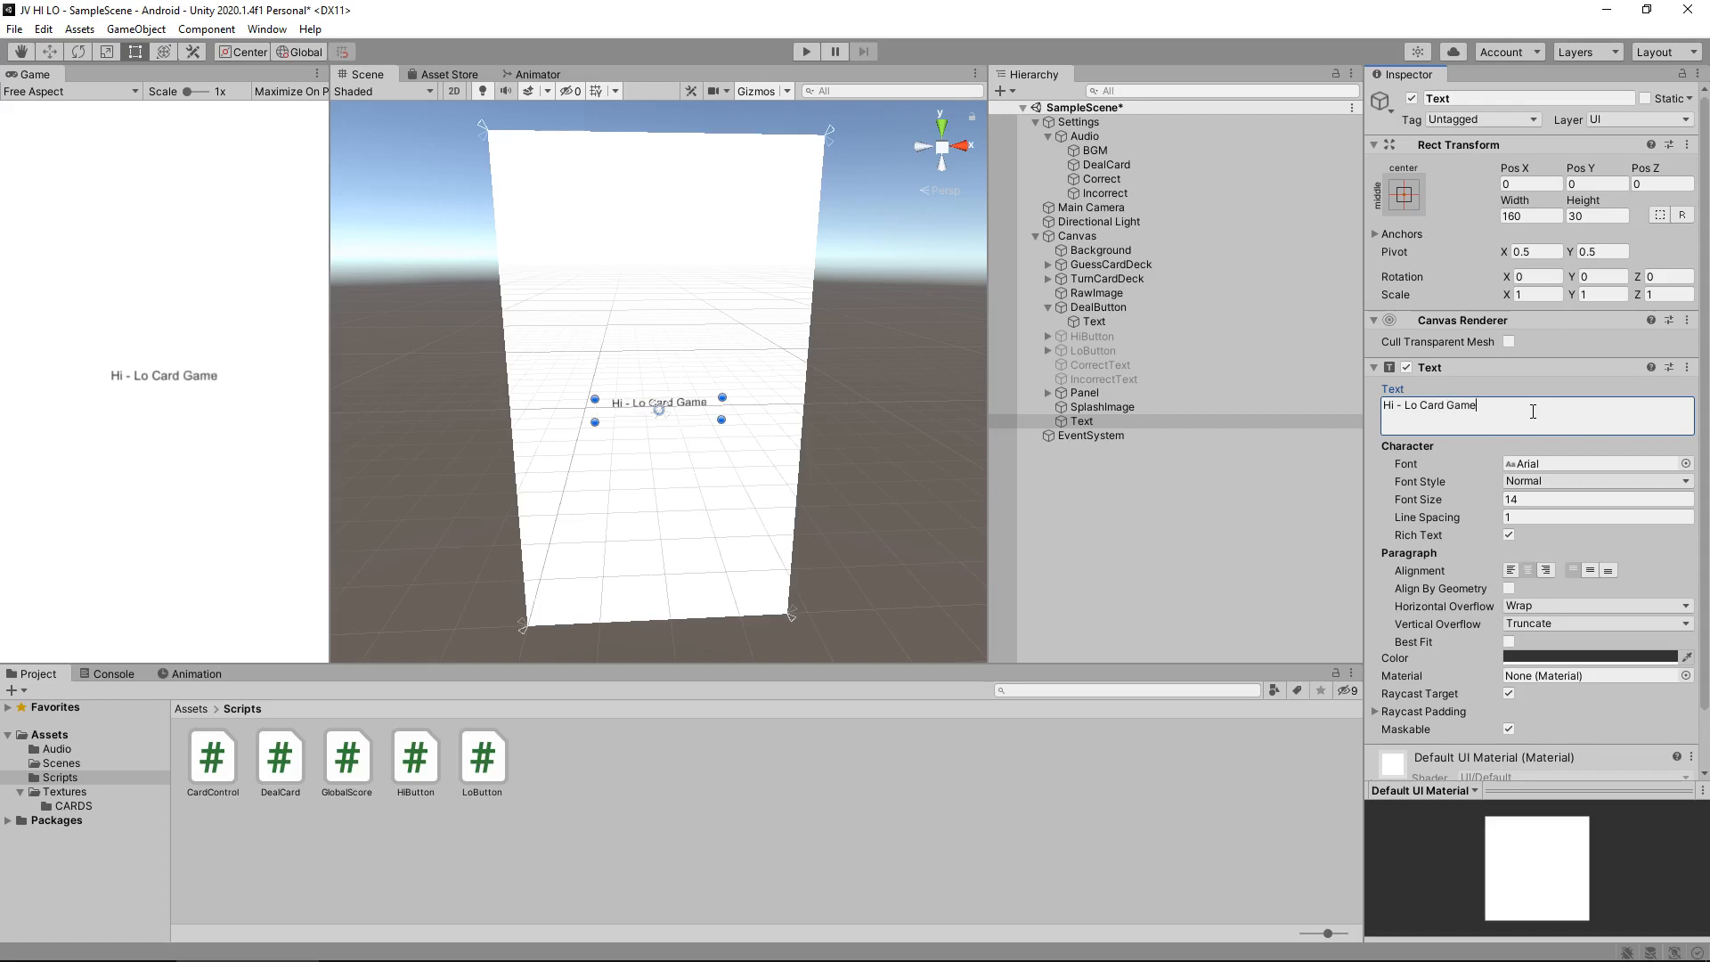
{"action": "mouse_move", "coordinate": [1565, 451]}
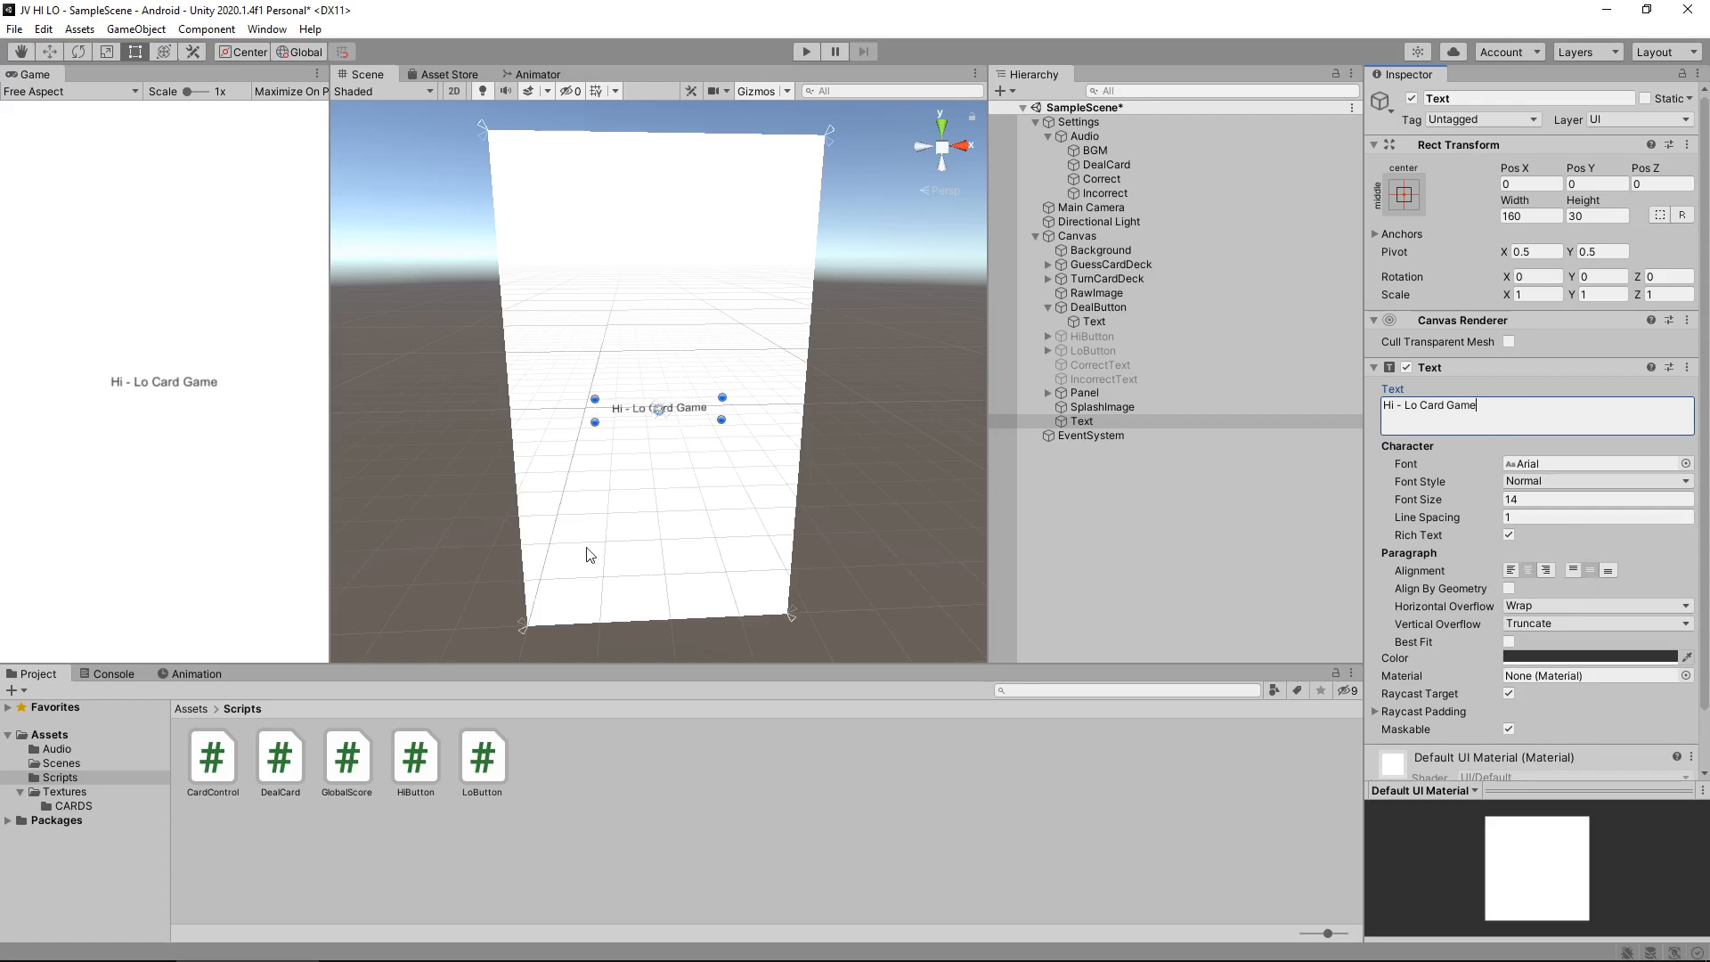
{"action": "mouse_move", "coordinate": [203, 524]}
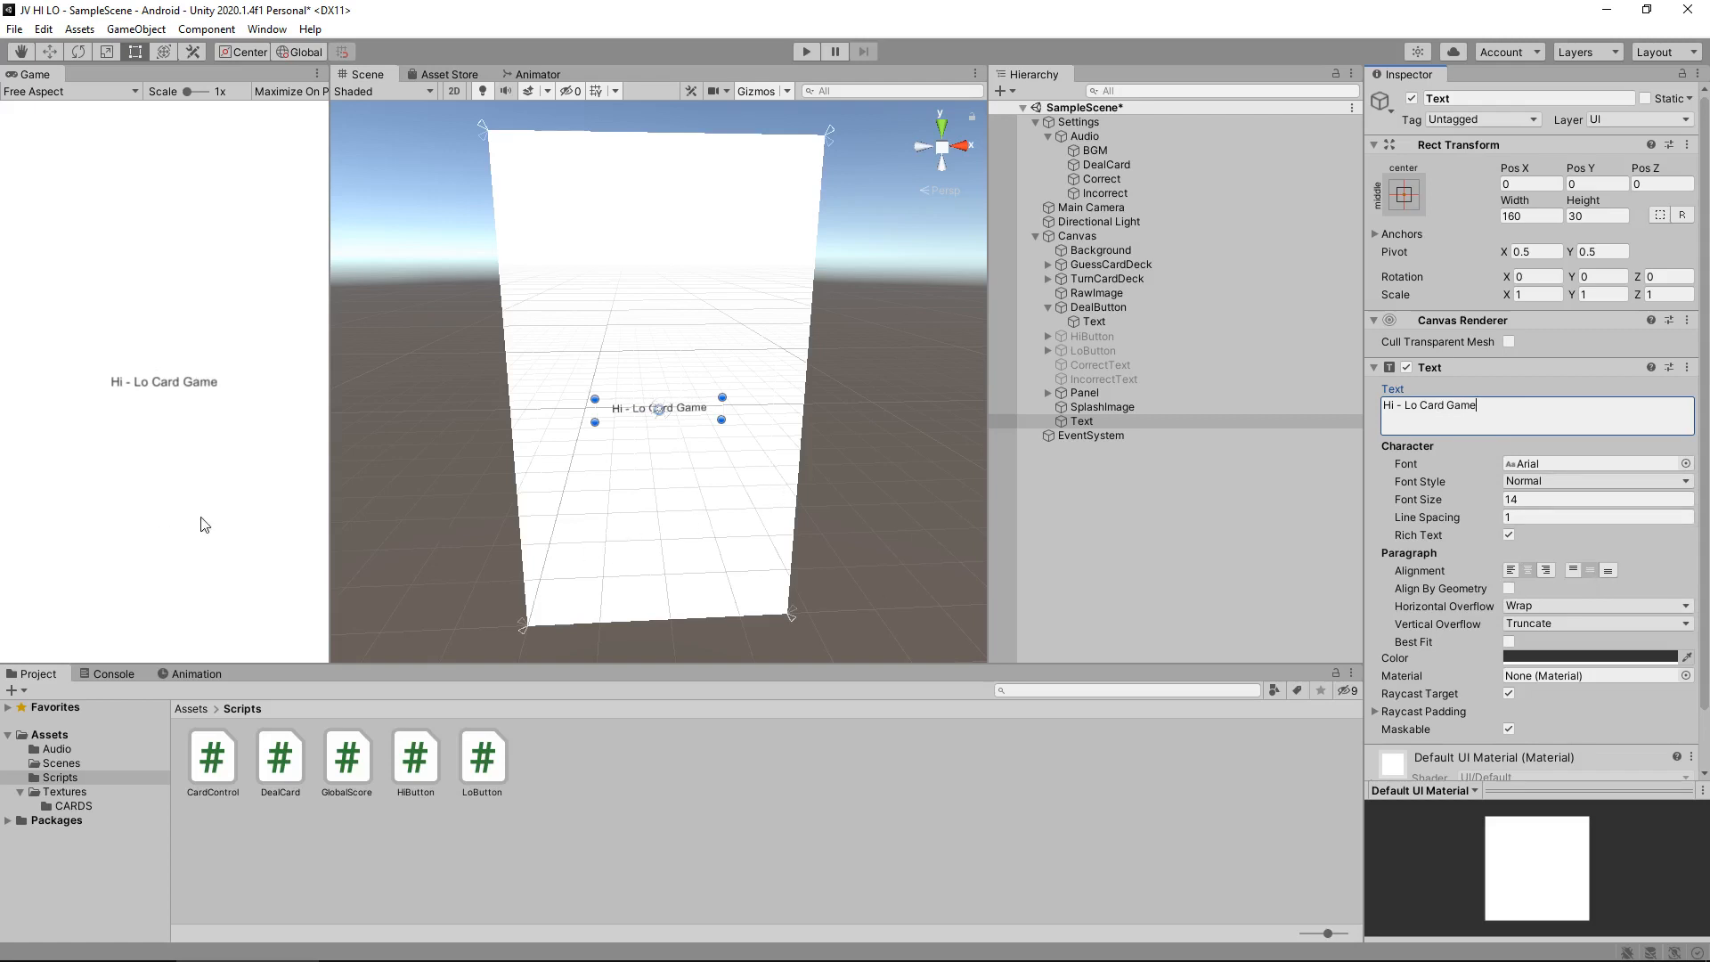
{"action": "mouse_move", "coordinate": [764, 385]}
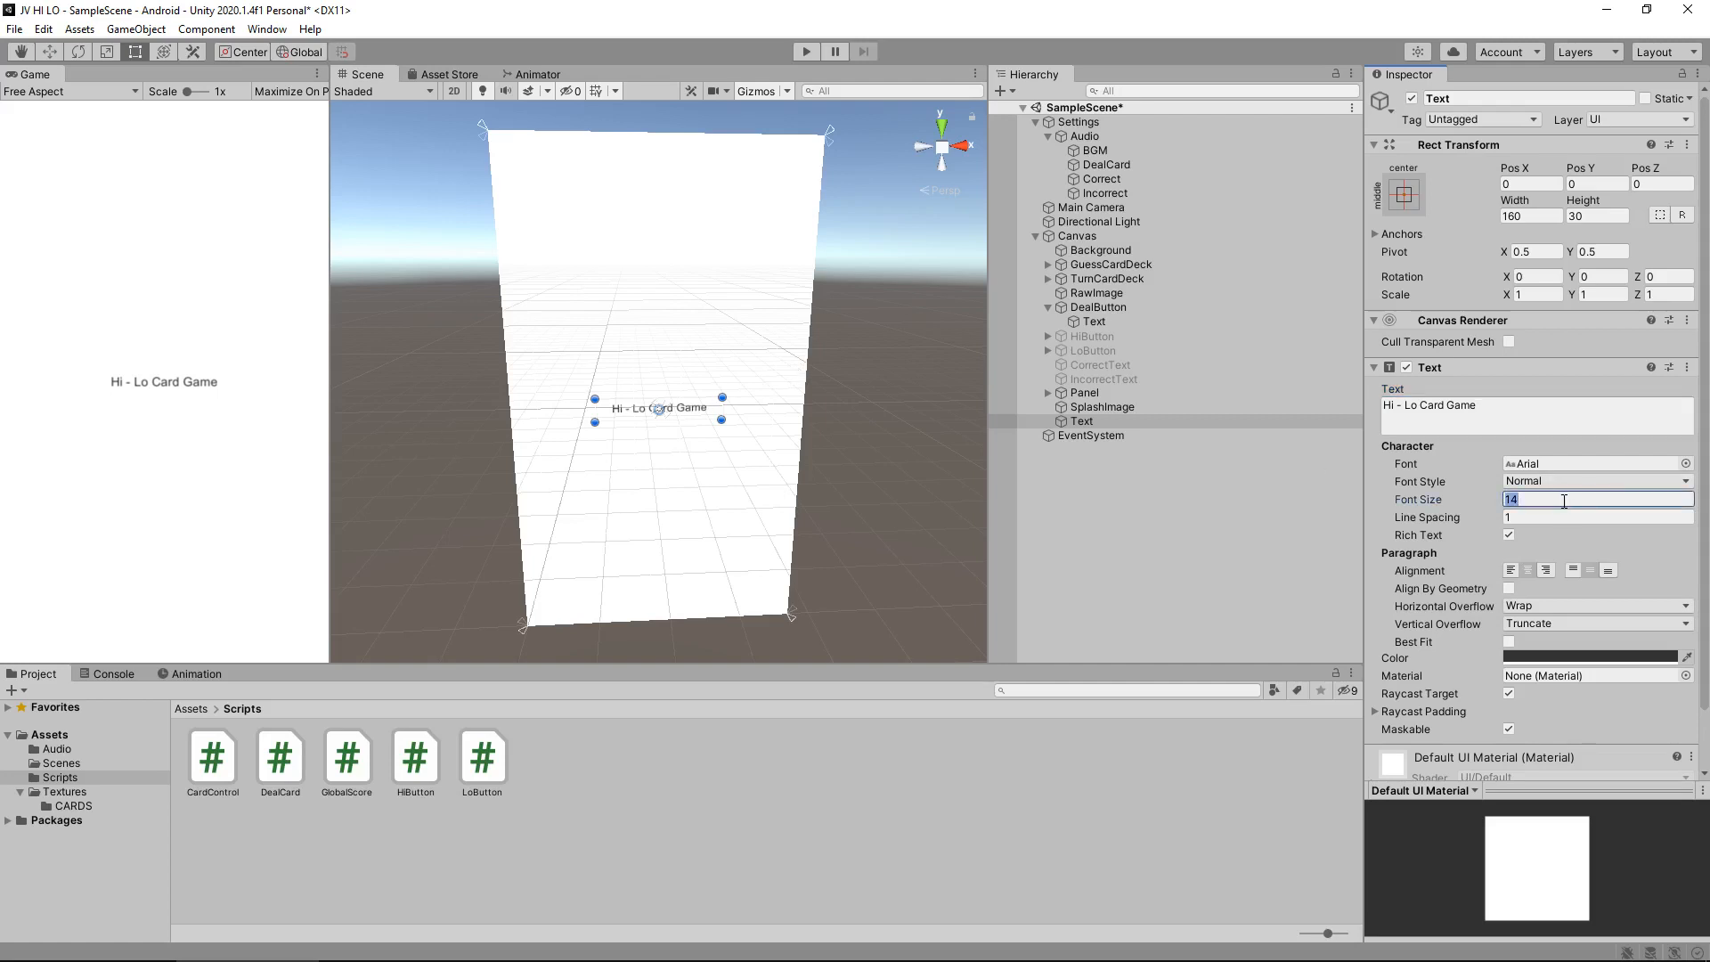
{"action": "type", "text": "20"}
{"action": "left_click", "coordinate": [1531, 215]}
{"action": "type", "text": "370"}
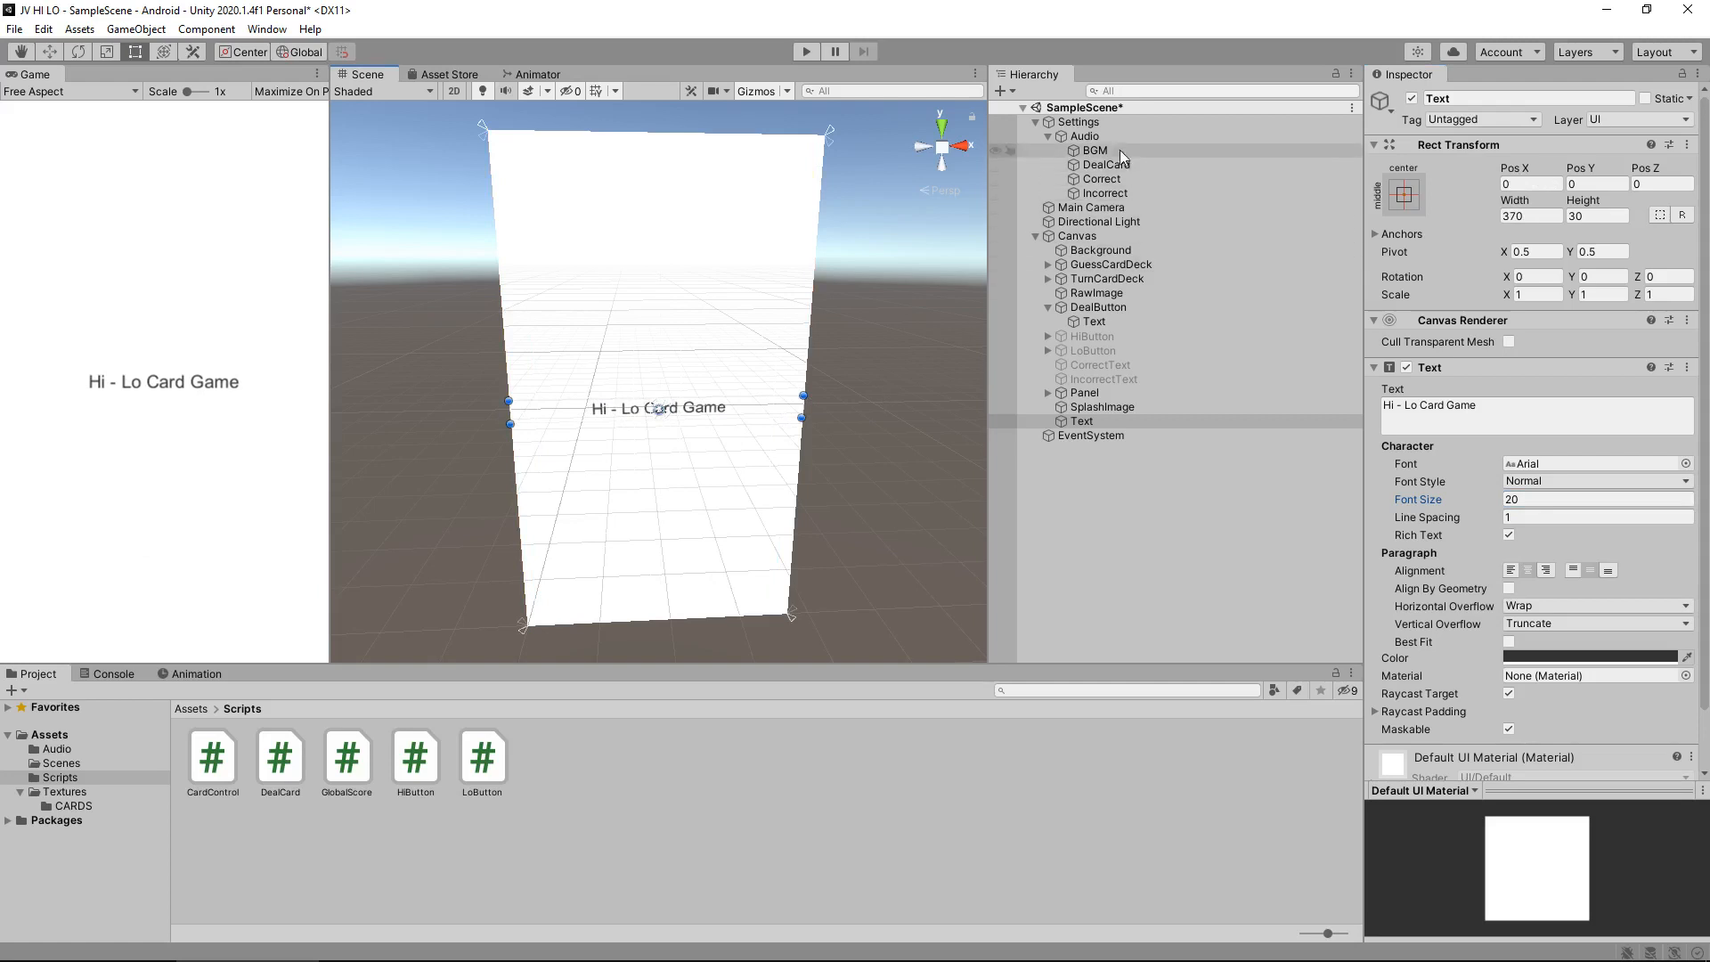
- Deactivate the BGM object, then run and stop a short play test
{"action": "left_click", "coordinate": [1096, 150]}
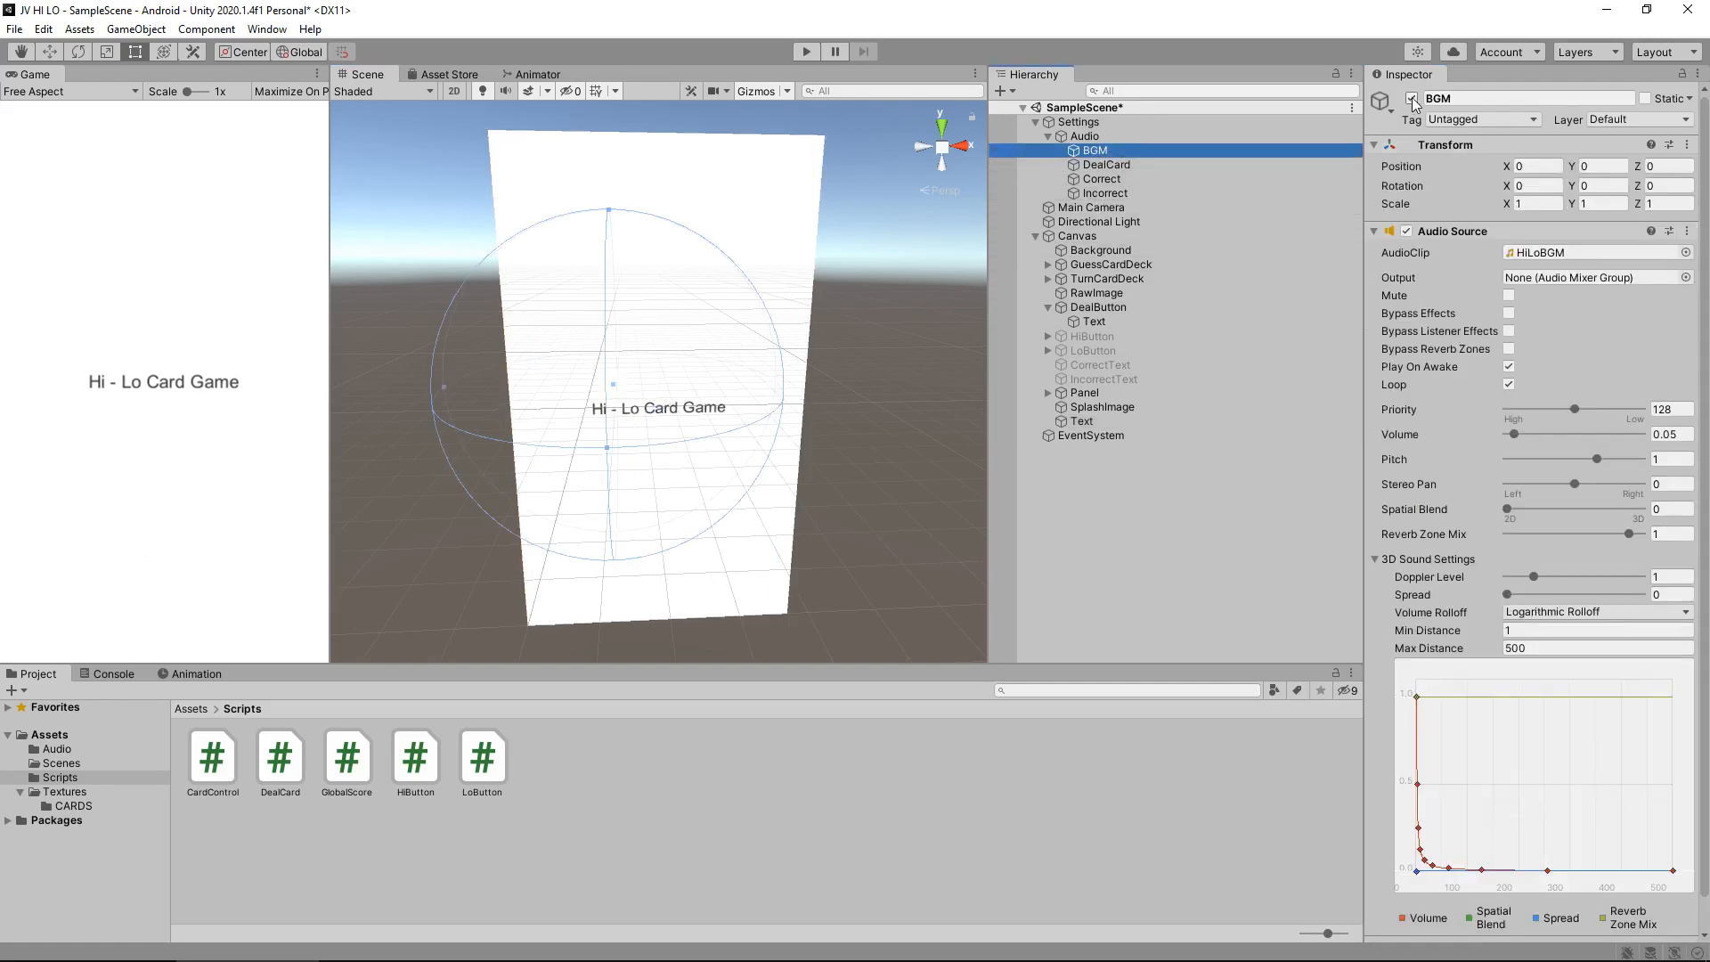
{"action": "left_click", "coordinate": [805, 51]}
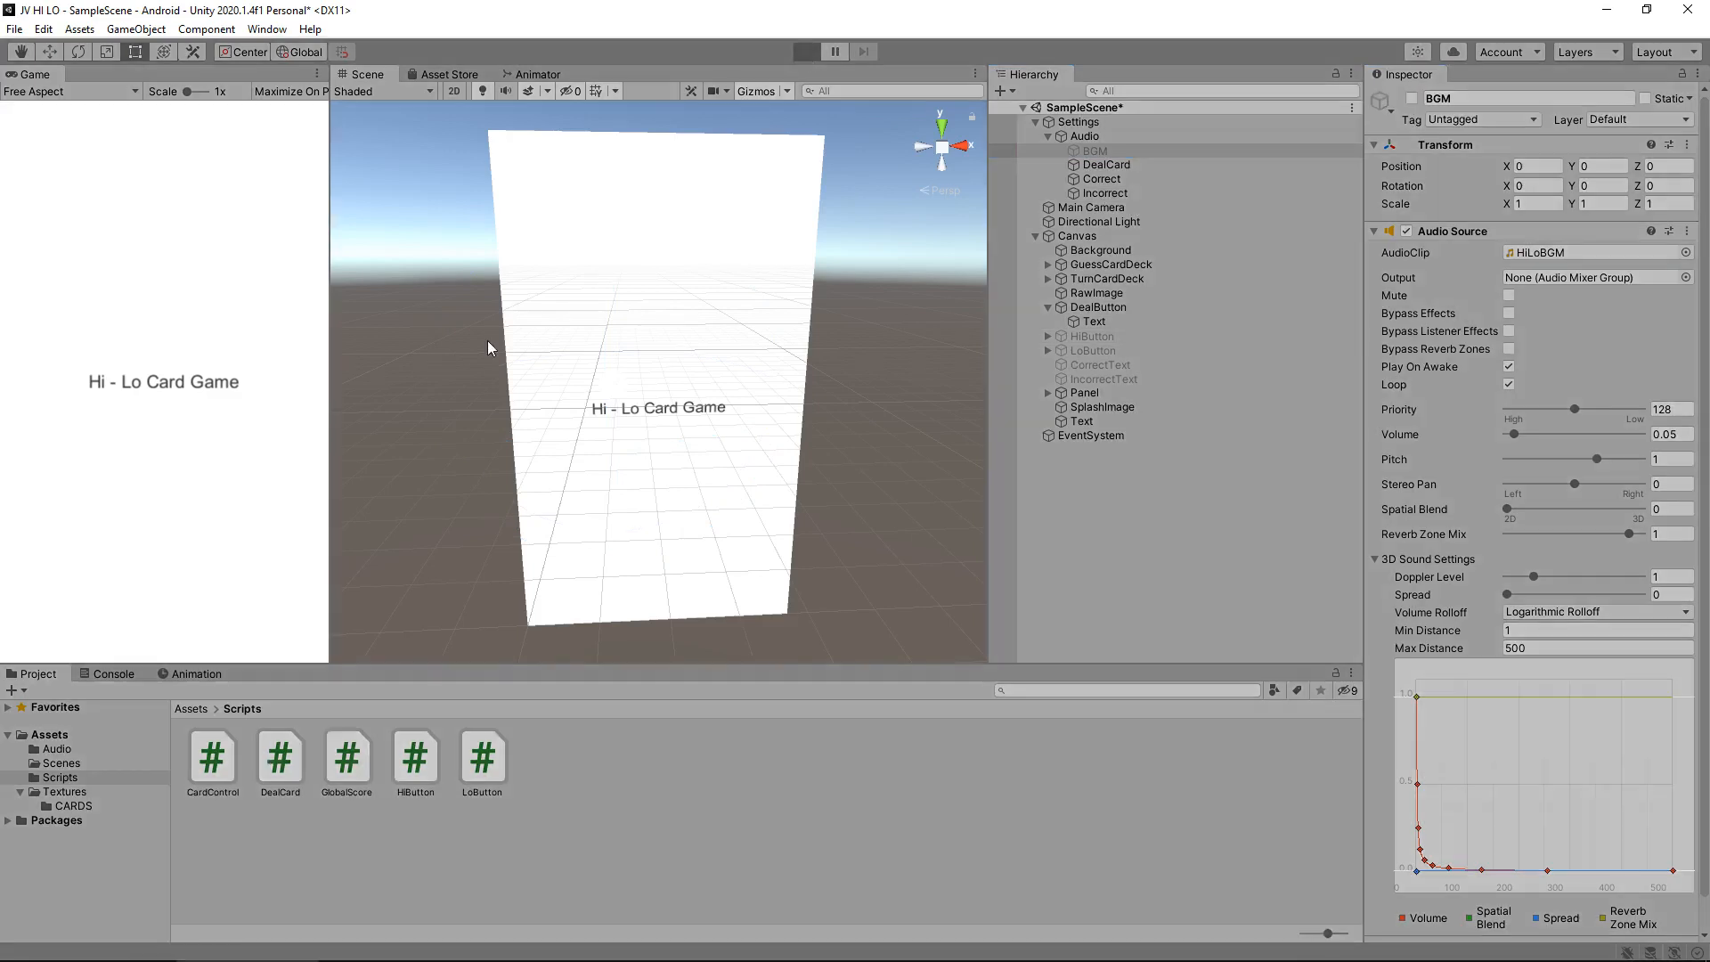
{"action": "mouse_move", "coordinate": [171, 444]}
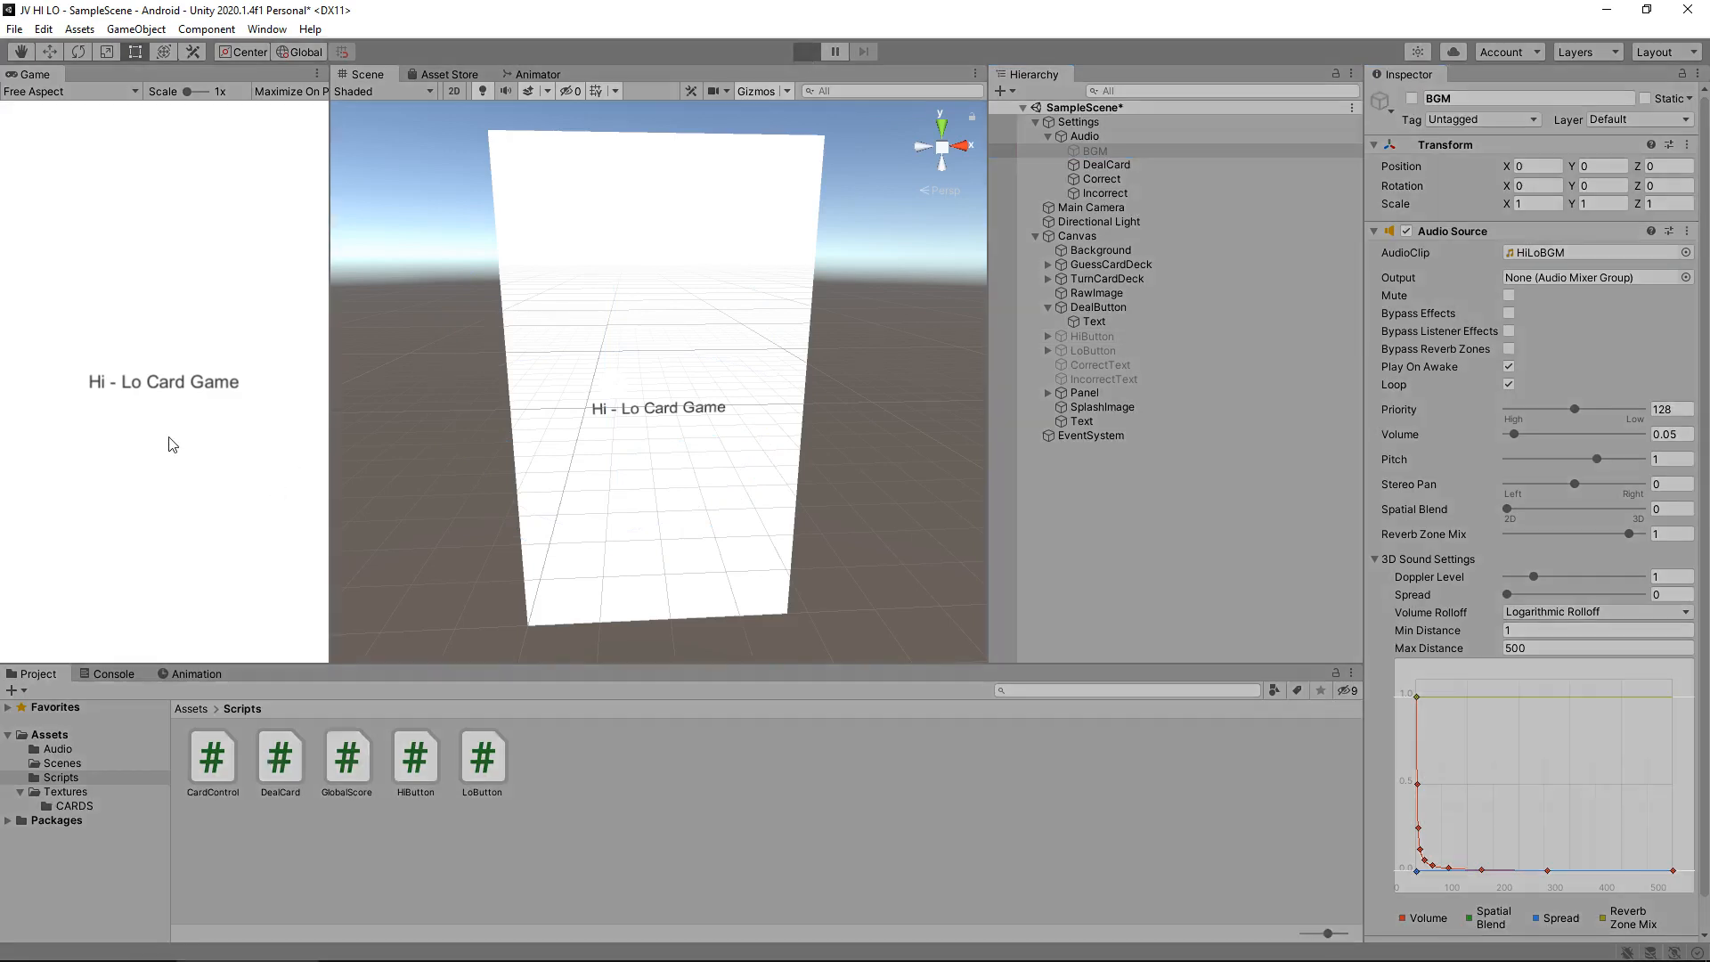
{"action": "left_click", "coordinate": [806, 52]}
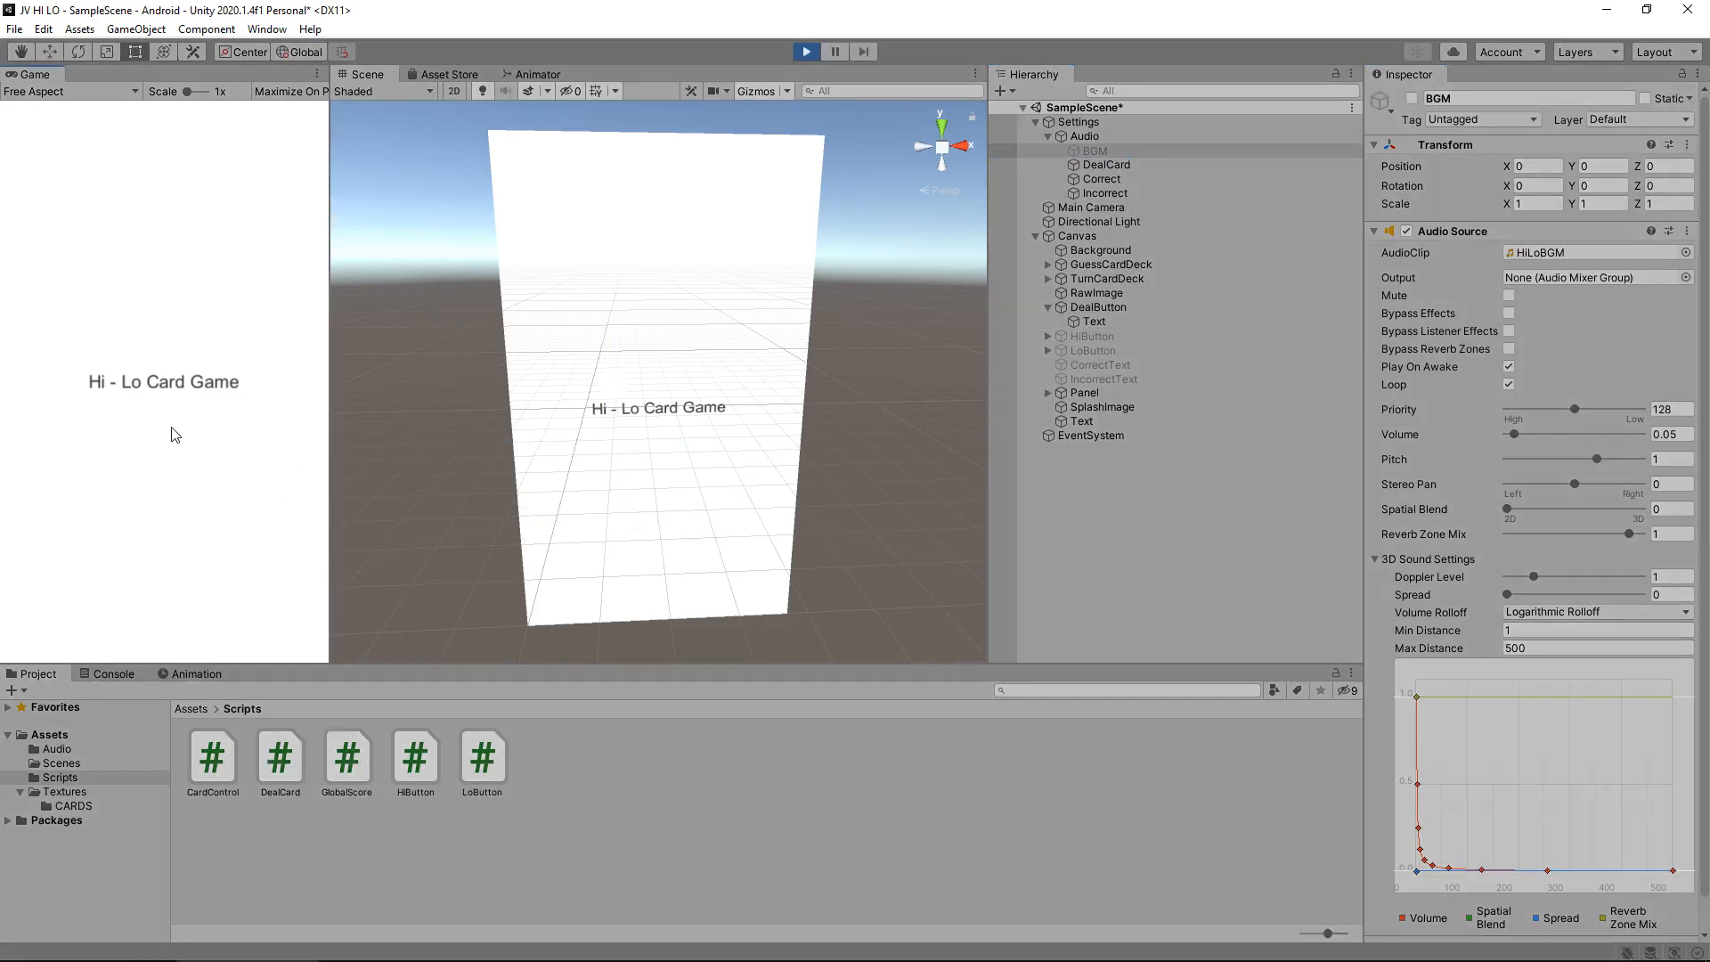
{"action": "left_click", "coordinate": [806, 52]}
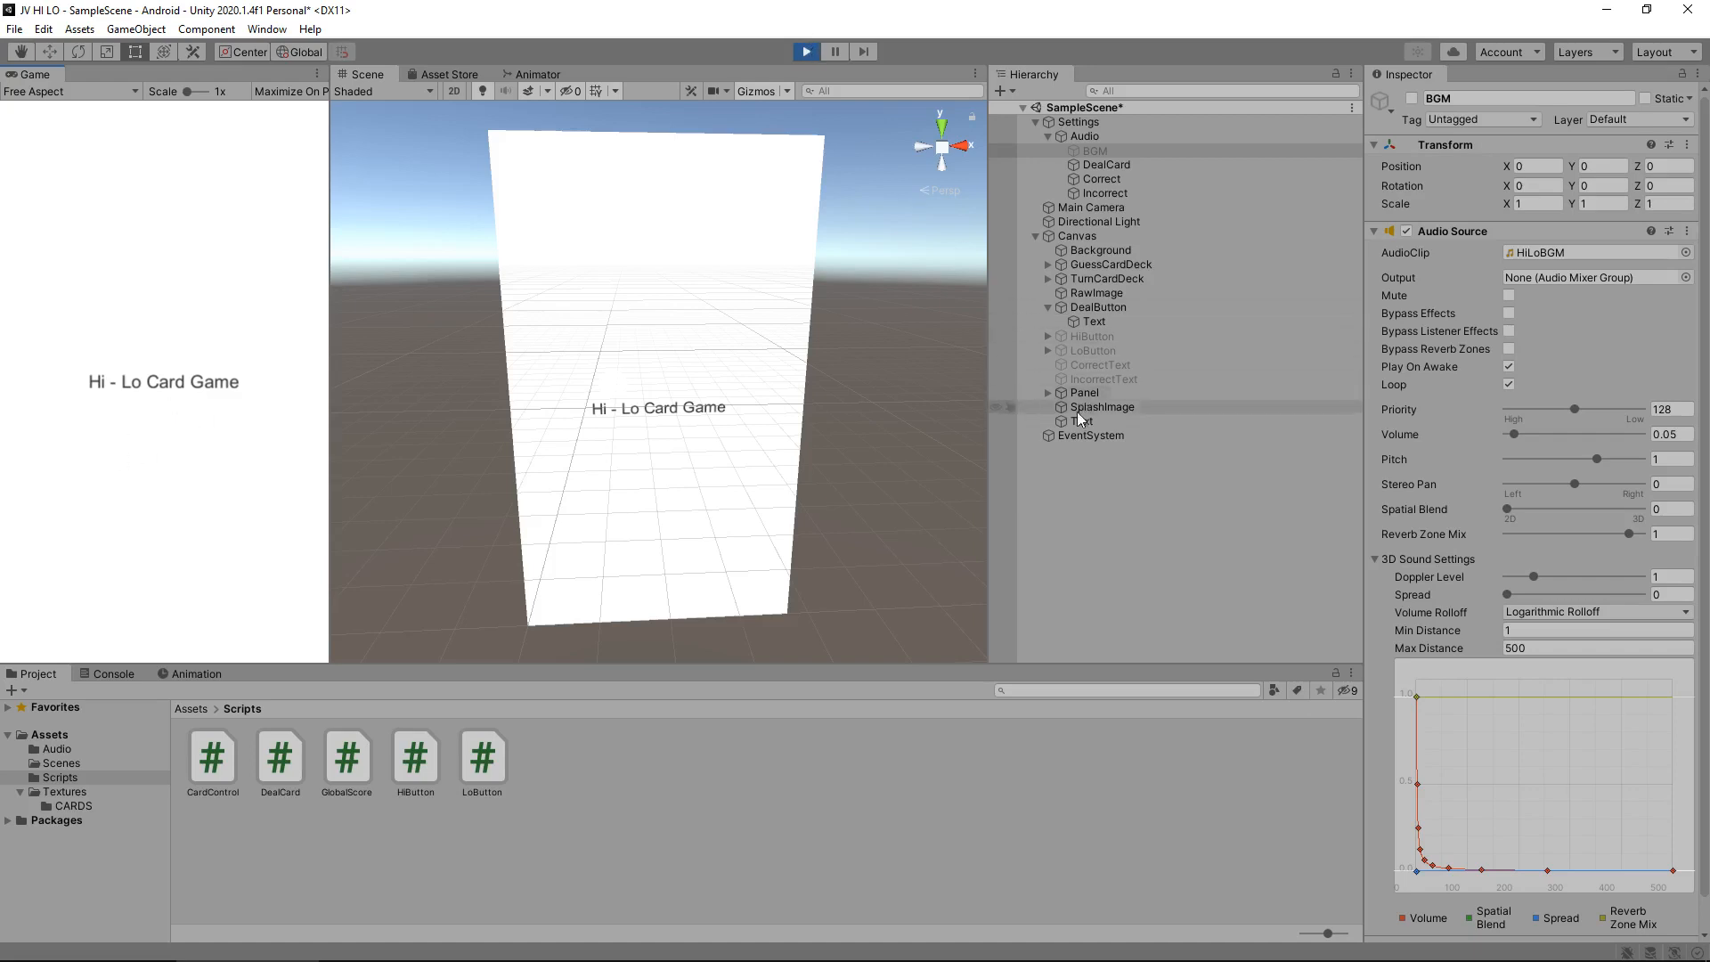
{"action": "left_click", "coordinate": [1082, 422]}
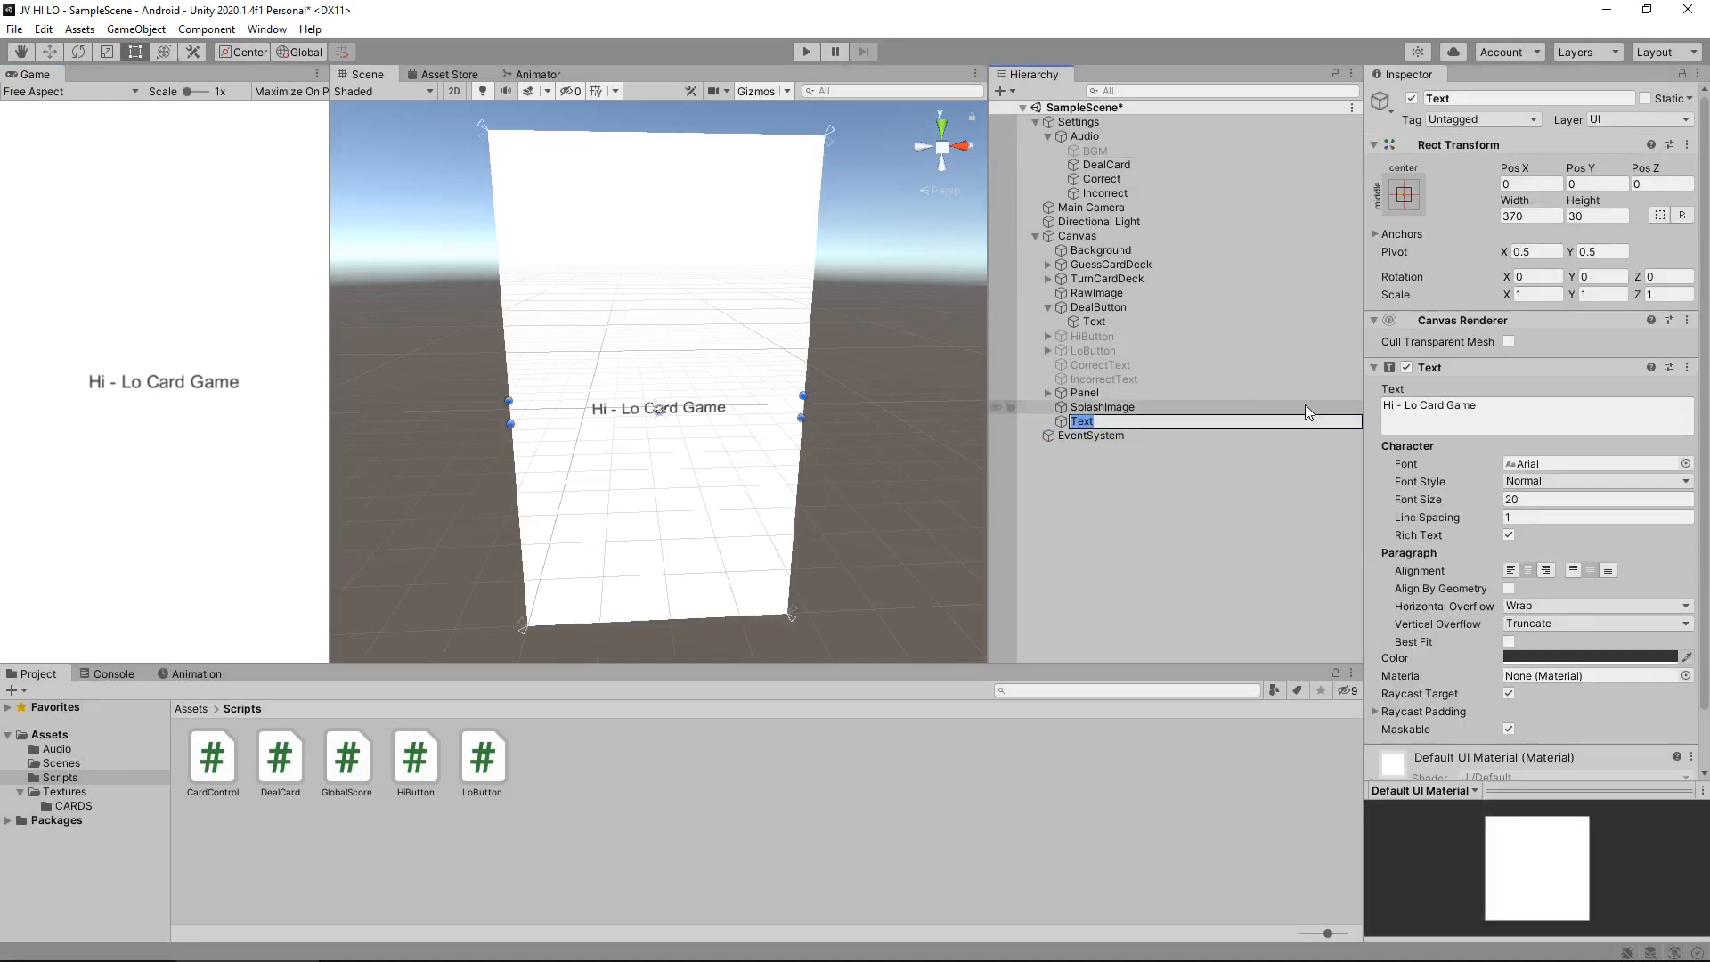
- Rename the title Text object to IntroText
{"action": "type", "text": "Intro"}
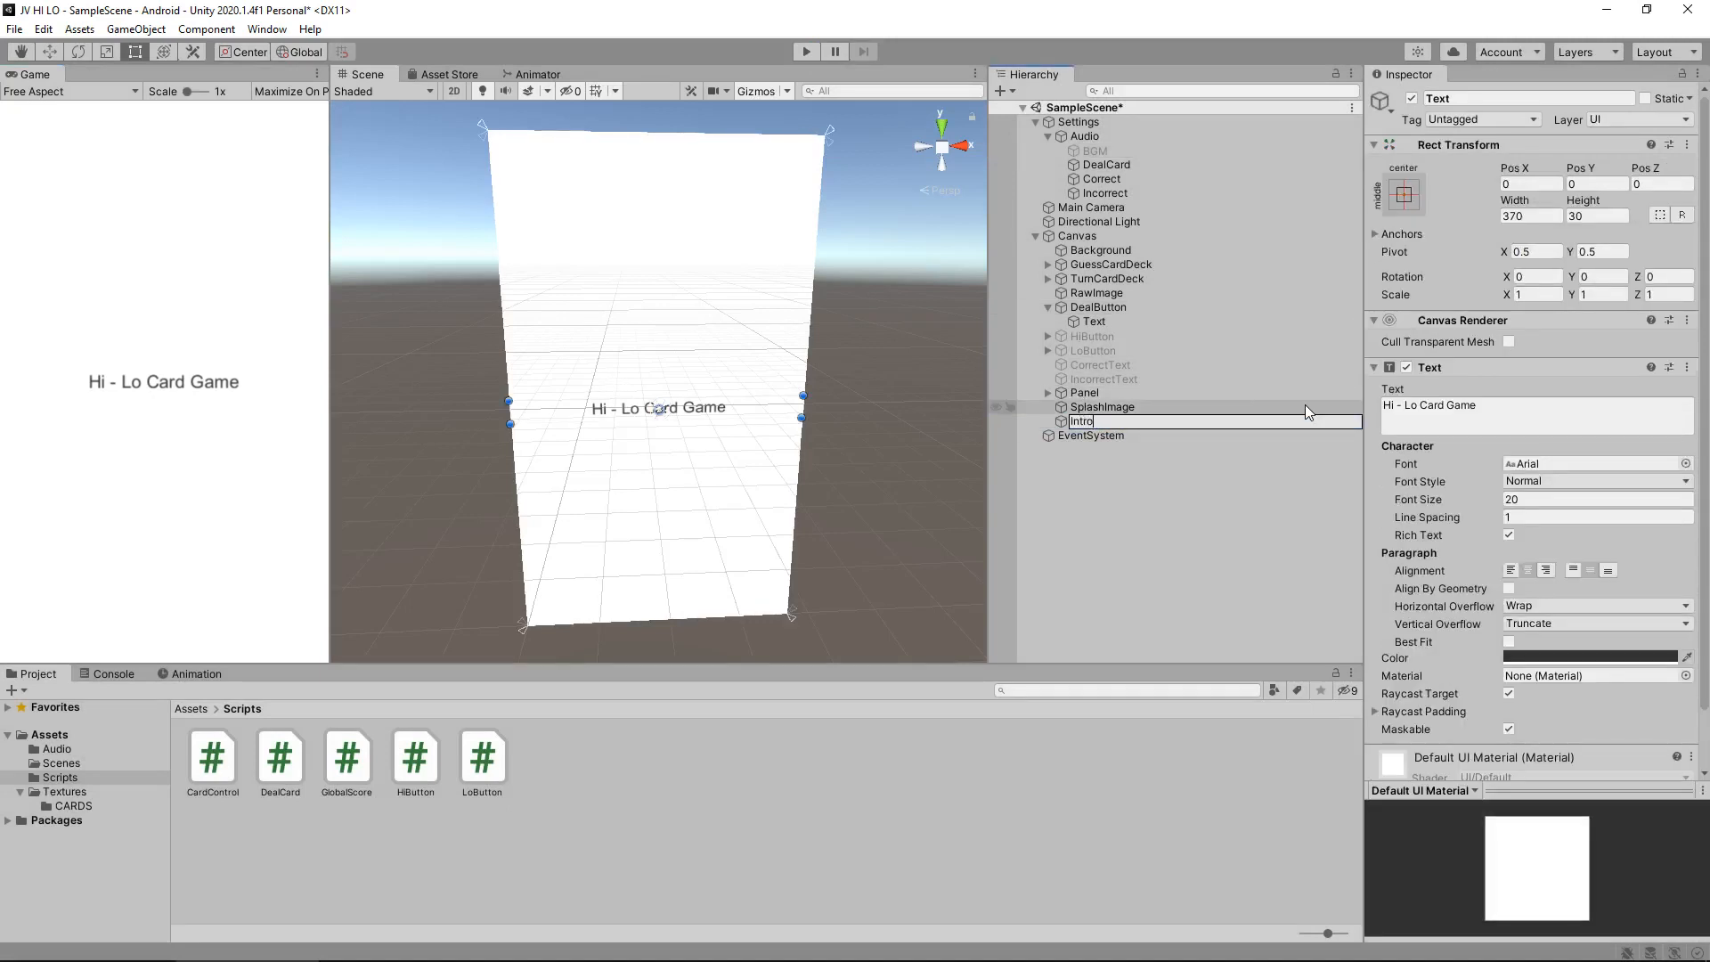
{"action": "key", "text": "Return"}
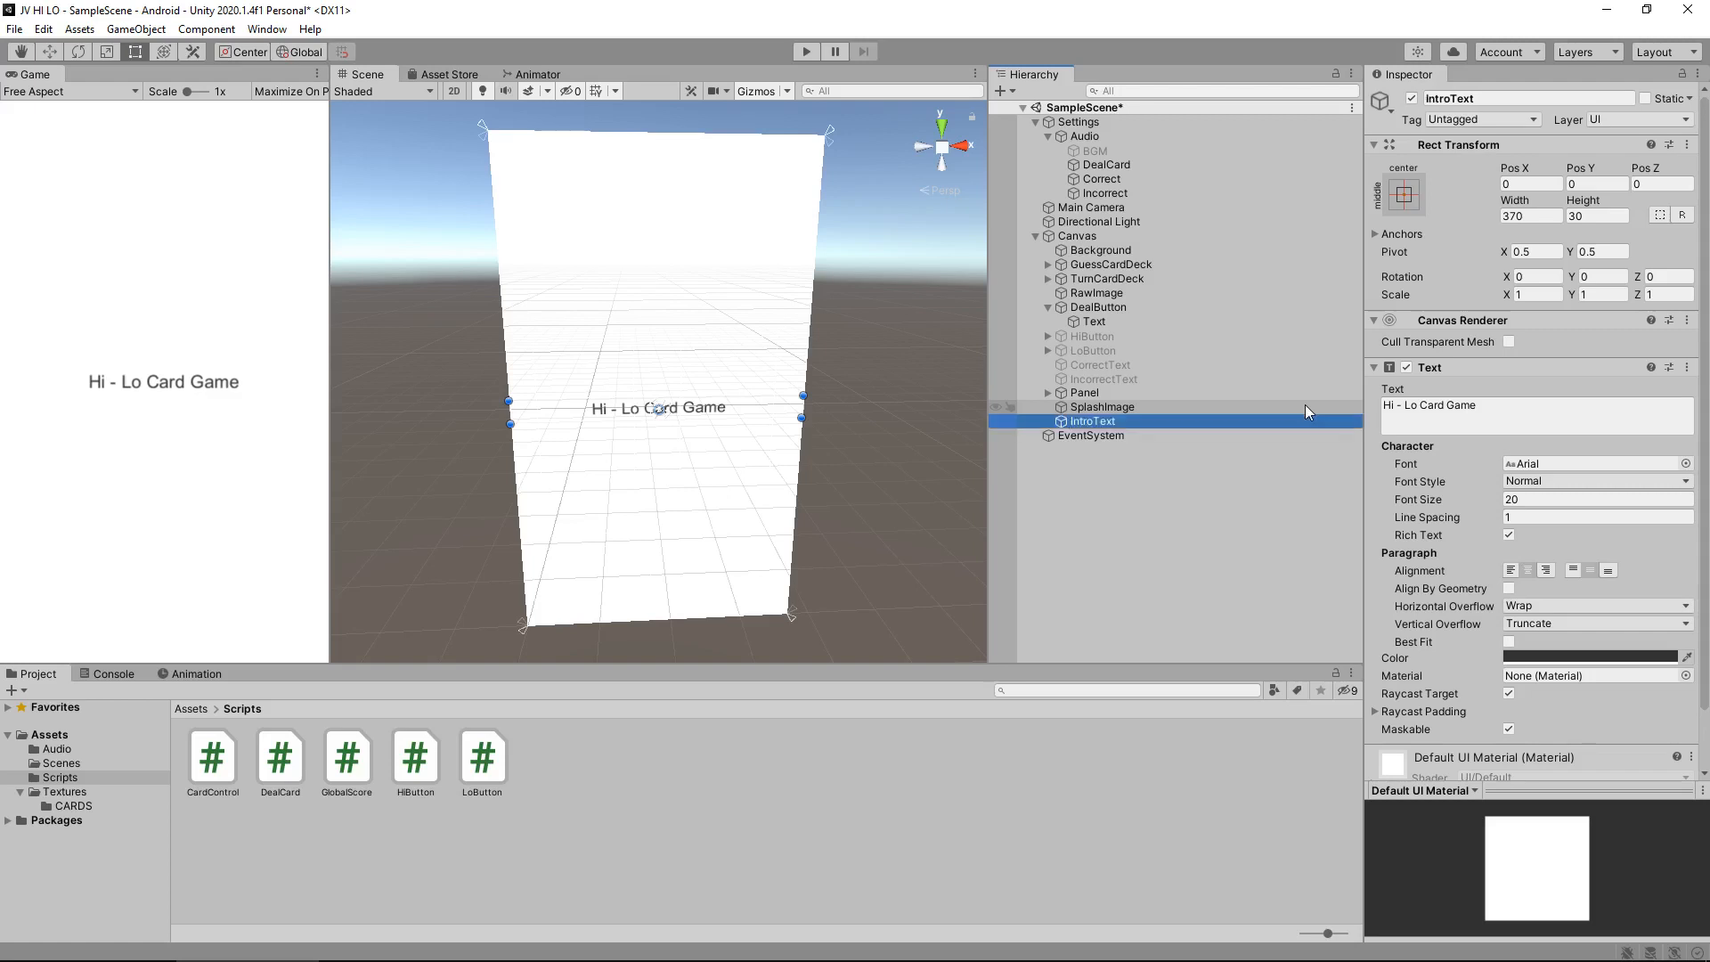
{"action": "mouse_move", "coordinate": [178, 395]}
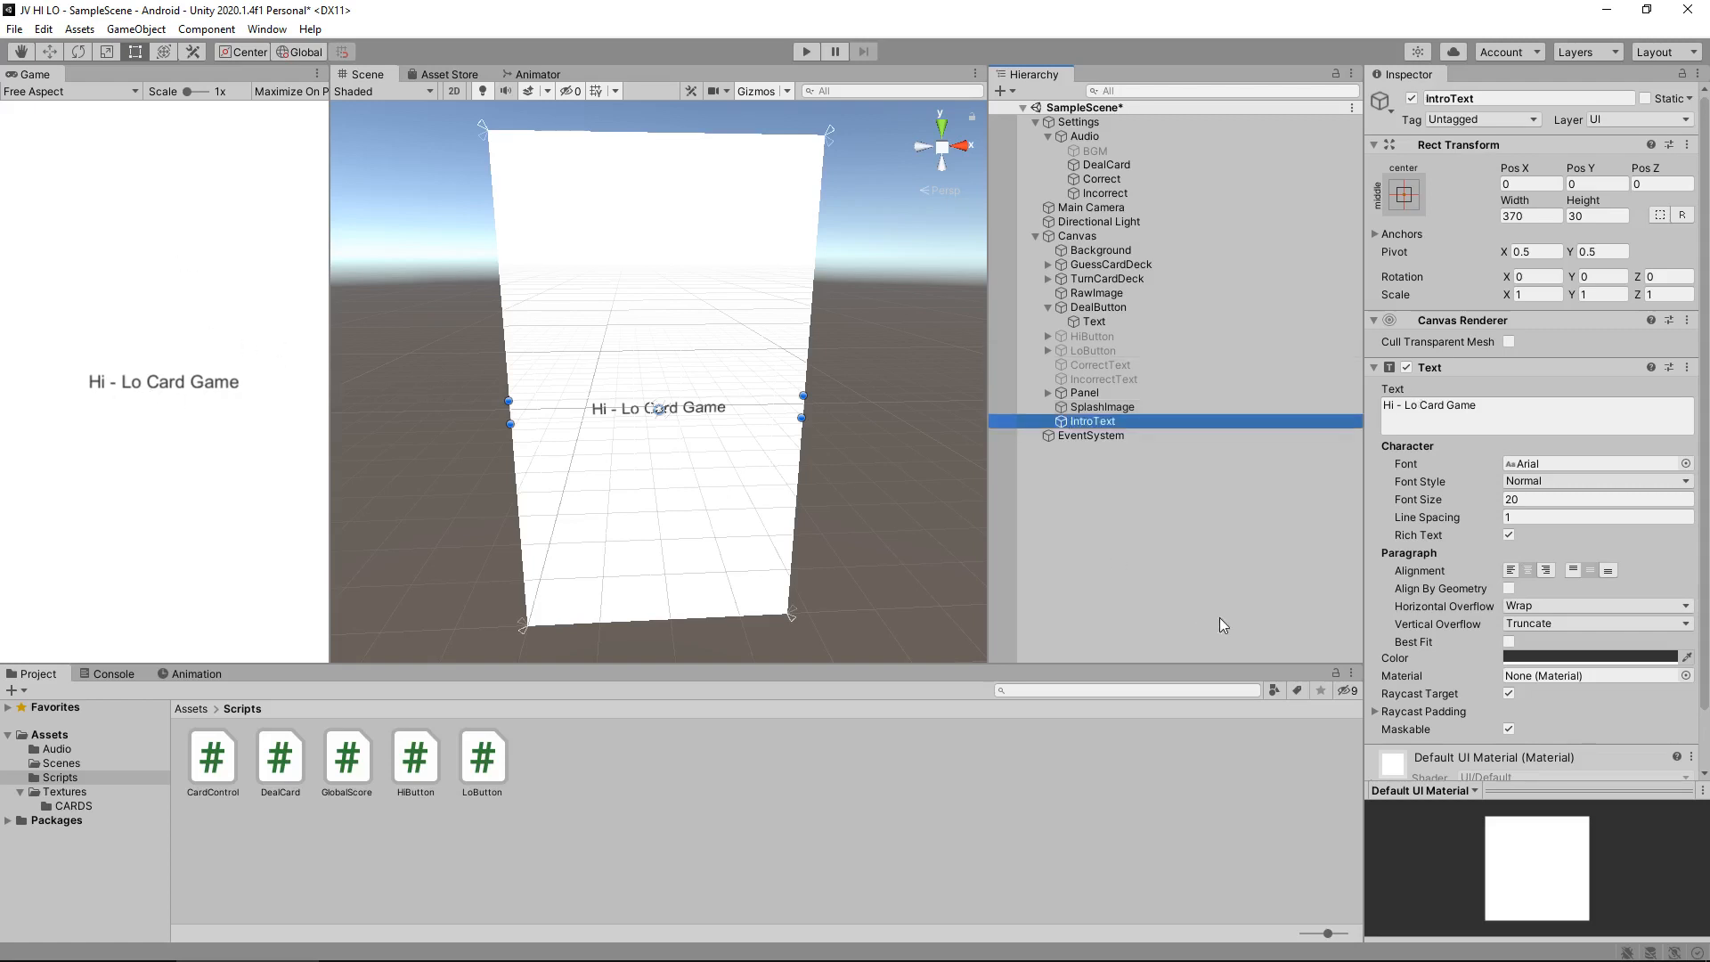
{"action": "mouse_move", "coordinate": [609, 643]}
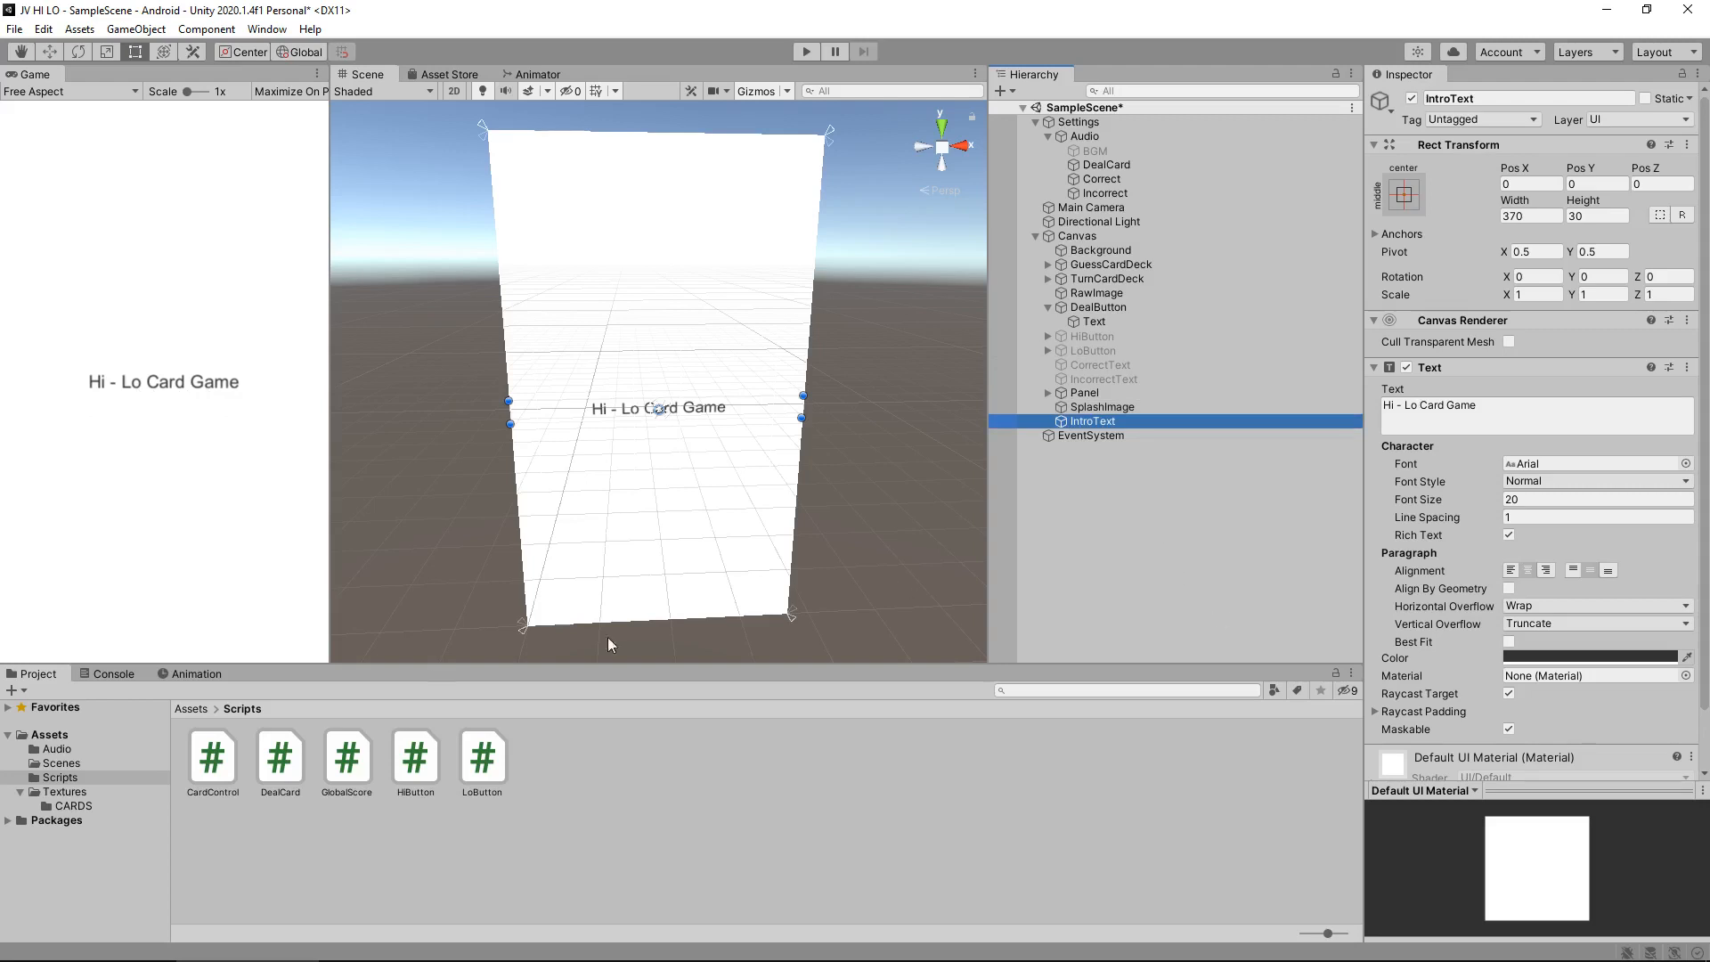
{"action": "mouse_move", "coordinate": [748, 777]}
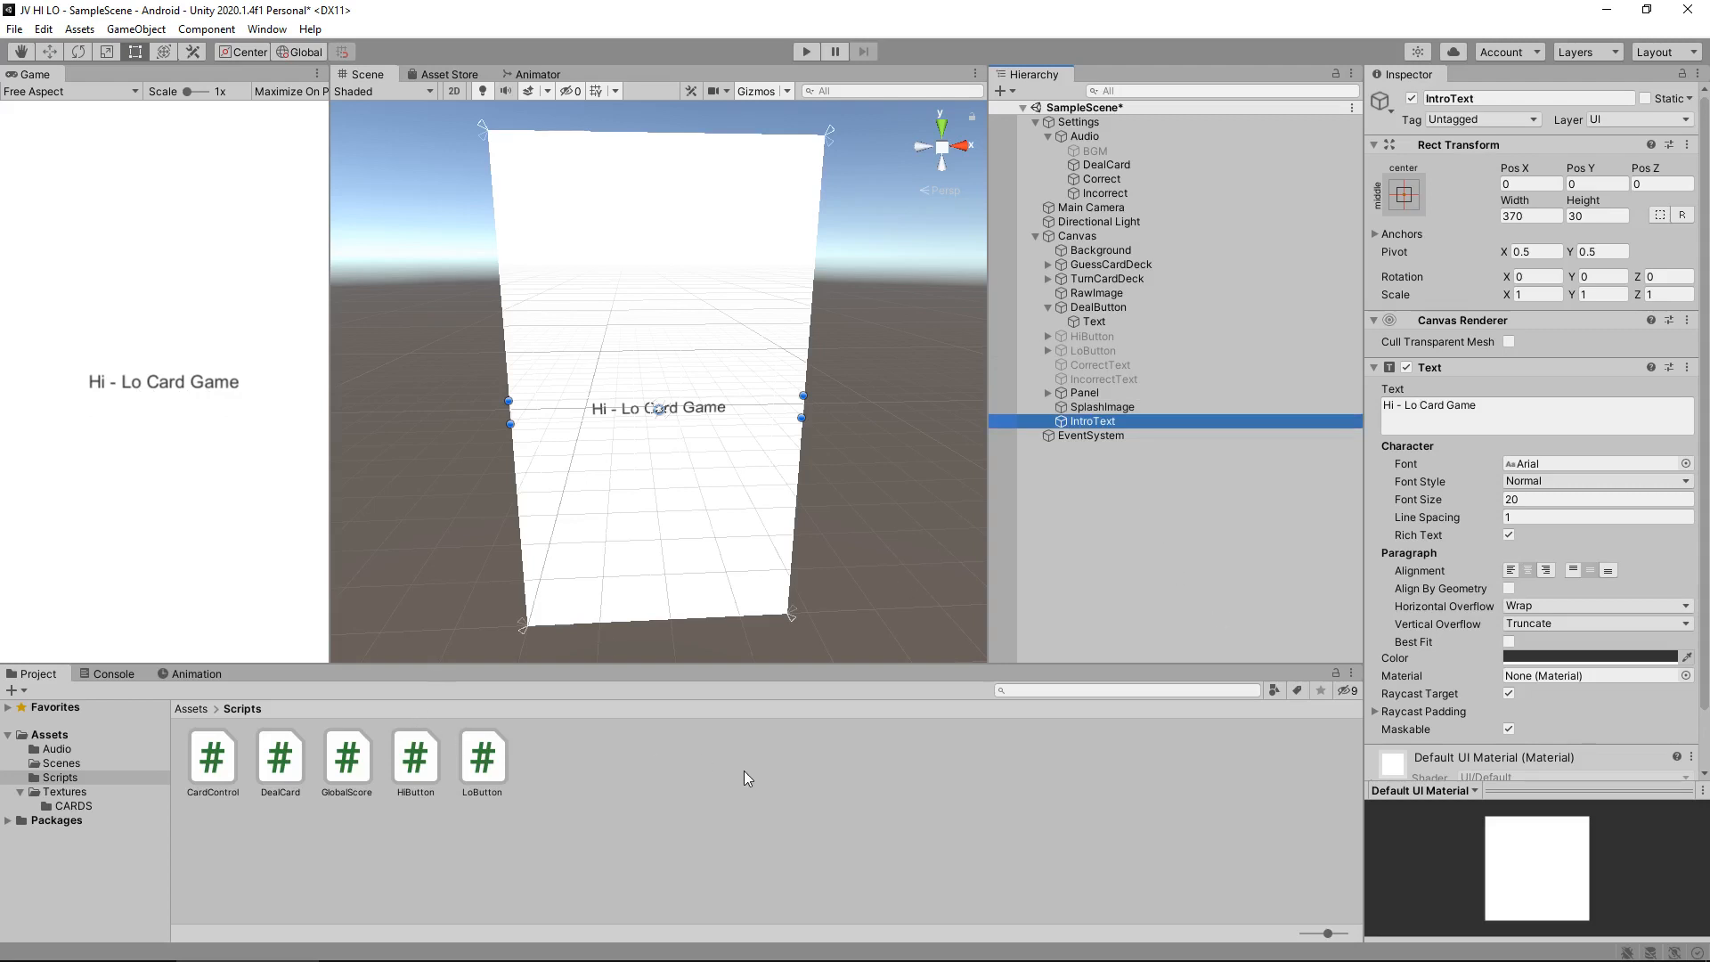
{"action": "mouse_move", "coordinate": [876, 559]}
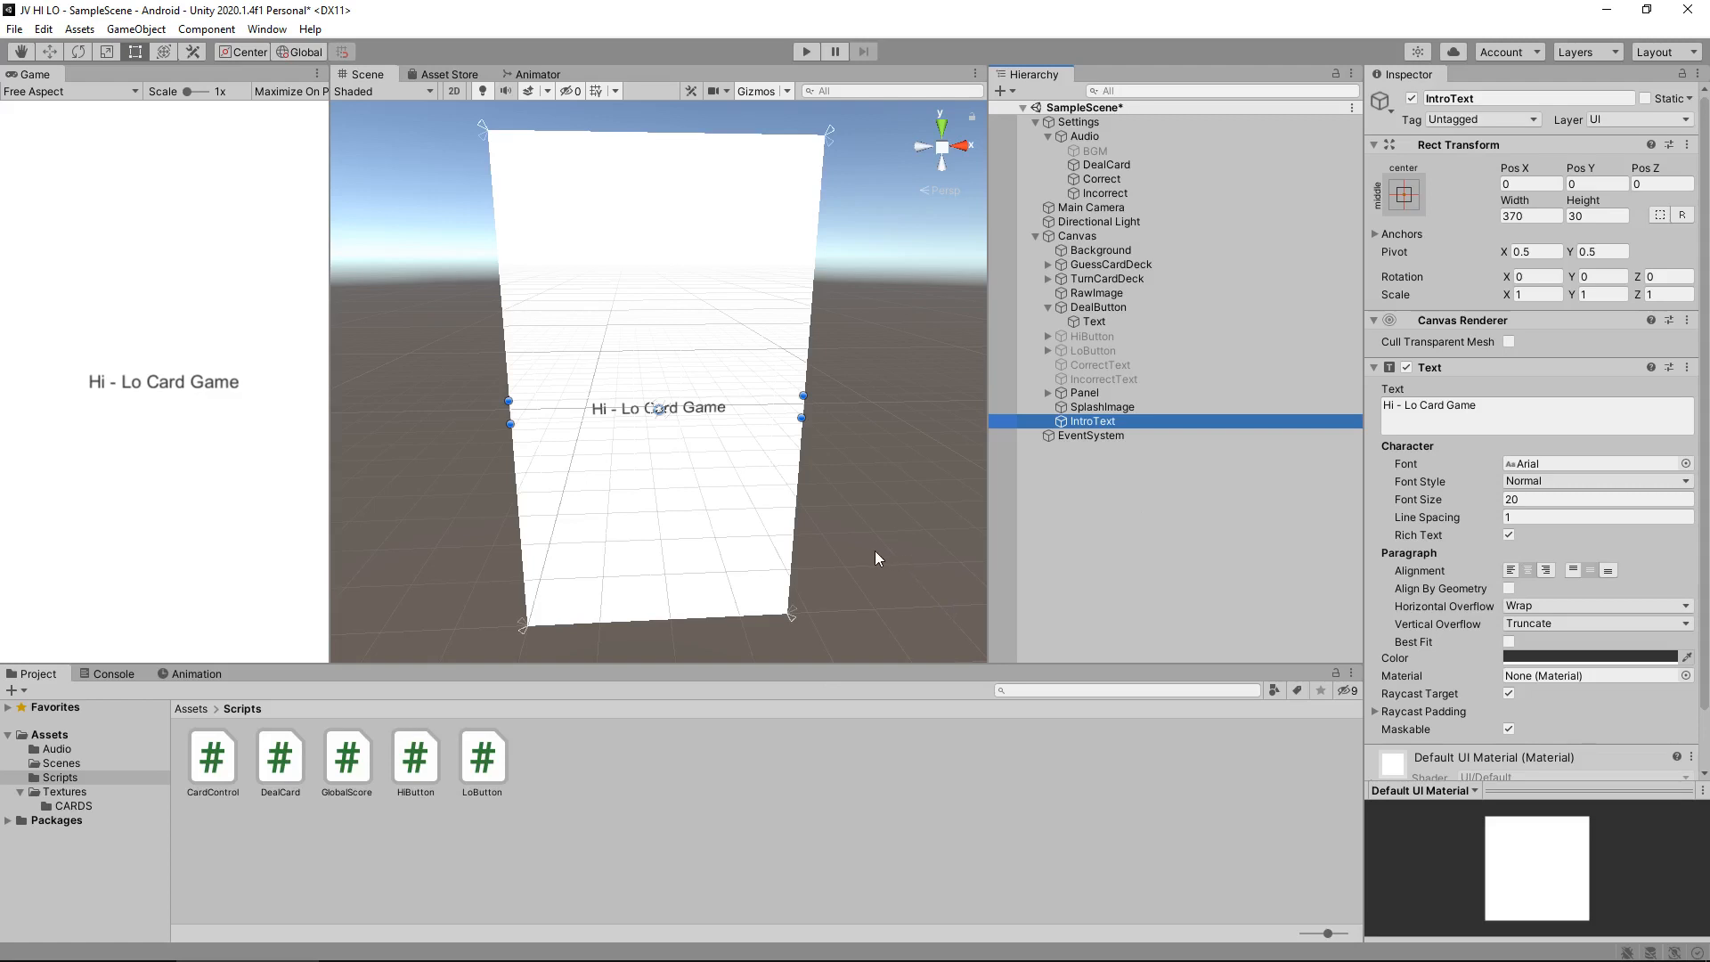
{"action": "mouse_move", "coordinate": [1208, 409]}
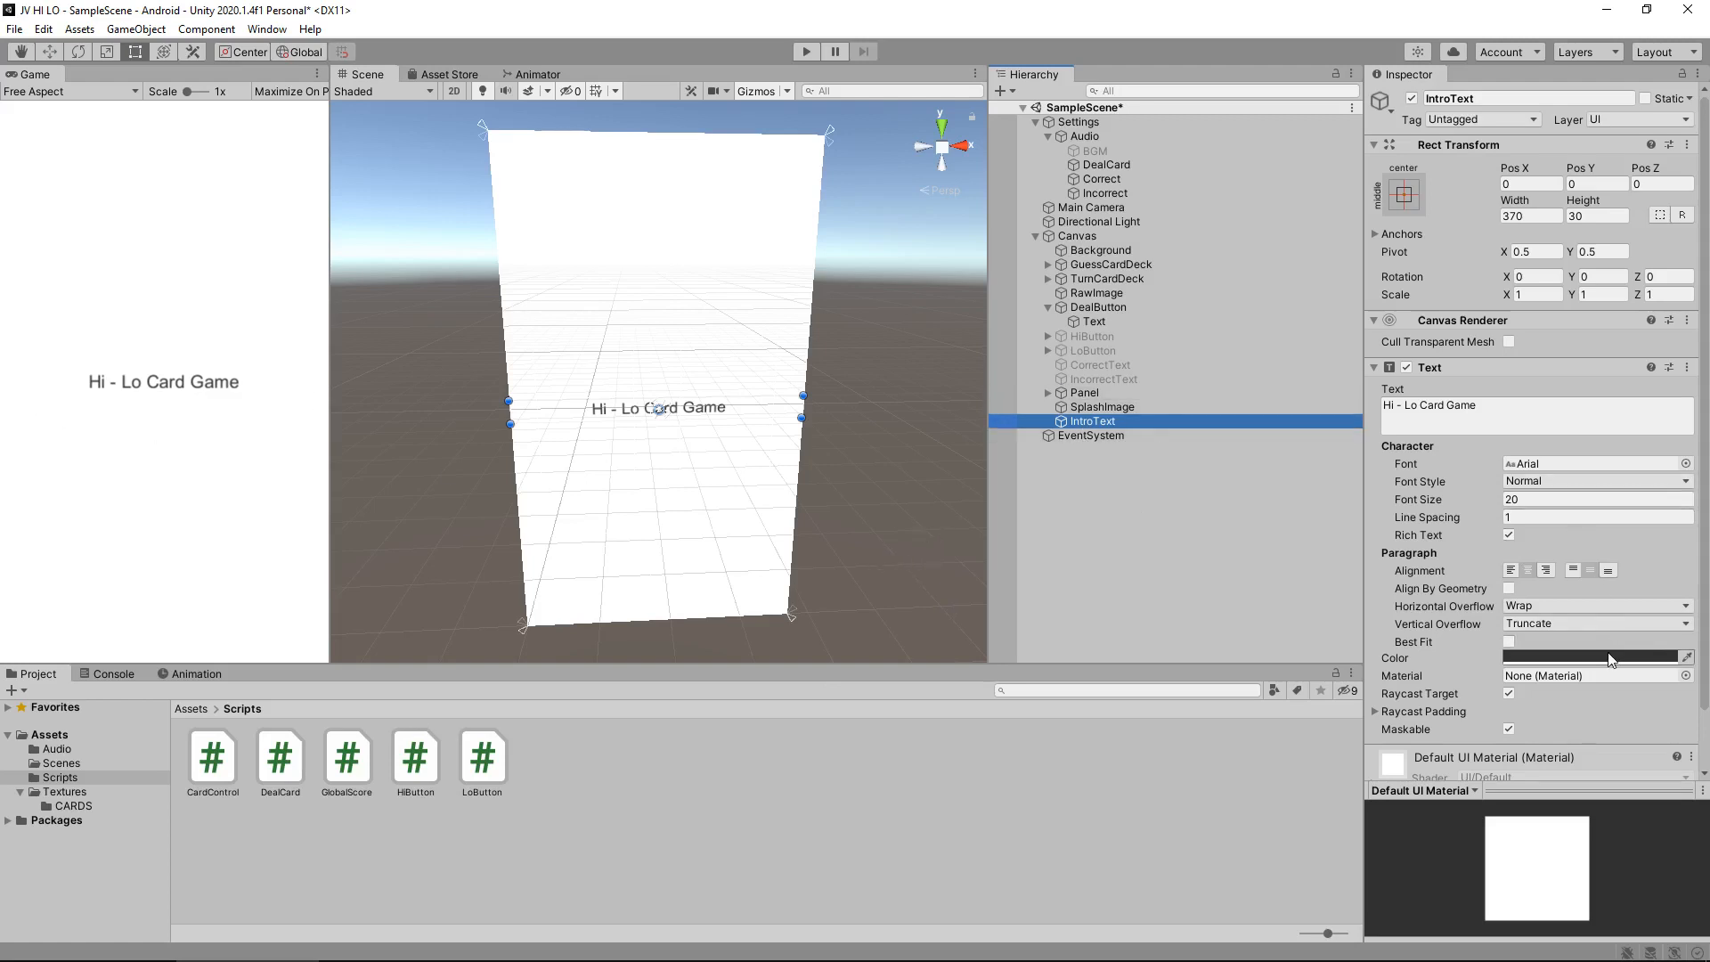
- Set IntroText's colour alpha to 0 in the colour picker
{"action": "left_click", "coordinate": [1597, 657]}
{"action": "type", "text": "0"}
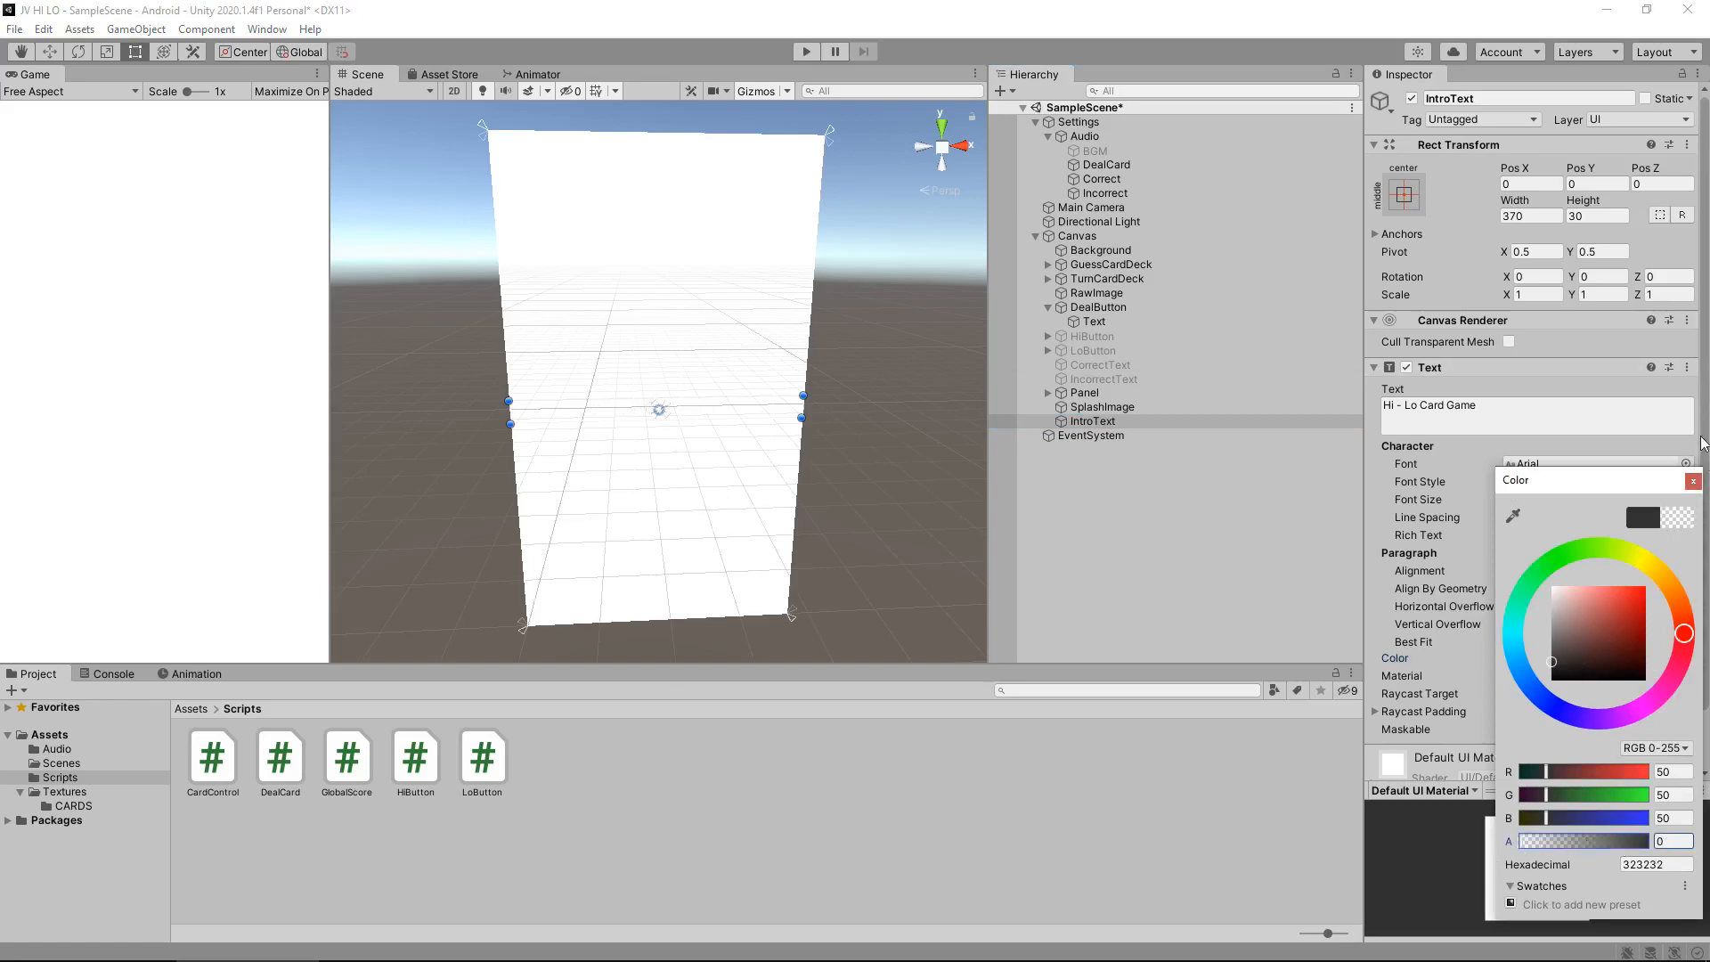
{"action": "left_click", "coordinate": [1693, 480]}
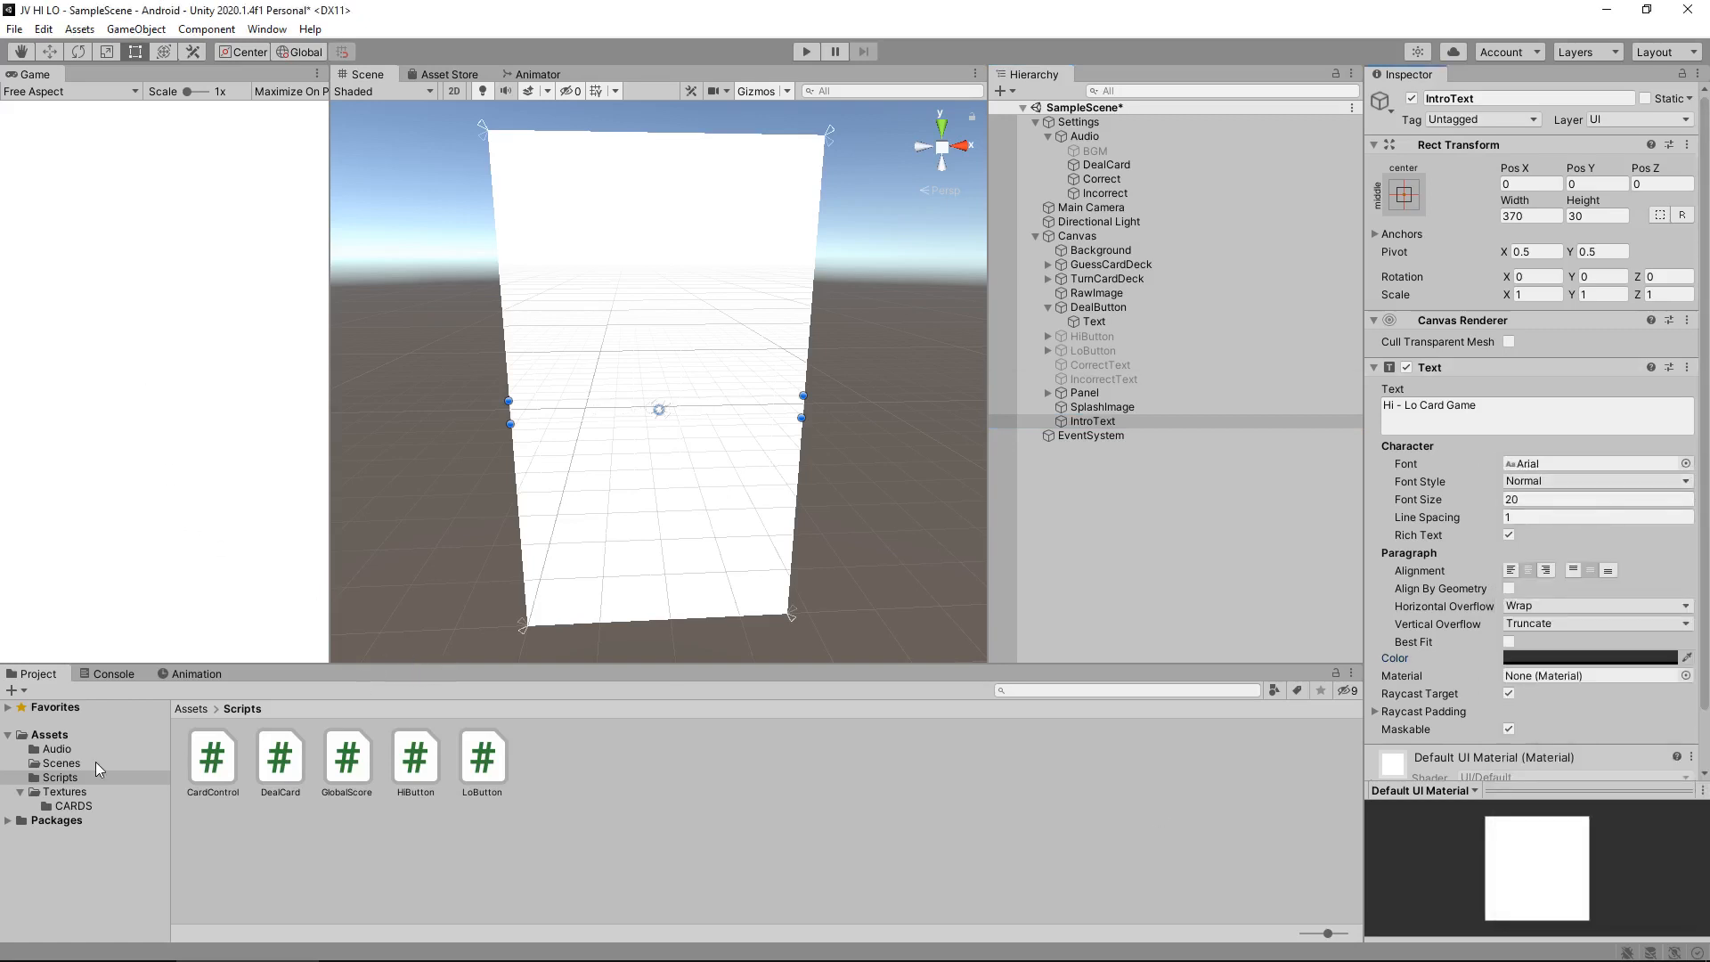
- Create an Animations folder in Assets, then reselect IntroText
{"action": "left_click", "coordinate": [48, 734]}
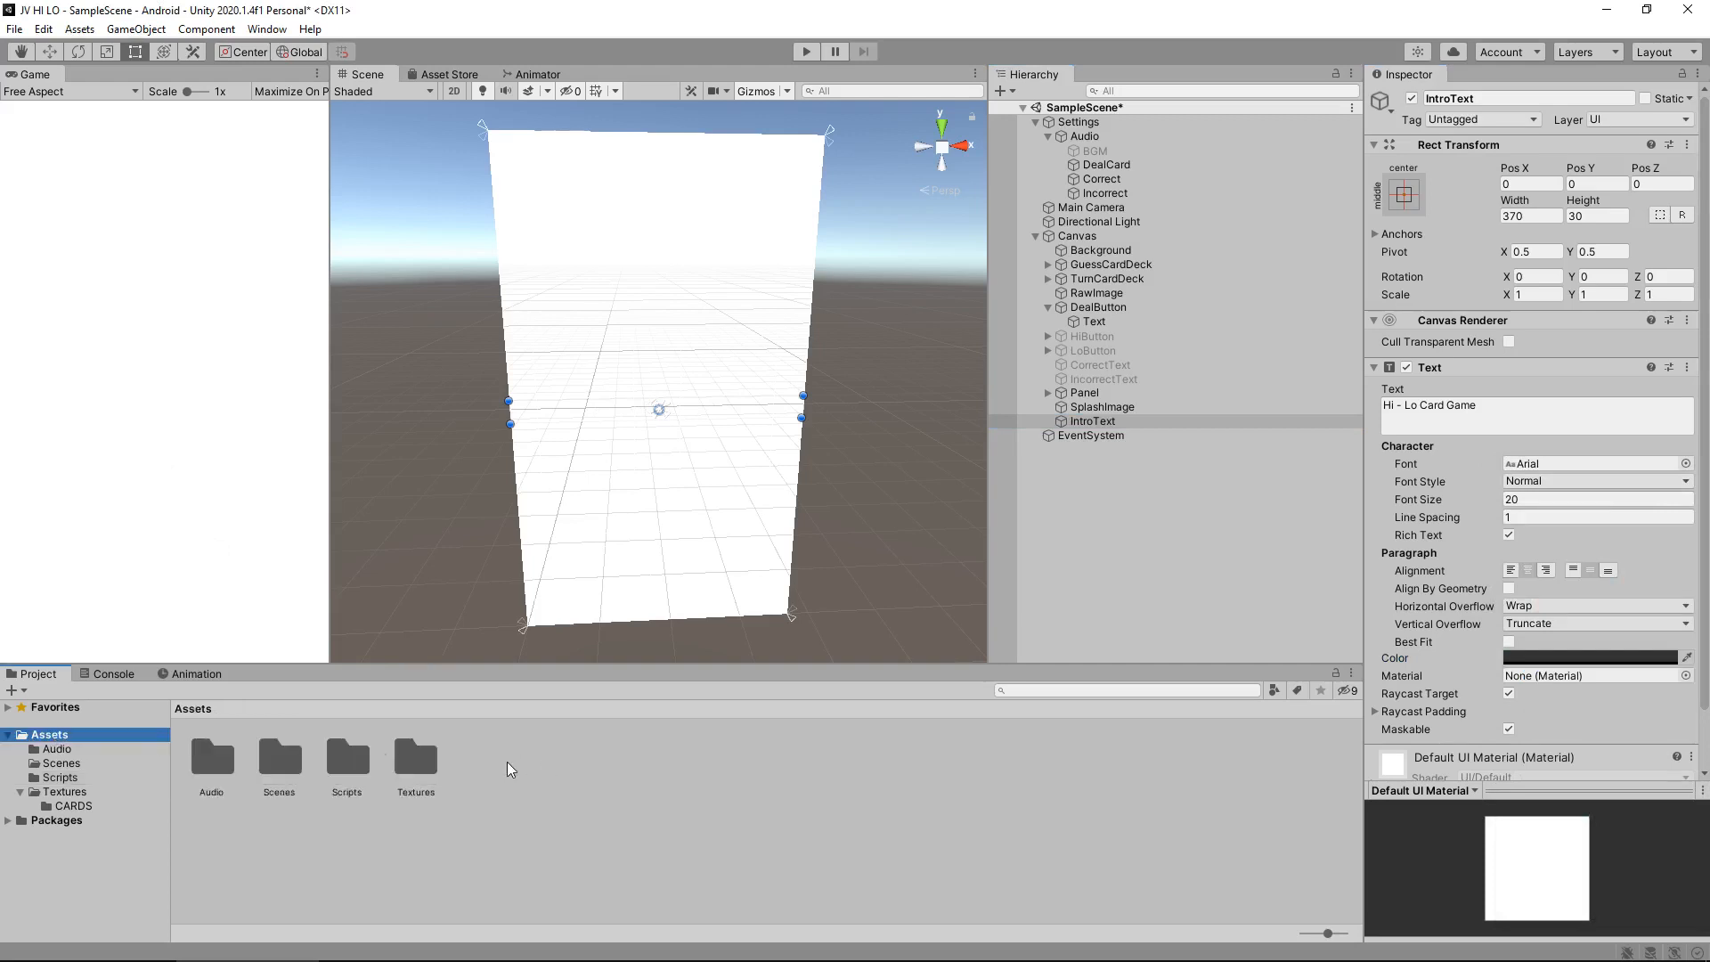
{"action": "right_click", "coordinate": [507, 769]}
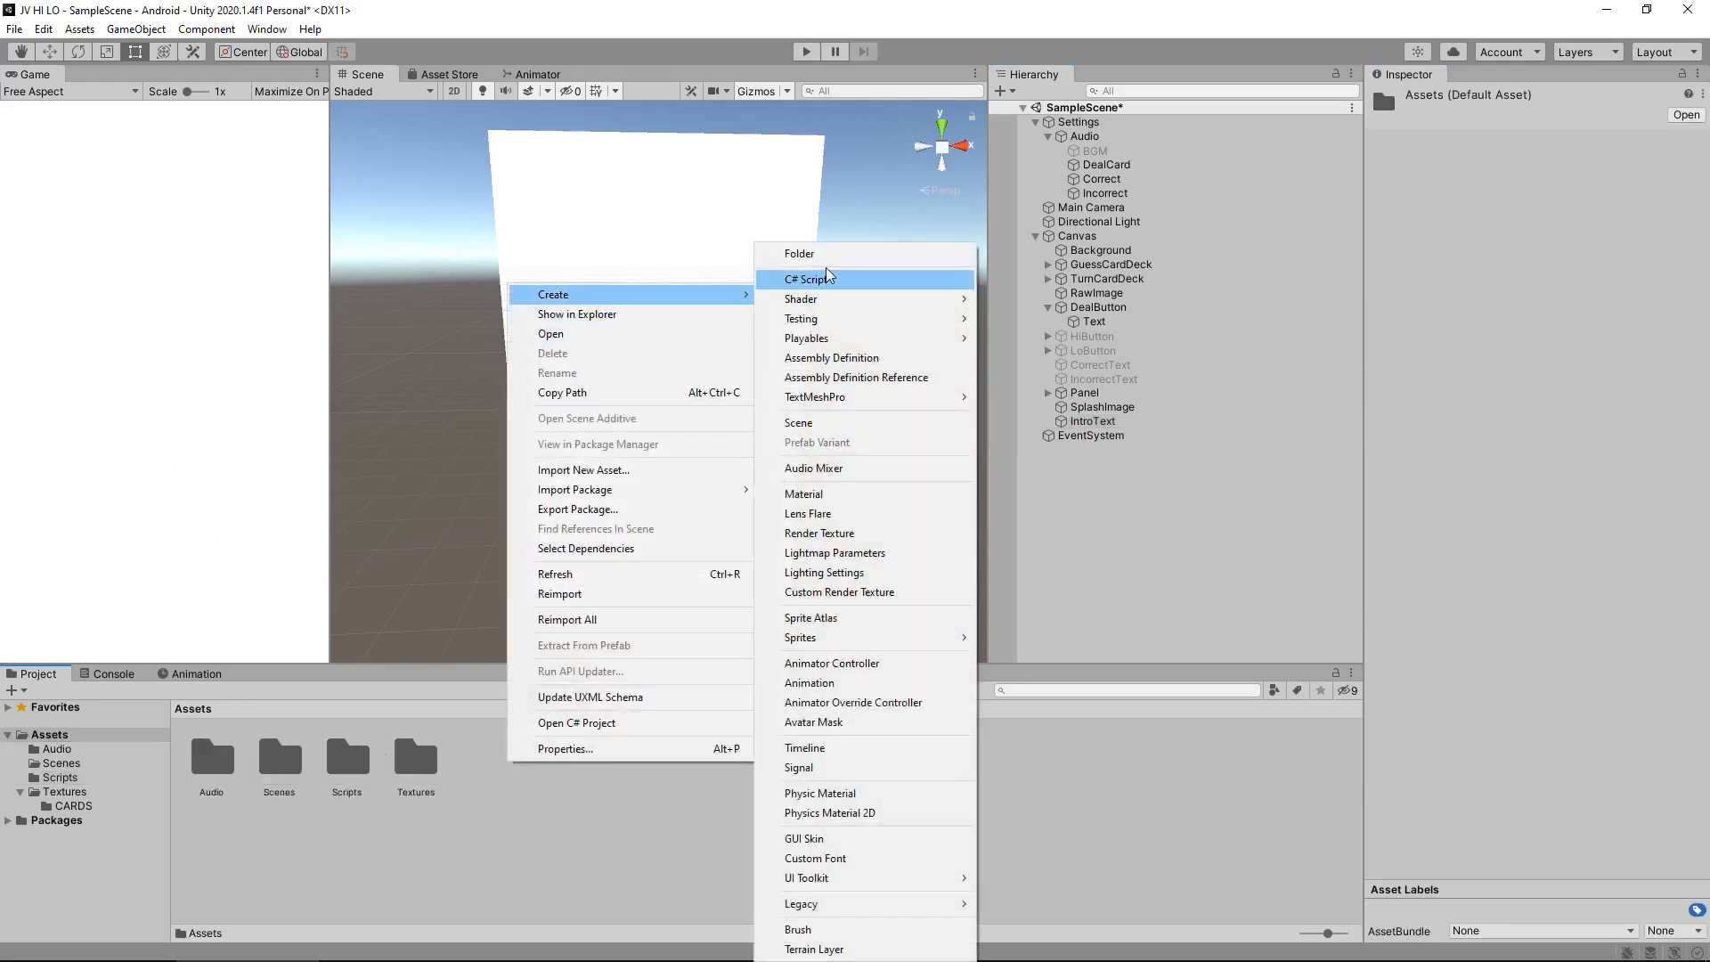
{"action": "left_click", "coordinate": [798, 253]}
{"action": "type", "text": "Animations"}
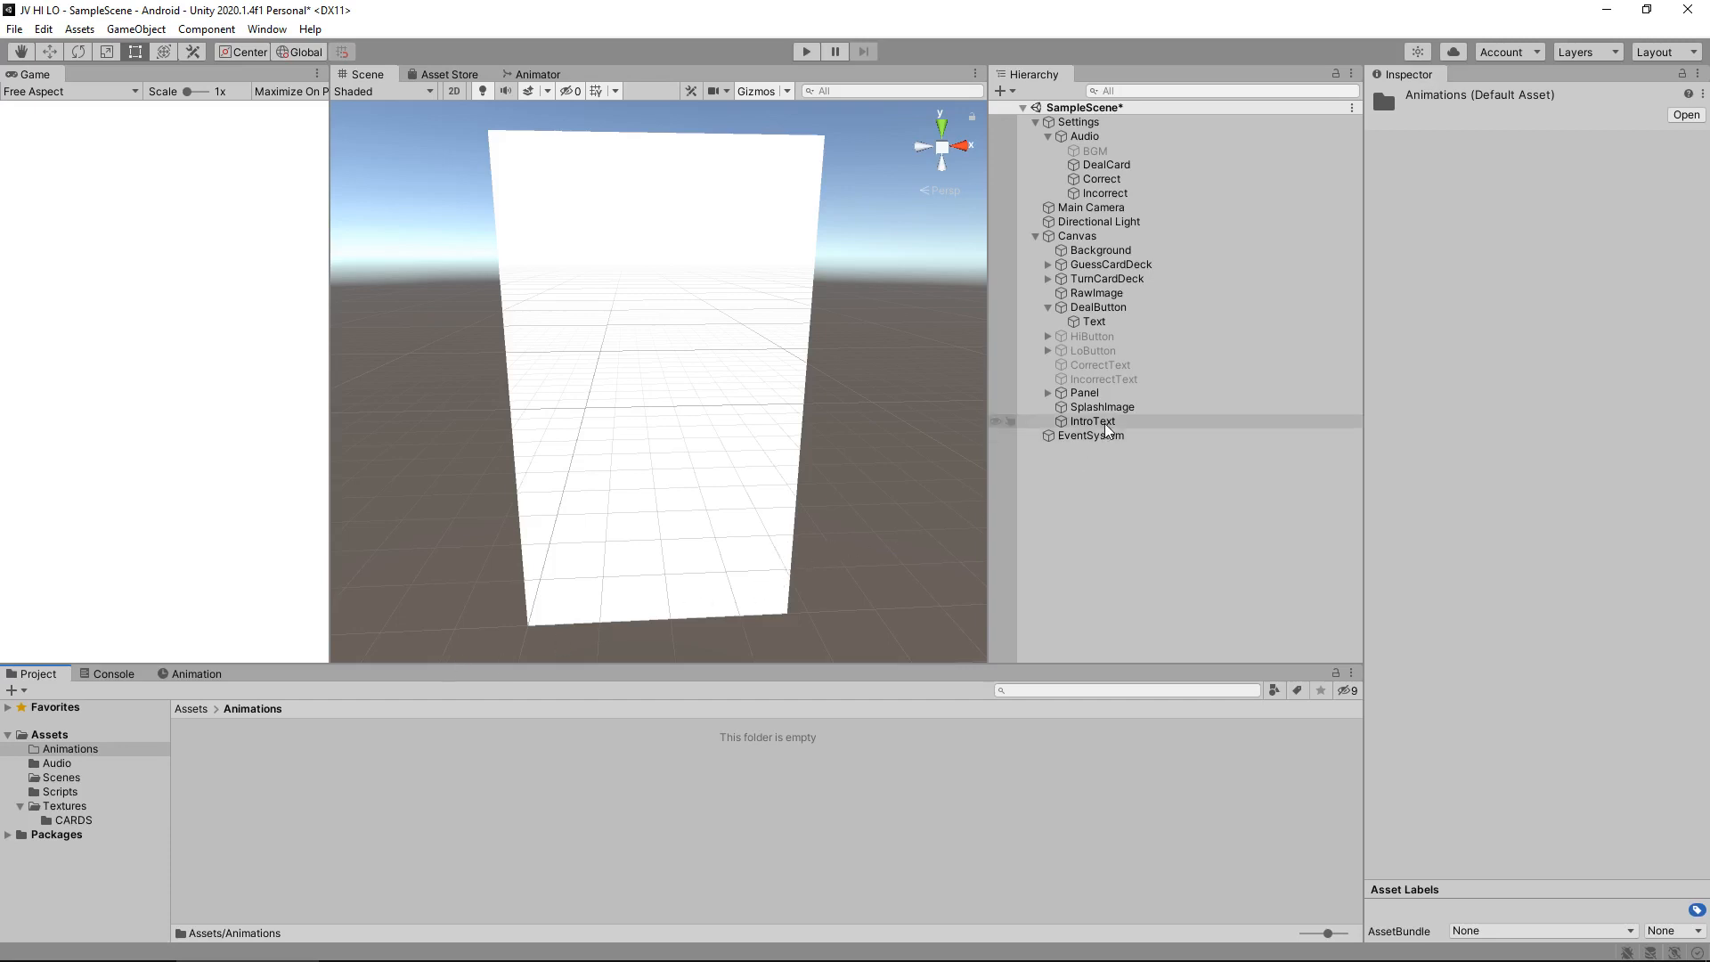
{"action": "left_click", "coordinate": [1092, 421]}
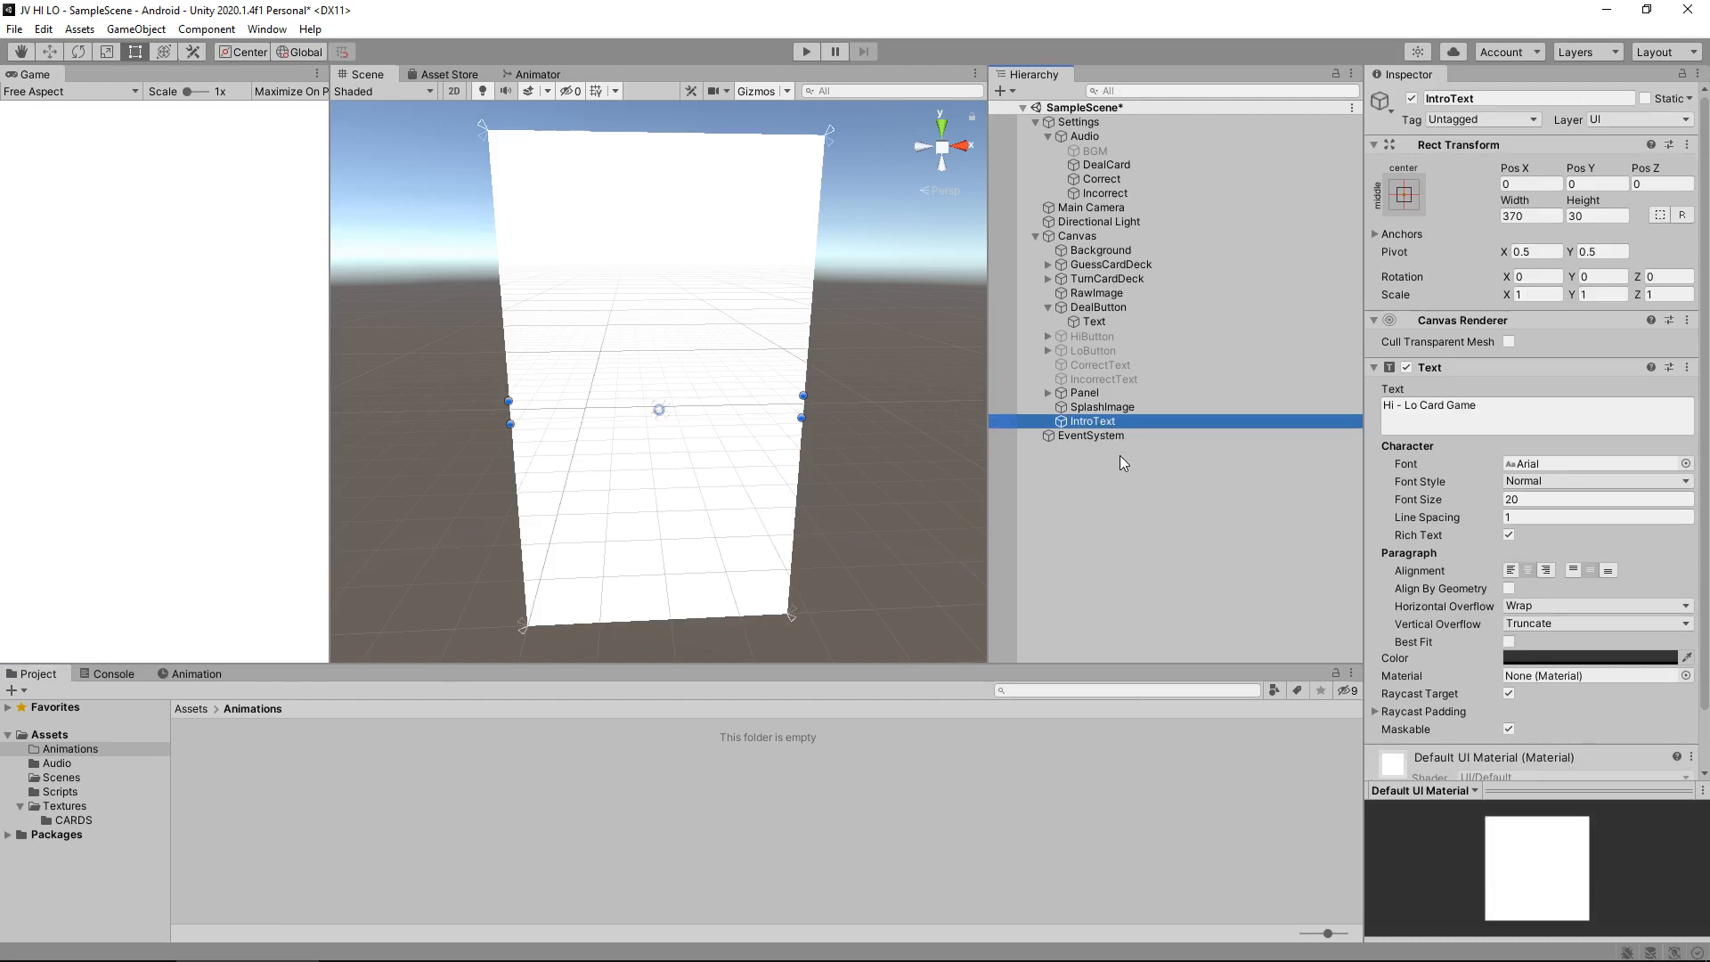
{"action": "mouse_move", "coordinate": [1078, 505]}
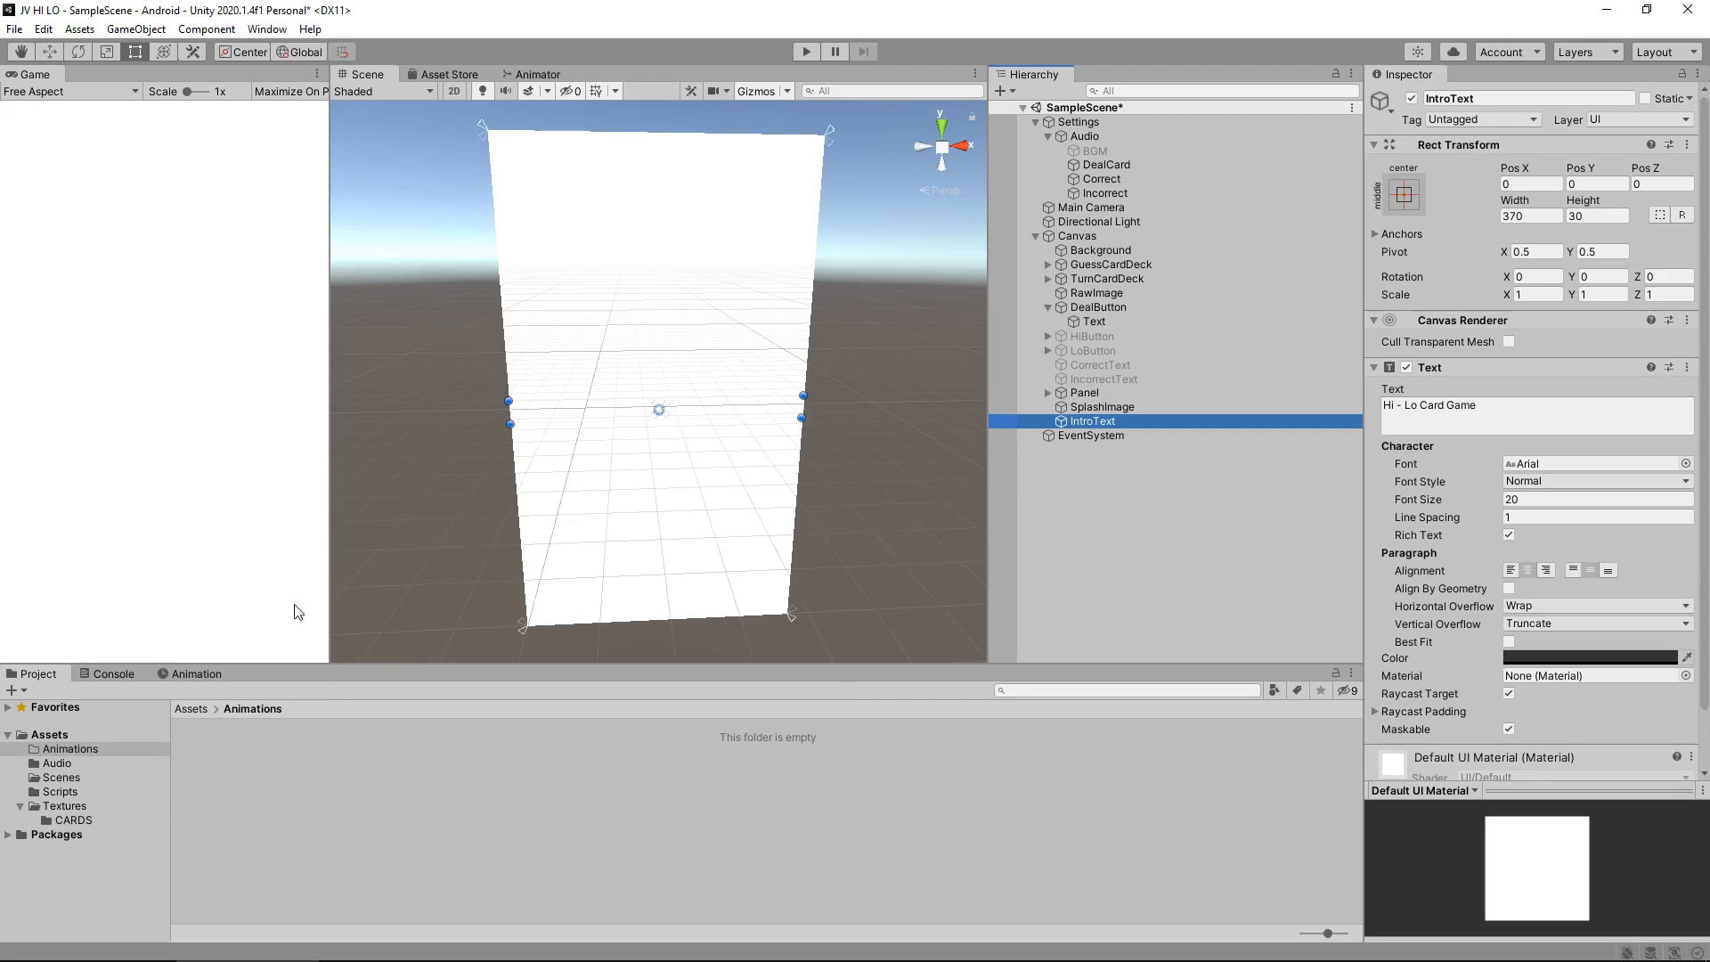
- Create an IntroText animation clip named TextFade, saved in Assets/Animations
{"action": "left_click", "coordinate": [198, 673]}
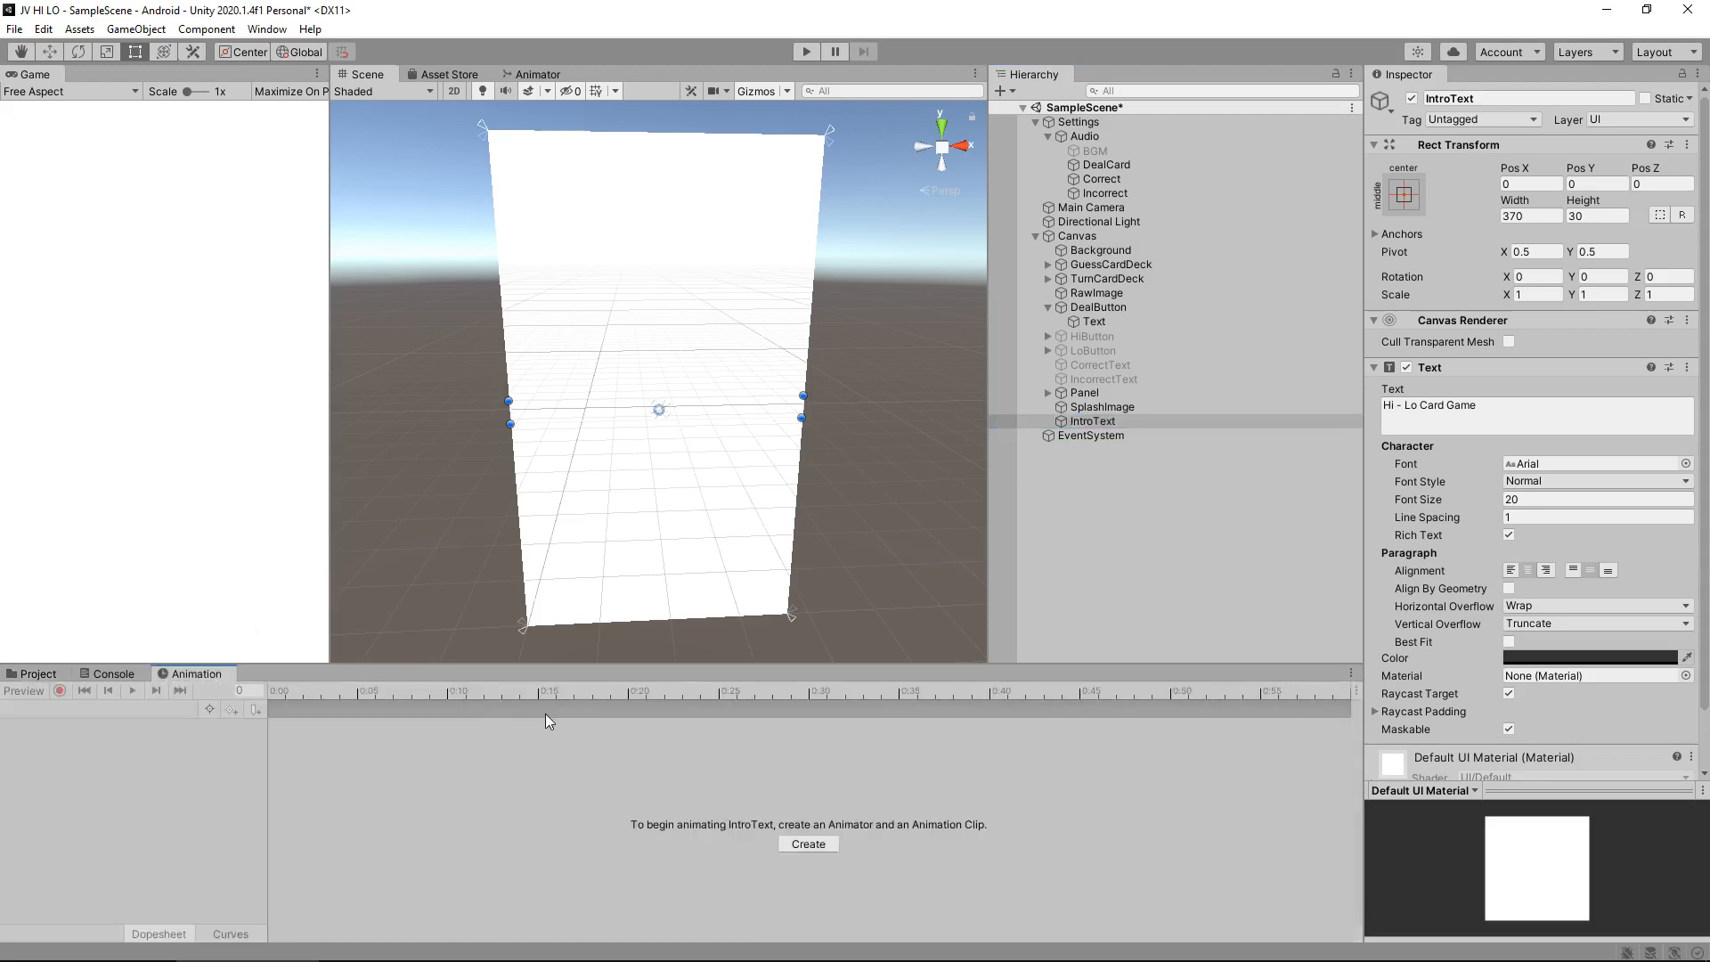
{"action": "mouse_move", "coordinate": [1302, 733]}
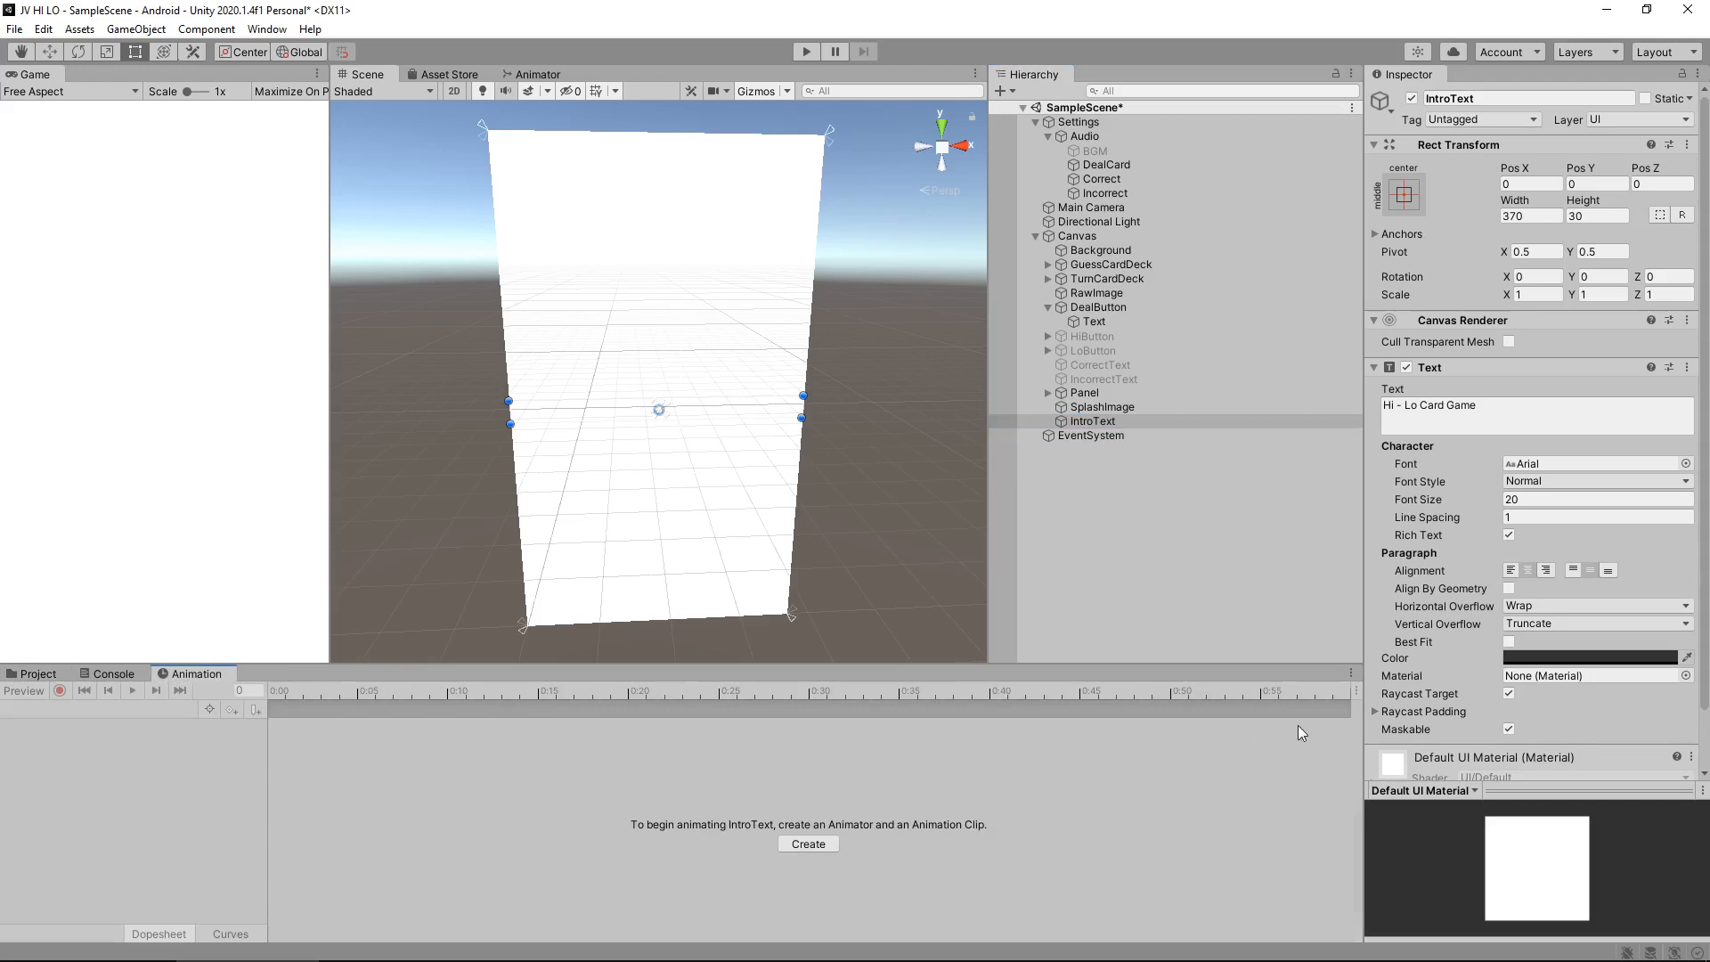
{"action": "left_click", "coordinate": [1350, 673]}
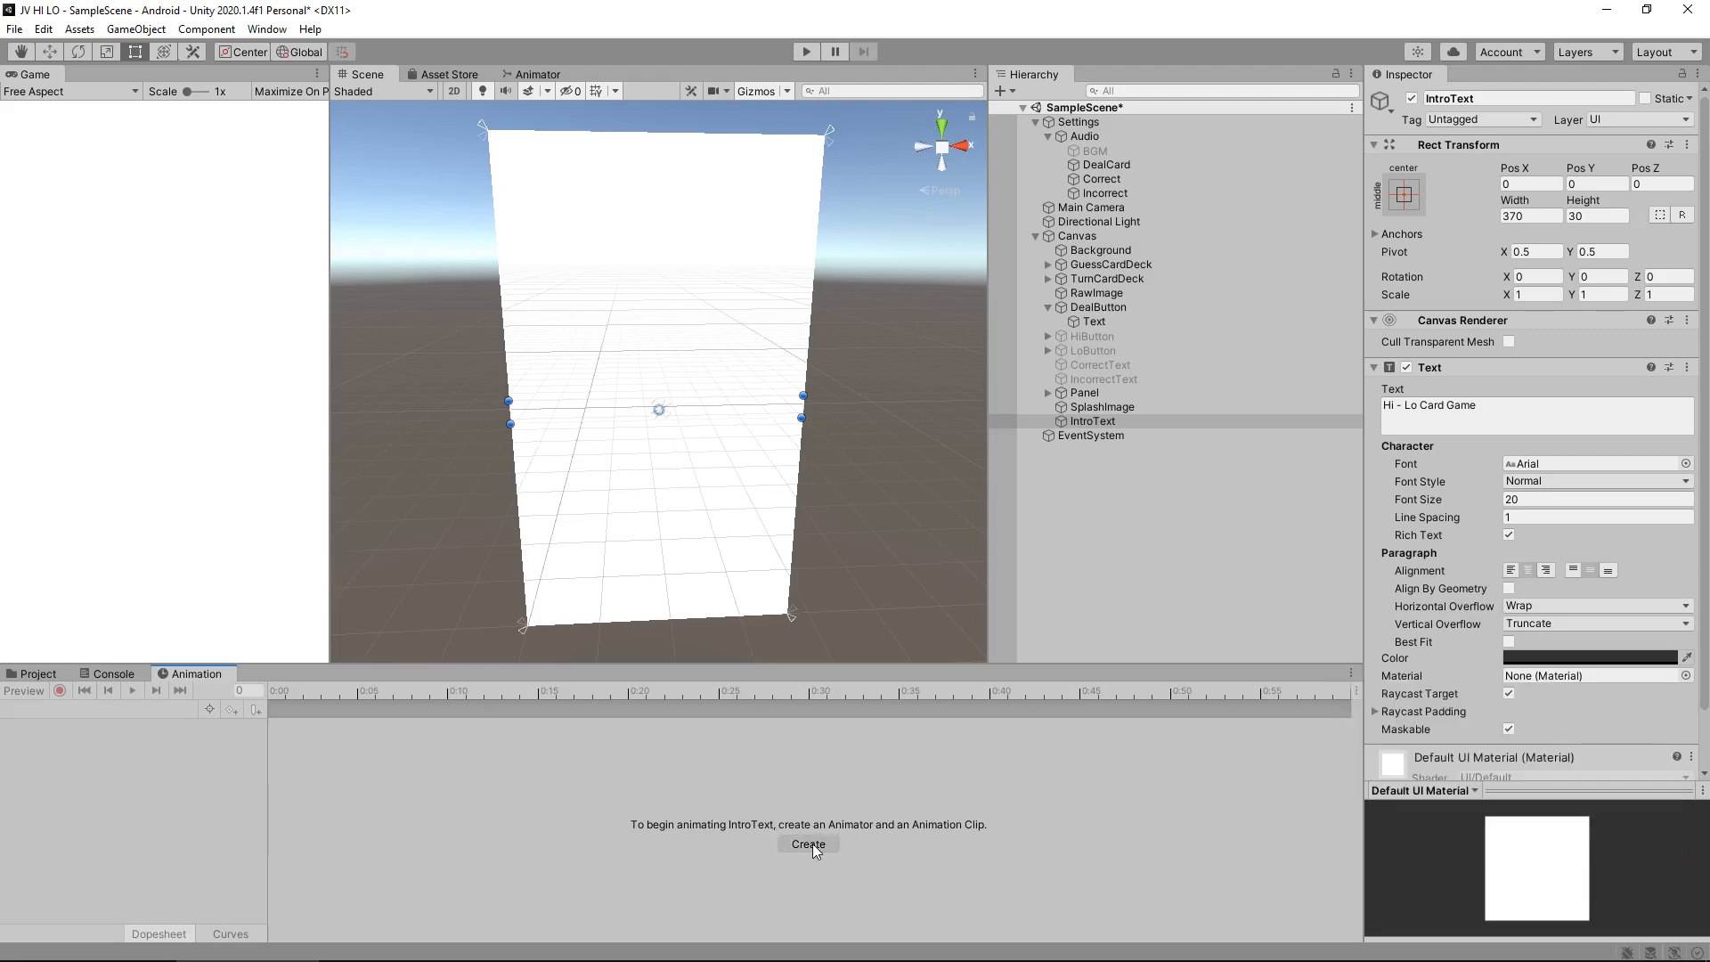
{"action": "left_click", "coordinate": [807, 845]}
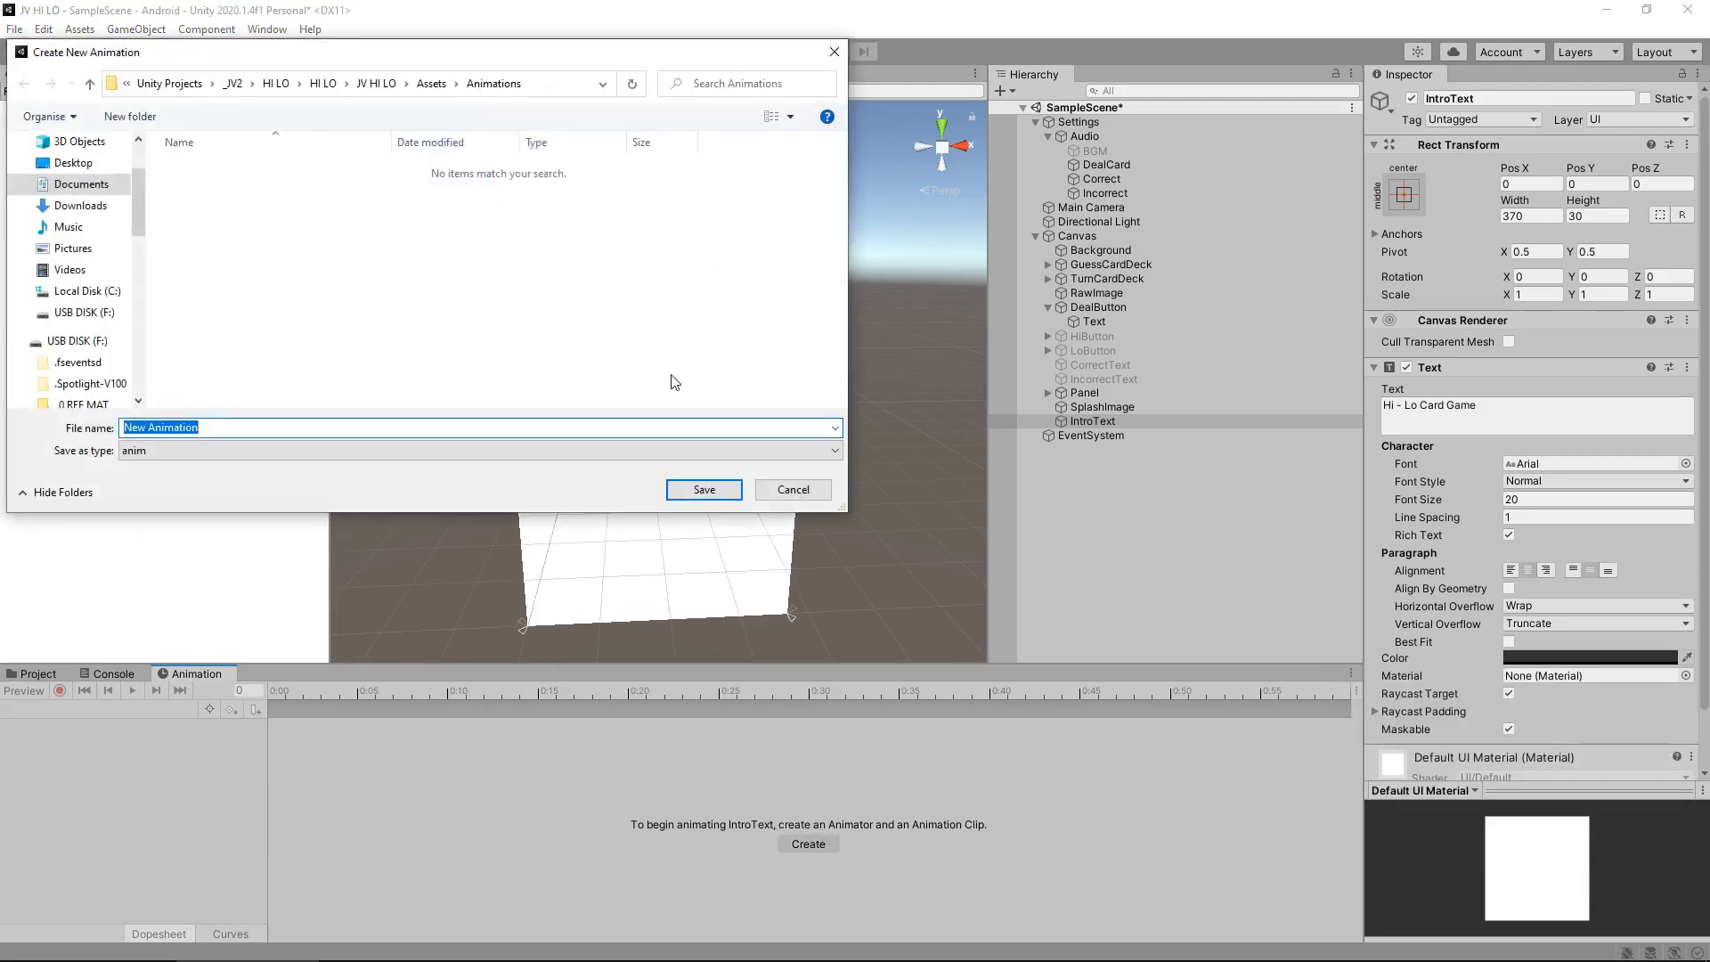
{"action": "mouse_move", "coordinate": [675, 353]}
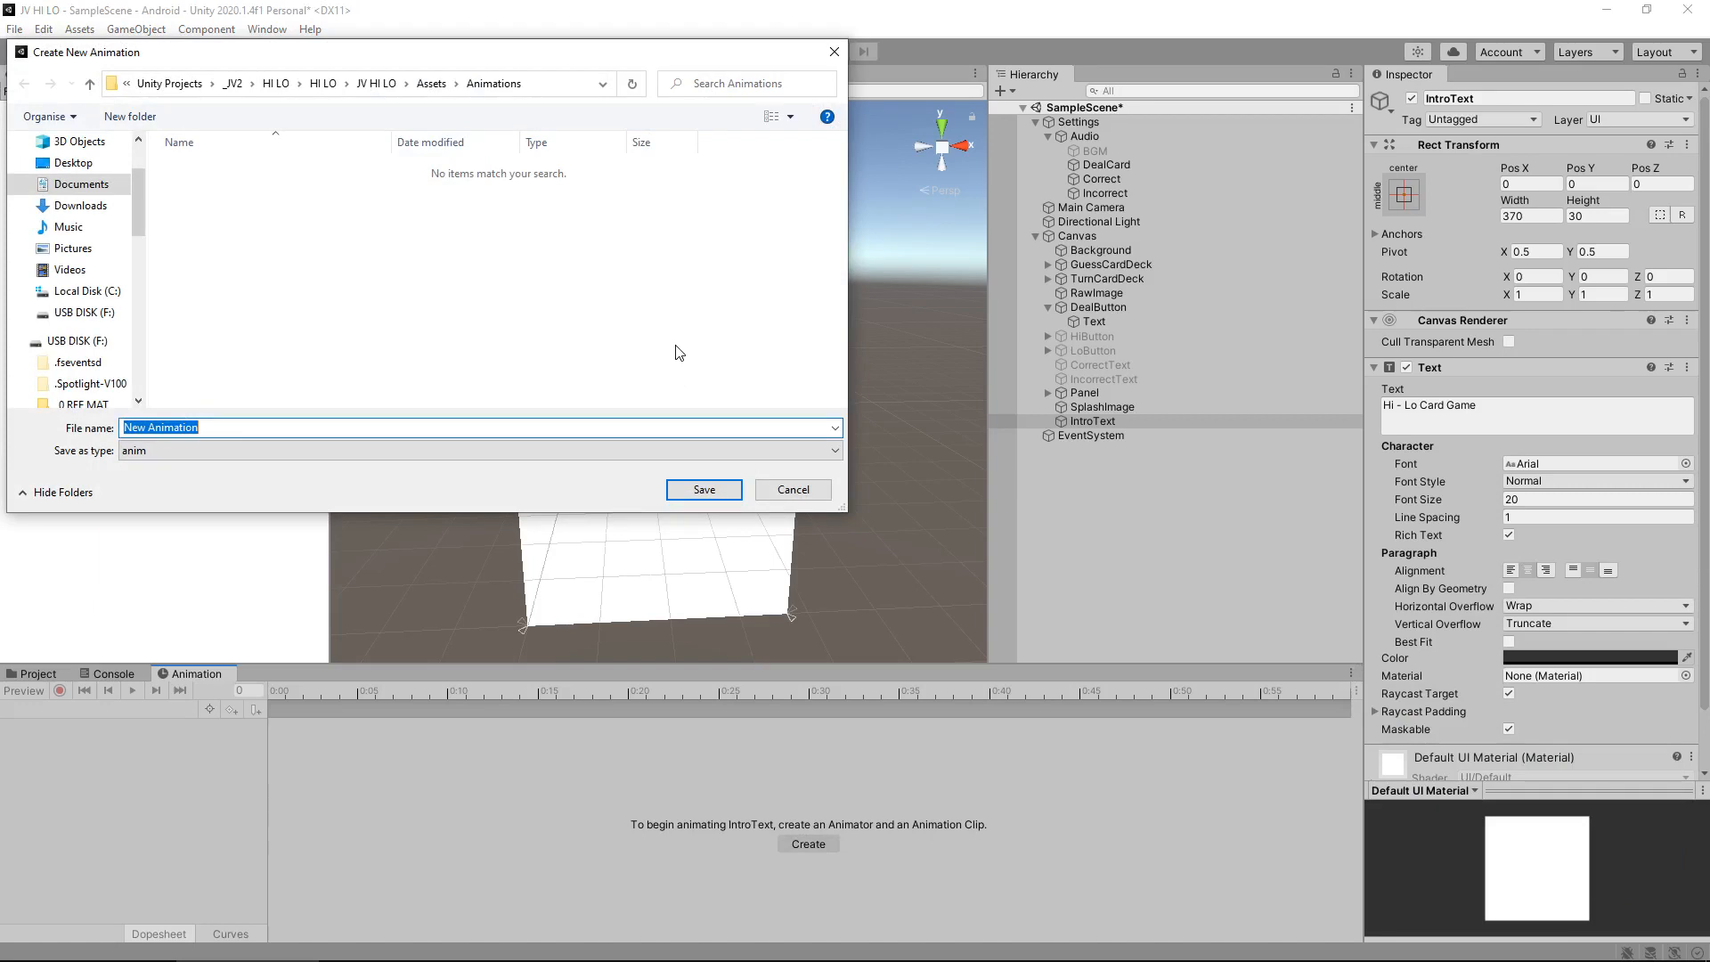
{"action": "type", "text": "Text"}
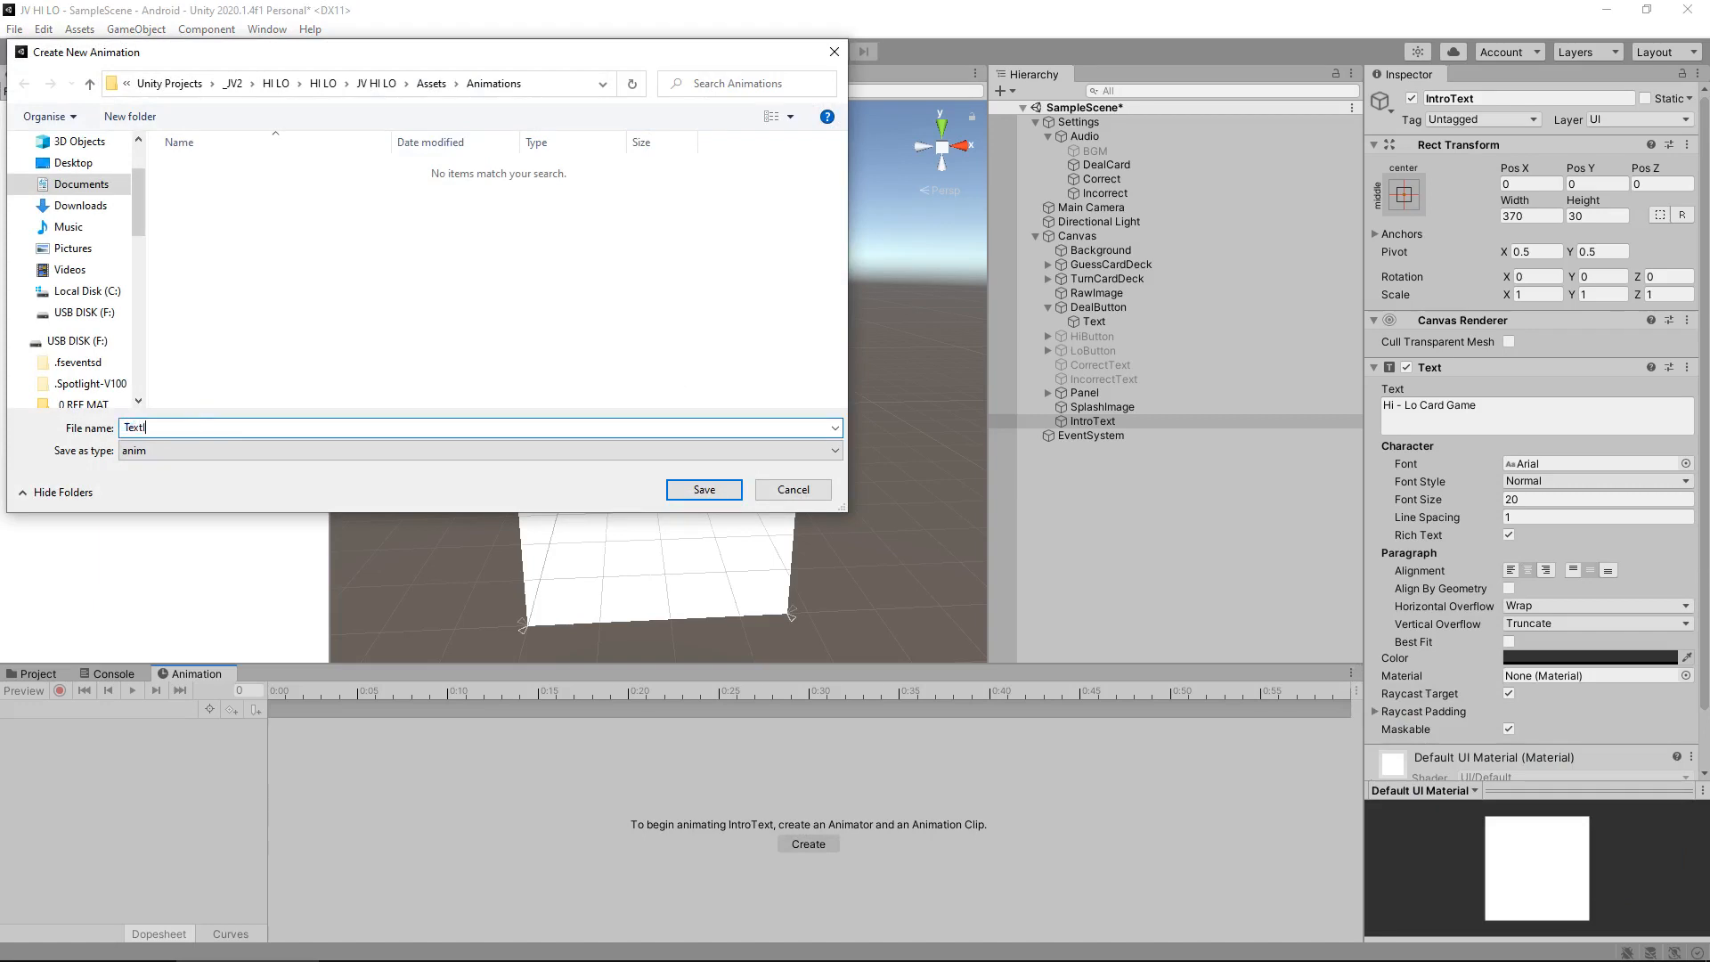
{"action": "type", "text": "Fade"}
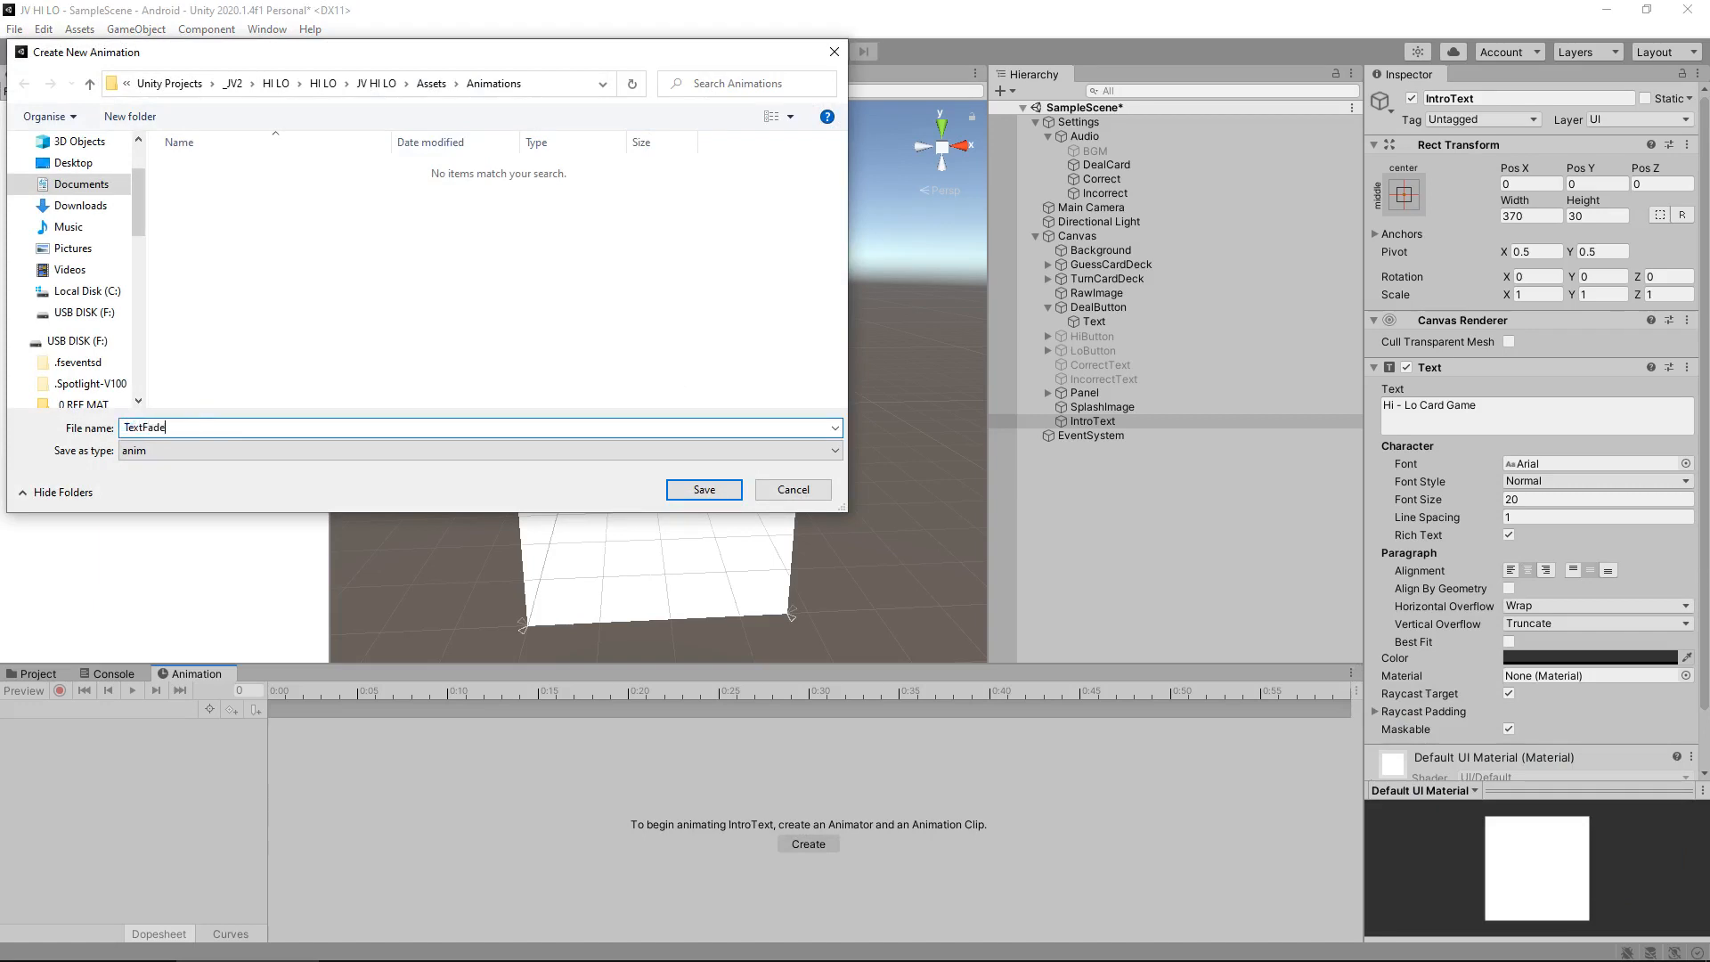
{"action": "left_click", "coordinate": [704, 489]}
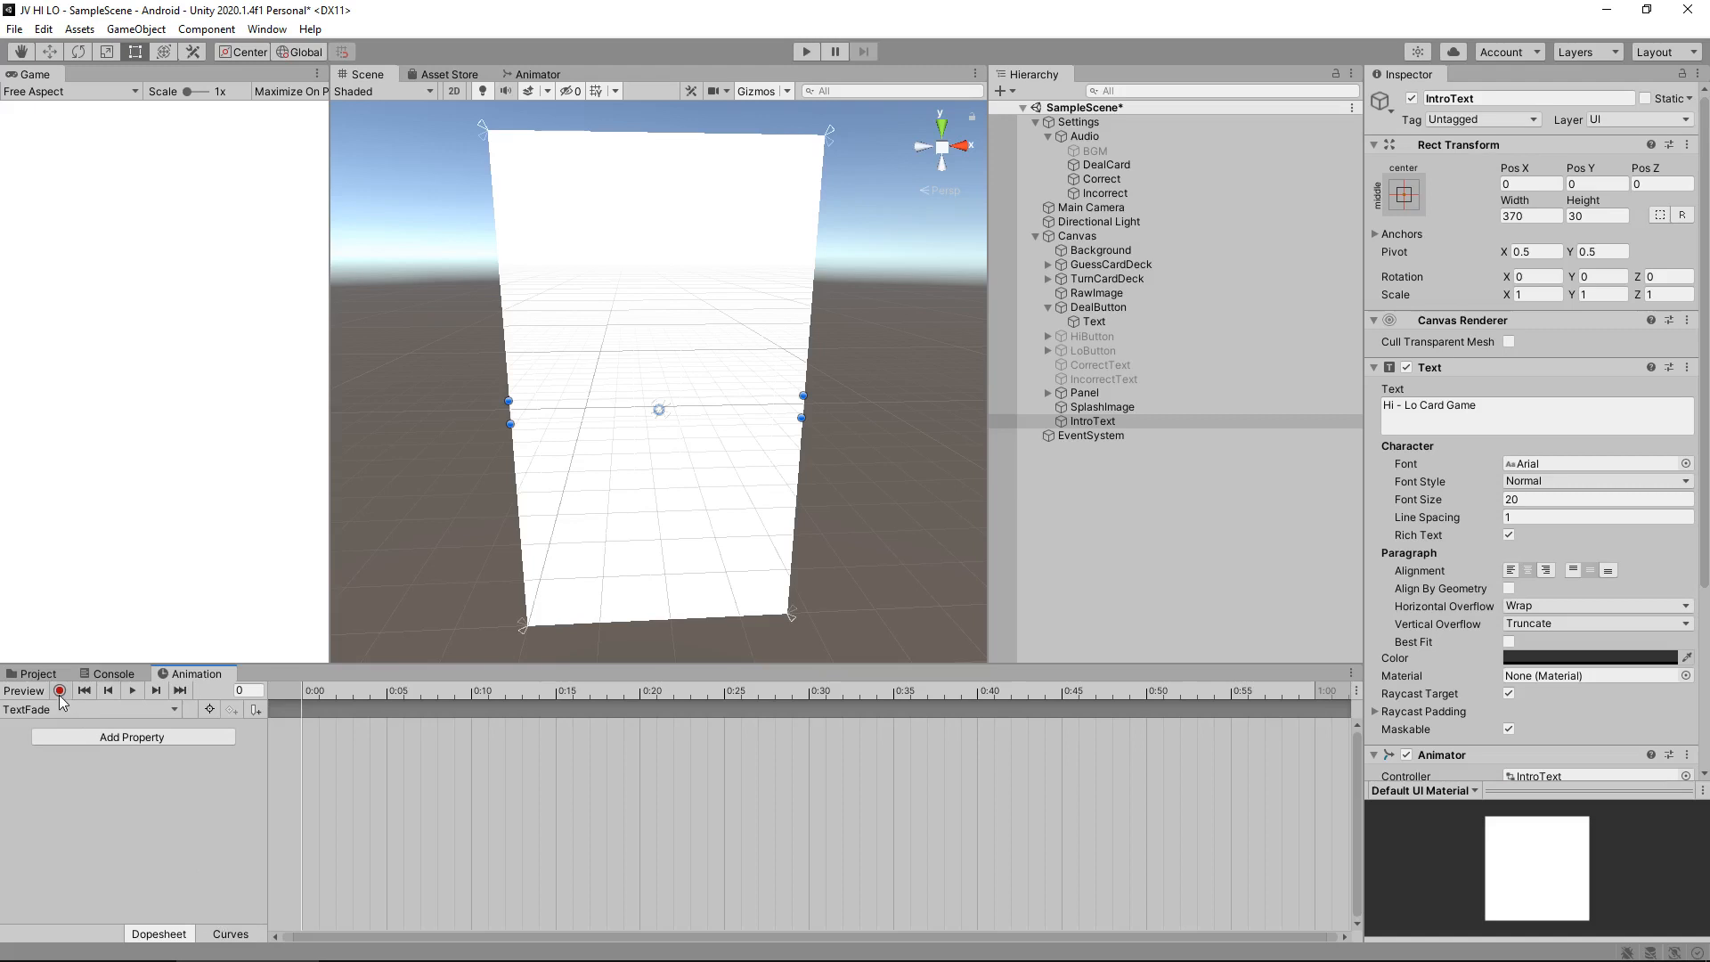
- Record a frame-0 keyframe of IntroText's Text.Color alpha at 0
{"action": "left_click", "coordinate": [59, 690]}
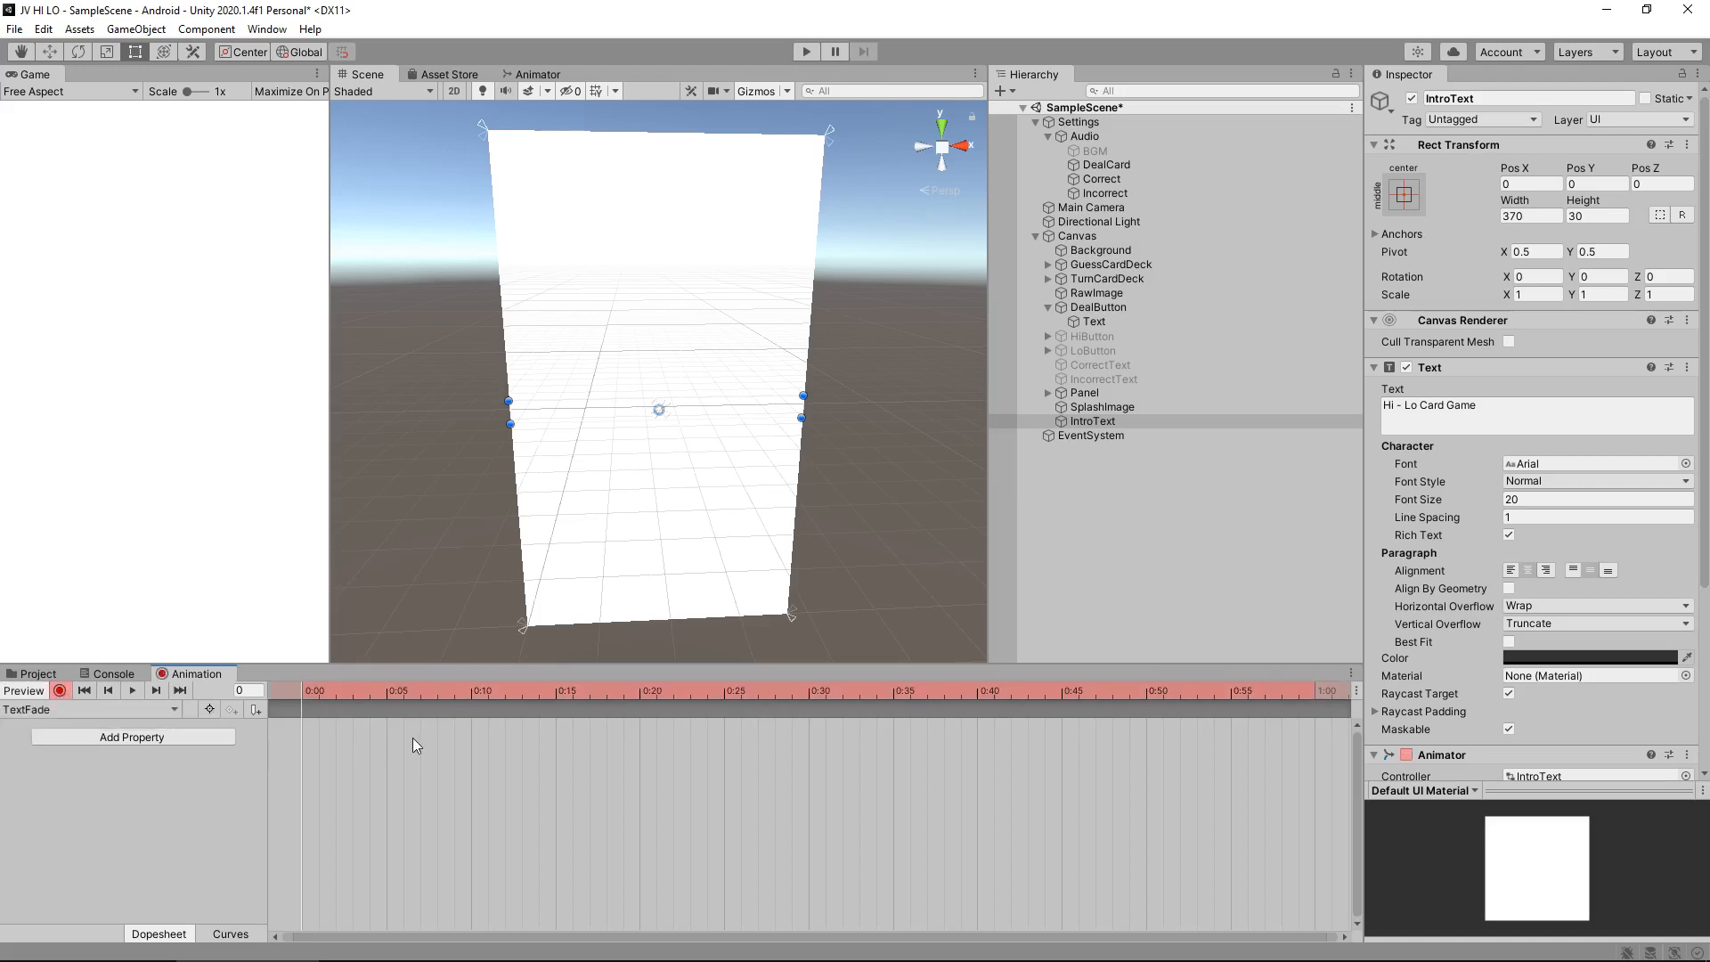
{"action": "mouse_move", "coordinate": [183, 735]}
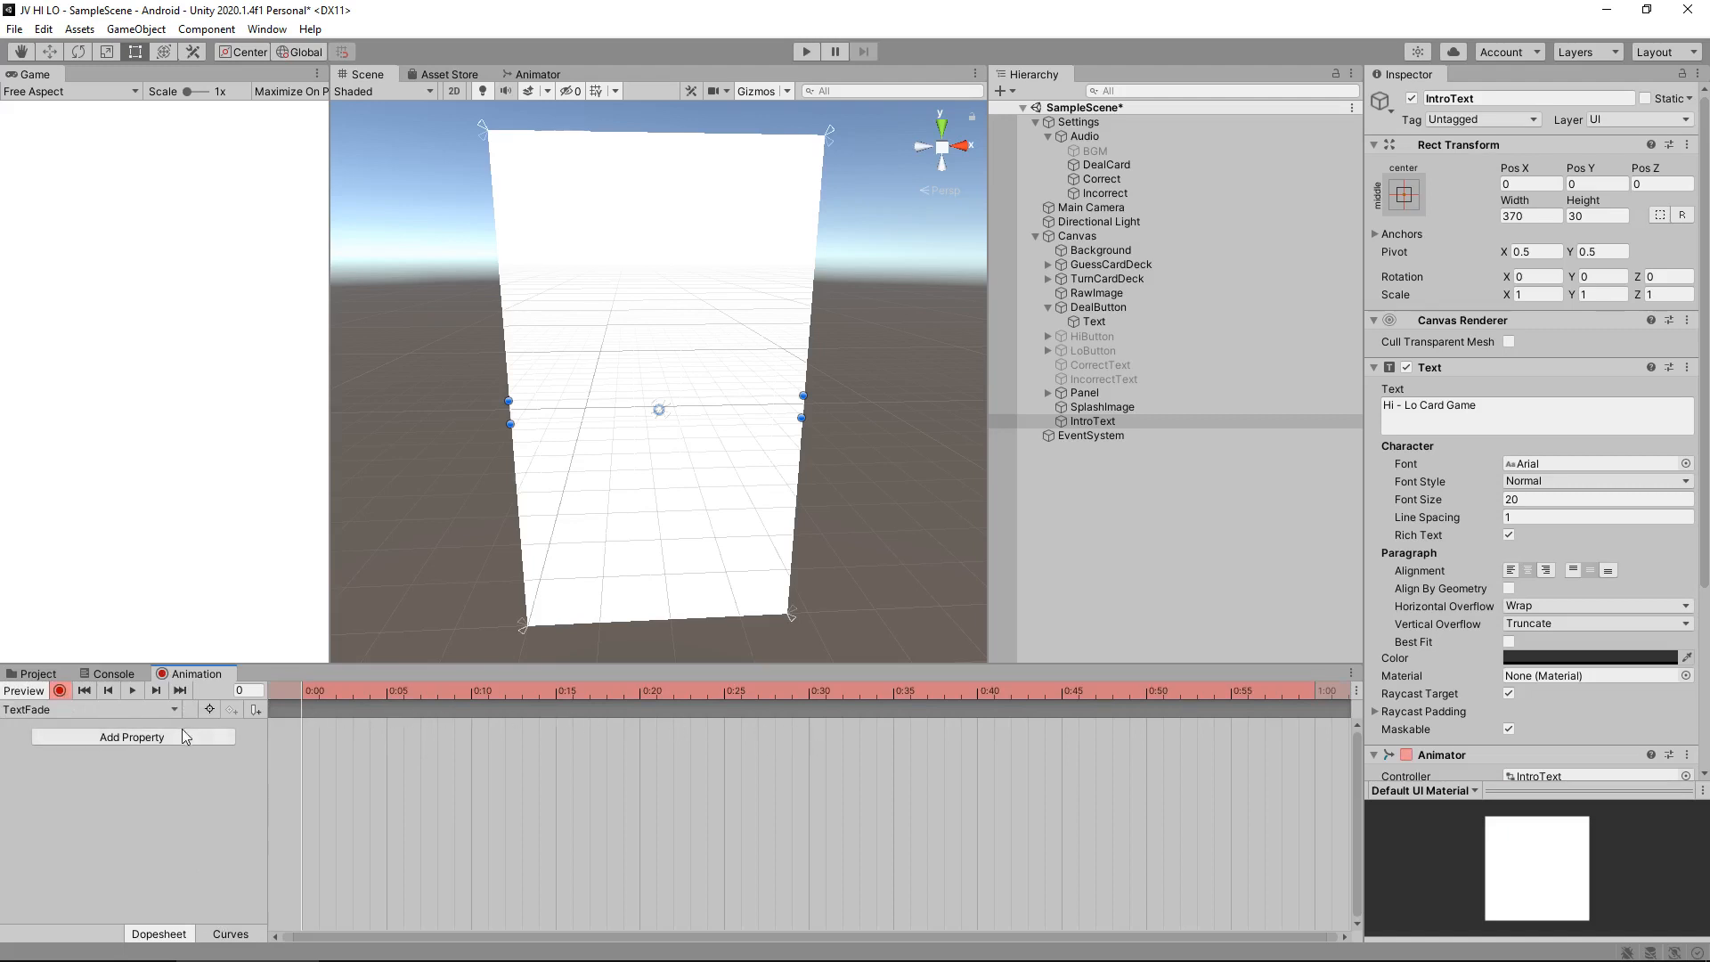
{"action": "left_click", "coordinate": [248, 690]}
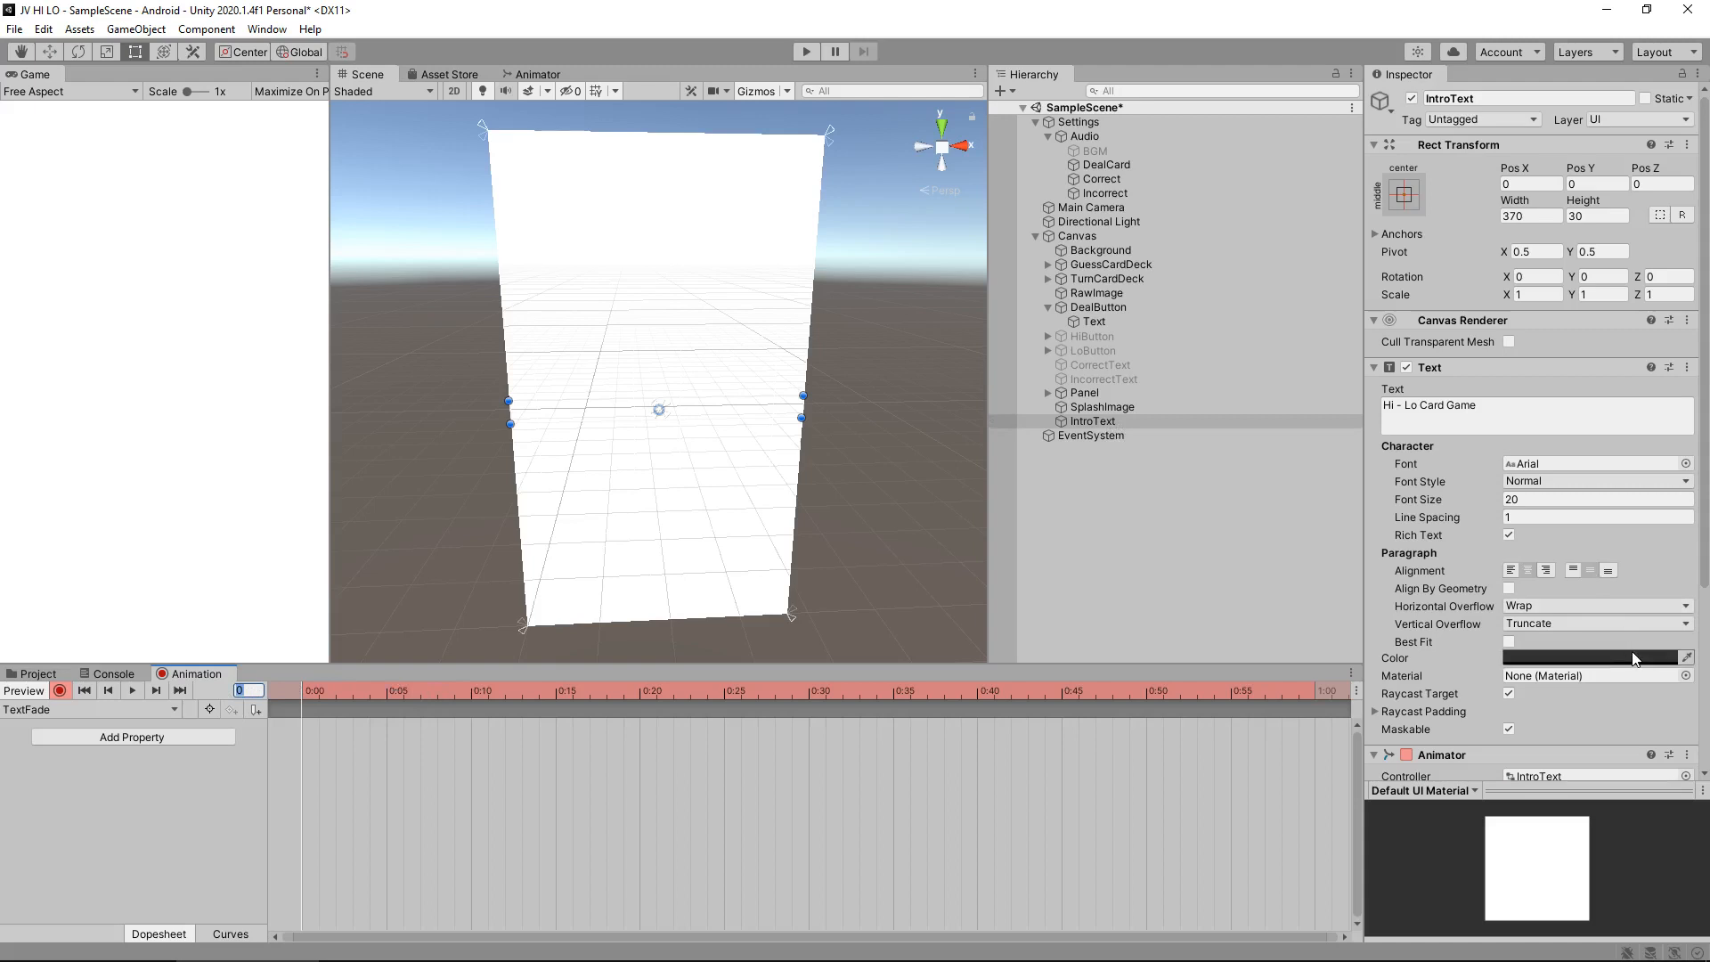
{"action": "mouse_move", "coordinate": [1636, 661]}
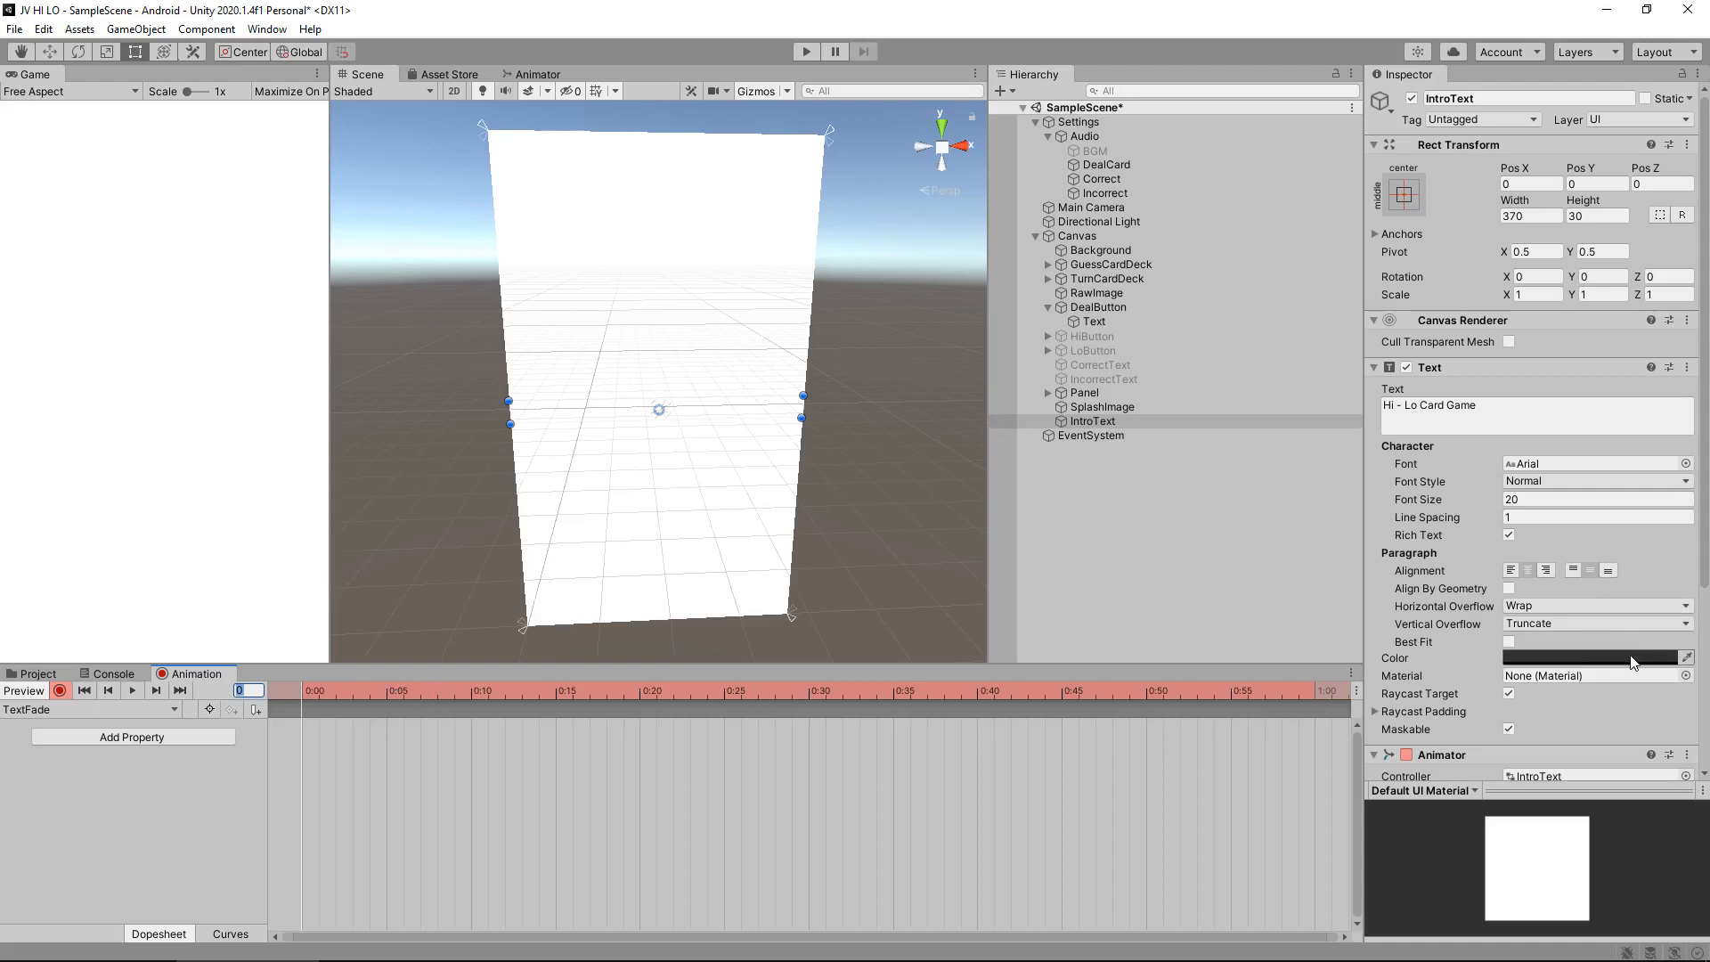
{"action": "left_click", "coordinate": [1594, 657]}
{"action": "type", "text": "0"}
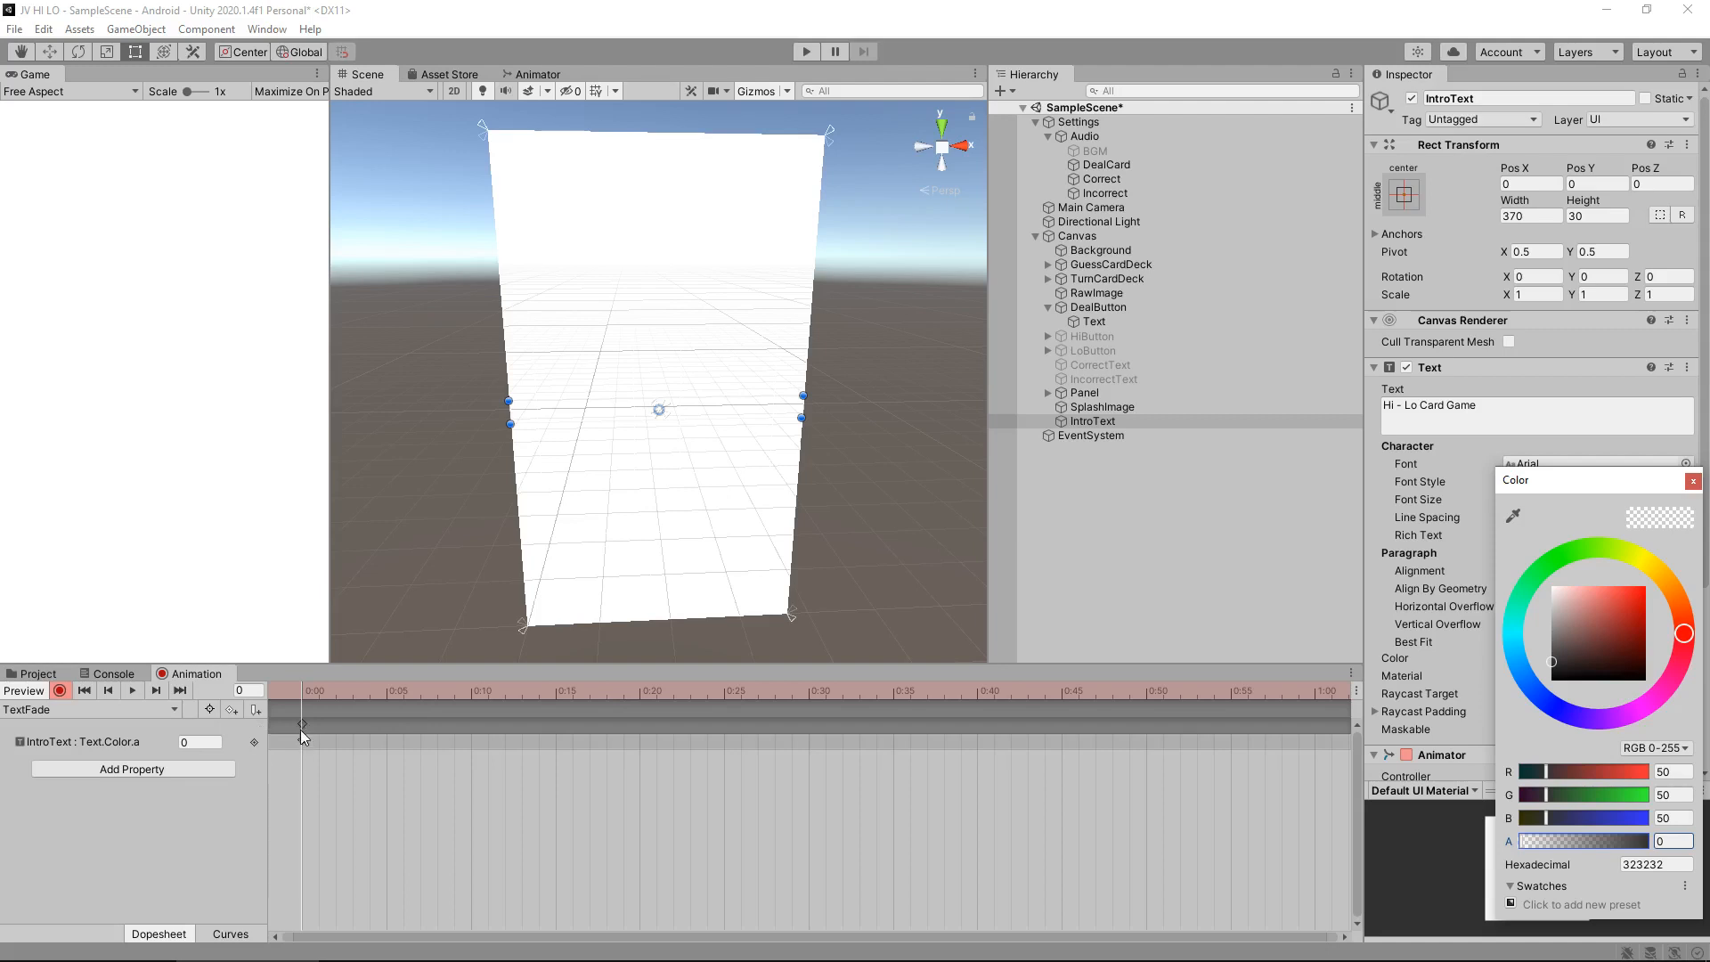
{"action": "mouse_move", "coordinate": [473, 622]}
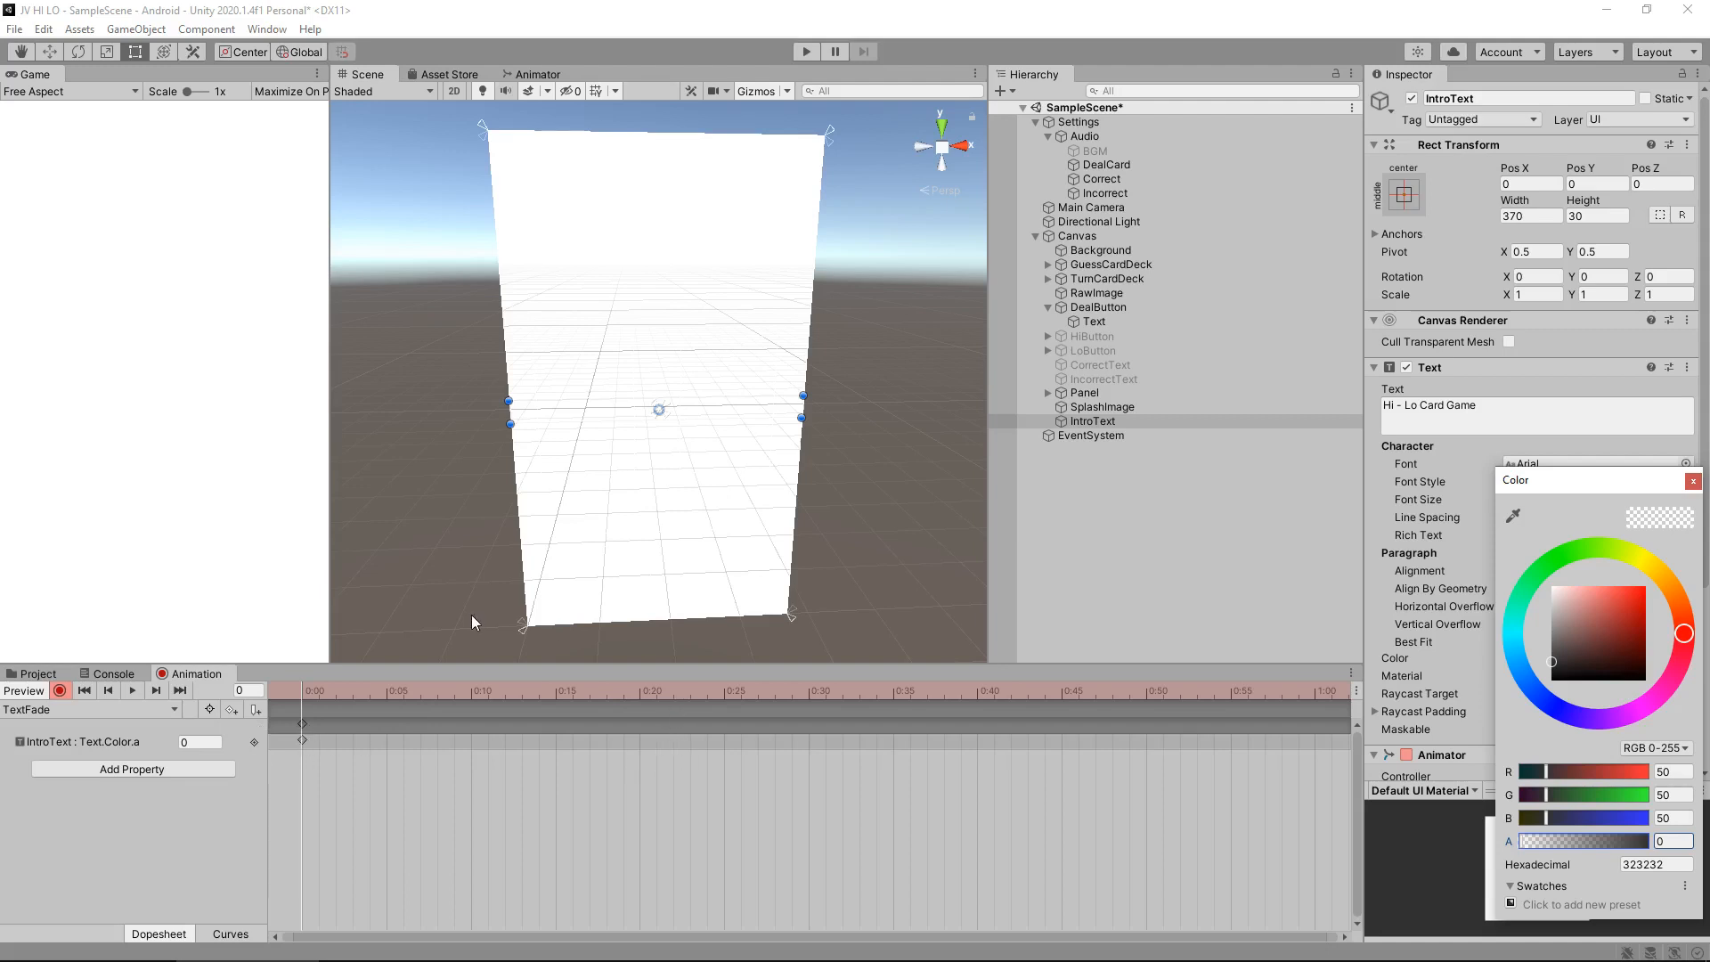
{"action": "left_click", "coordinate": [1692, 480]}
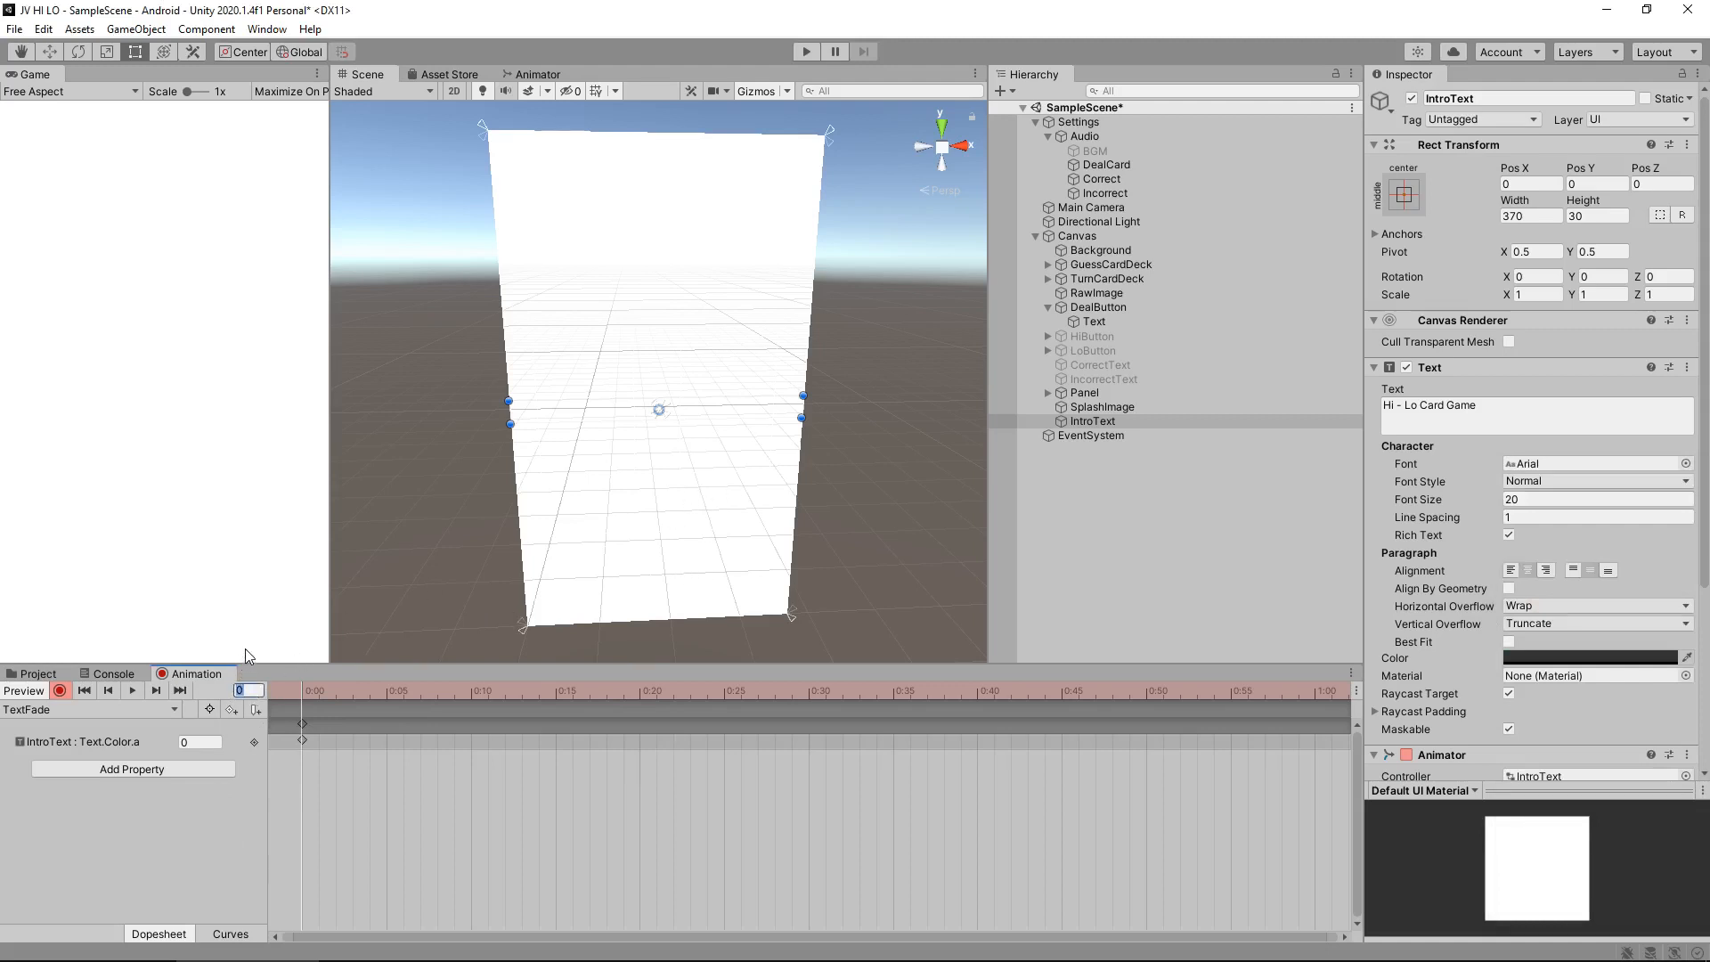
- Step TextFade to frames 180 and 240 and set the IntroText colour alpha to 0
{"action": "left_click", "coordinate": [1320, 691]}
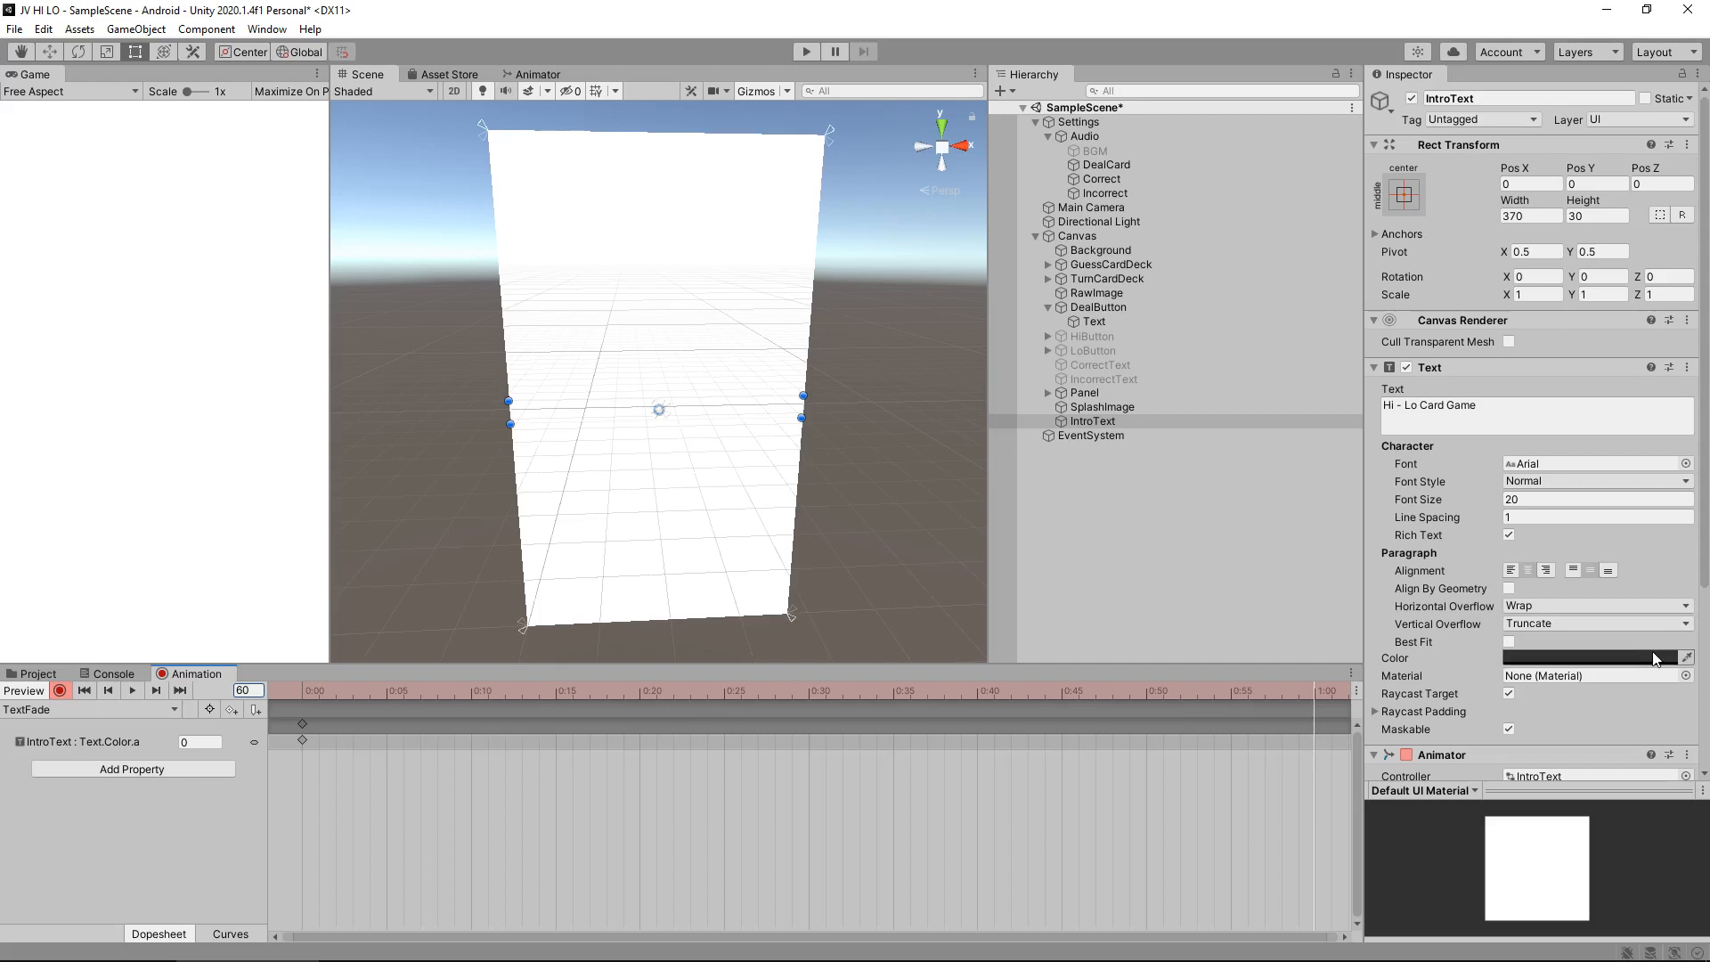
{"action": "left_click", "coordinate": [1593, 658]}
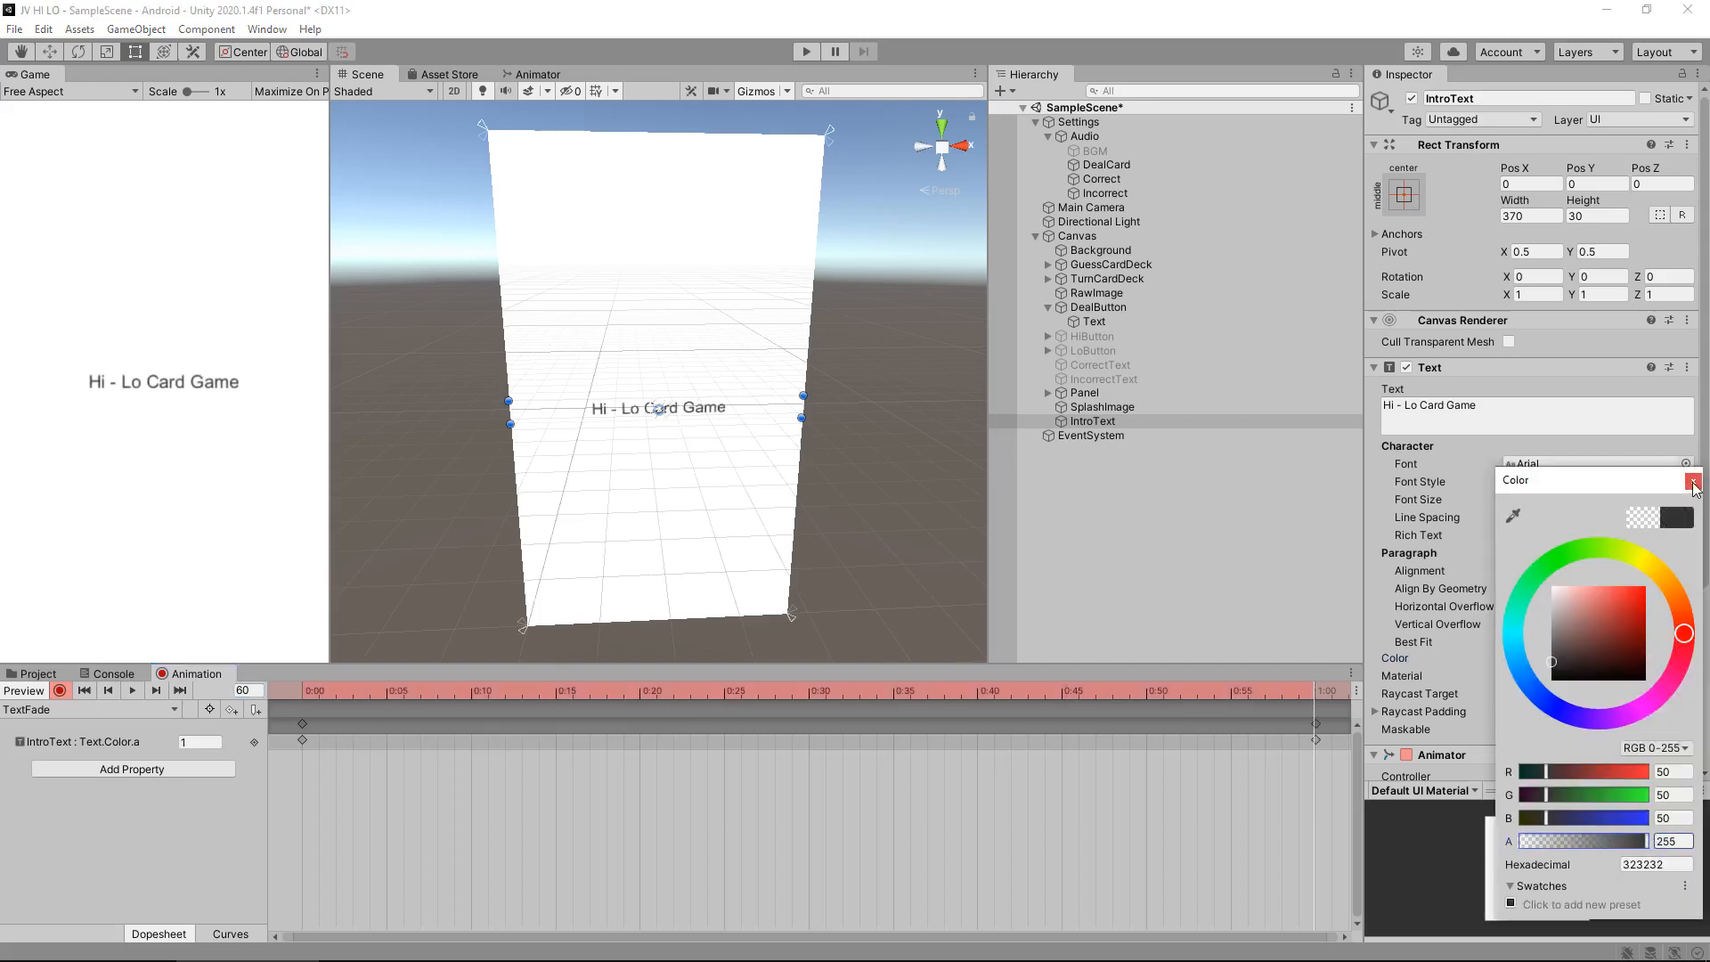
{"action": "mouse_move", "coordinate": [1691, 481]}
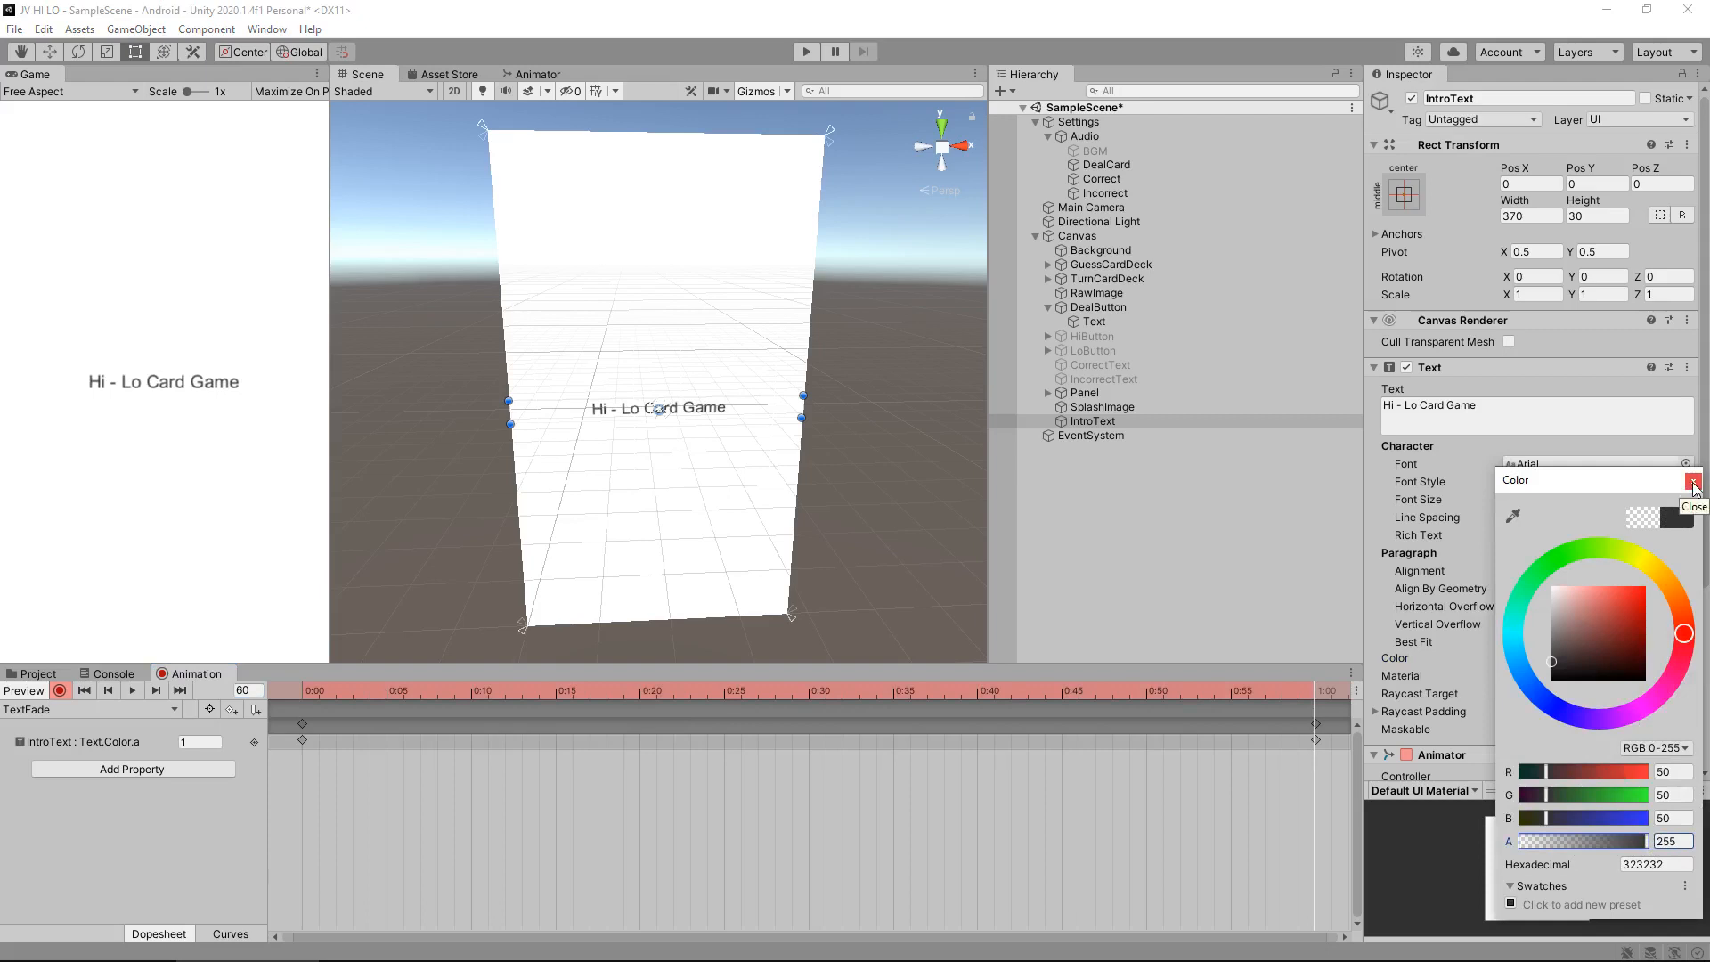
{"action": "left_click", "coordinate": [1694, 480]}
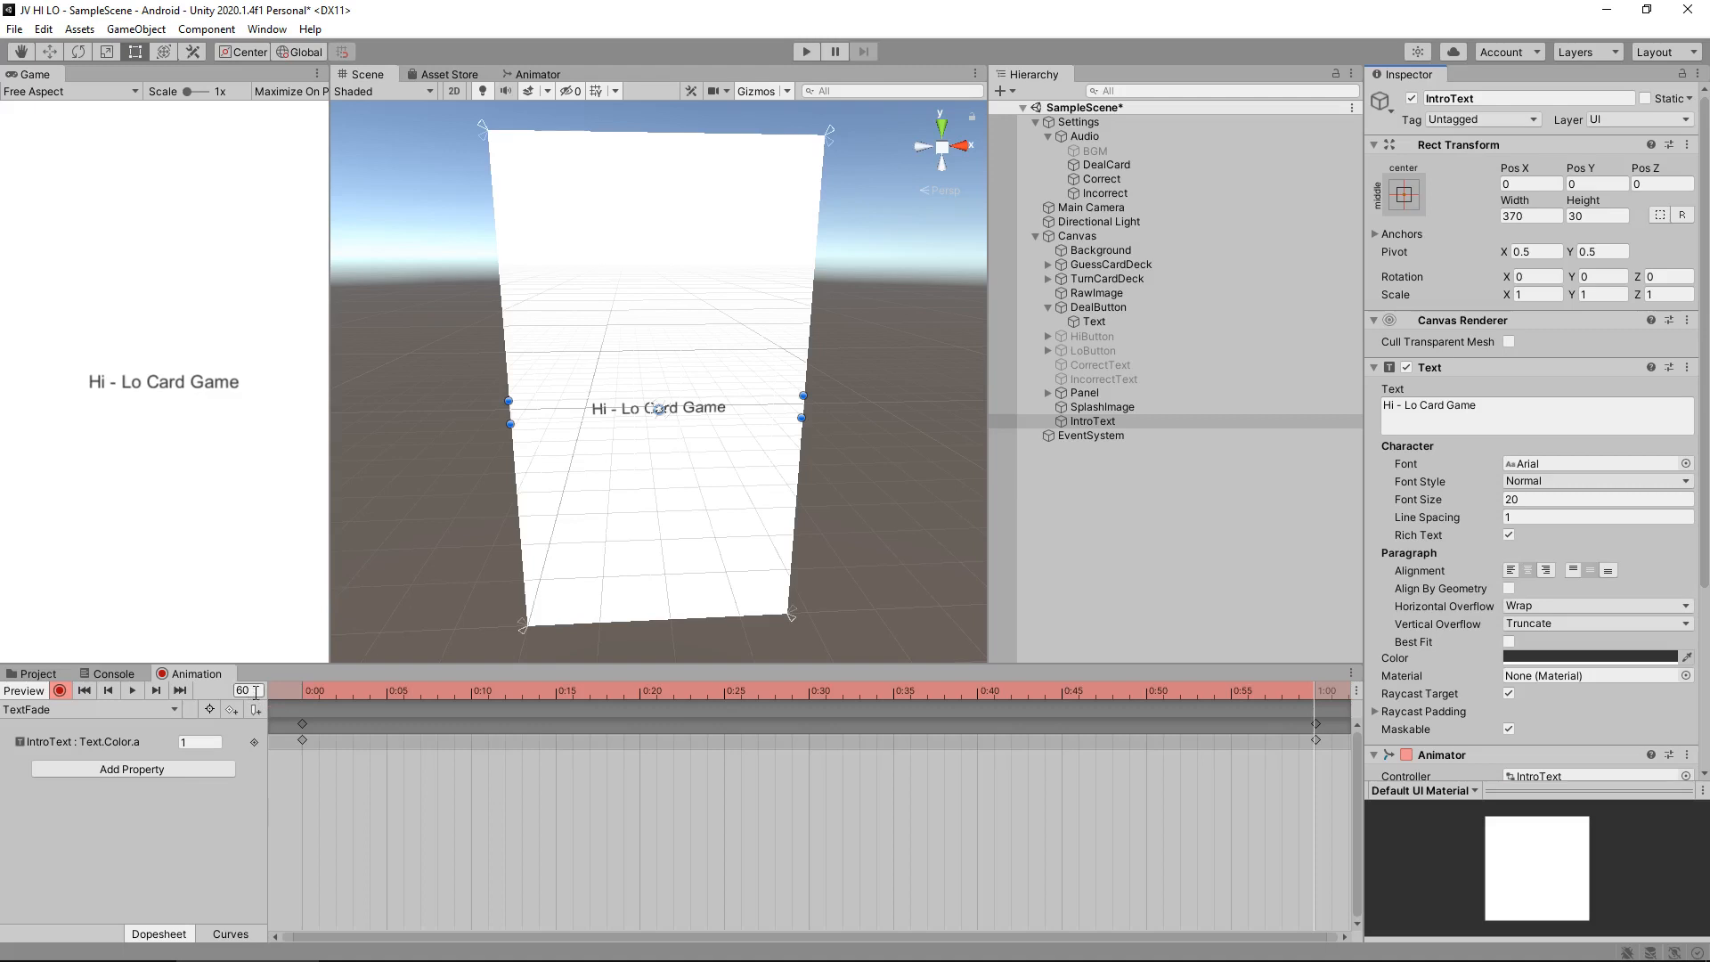
{"action": "triple_click", "coordinate": [244, 689]}
{"action": "type", "text": "180"}
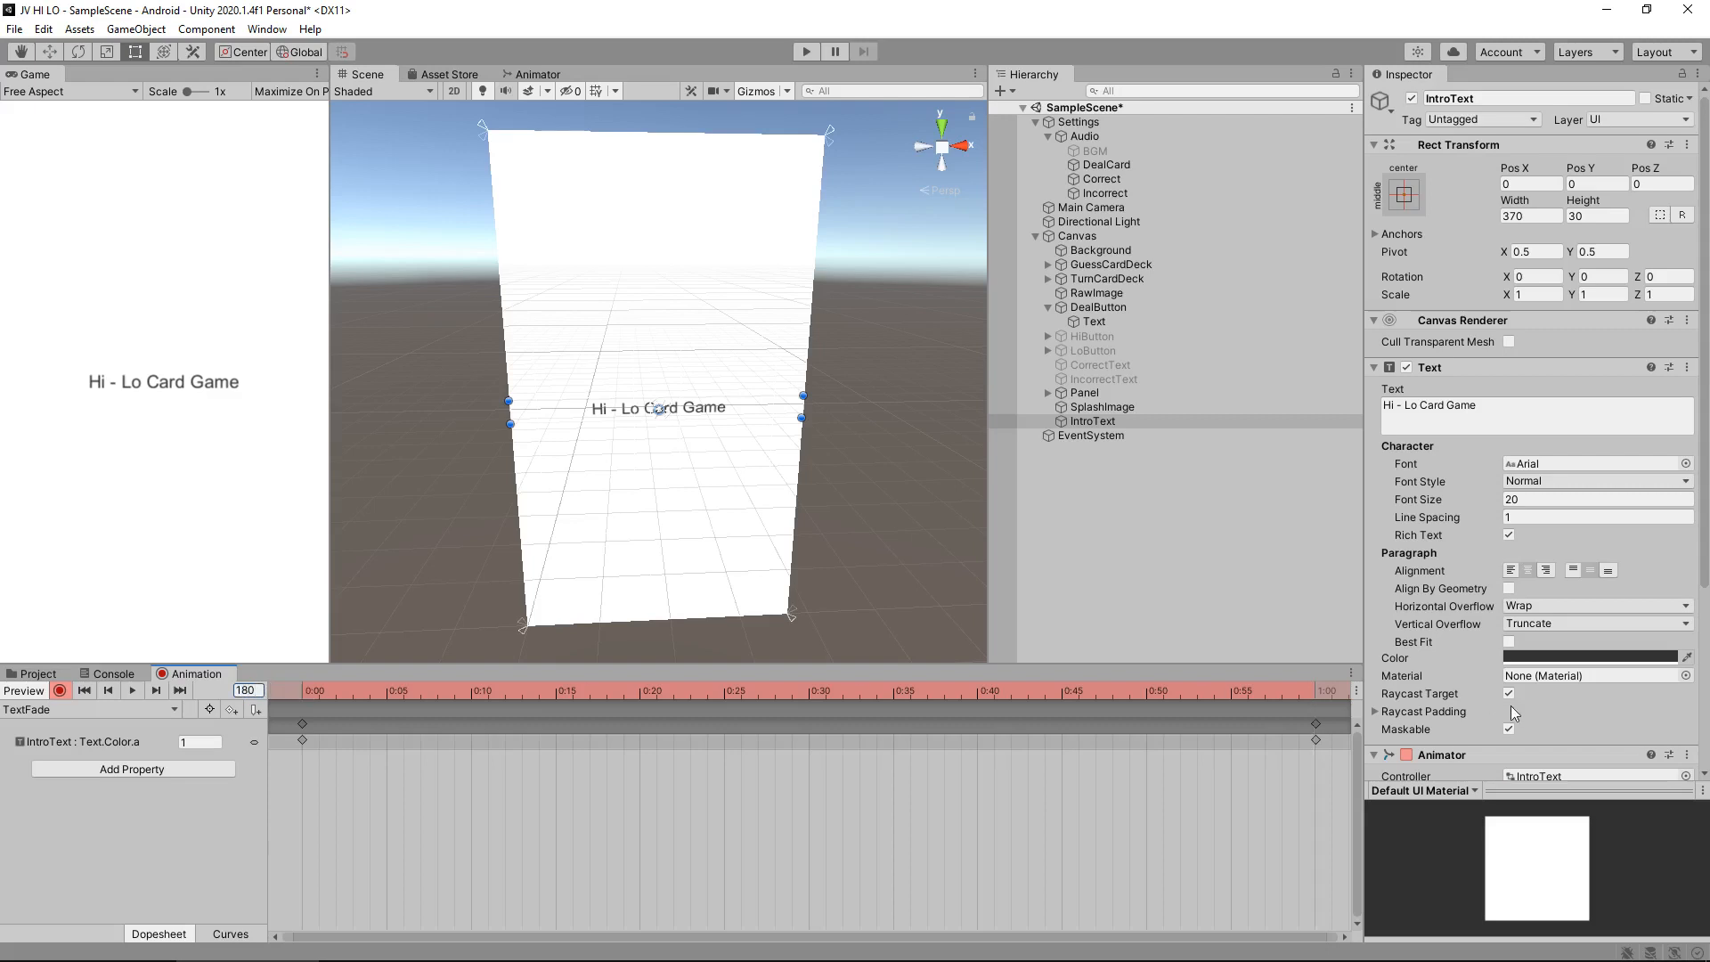
{"action": "left_click", "coordinate": [1595, 655]}
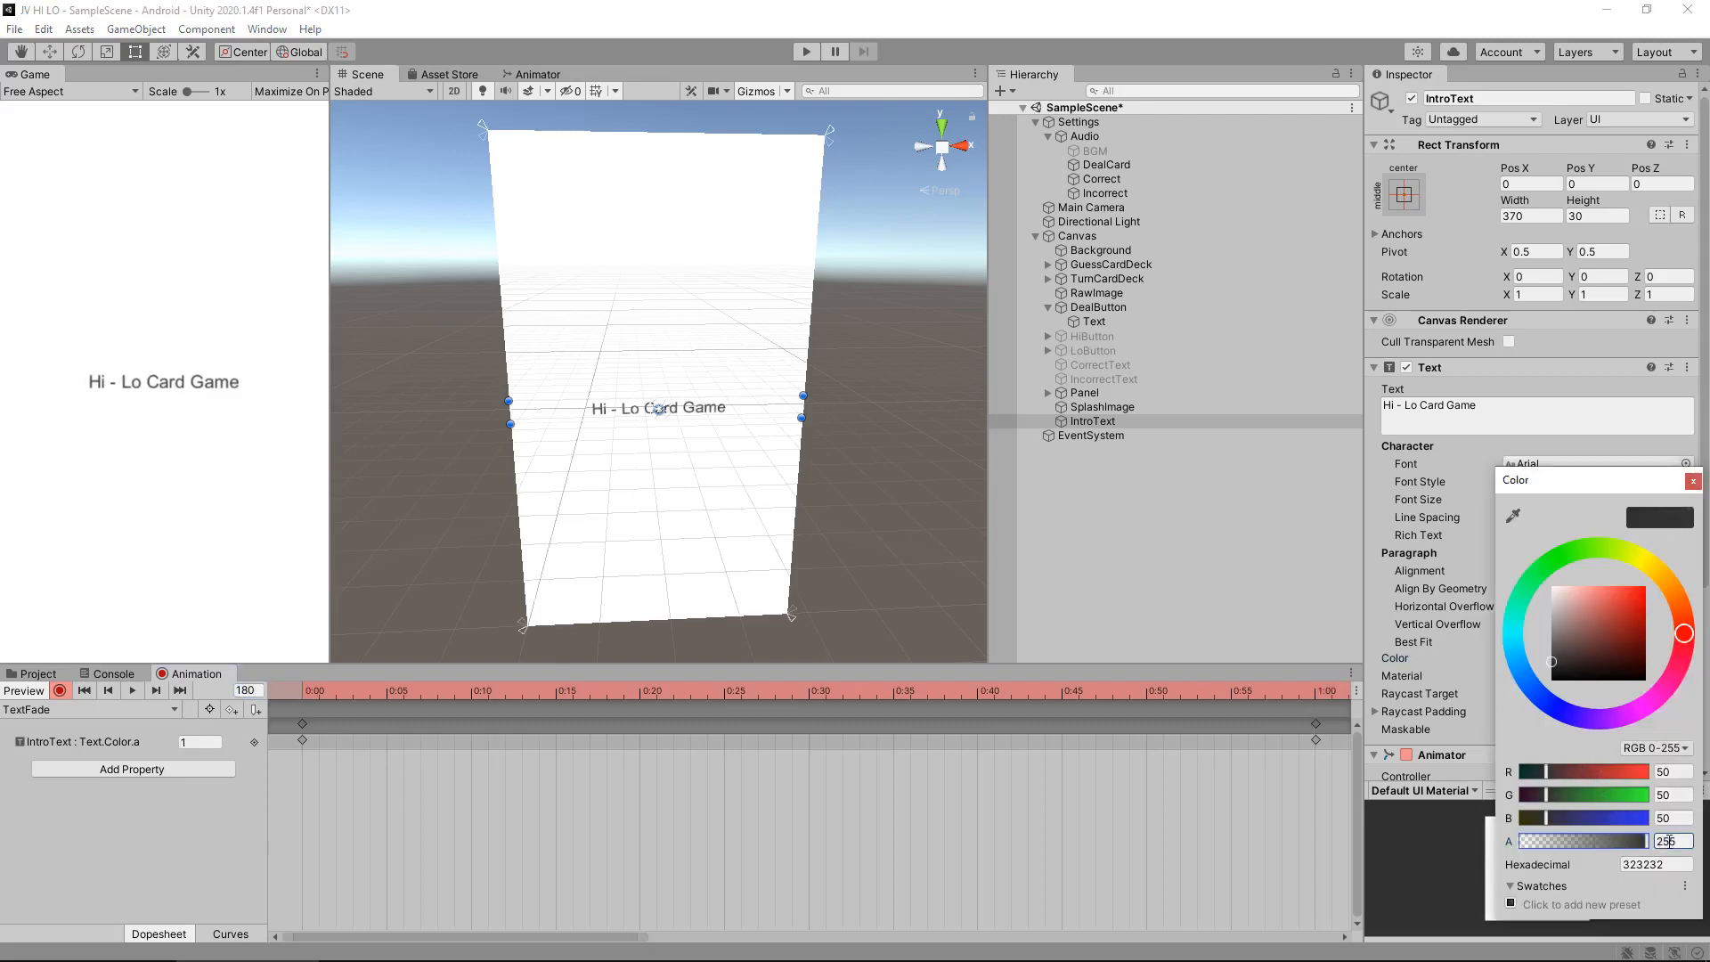
{"action": "left_click", "coordinate": [1691, 481]}
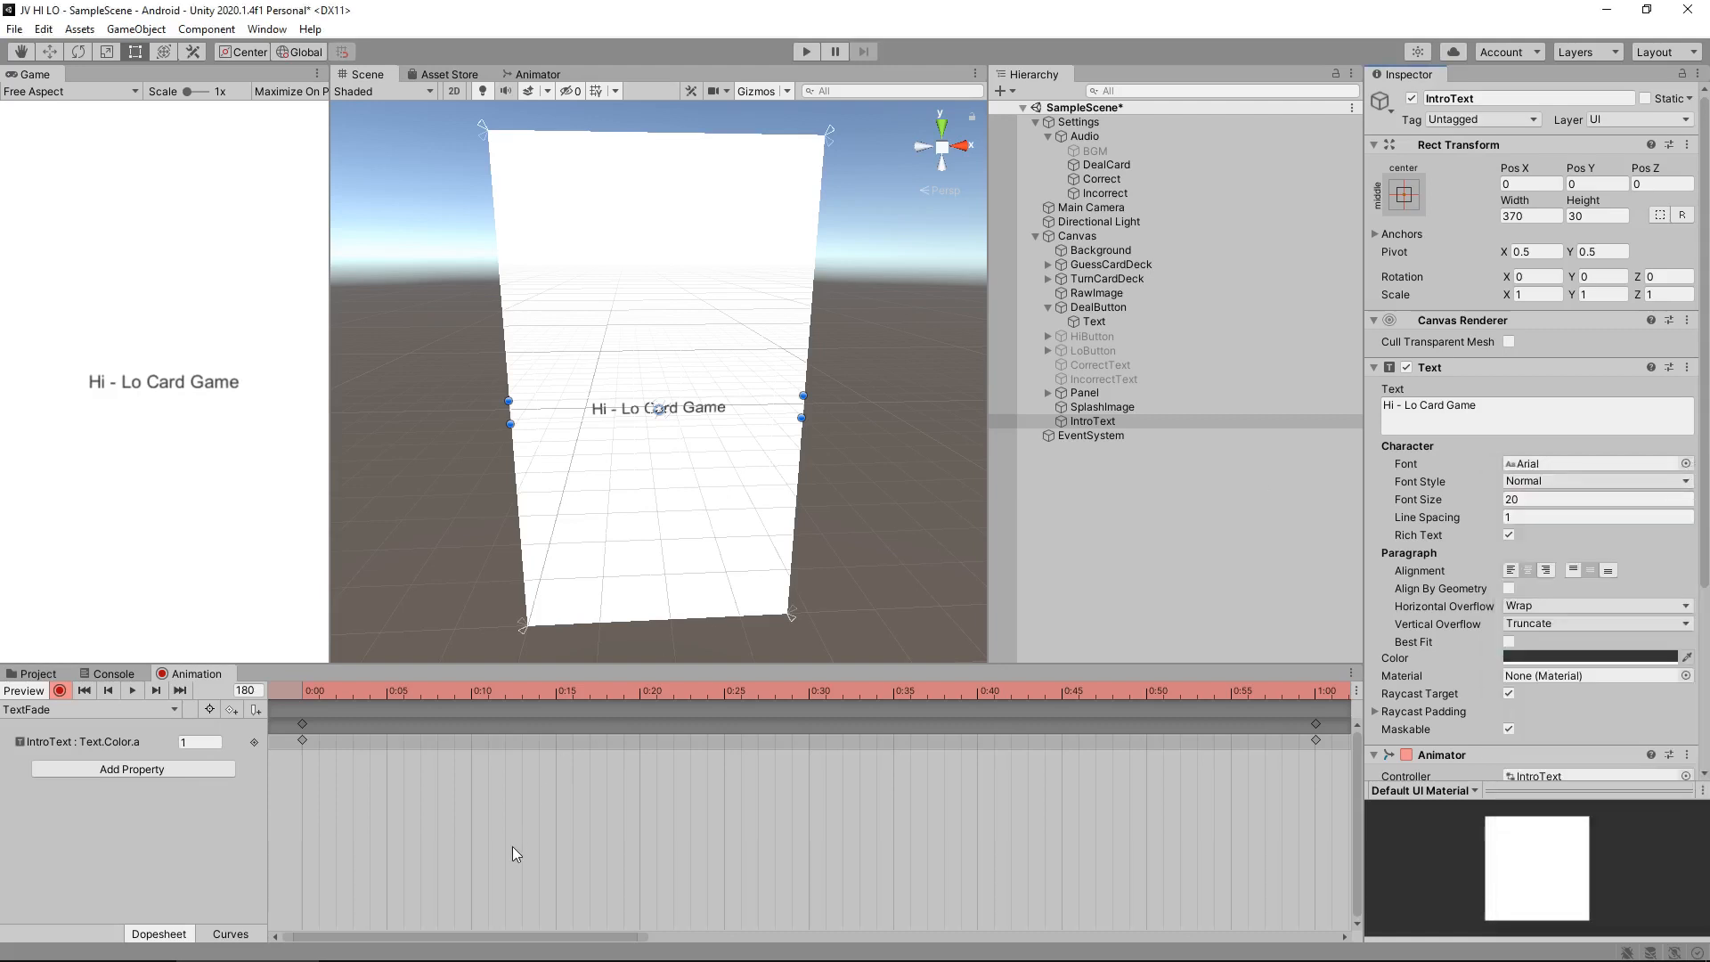
{"action": "mouse_move", "coordinate": [1317, 730]}
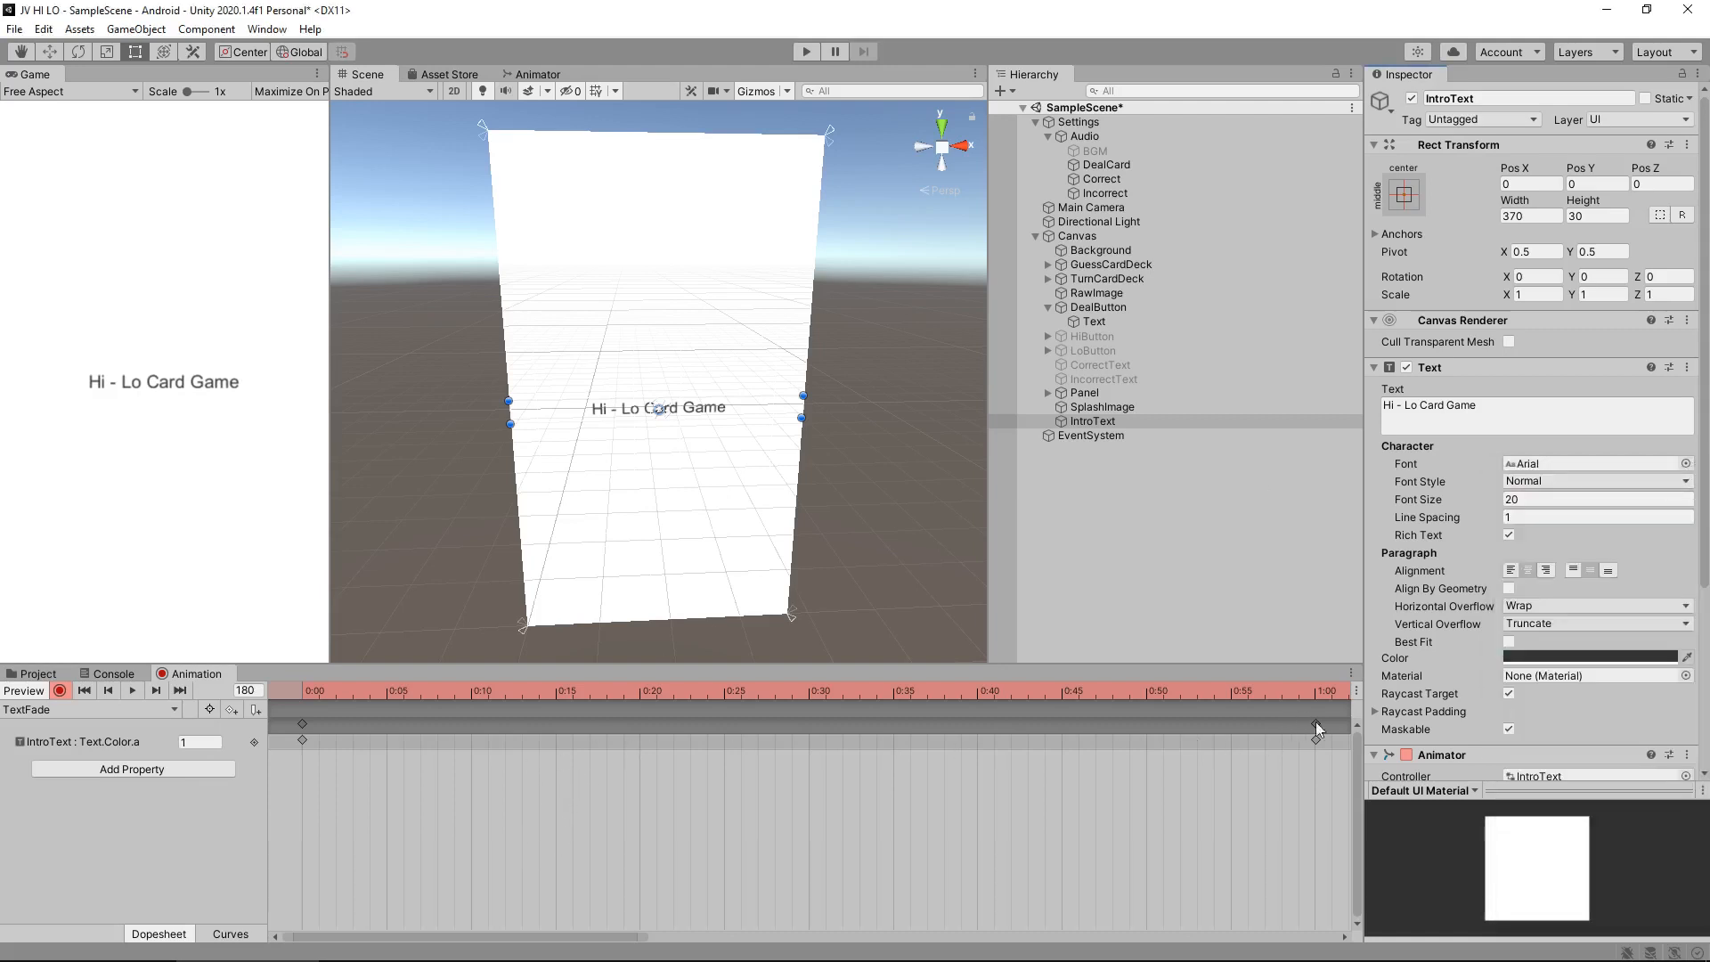
{"action": "mouse_move", "coordinate": [1014, 721]}
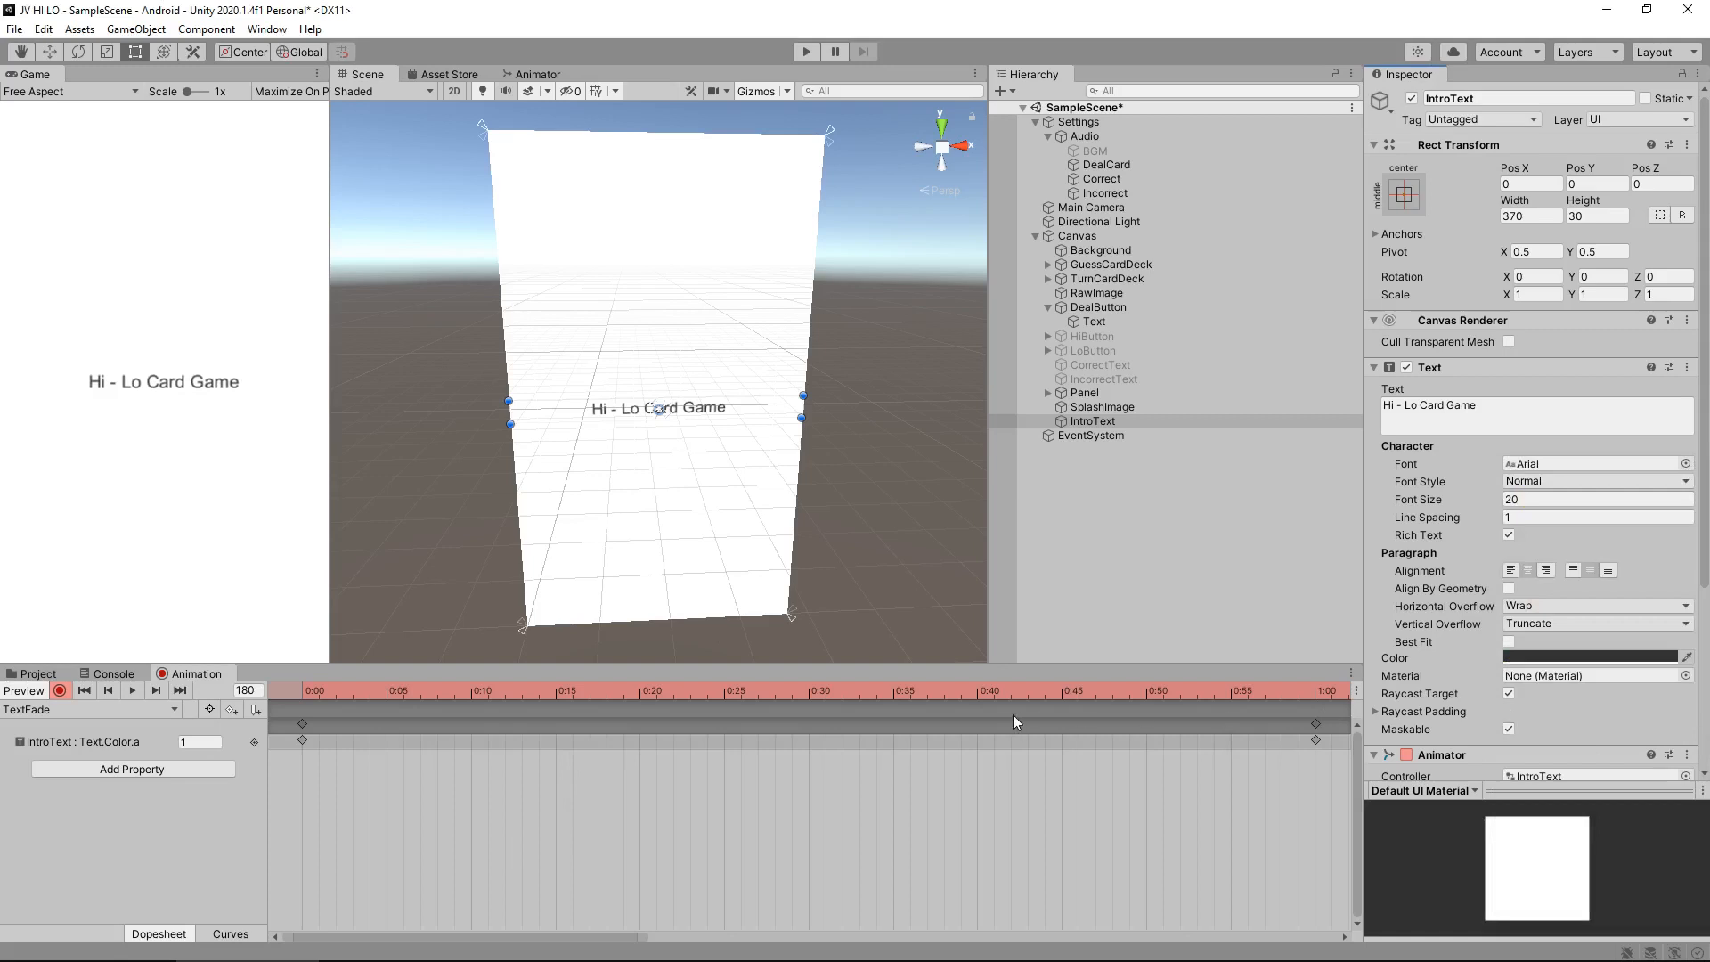
{"action": "mouse_move", "coordinate": [934, 727]}
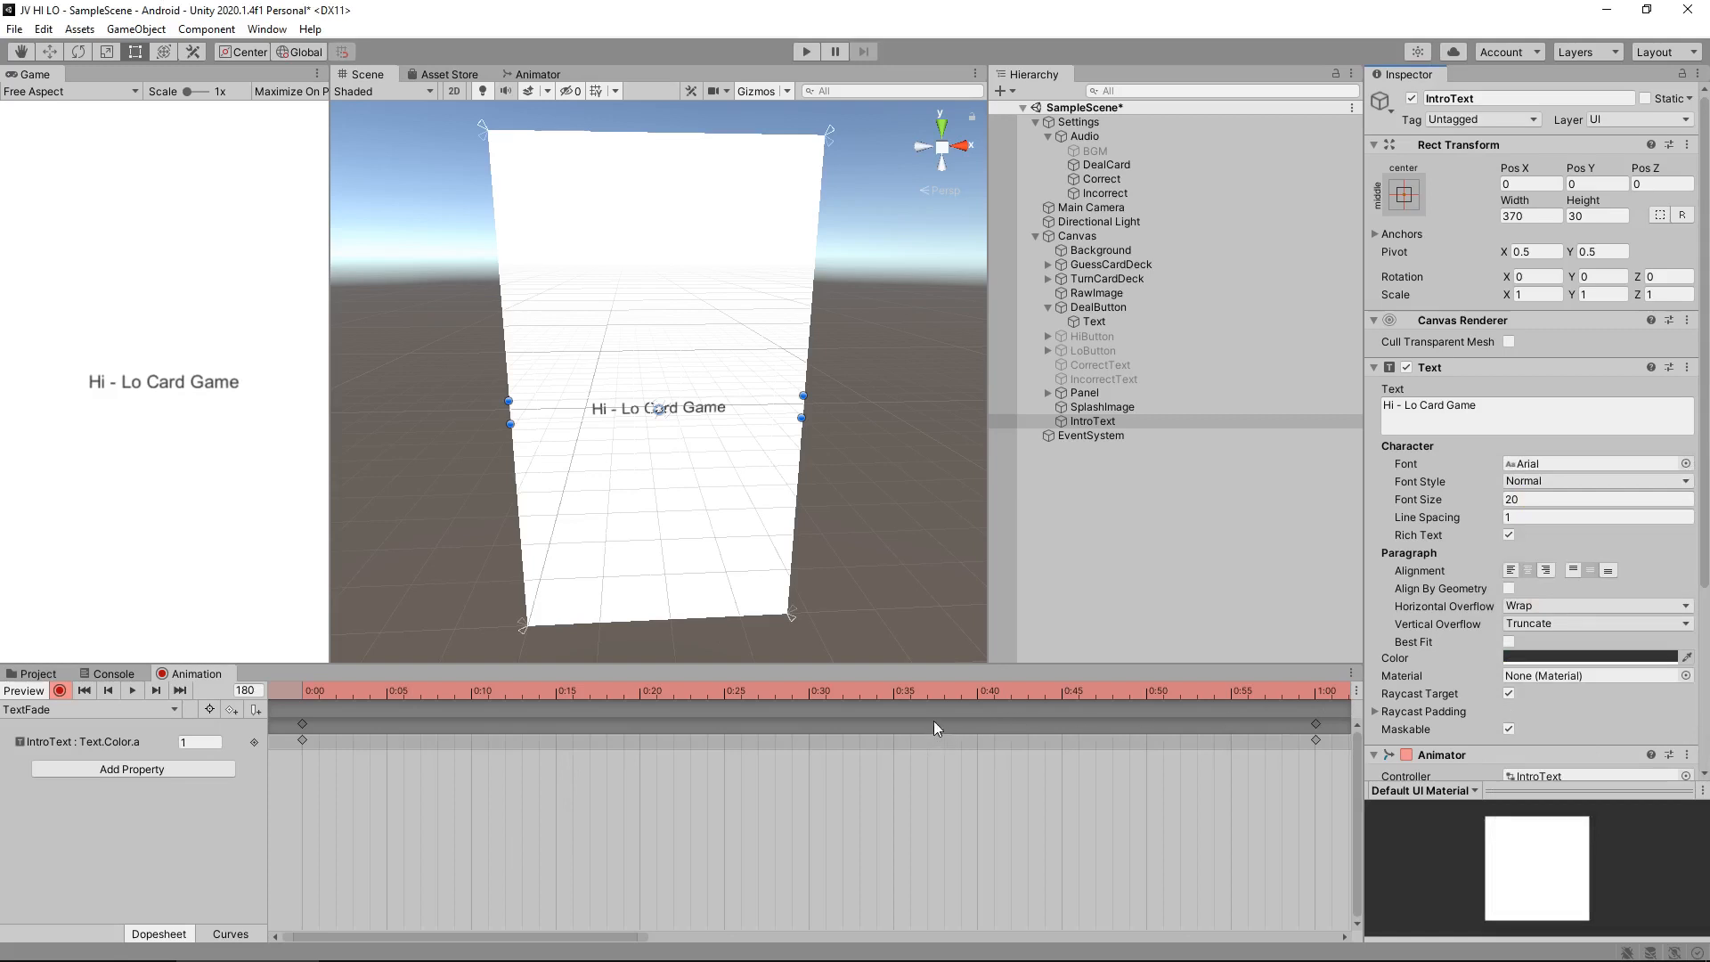
{"action": "left_click", "coordinate": [247, 690]}
{"action": "type", "text": "240"}
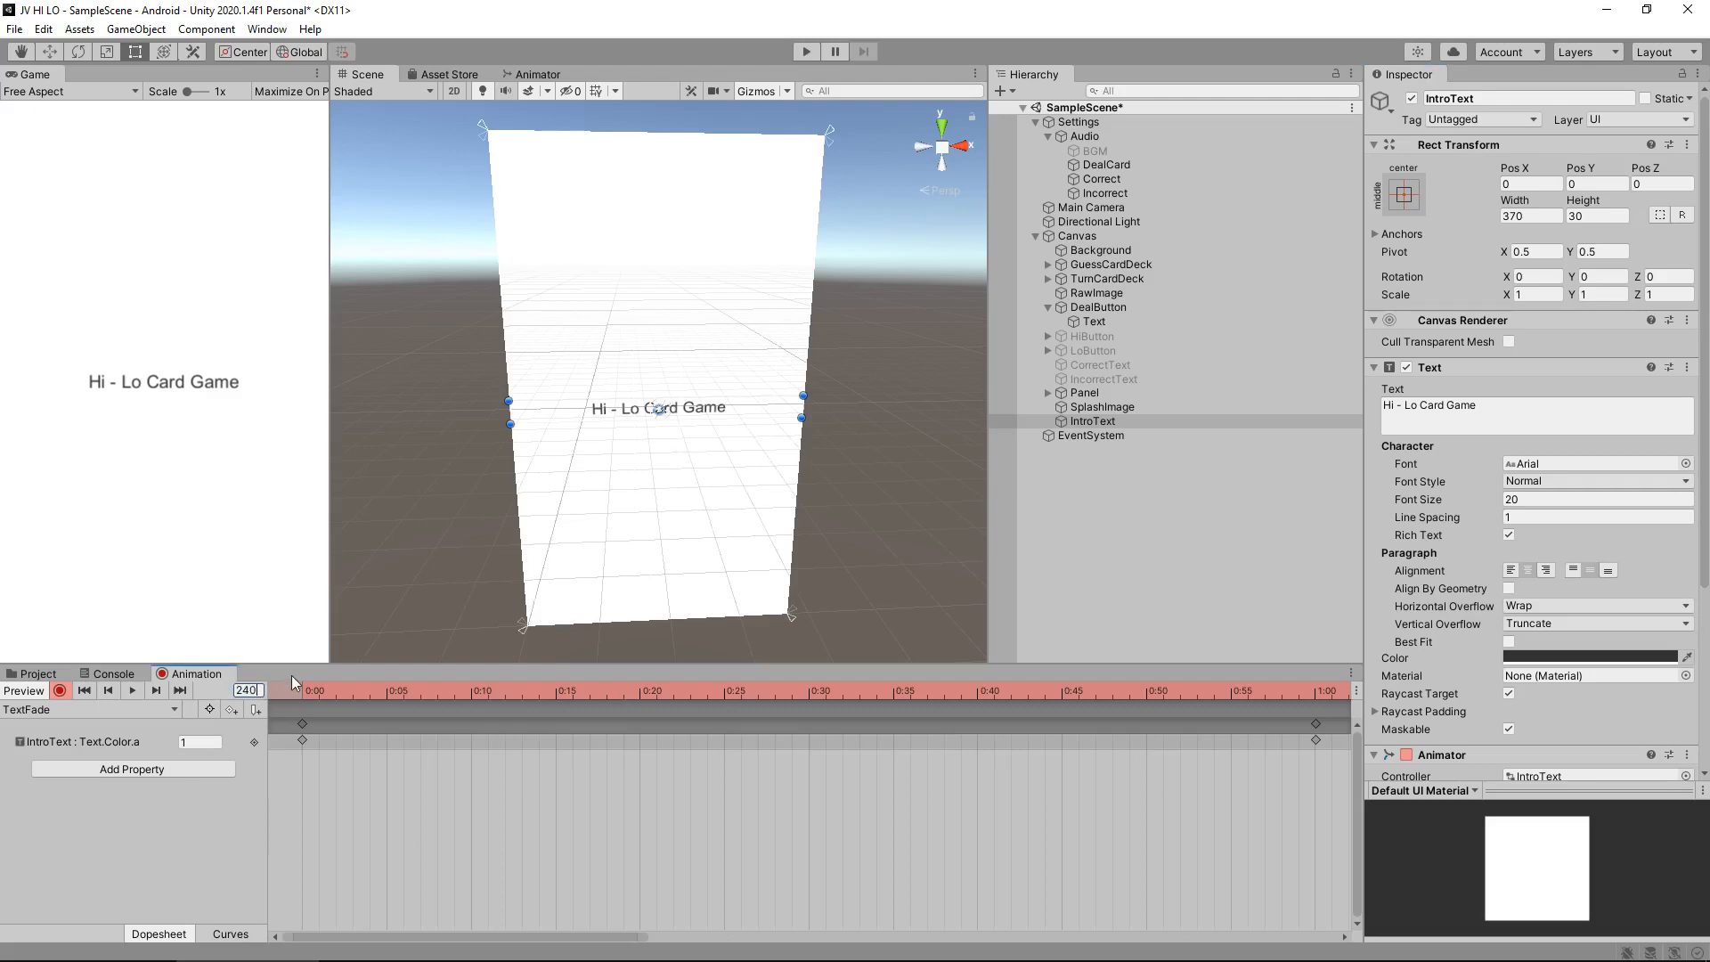
{"action": "left_click", "coordinate": [1598, 655]}
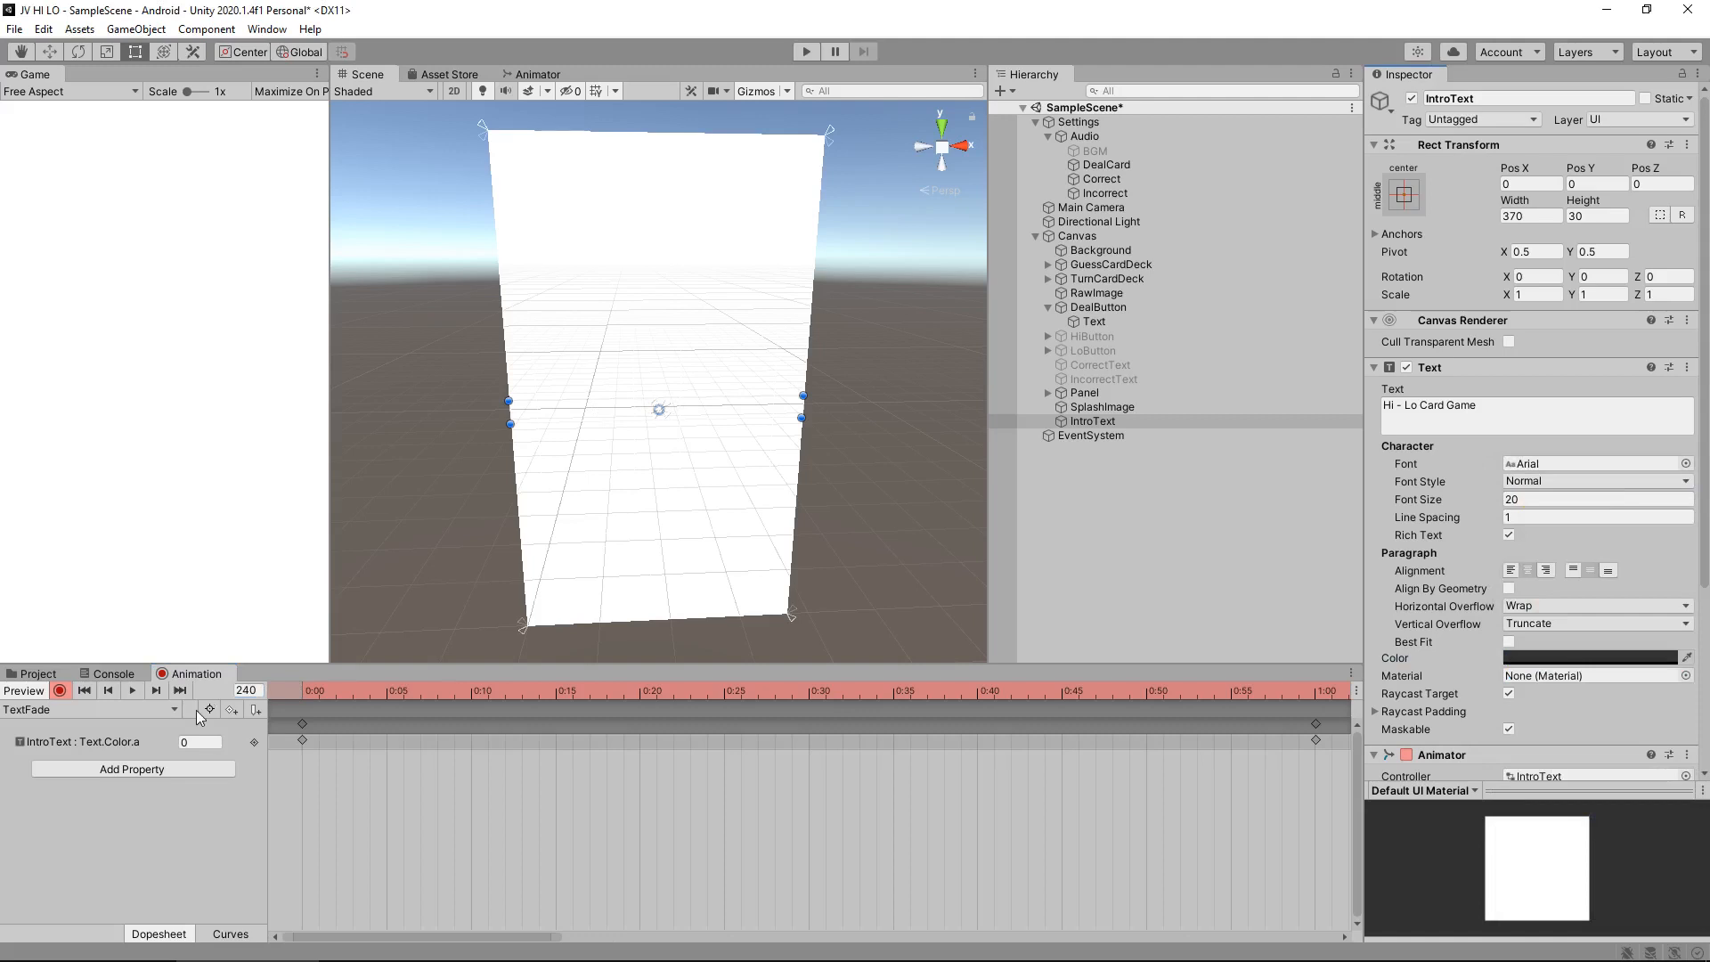
- Keyframe the title fade, untick Loop Time on TextFade, and run a quick play test
{"action": "left_click", "coordinate": [291, 690]}
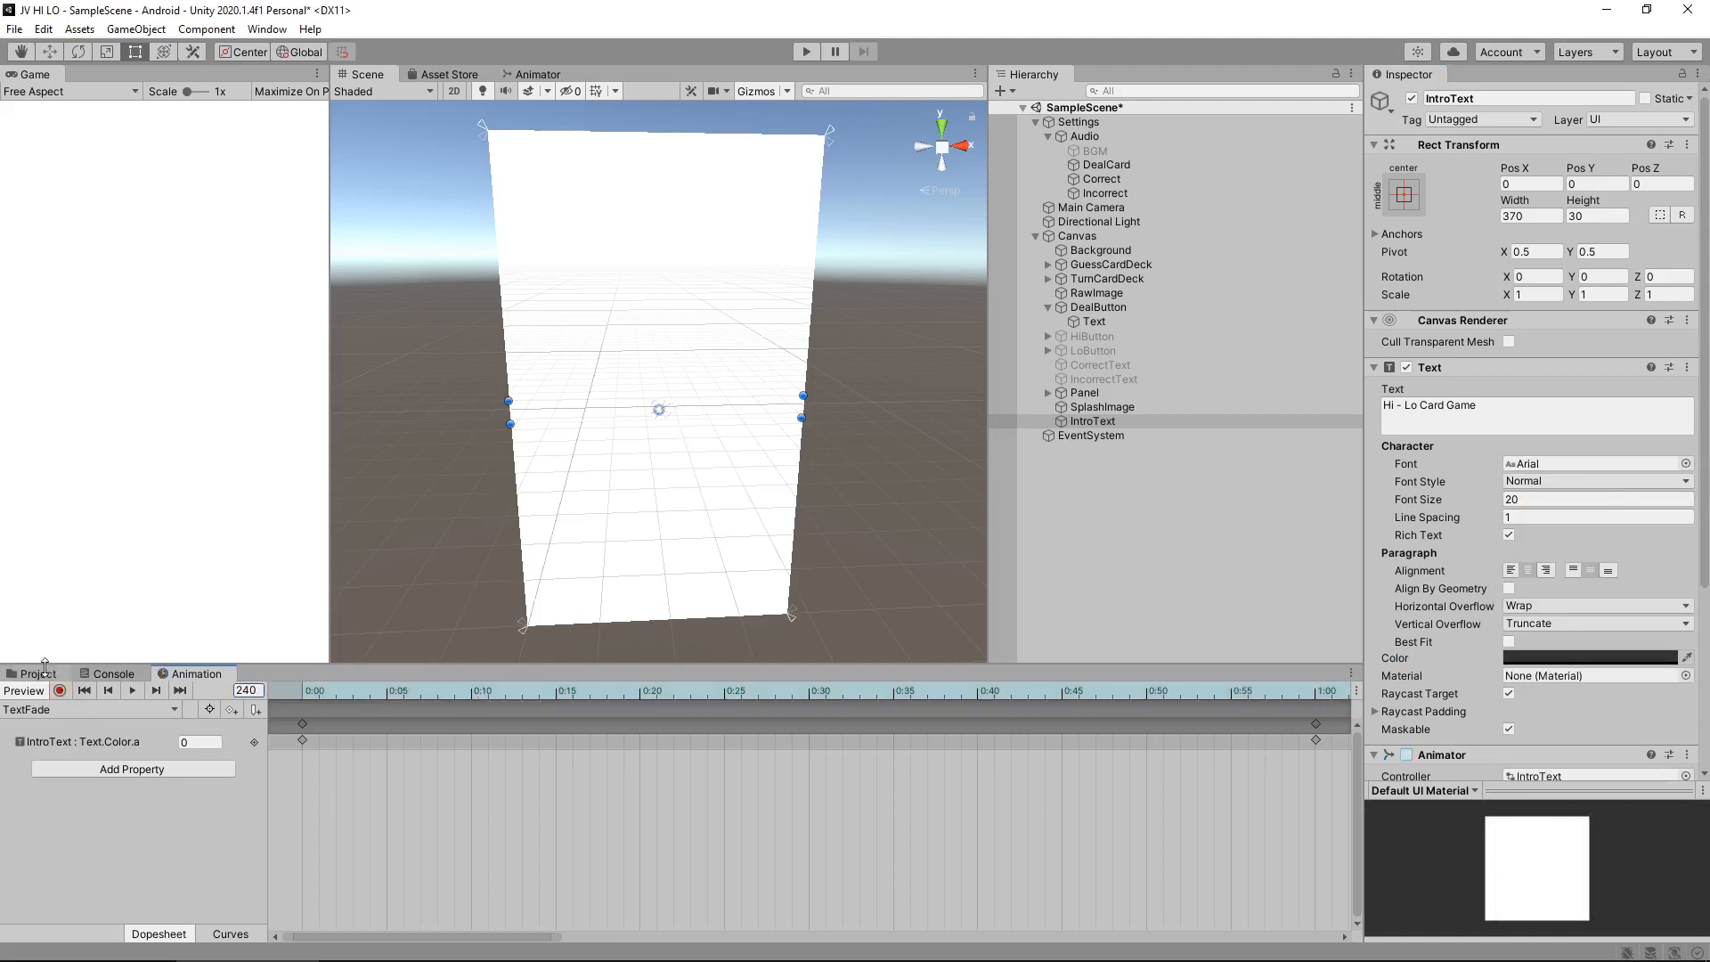
{"action": "left_click", "coordinate": [36, 673]}
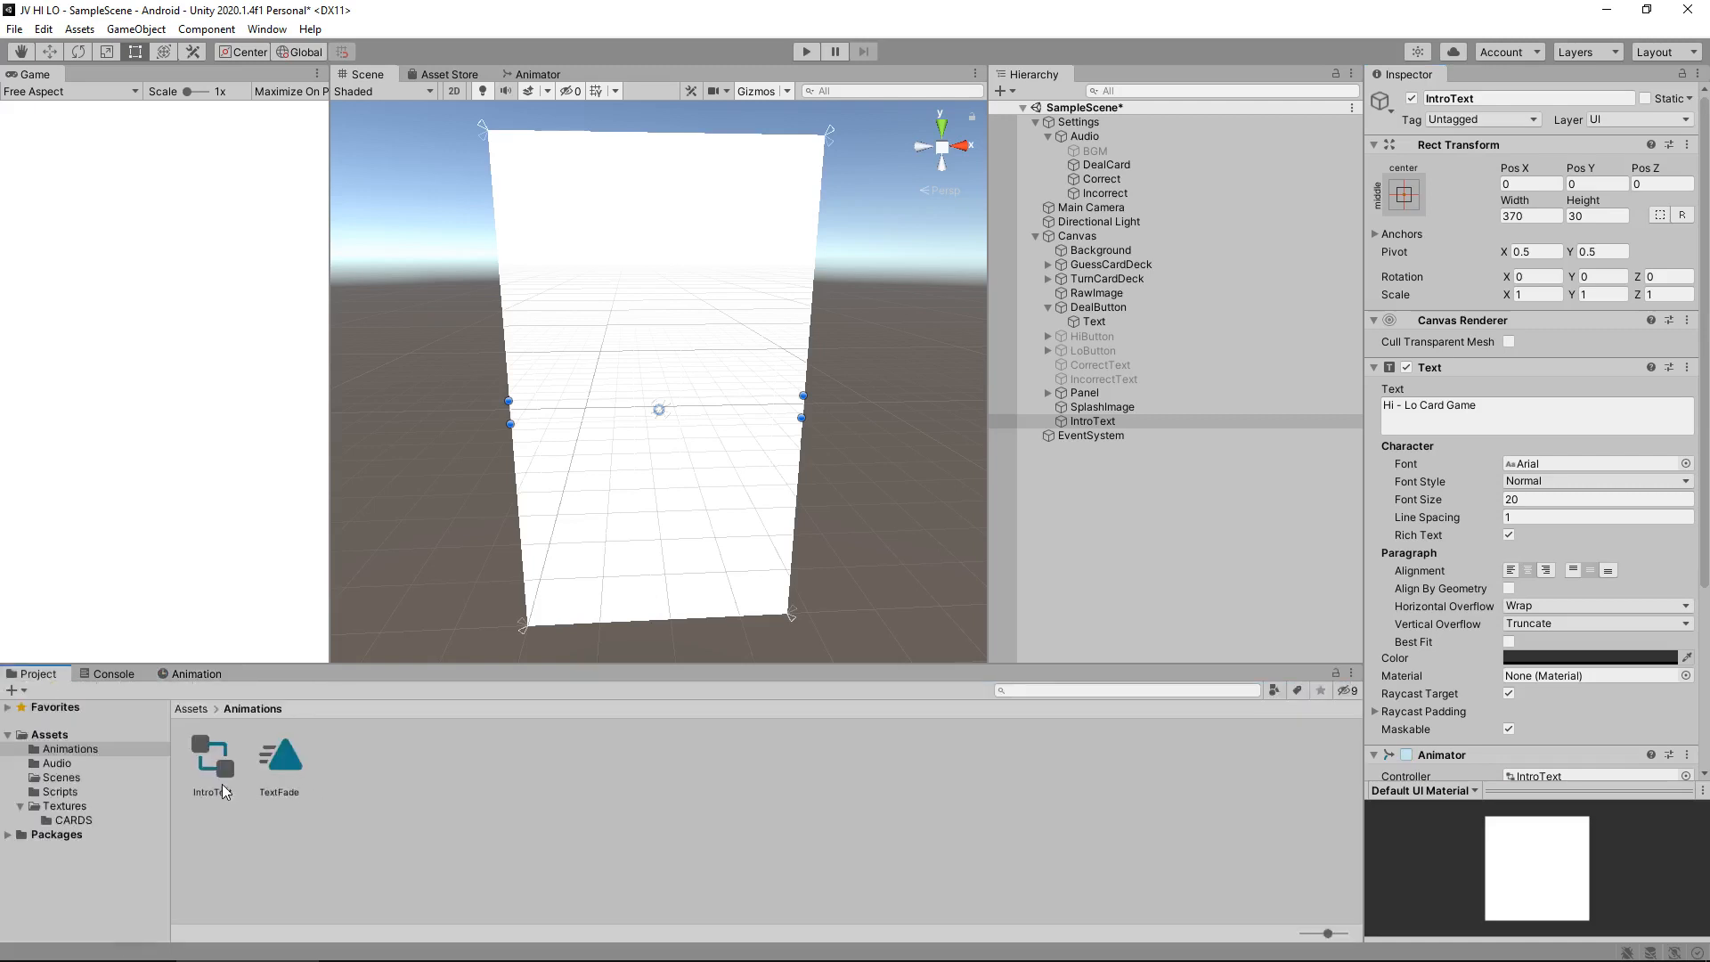
{"action": "mouse_move", "coordinate": [225, 772]}
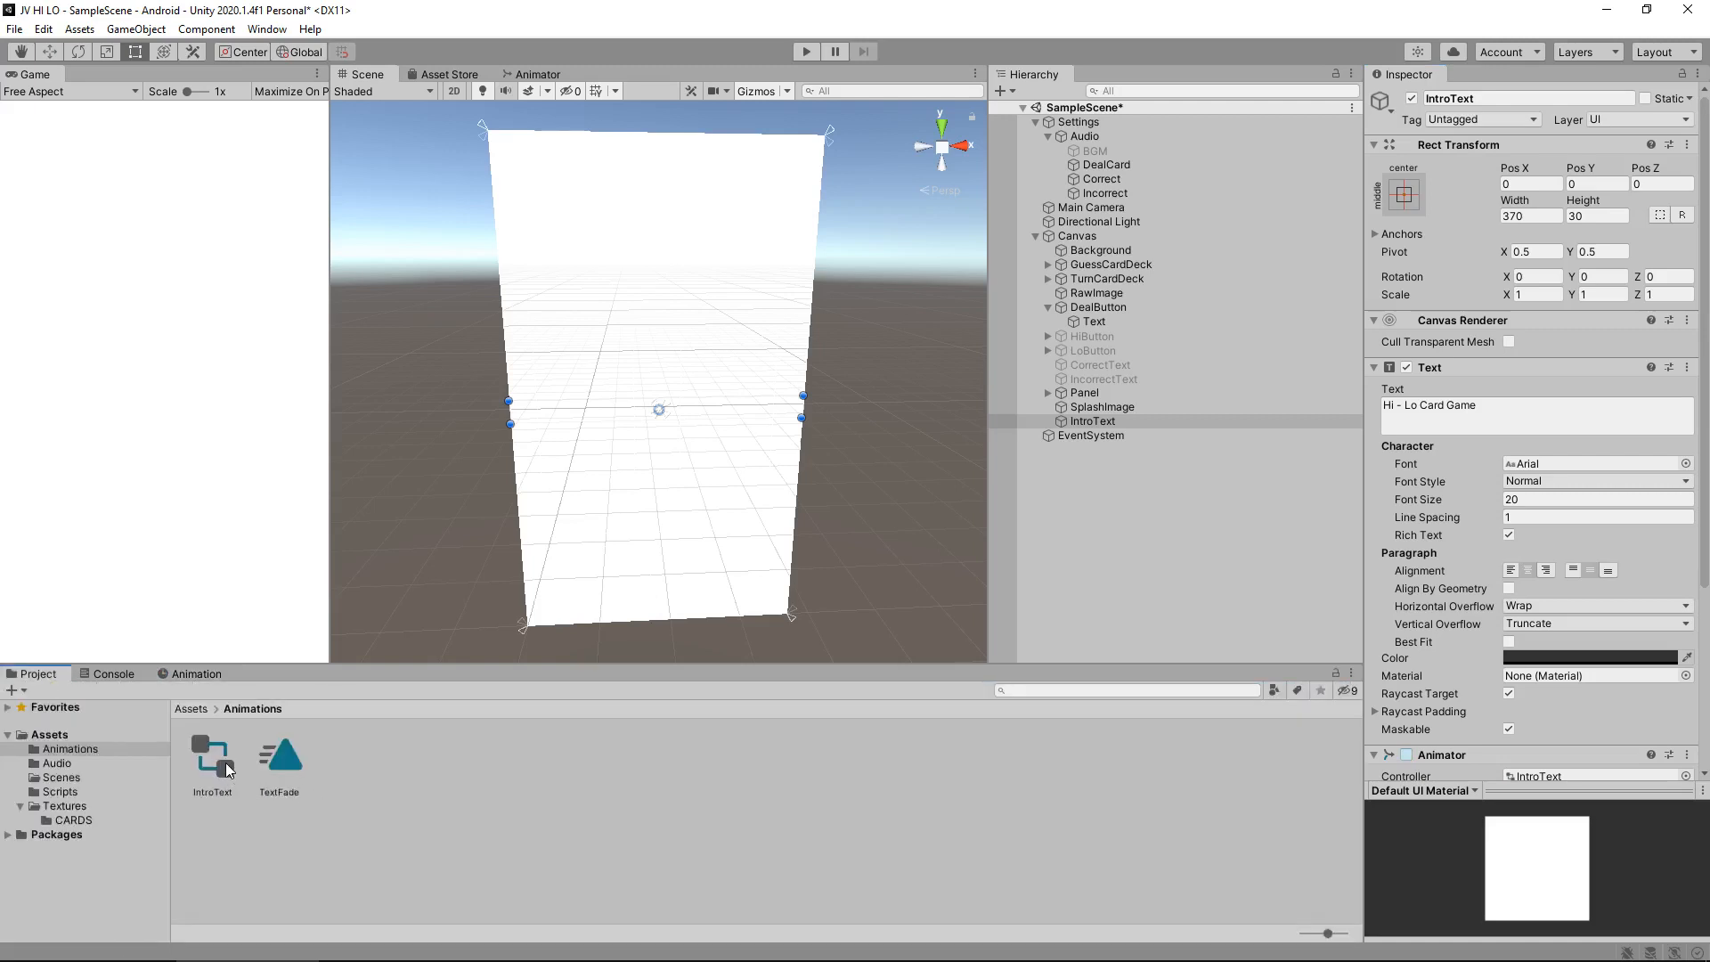
{"action": "left_click", "coordinate": [212, 755]}
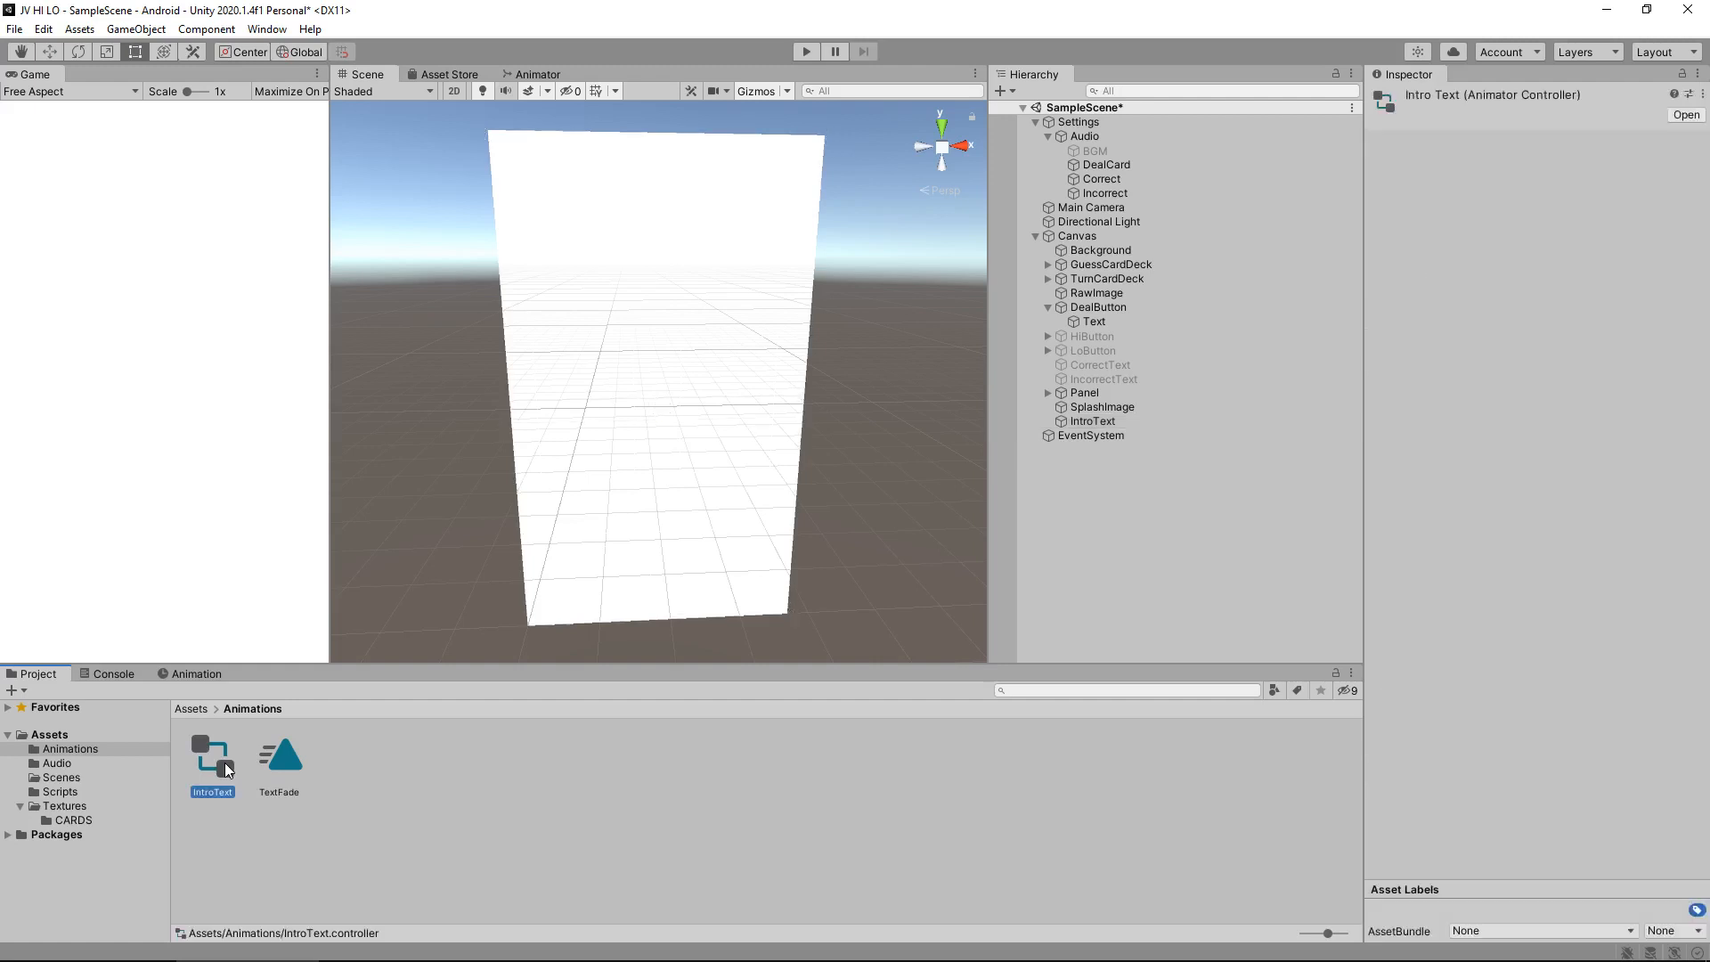
{"action": "mouse_move", "coordinate": [229, 772]}
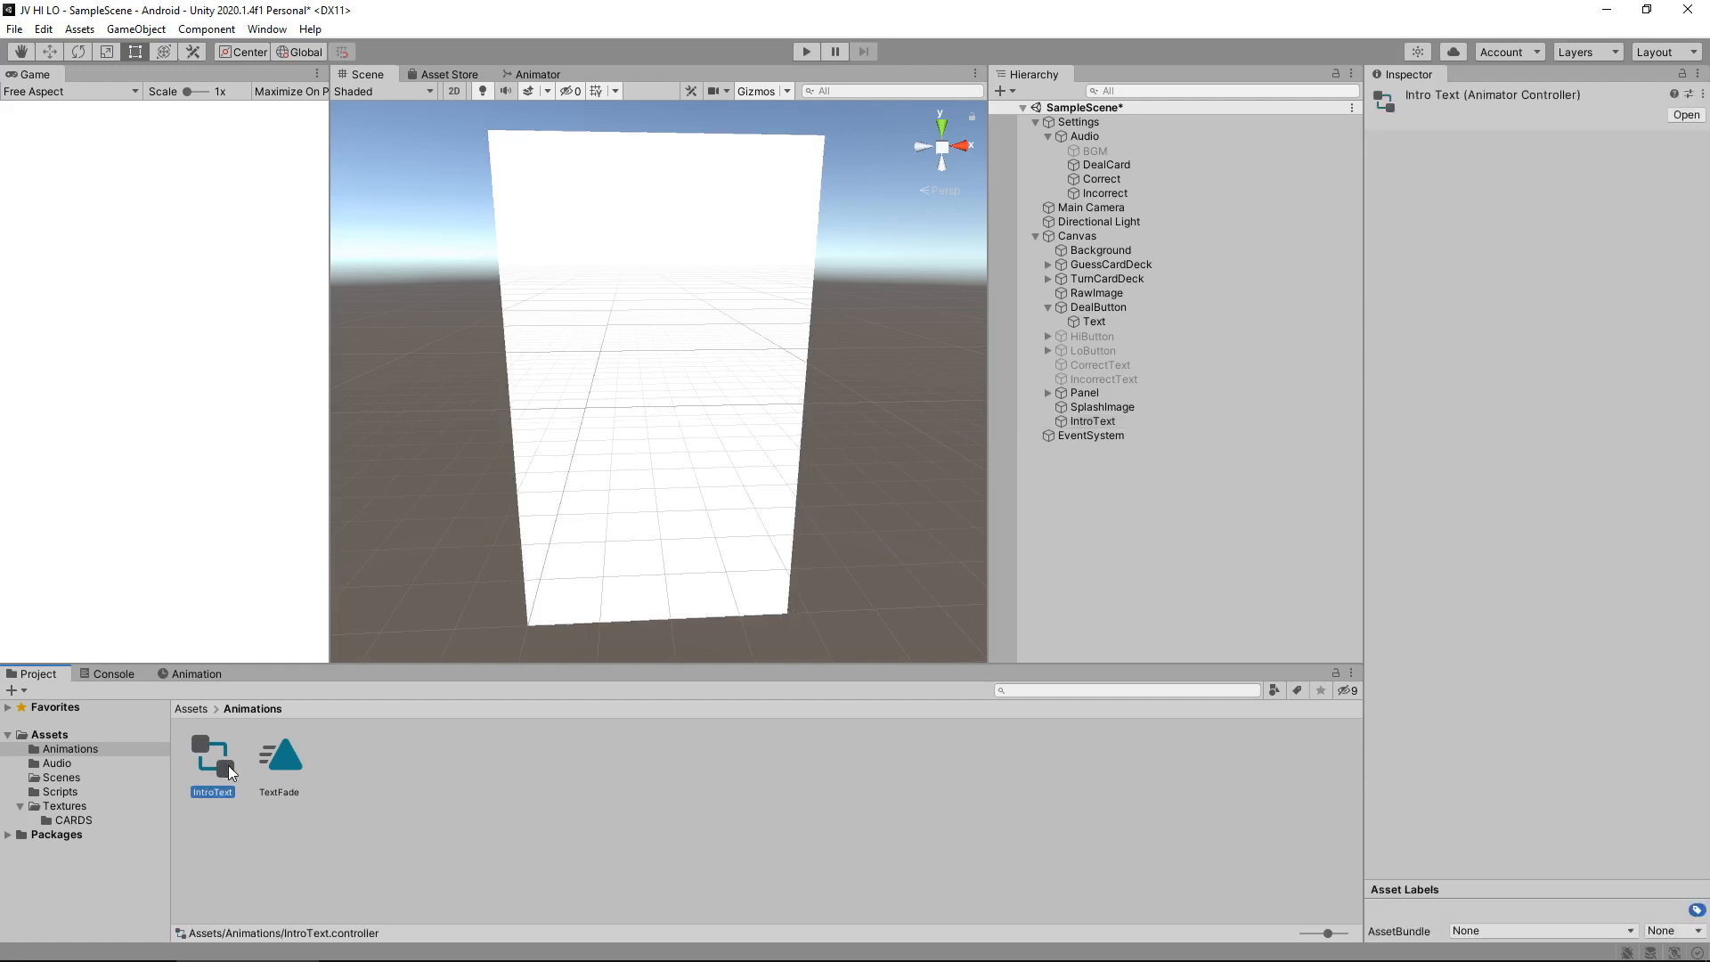
{"action": "left_click", "coordinate": [278, 758]}
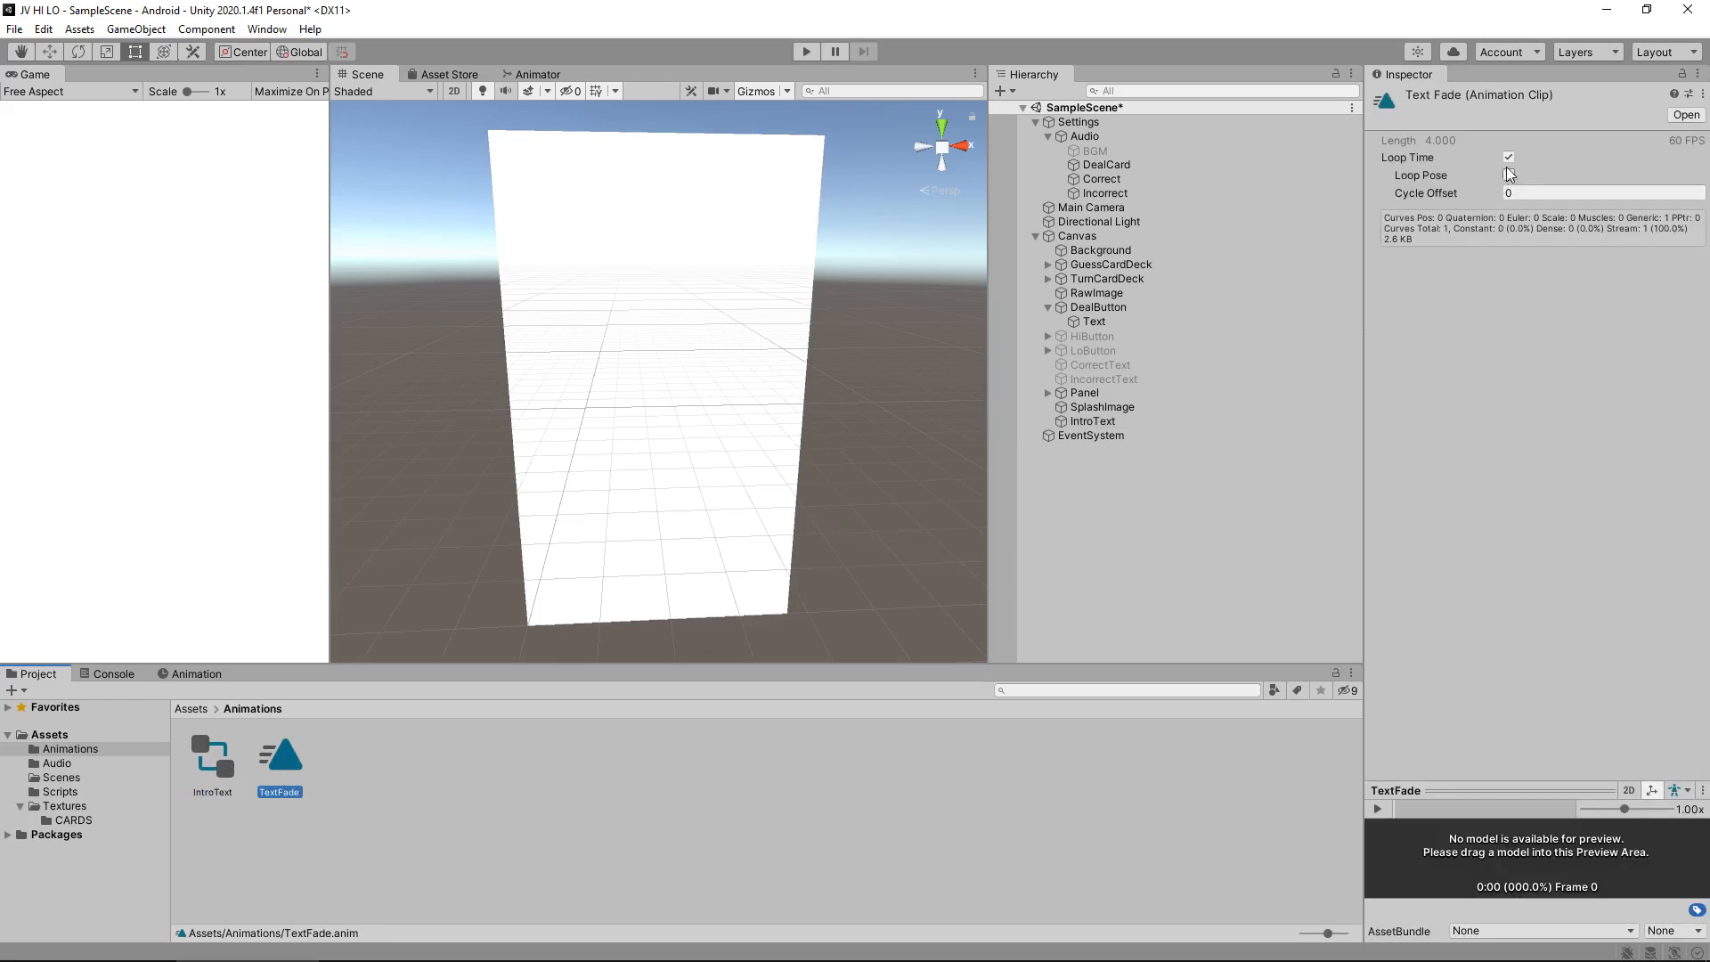
{"action": "left_click", "coordinate": [1509, 157]}
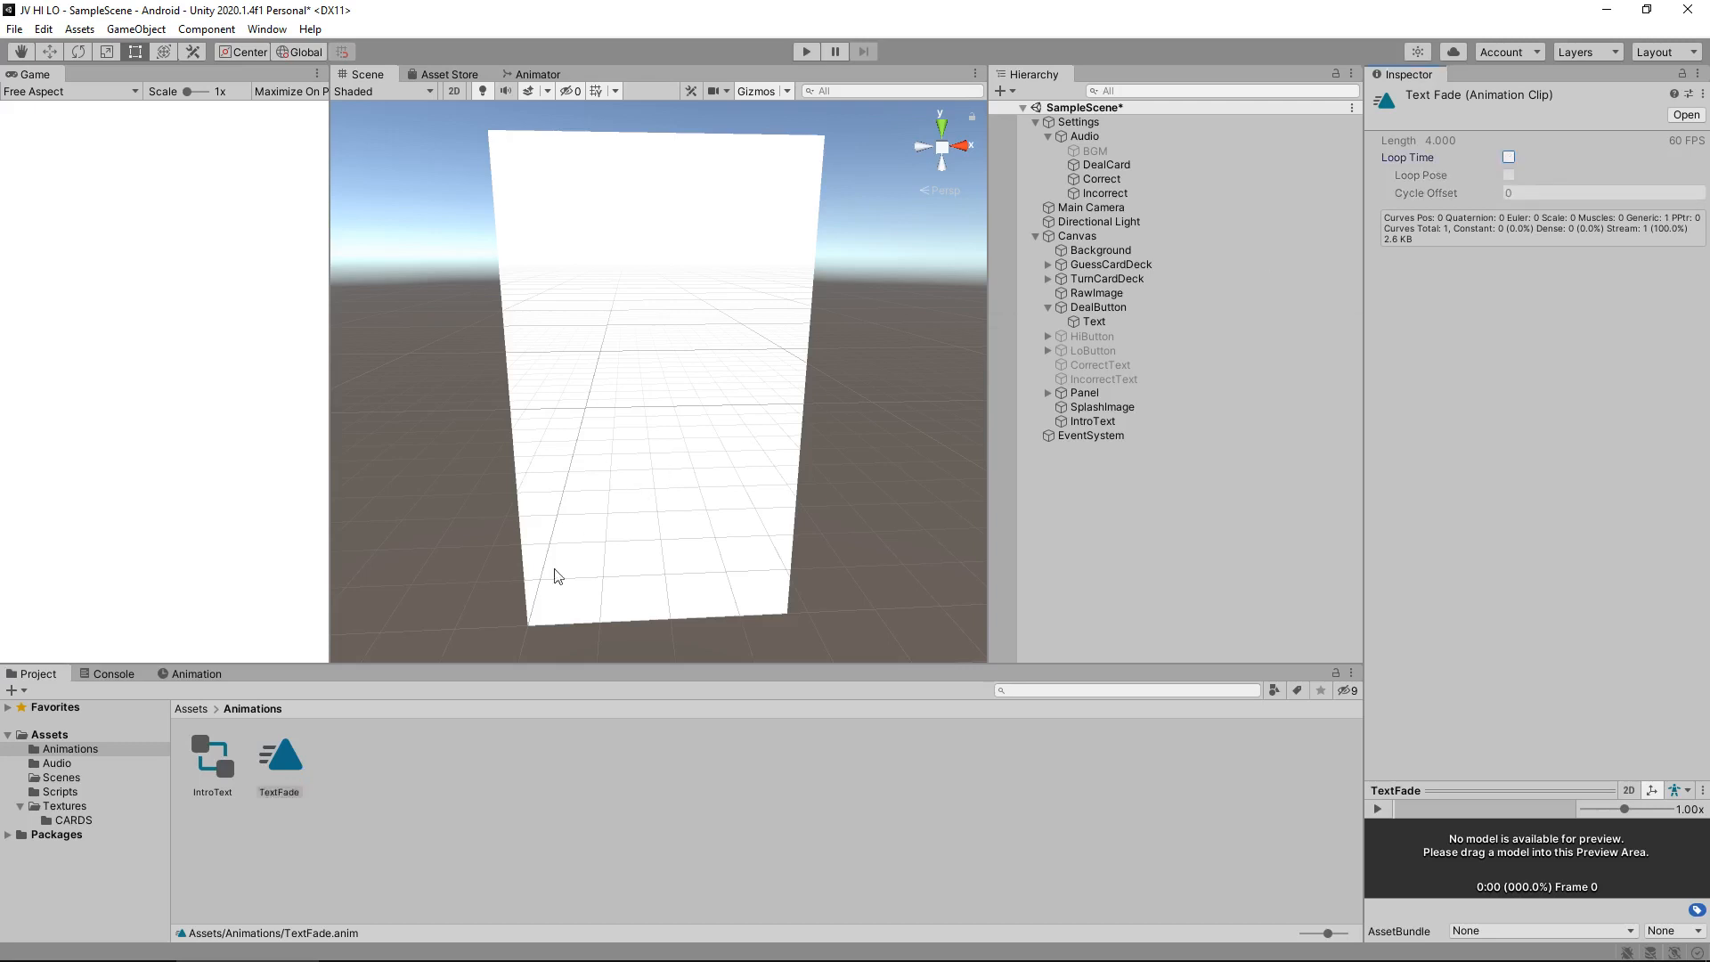
{"action": "mouse_move", "coordinate": [497, 798]}
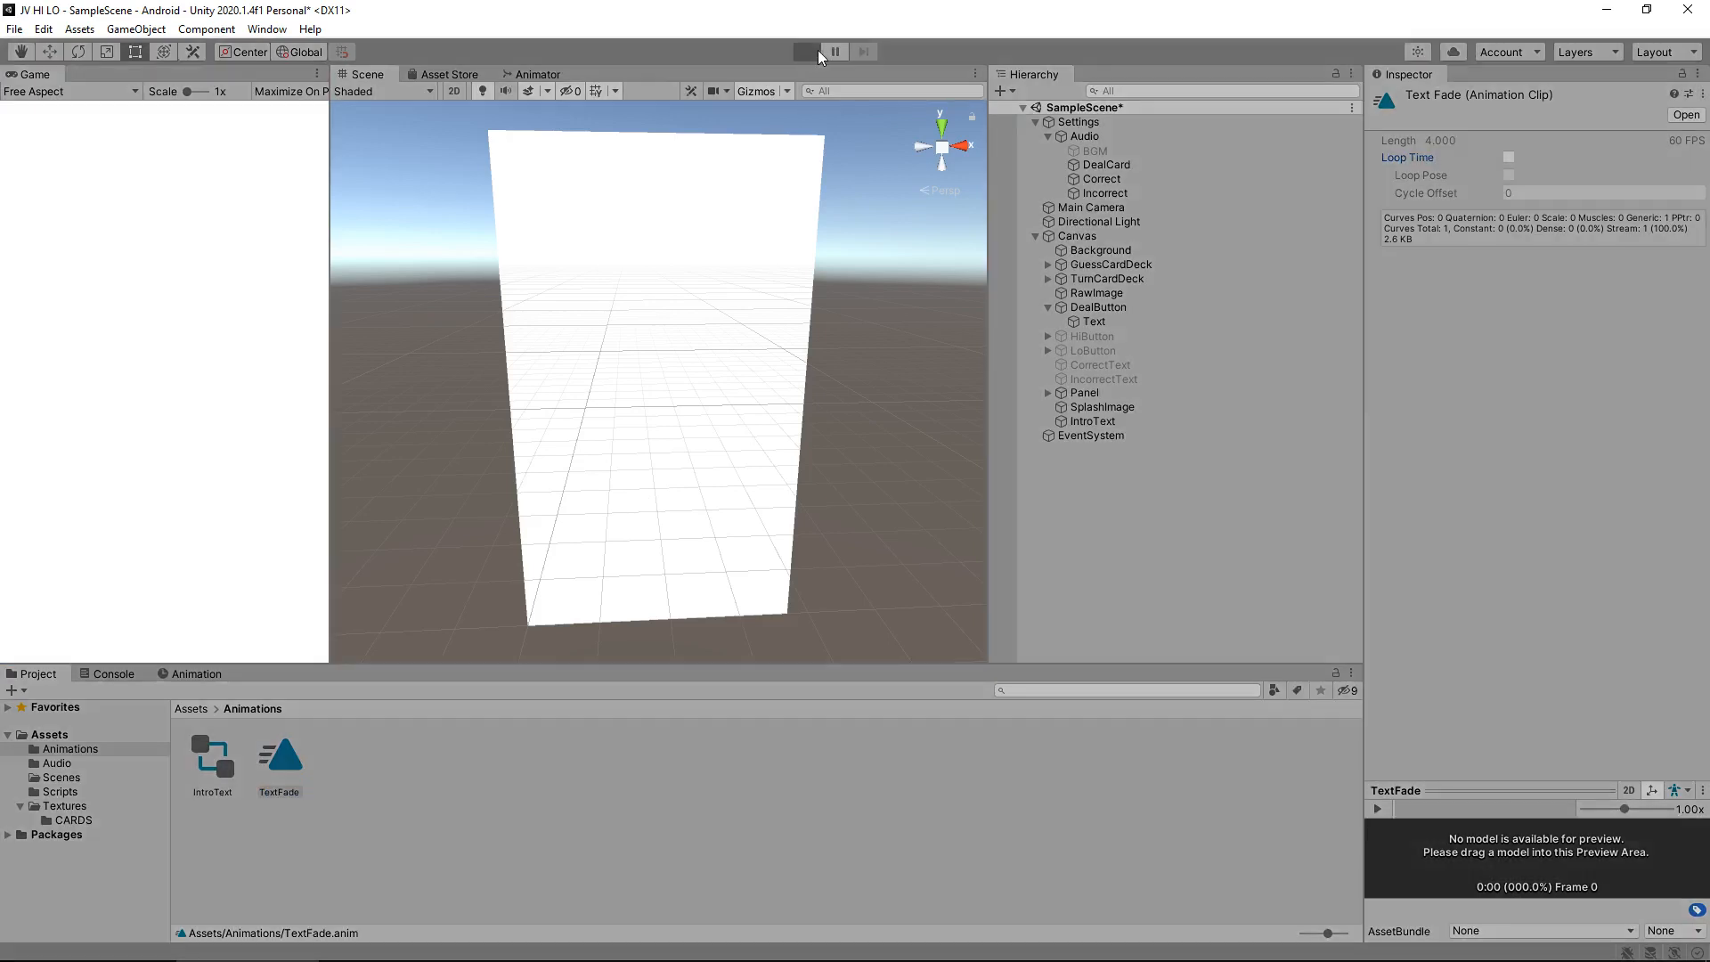
{"action": "left_click", "coordinate": [805, 52]}
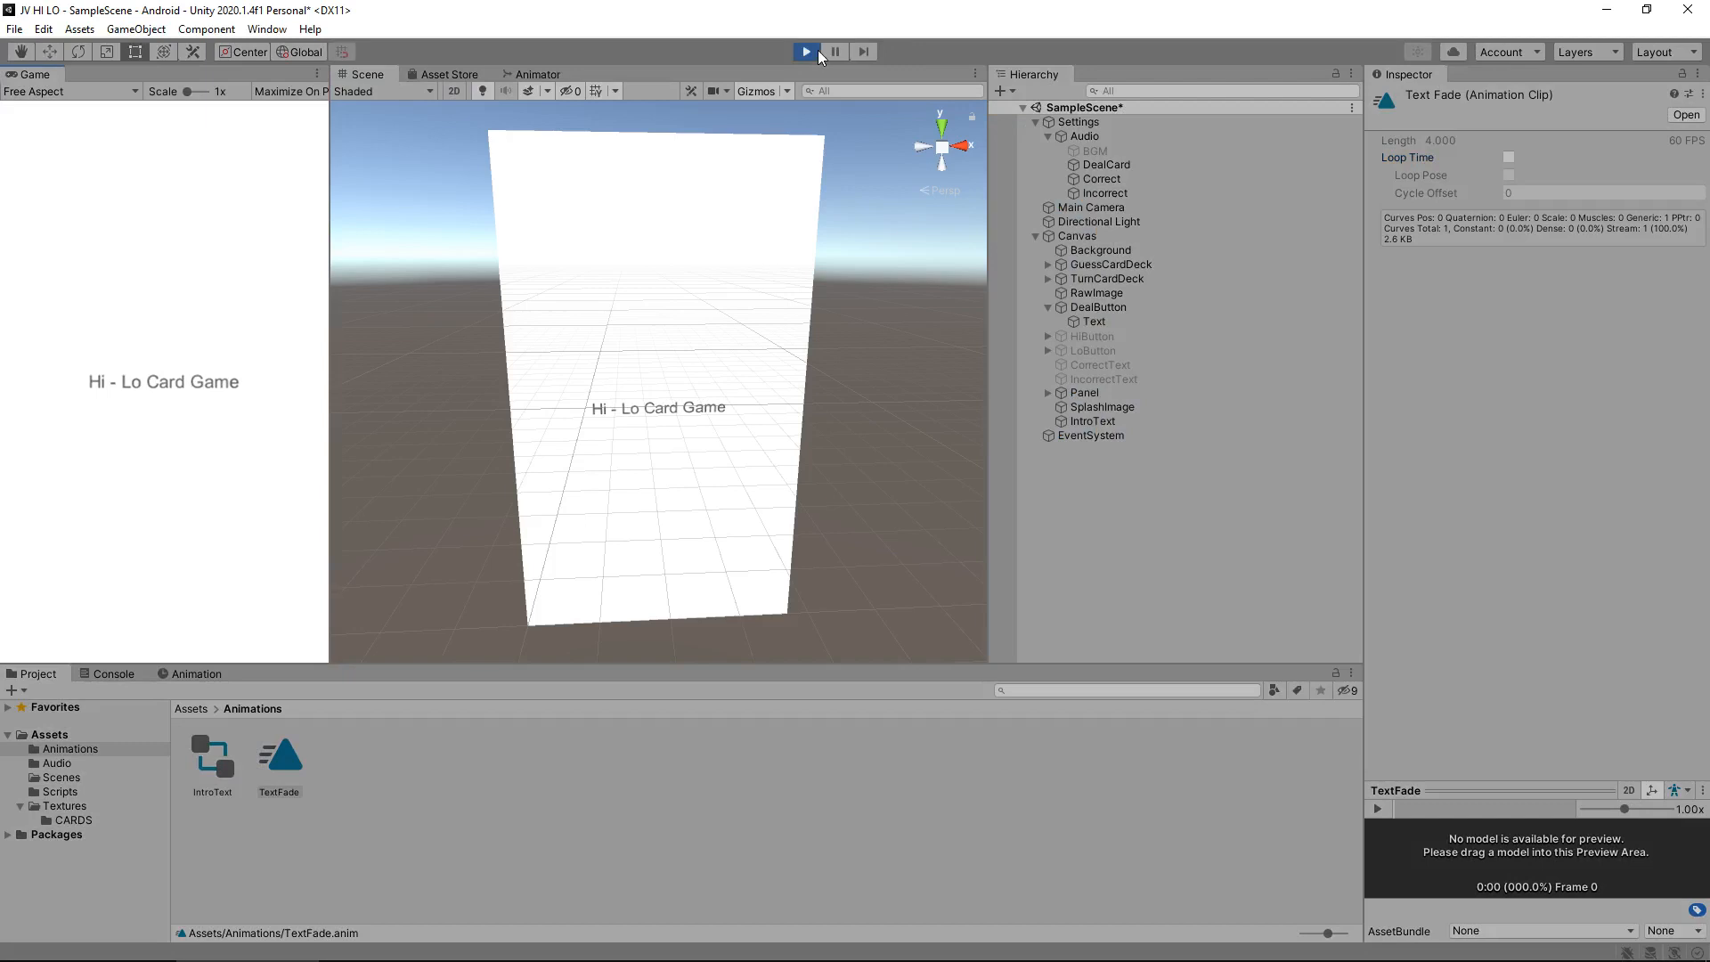
{"action": "left_click", "coordinate": [805, 51]}
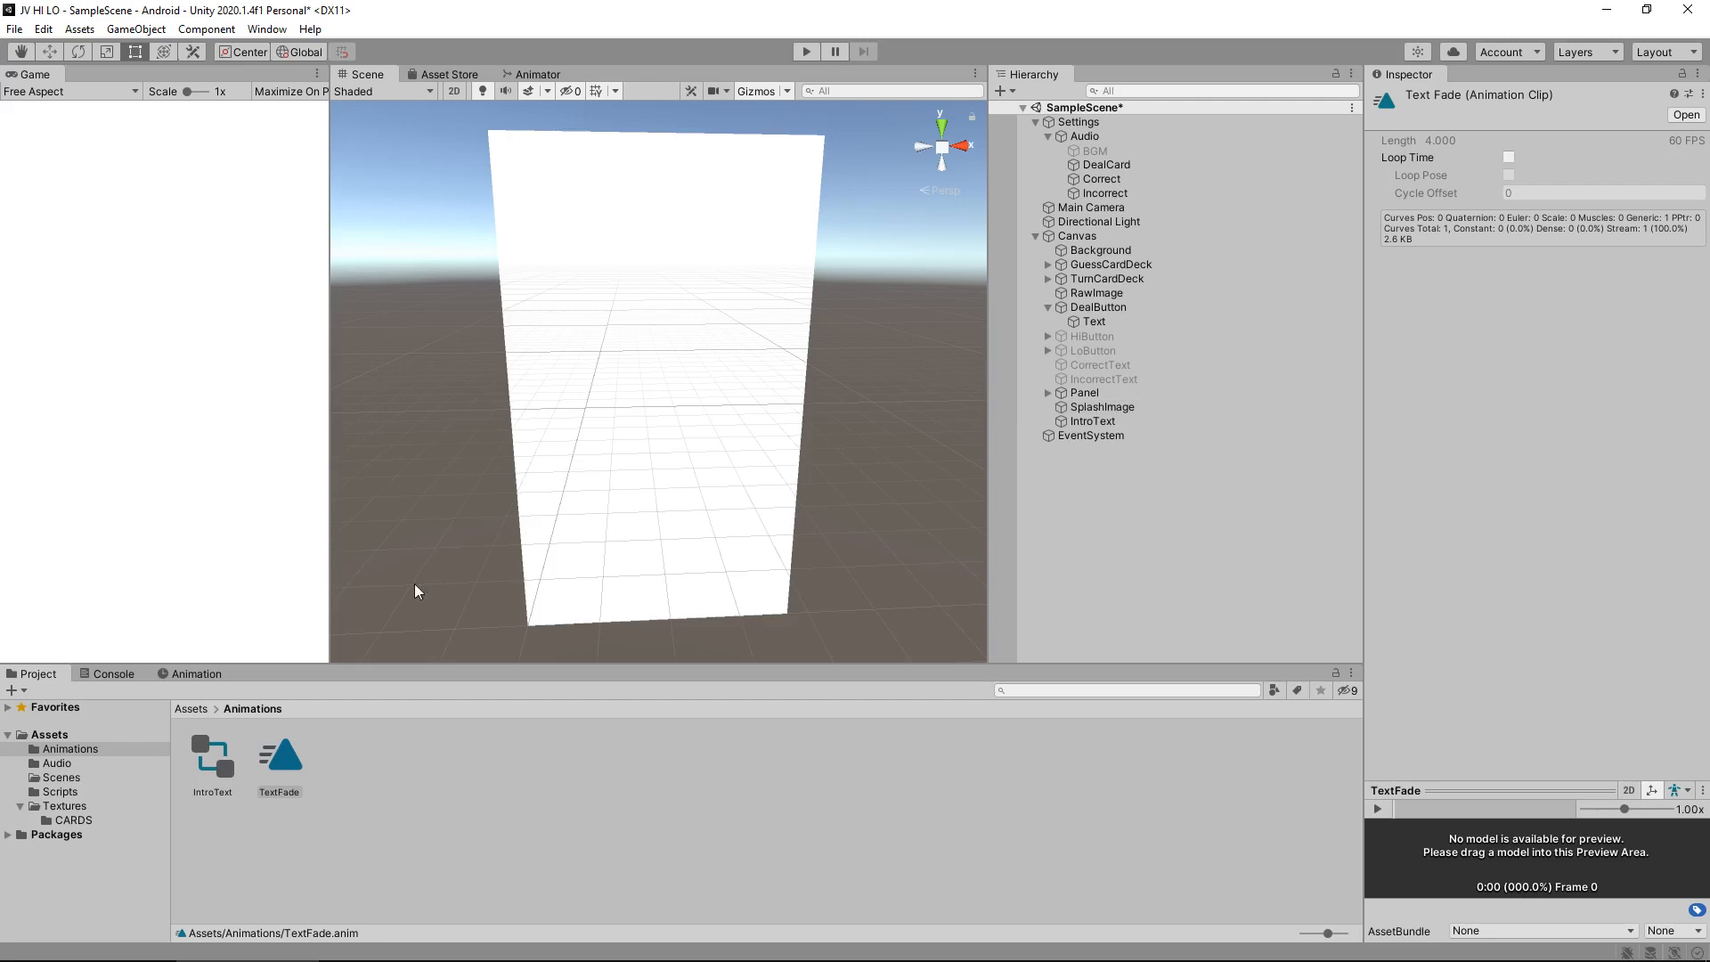
- Create an Animator and SplashFade clip for SplashImage, then enable record mode
{"action": "left_click", "coordinate": [1102, 406]}
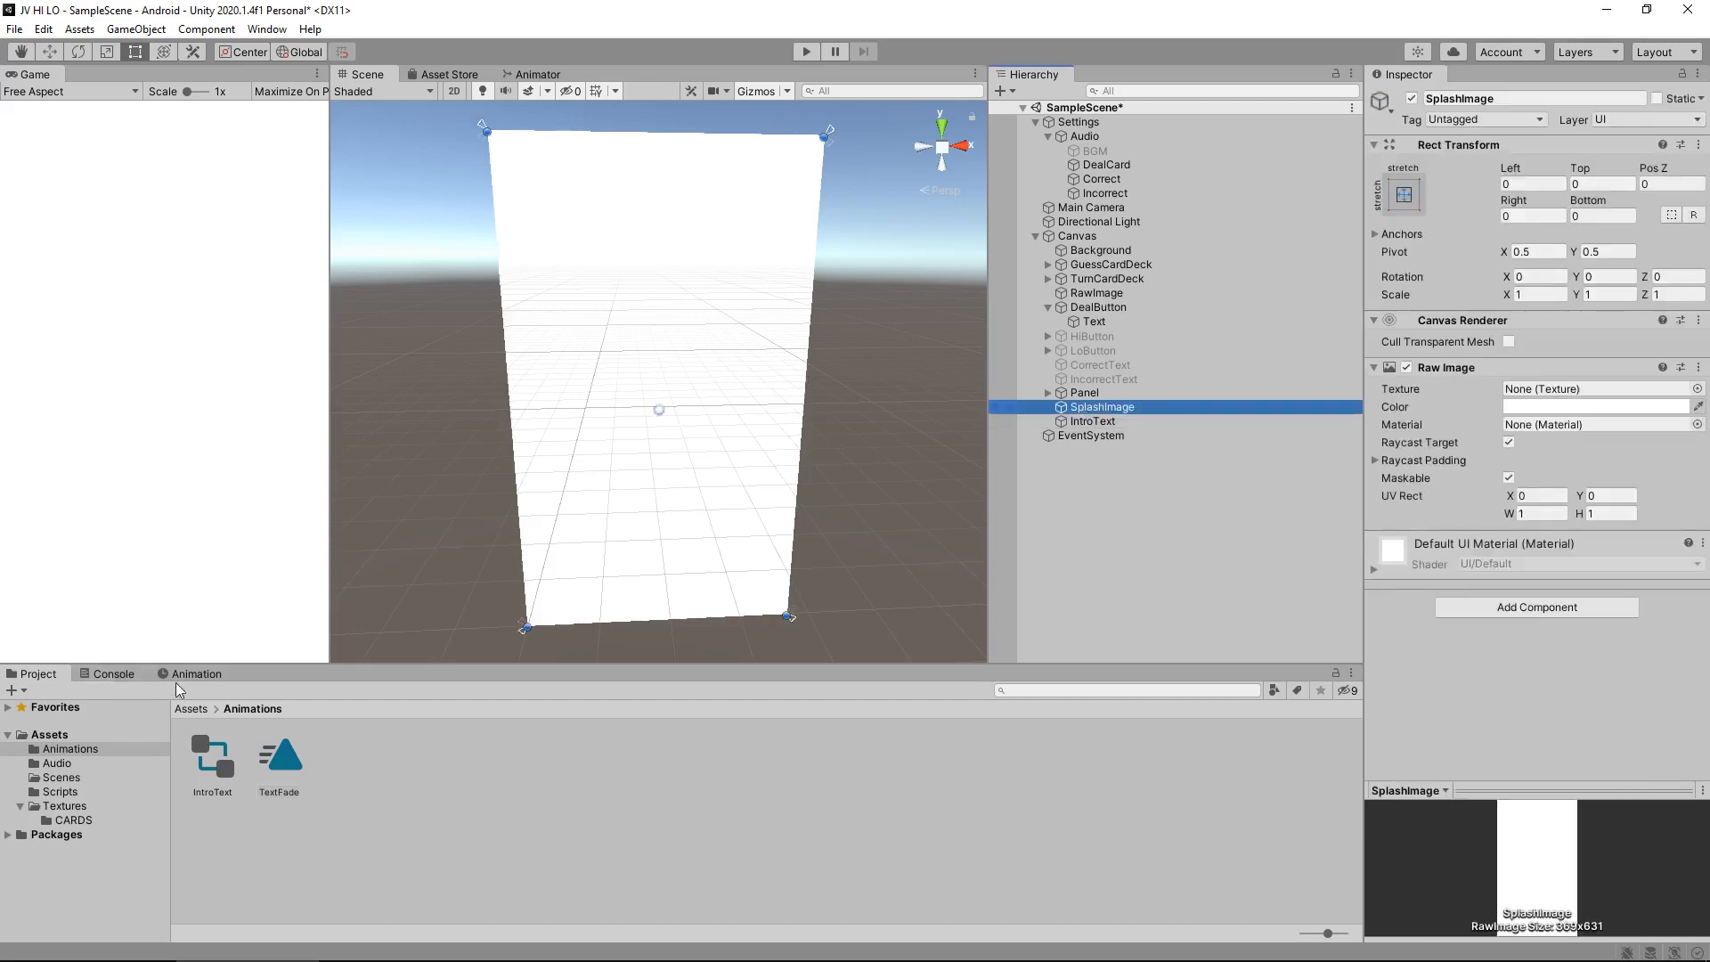
{"action": "left_click", "coordinate": [196, 674]}
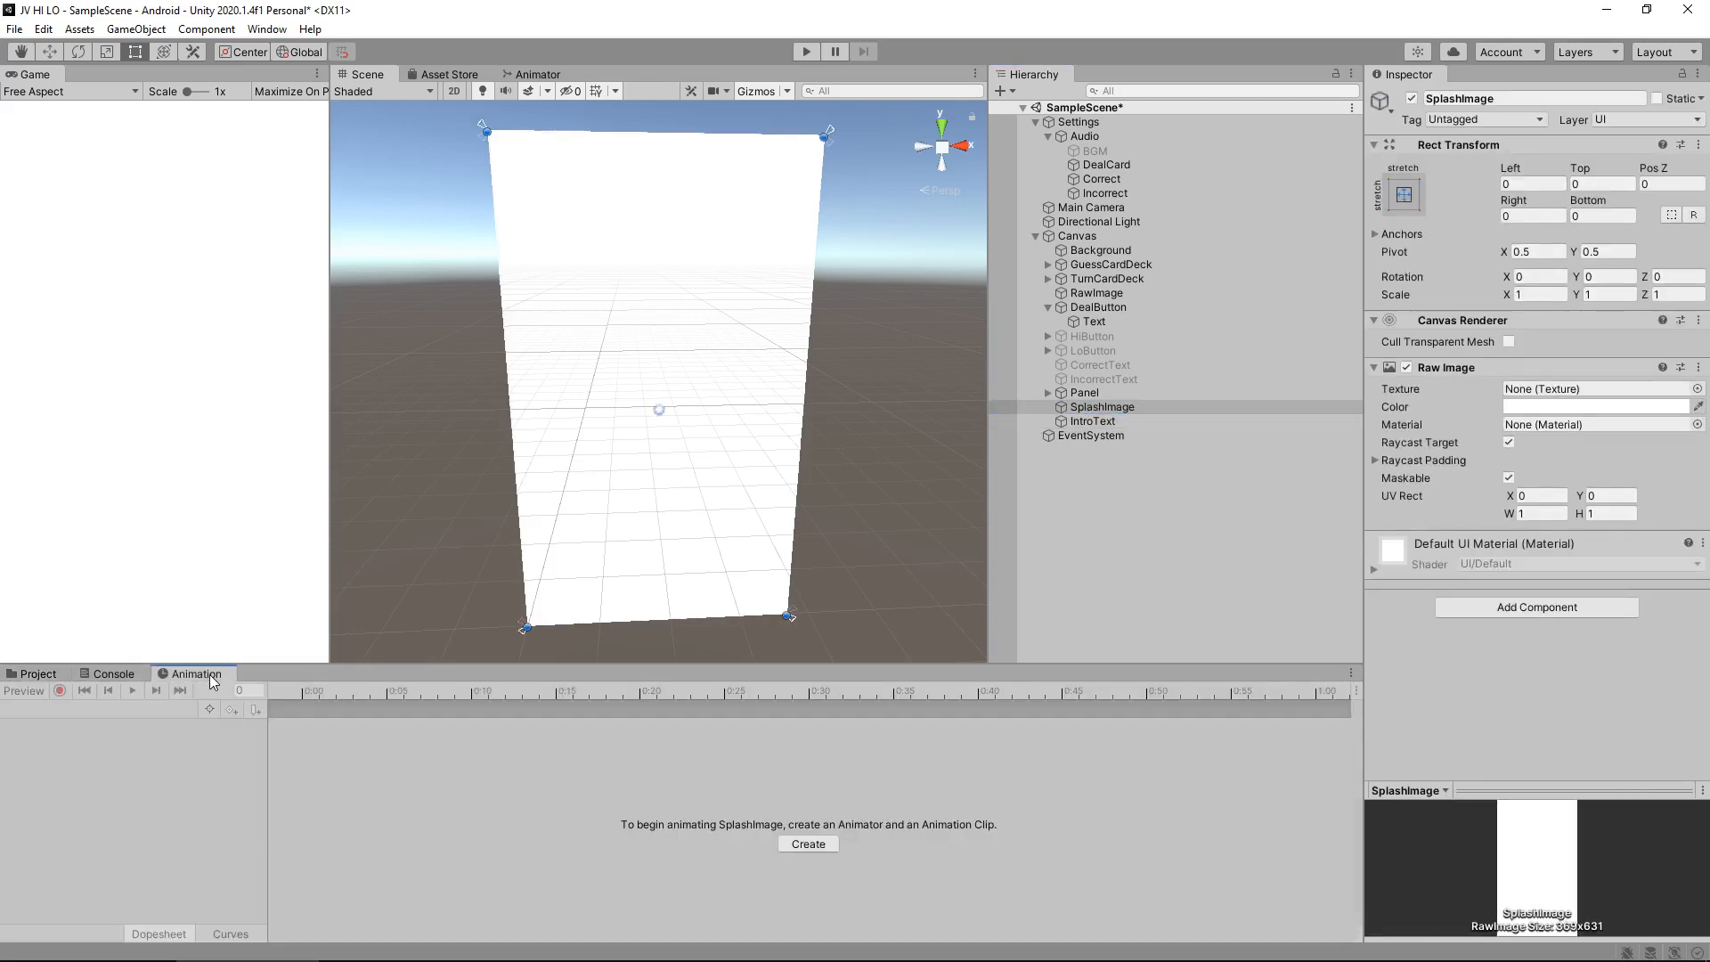
{"action": "left_click", "coordinate": [808, 844]}
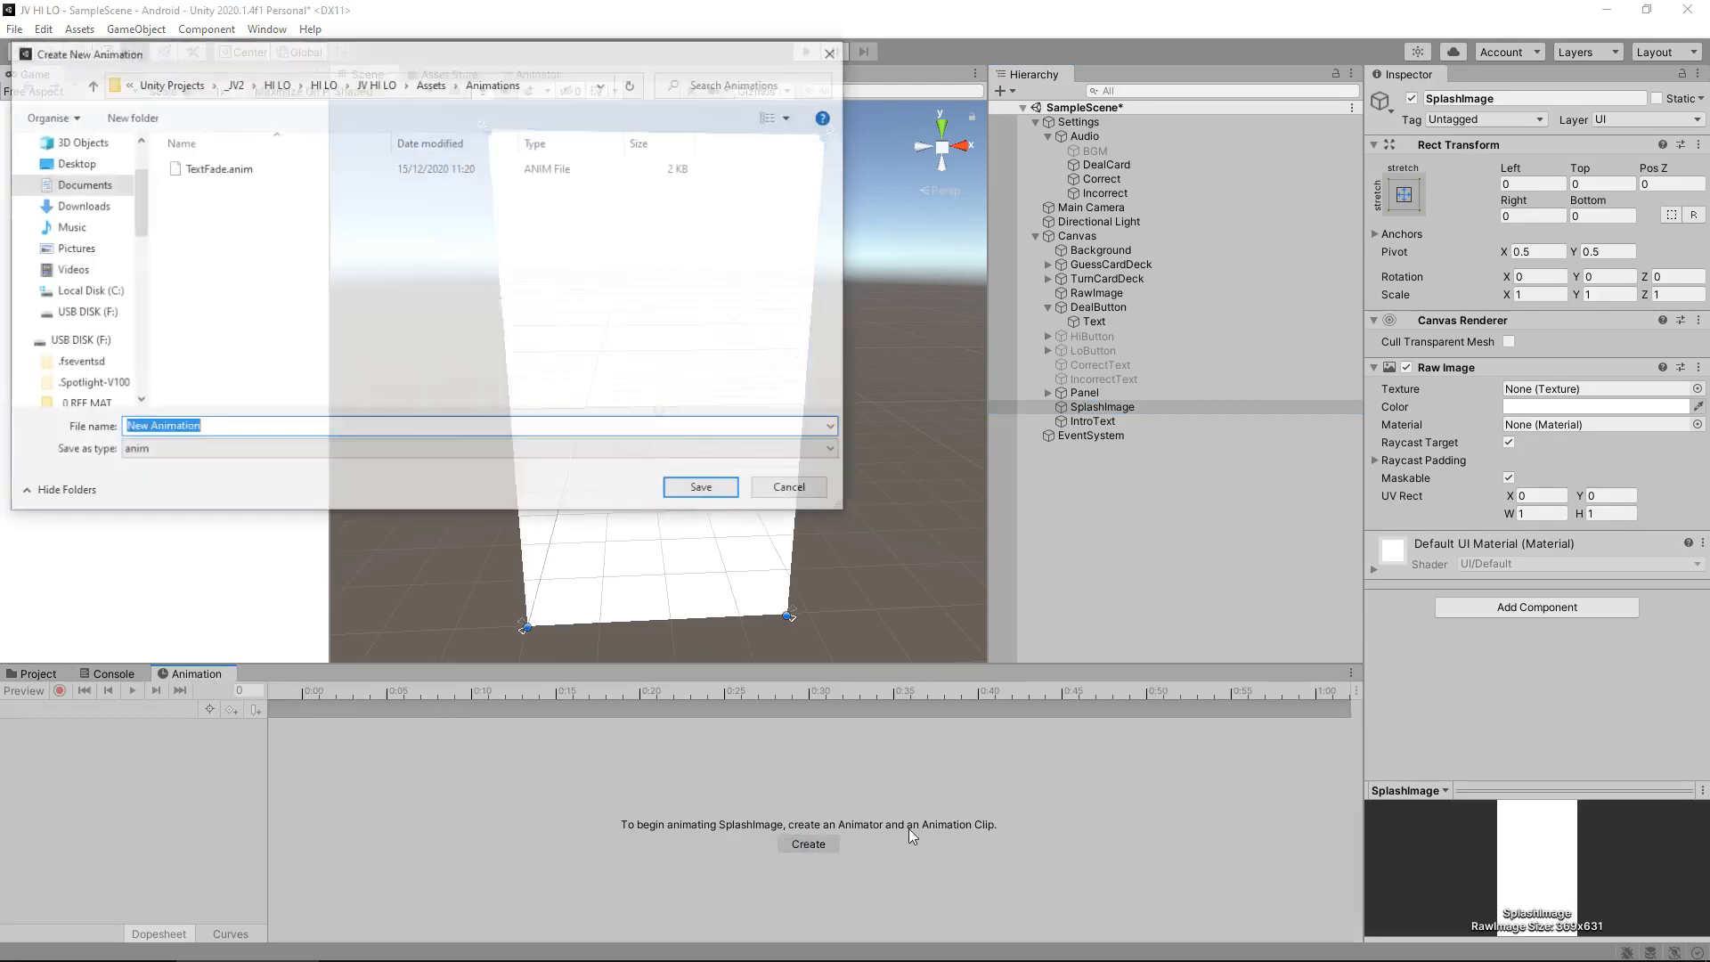
{"action": "type", "text": "Splash"}
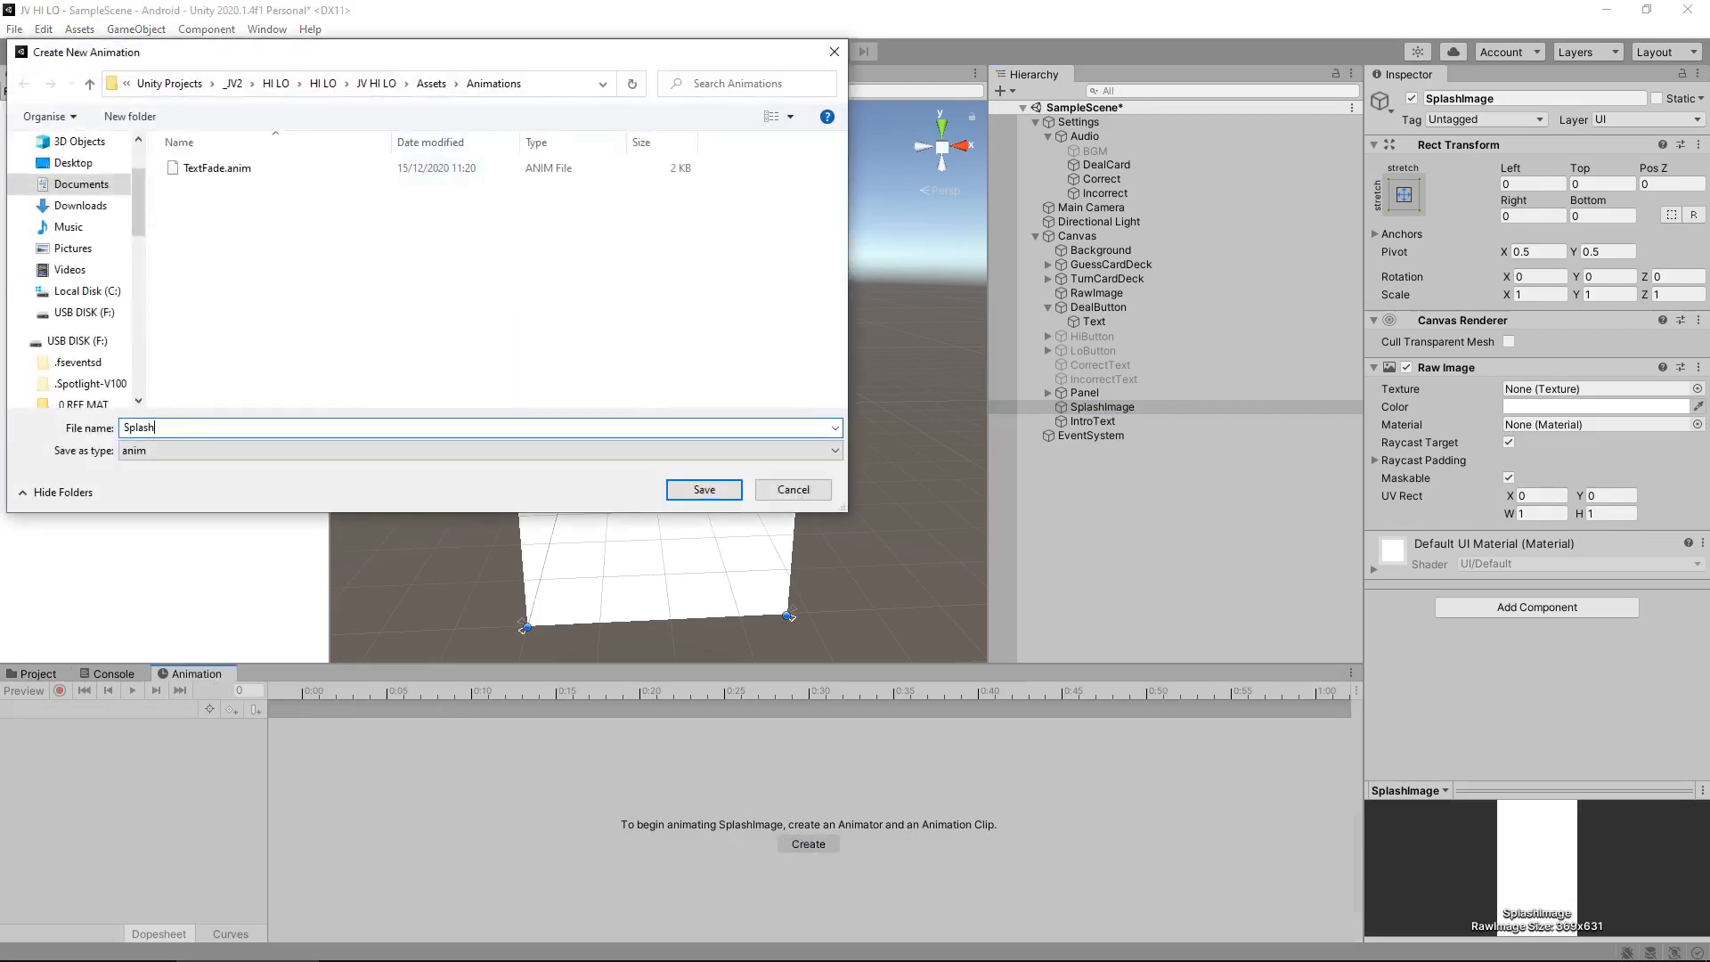
{"action": "left_click", "coordinate": [703, 489]}
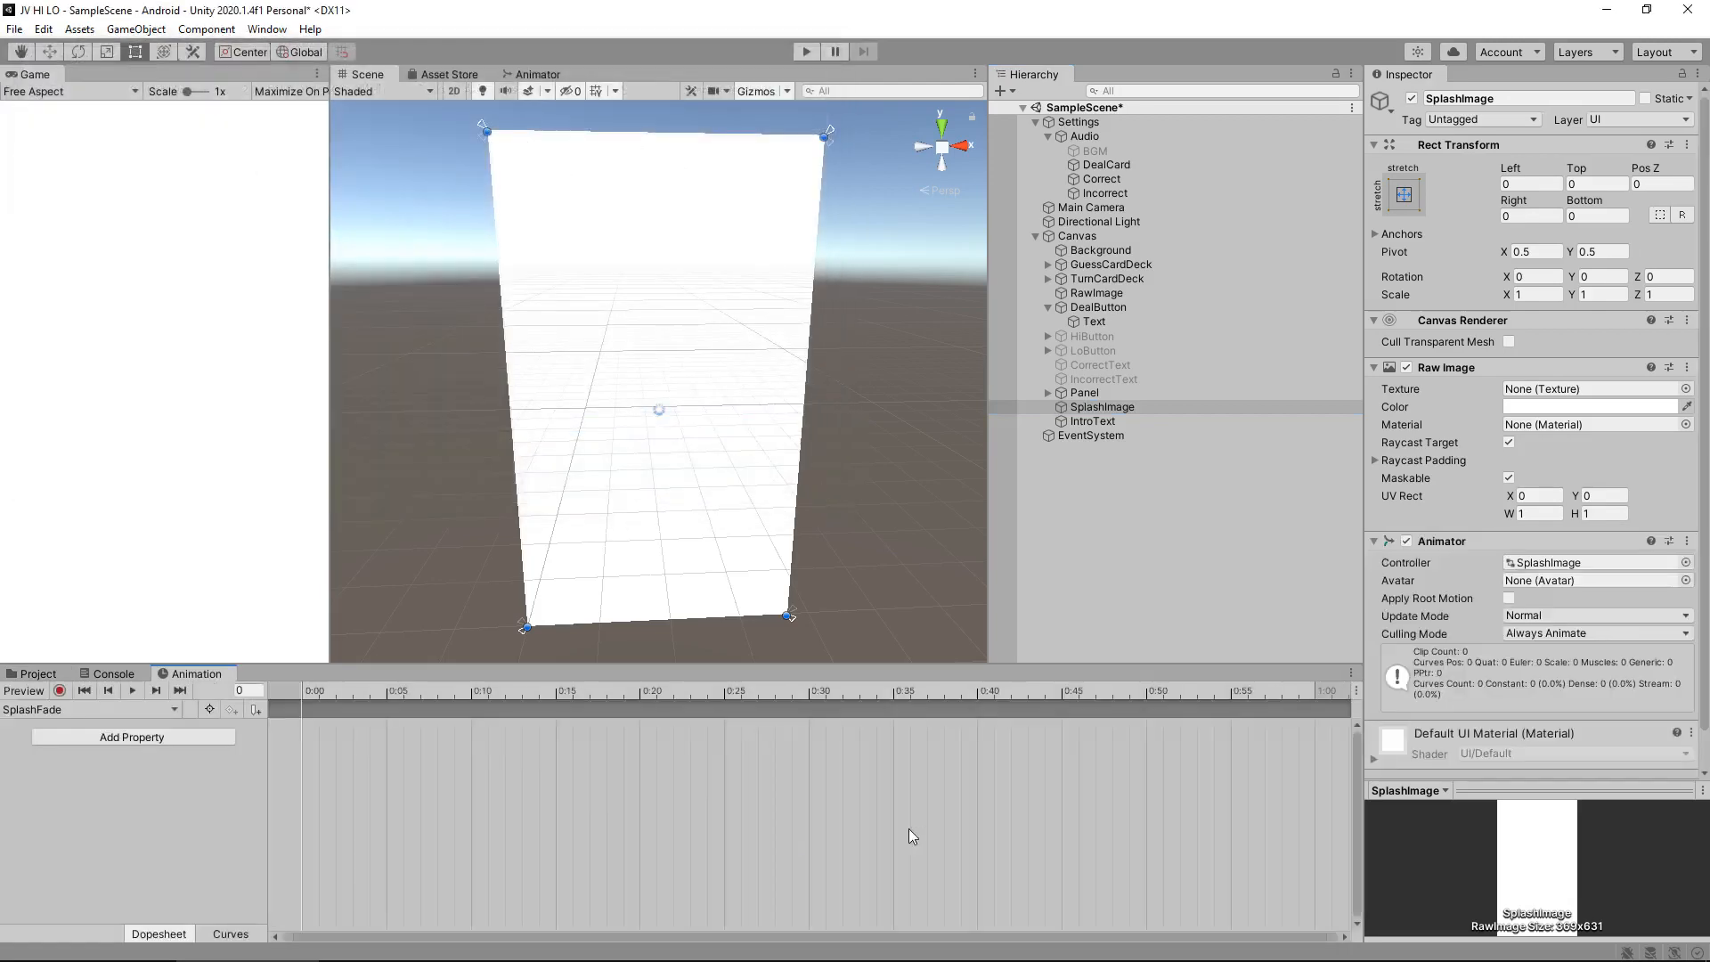
{"action": "left_click", "coordinate": [63, 690]}
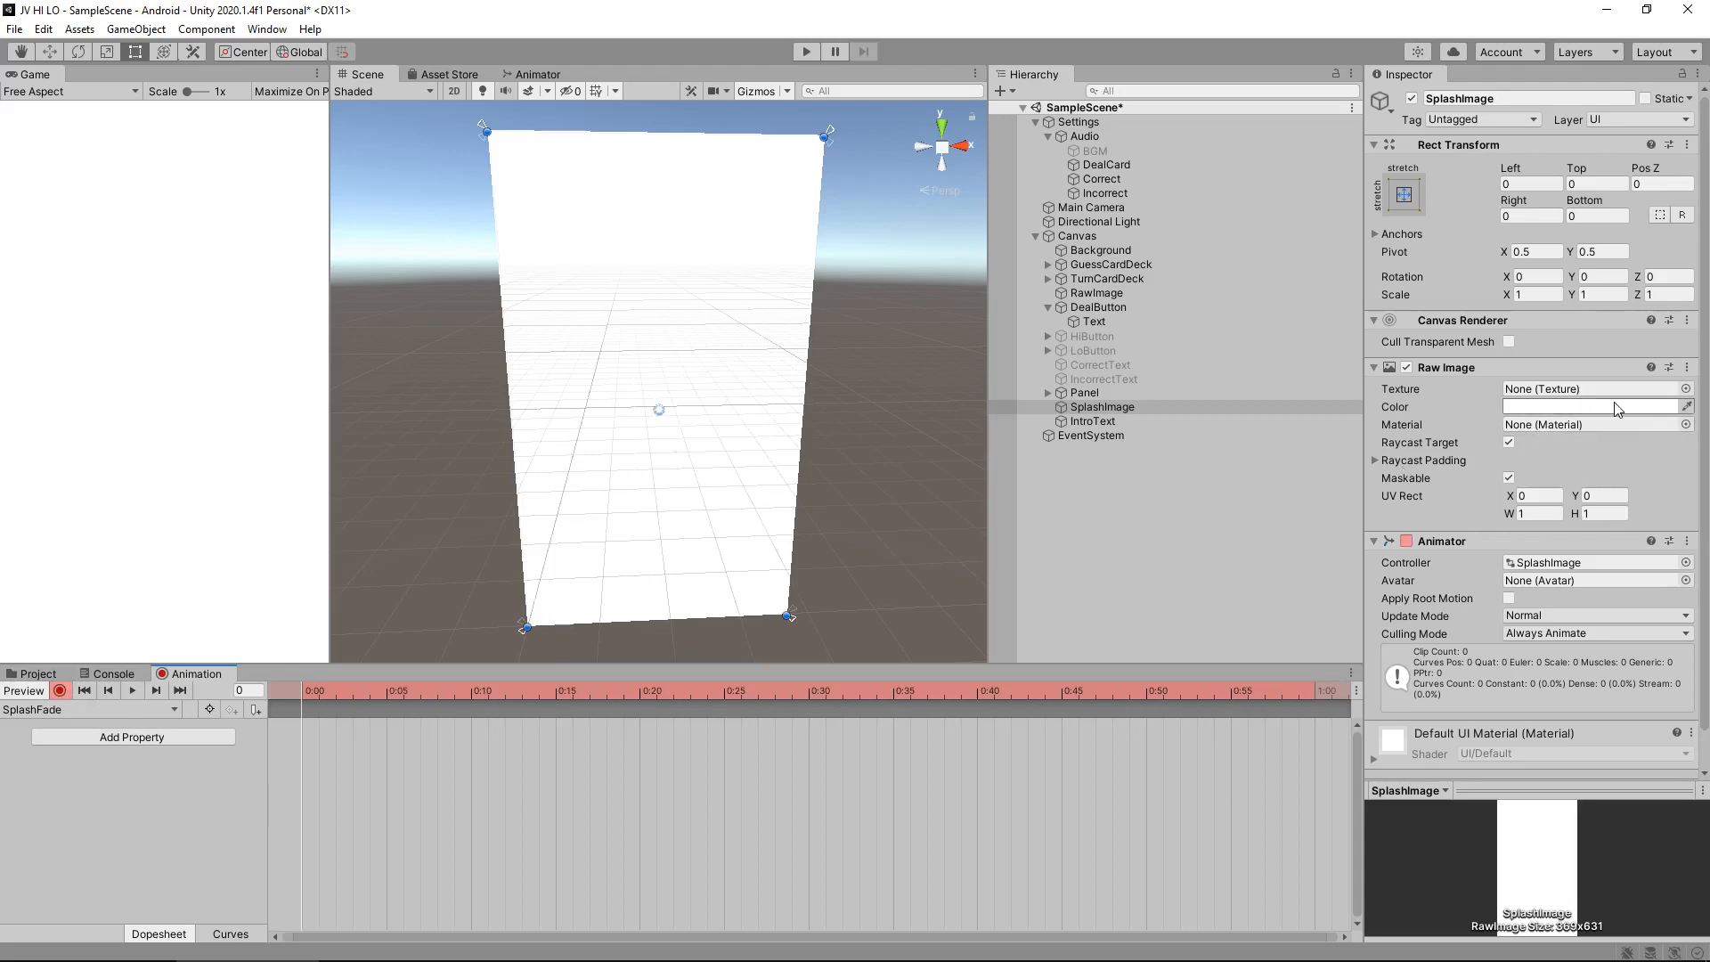
- Key SplashImage's Raw Image colour at full alpha, then zero alpha at frame 300
{"action": "left_click", "coordinate": [1593, 407]}
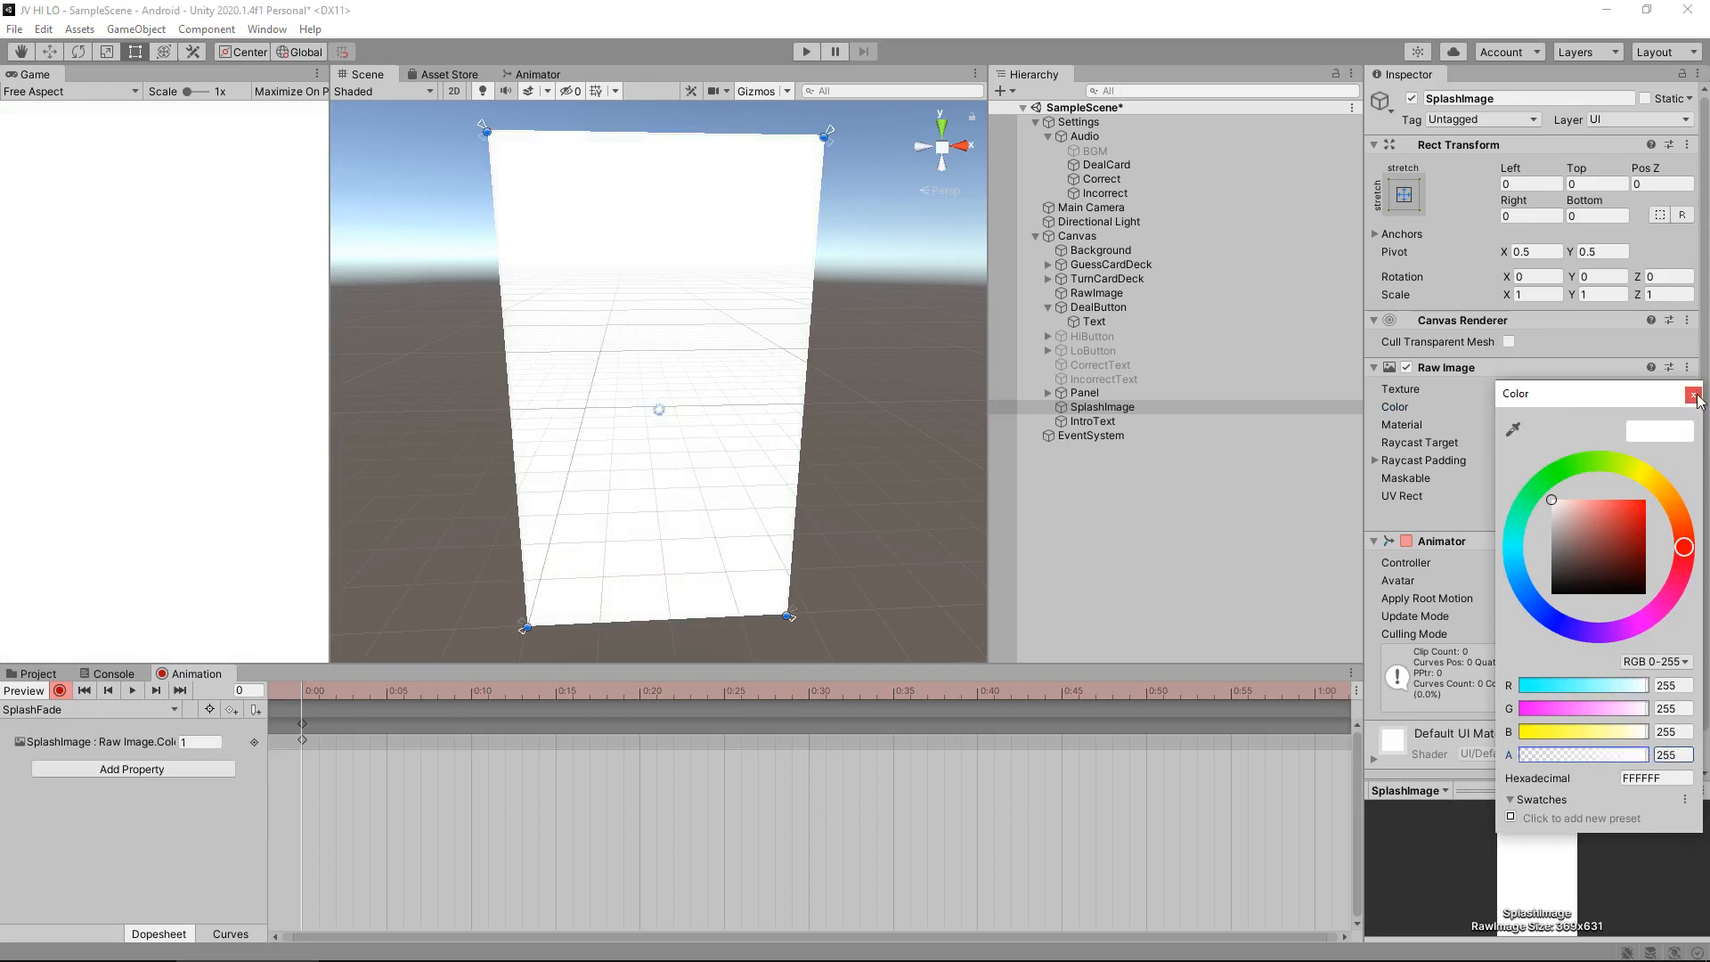
{"action": "left_click", "coordinate": [1694, 394]}
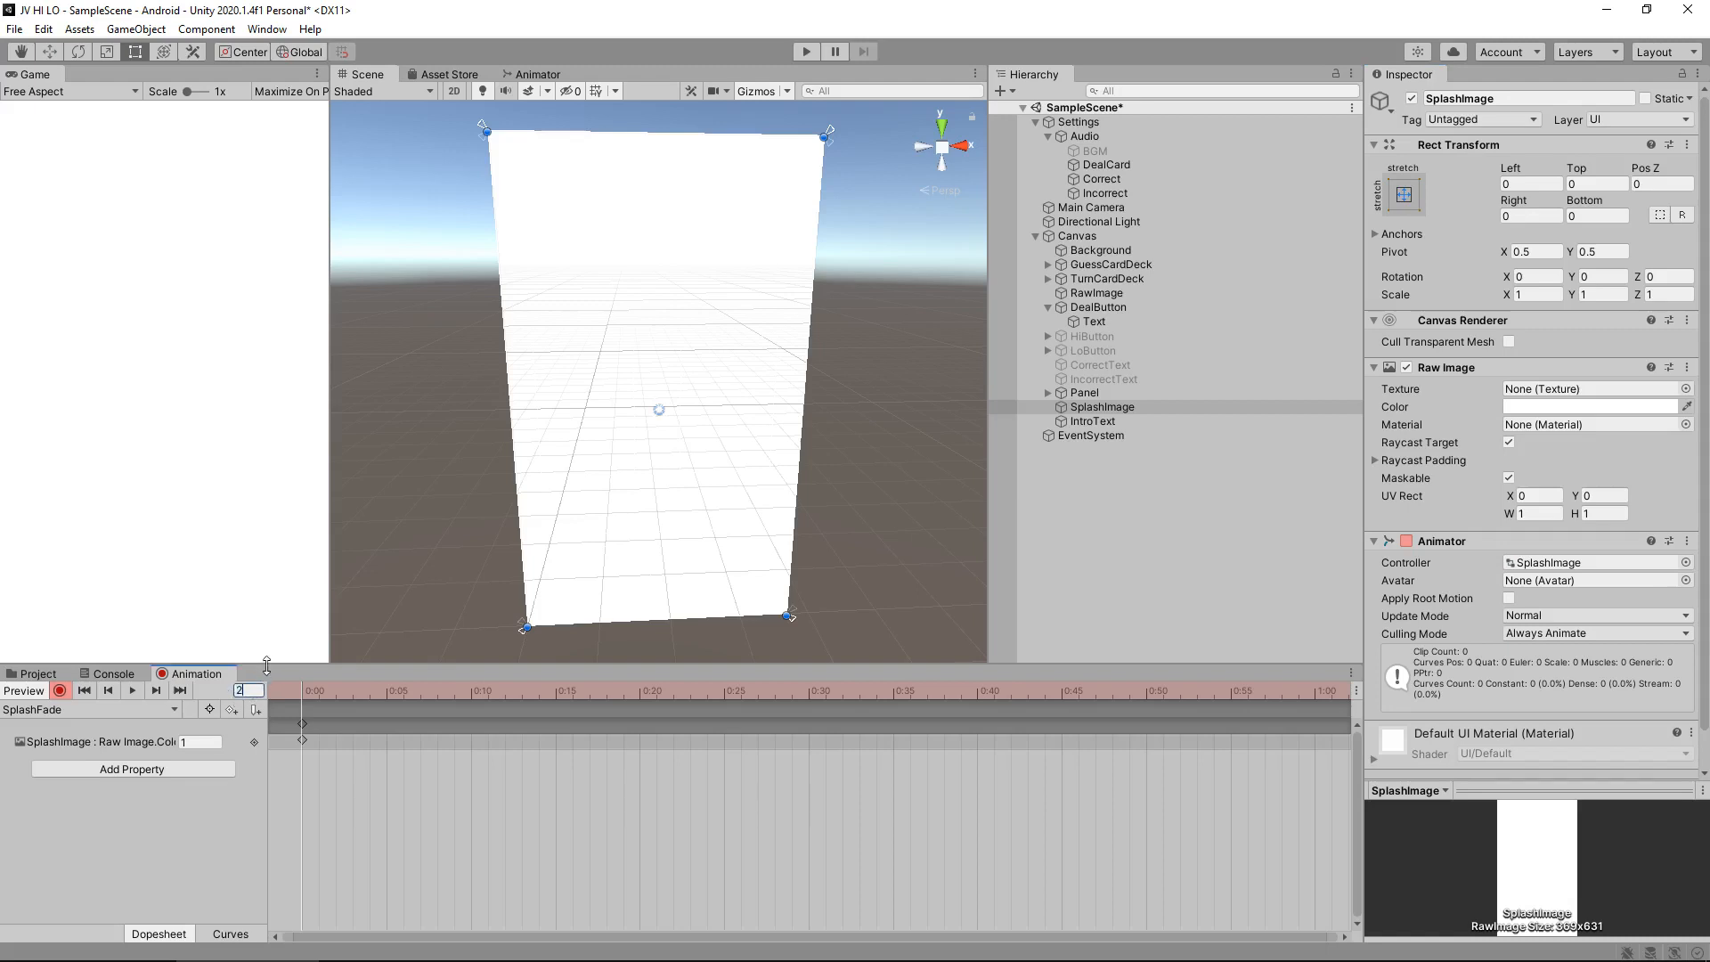
{"action": "type", "text": "240"}
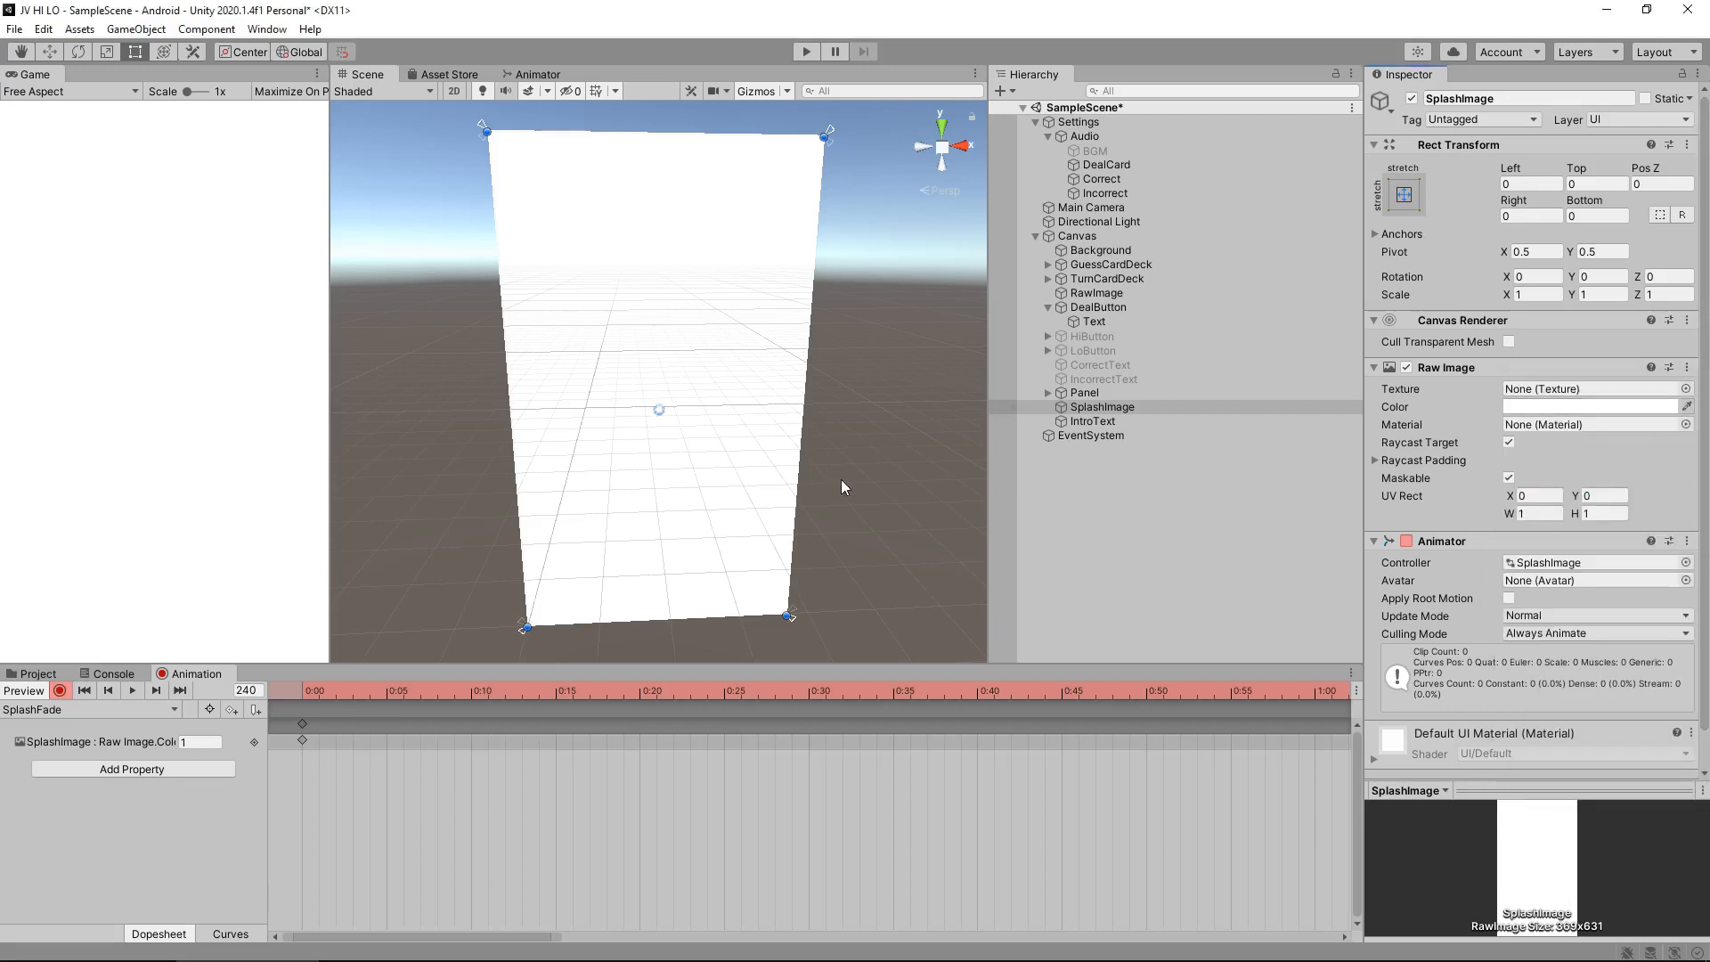
{"action": "triple_click", "coordinate": [247, 689]}
{"action": "type", "text": "300"}
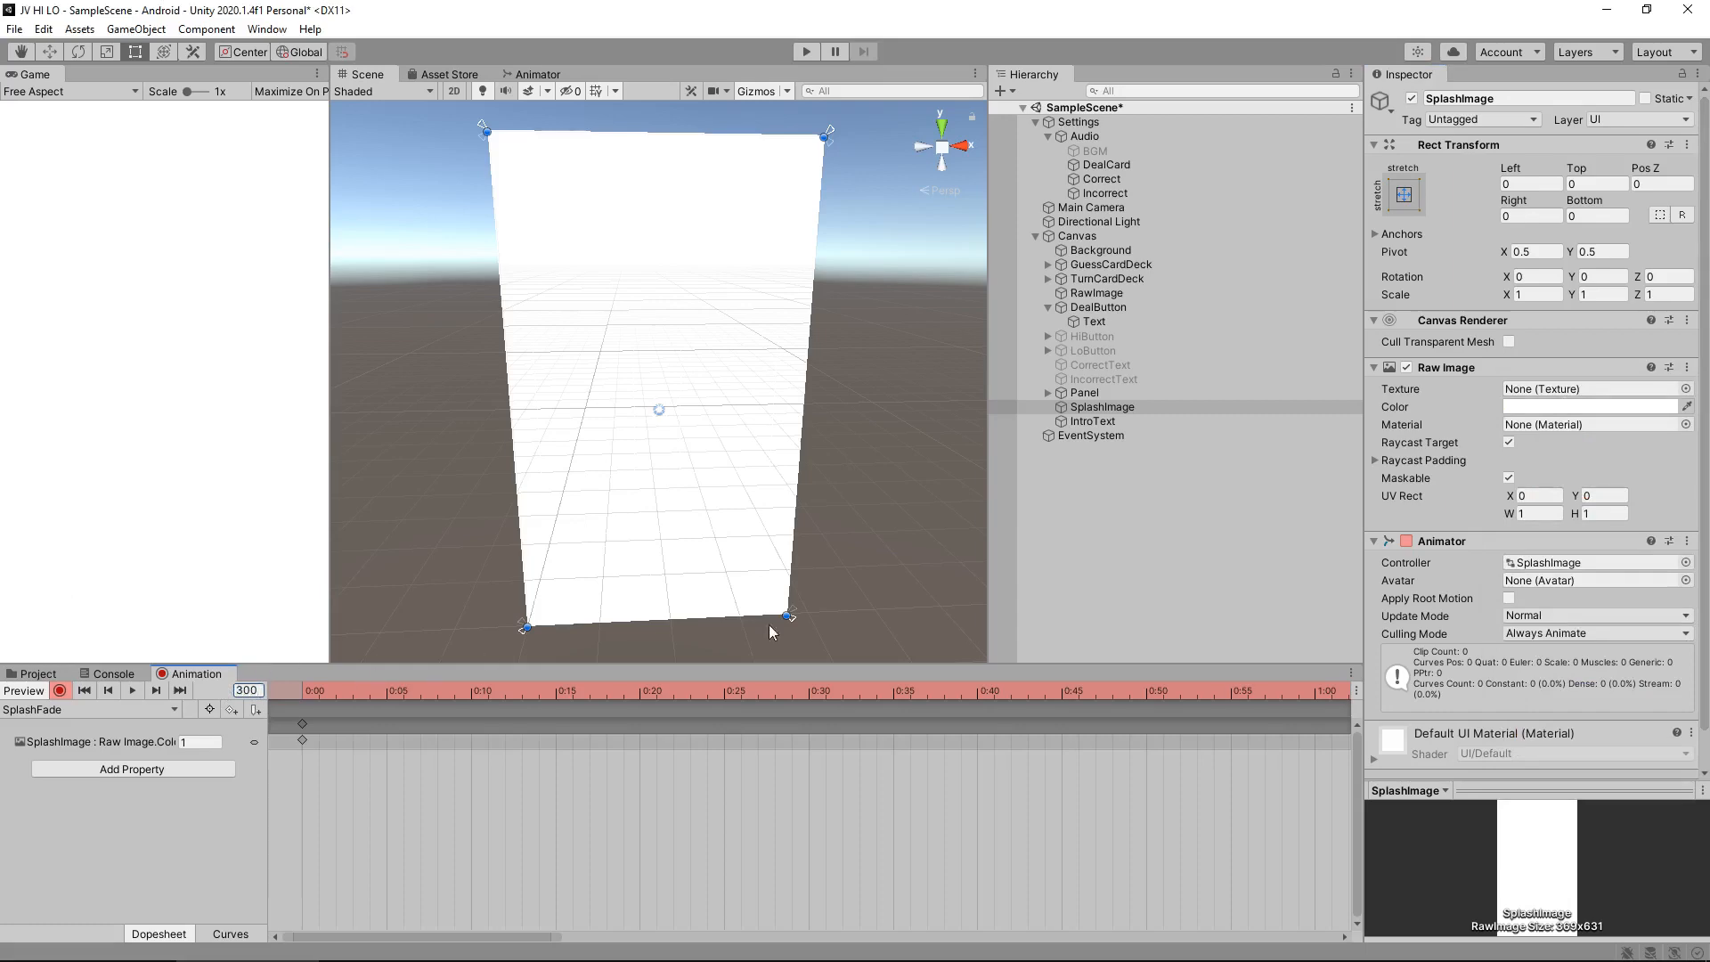
{"action": "left_click", "coordinate": [1587, 407]}
{"action": "type", "text": "0"}
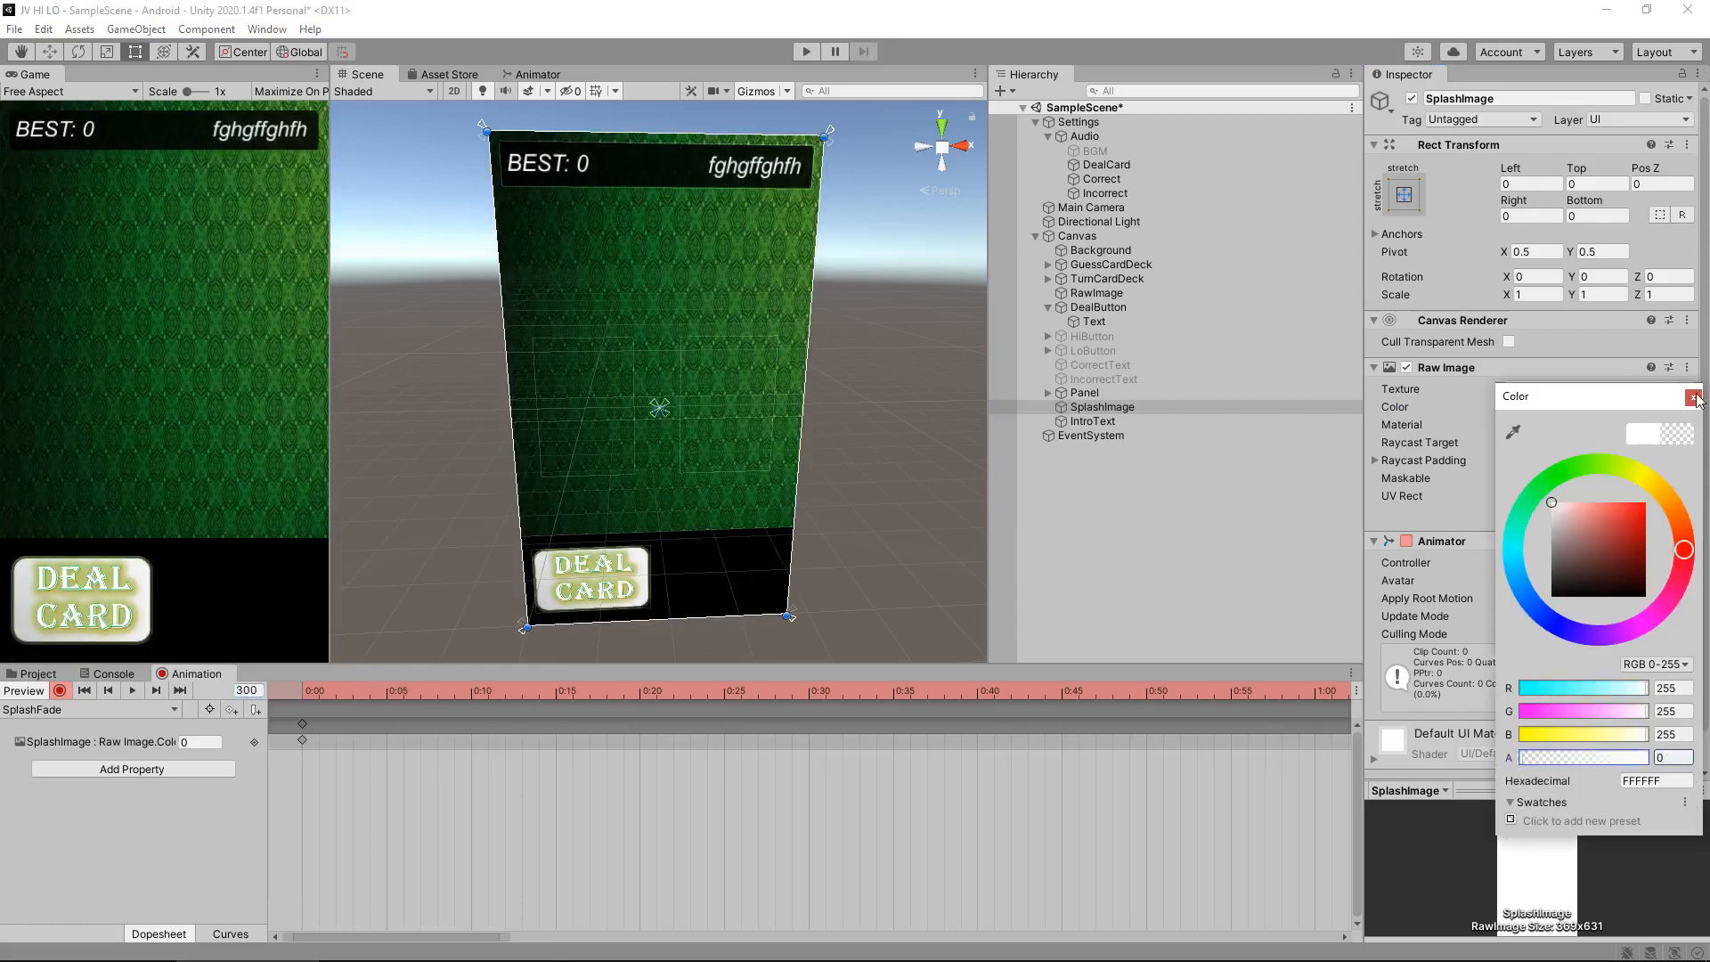
{"action": "left_click", "coordinate": [1695, 395]}
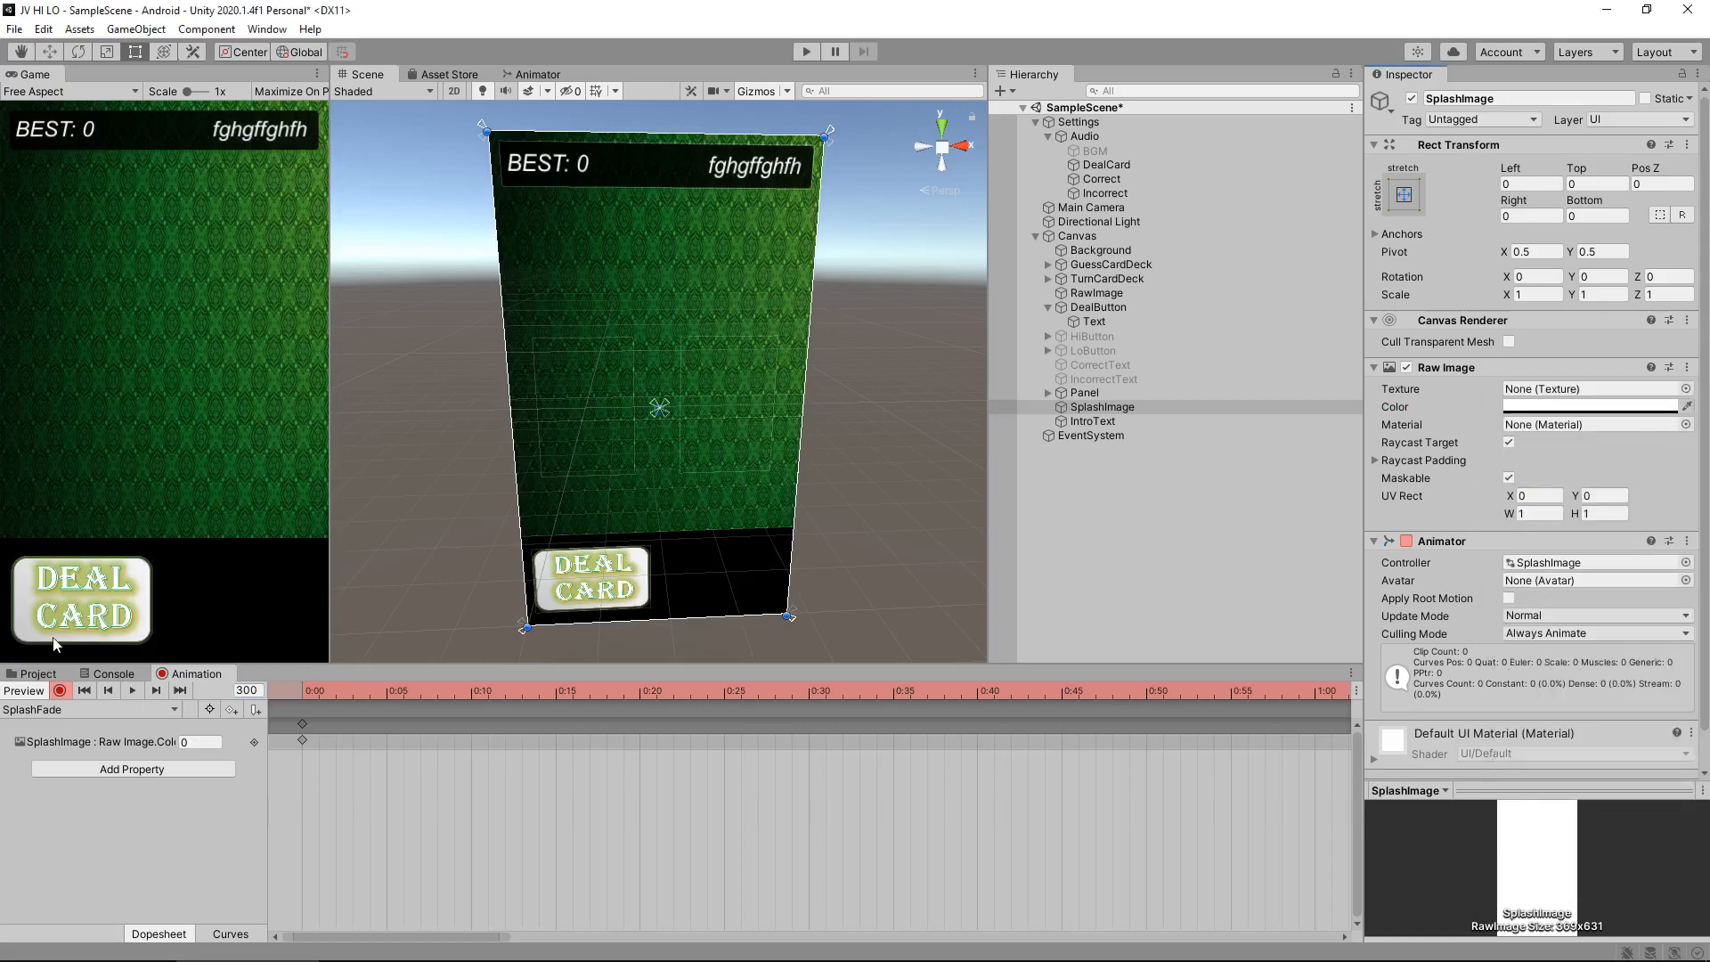
- Untick Loop Time on the SplashFade clip, then start and stop a play test
{"action": "left_click", "coordinate": [33, 673]}
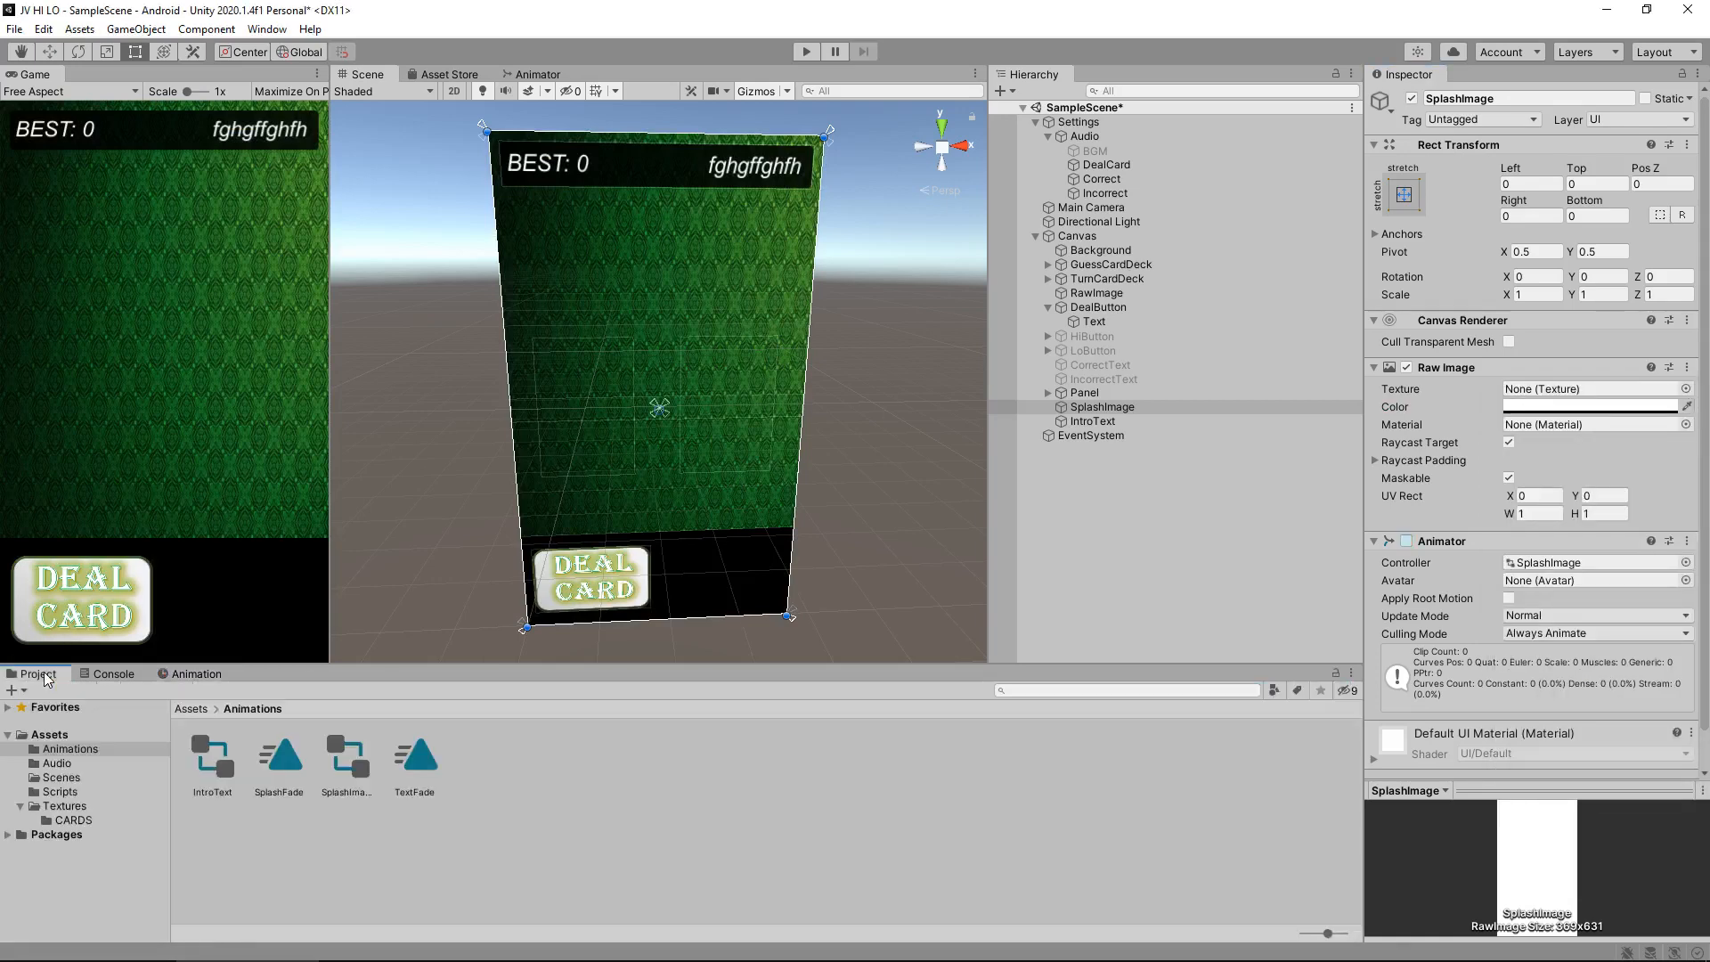
{"action": "left_click", "coordinate": [278, 758]}
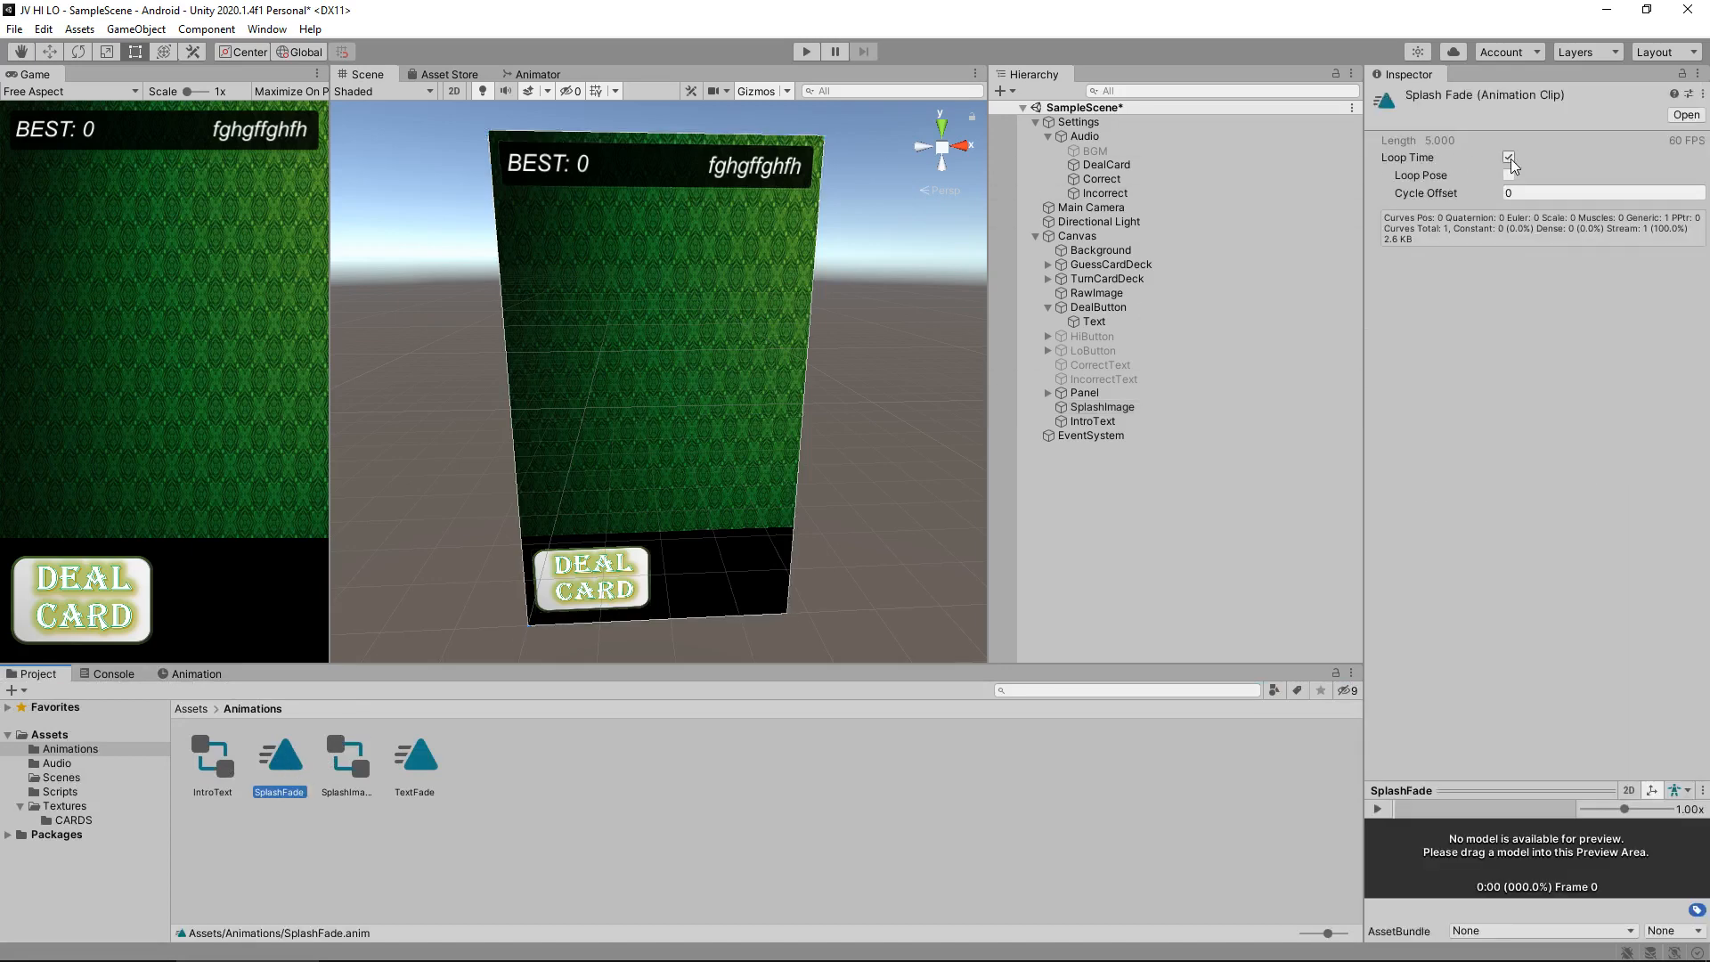
{"action": "left_click", "coordinate": [1510, 157]}
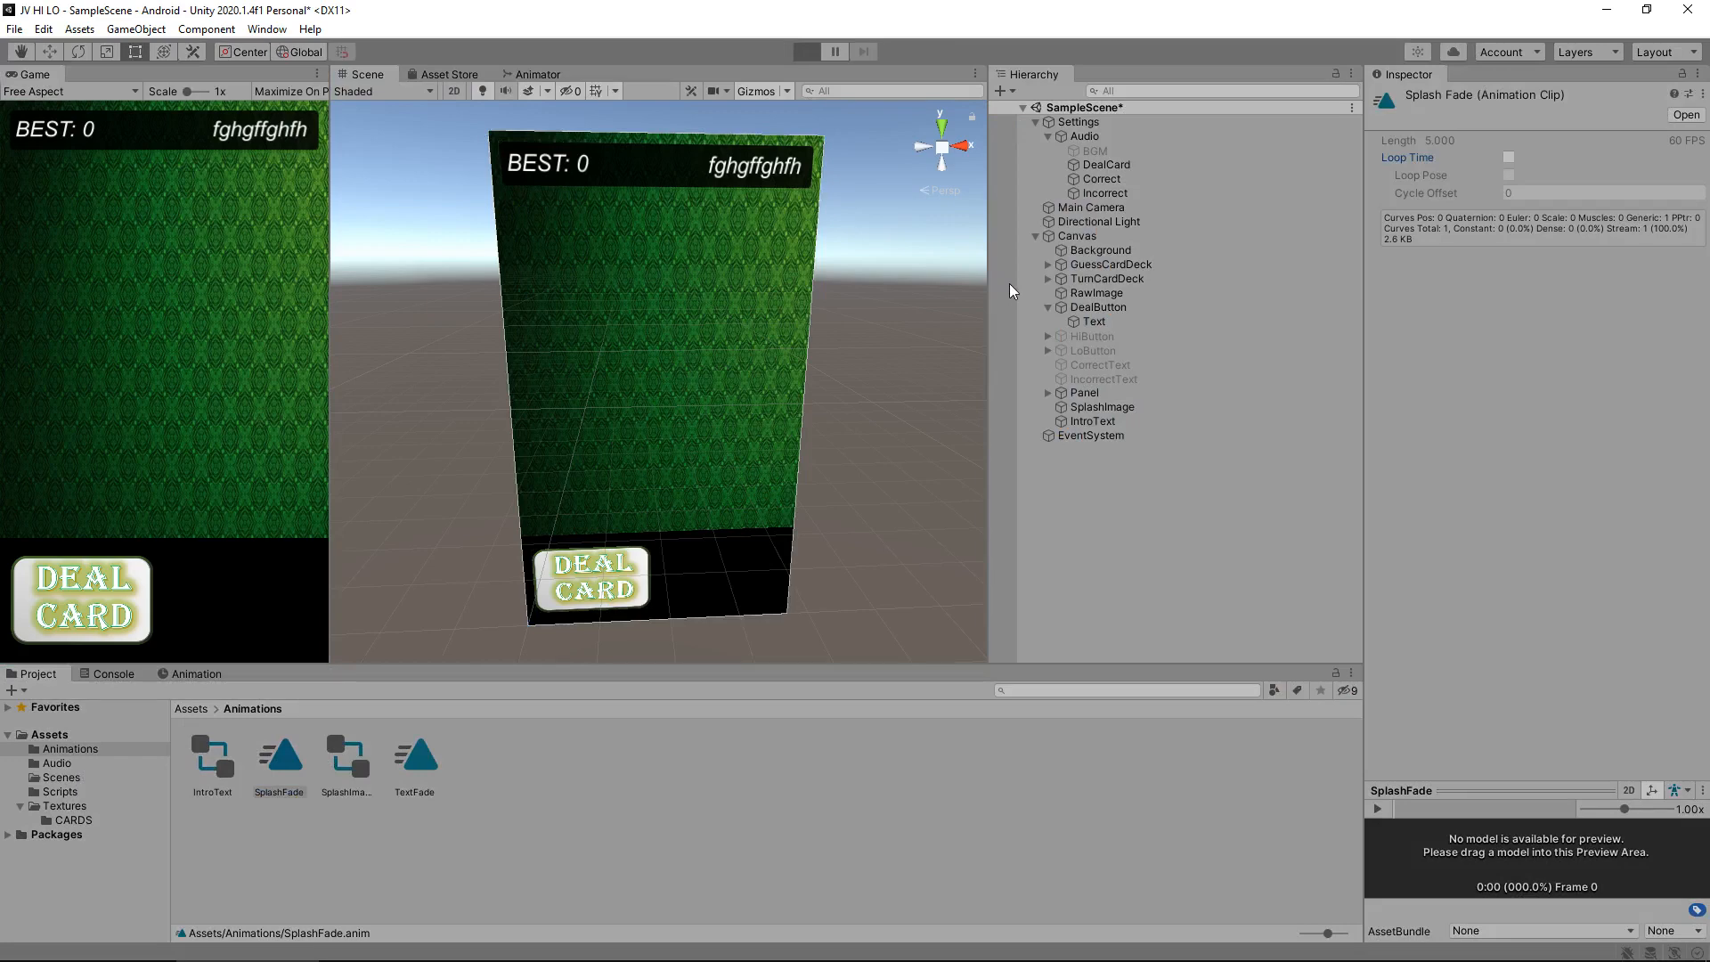
{"action": "left_click", "coordinate": [807, 52]}
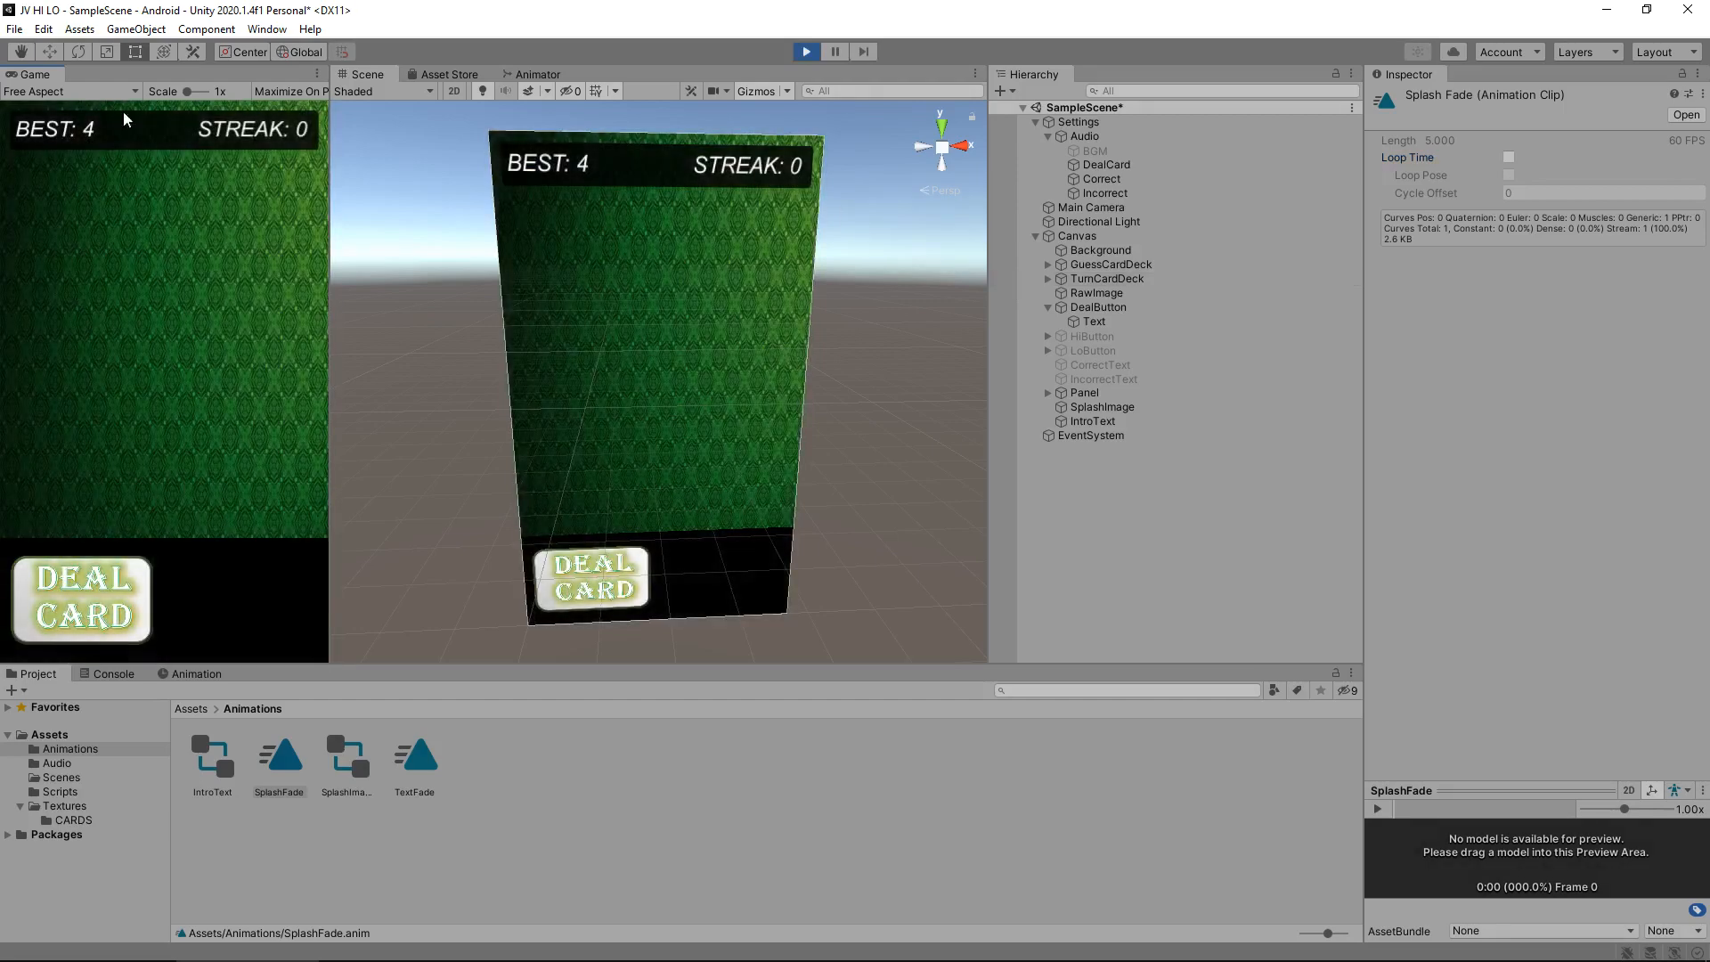
{"action": "mouse_move", "coordinate": [122, 476]}
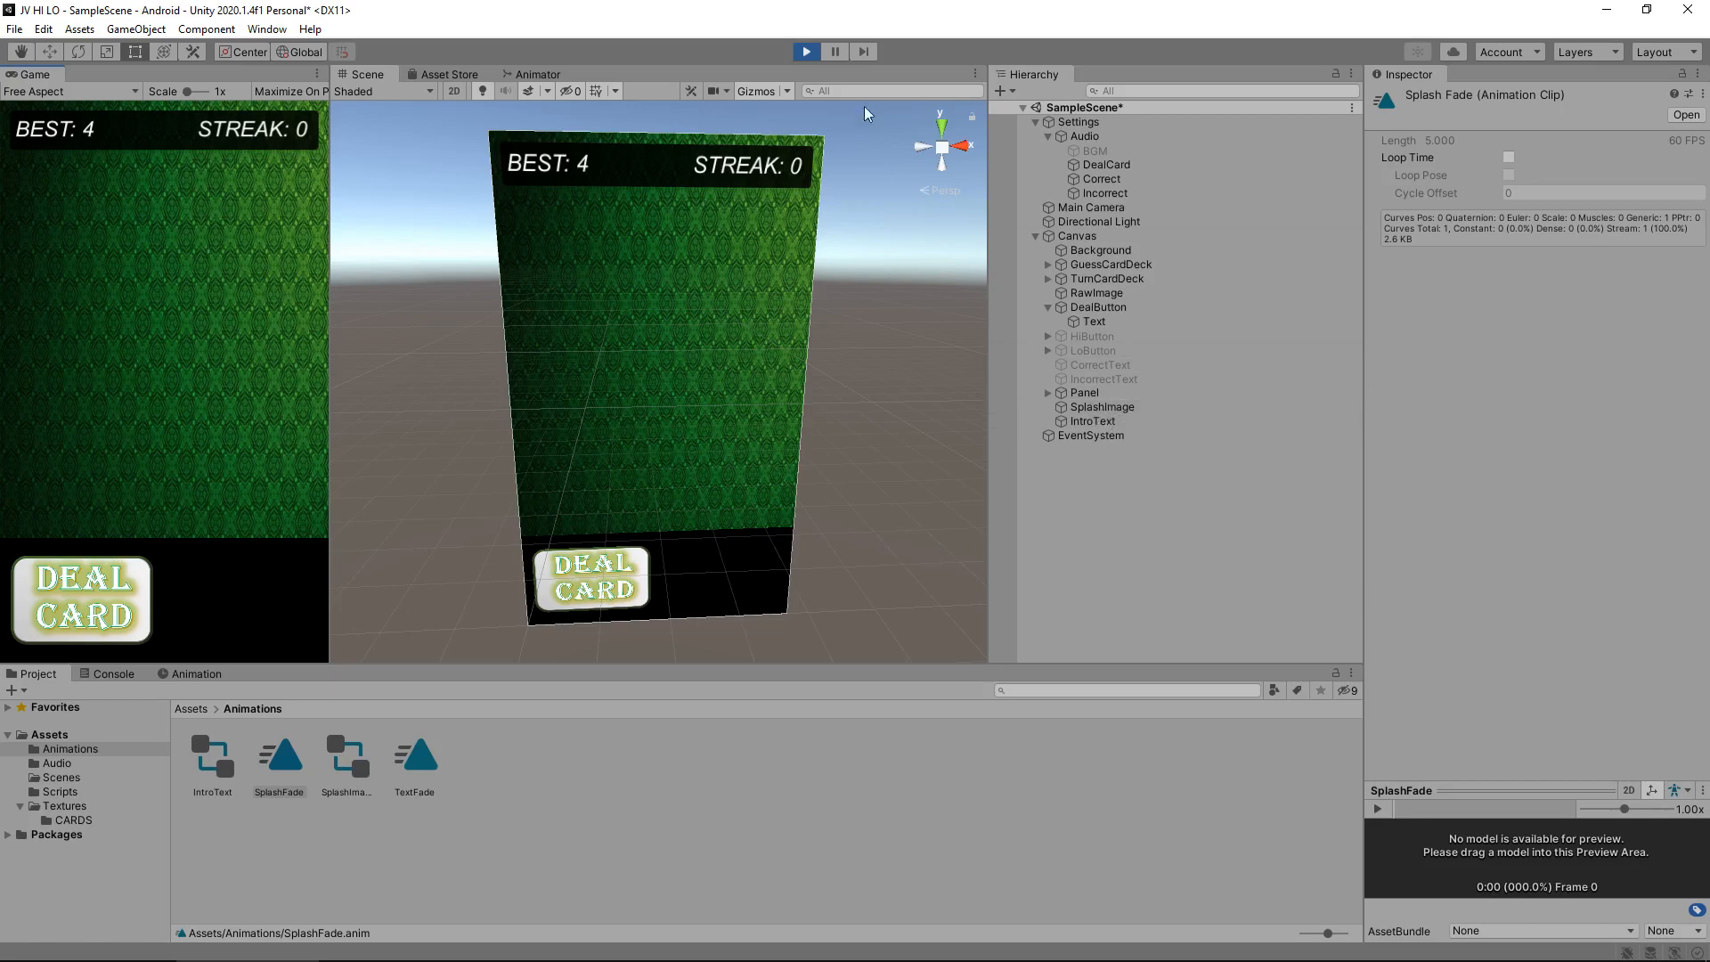
{"action": "left_click", "coordinate": [805, 52]}
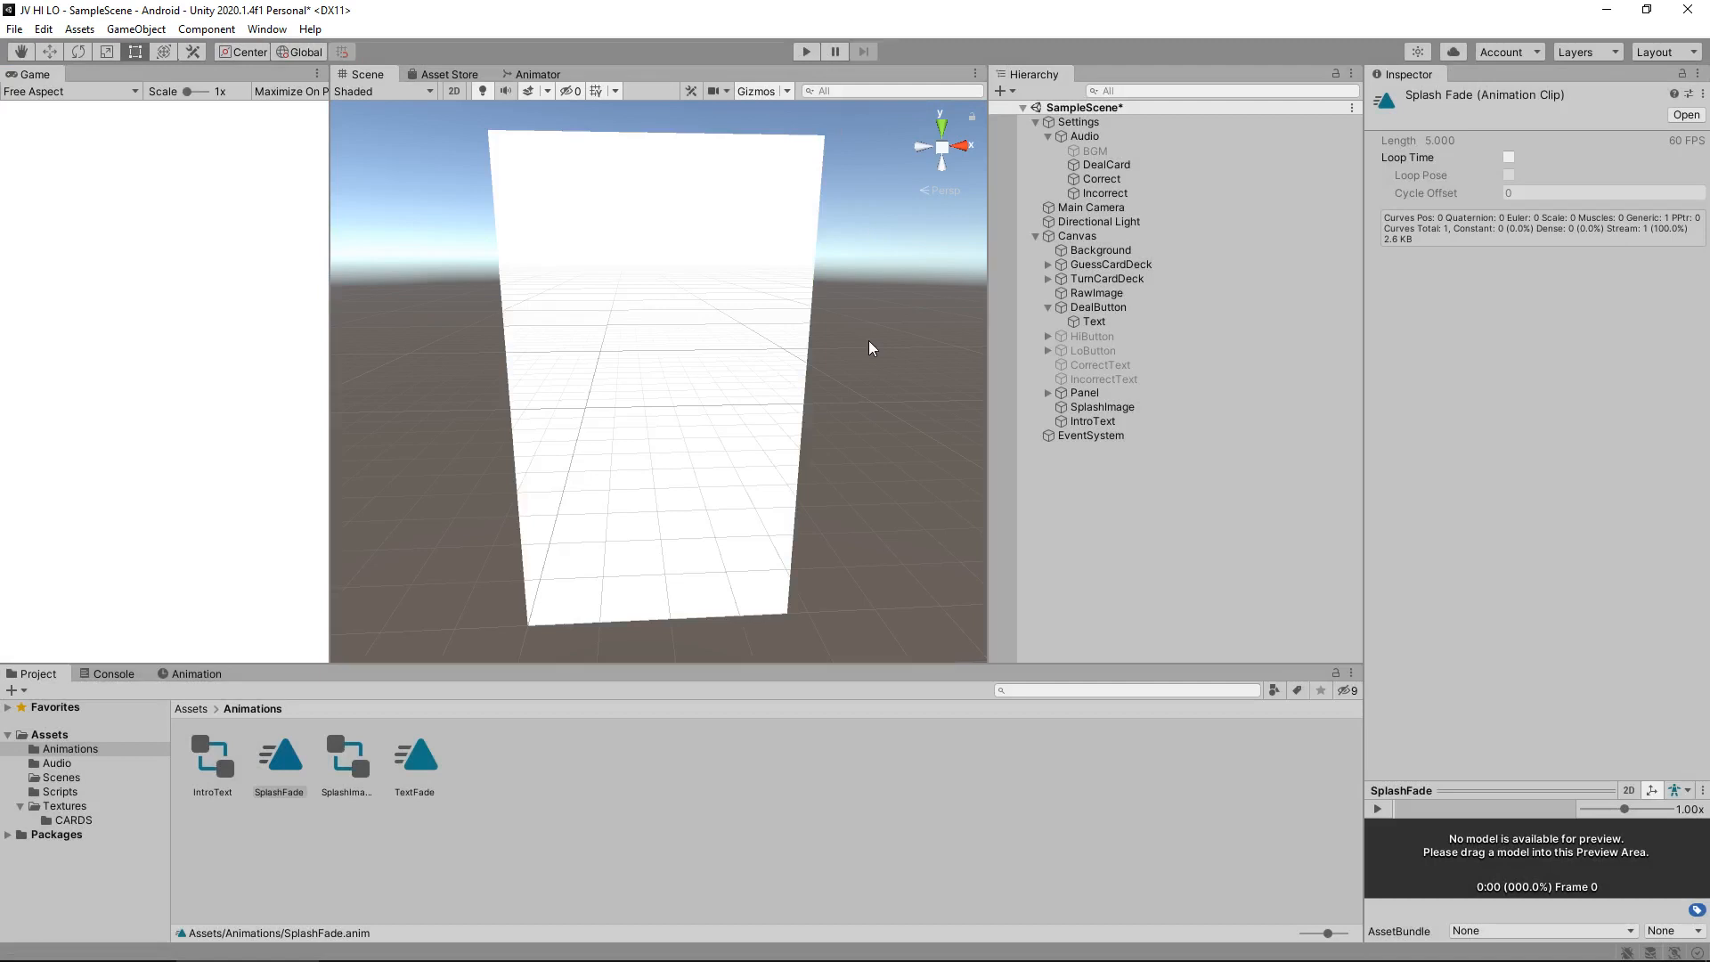
{"action": "mouse_move", "coordinate": [760, 356]}
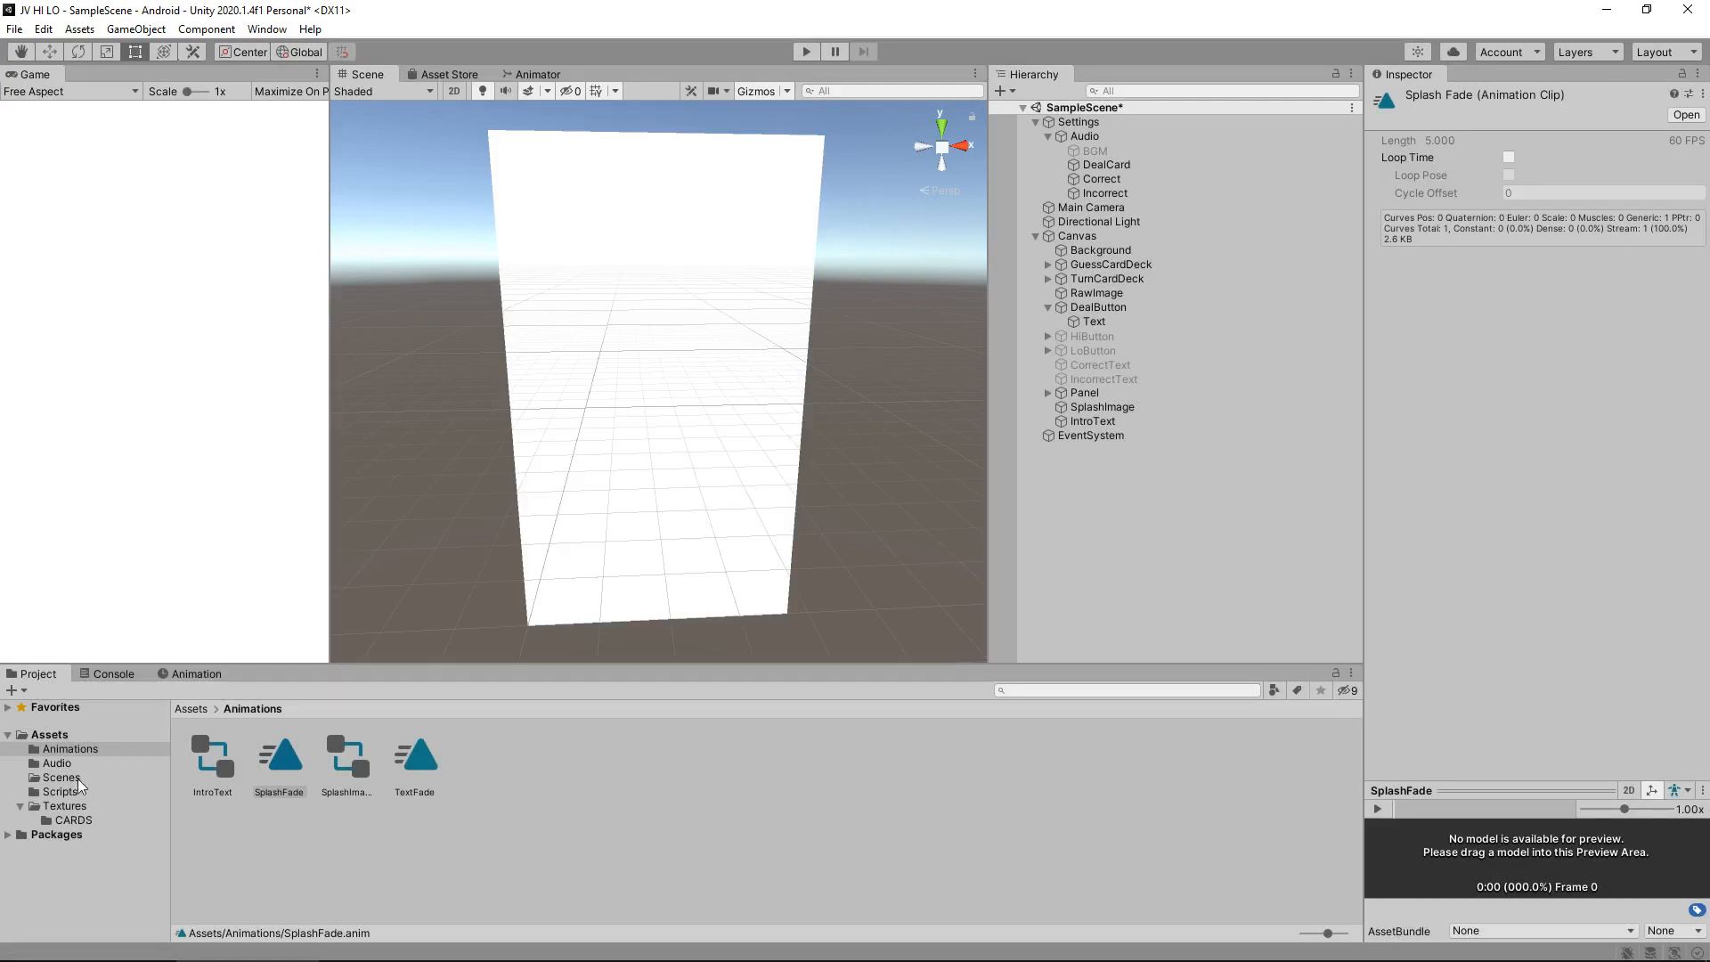
- Create a C# script named Intro in Assets/Scripts
{"action": "right_click", "coordinate": [59, 791]}
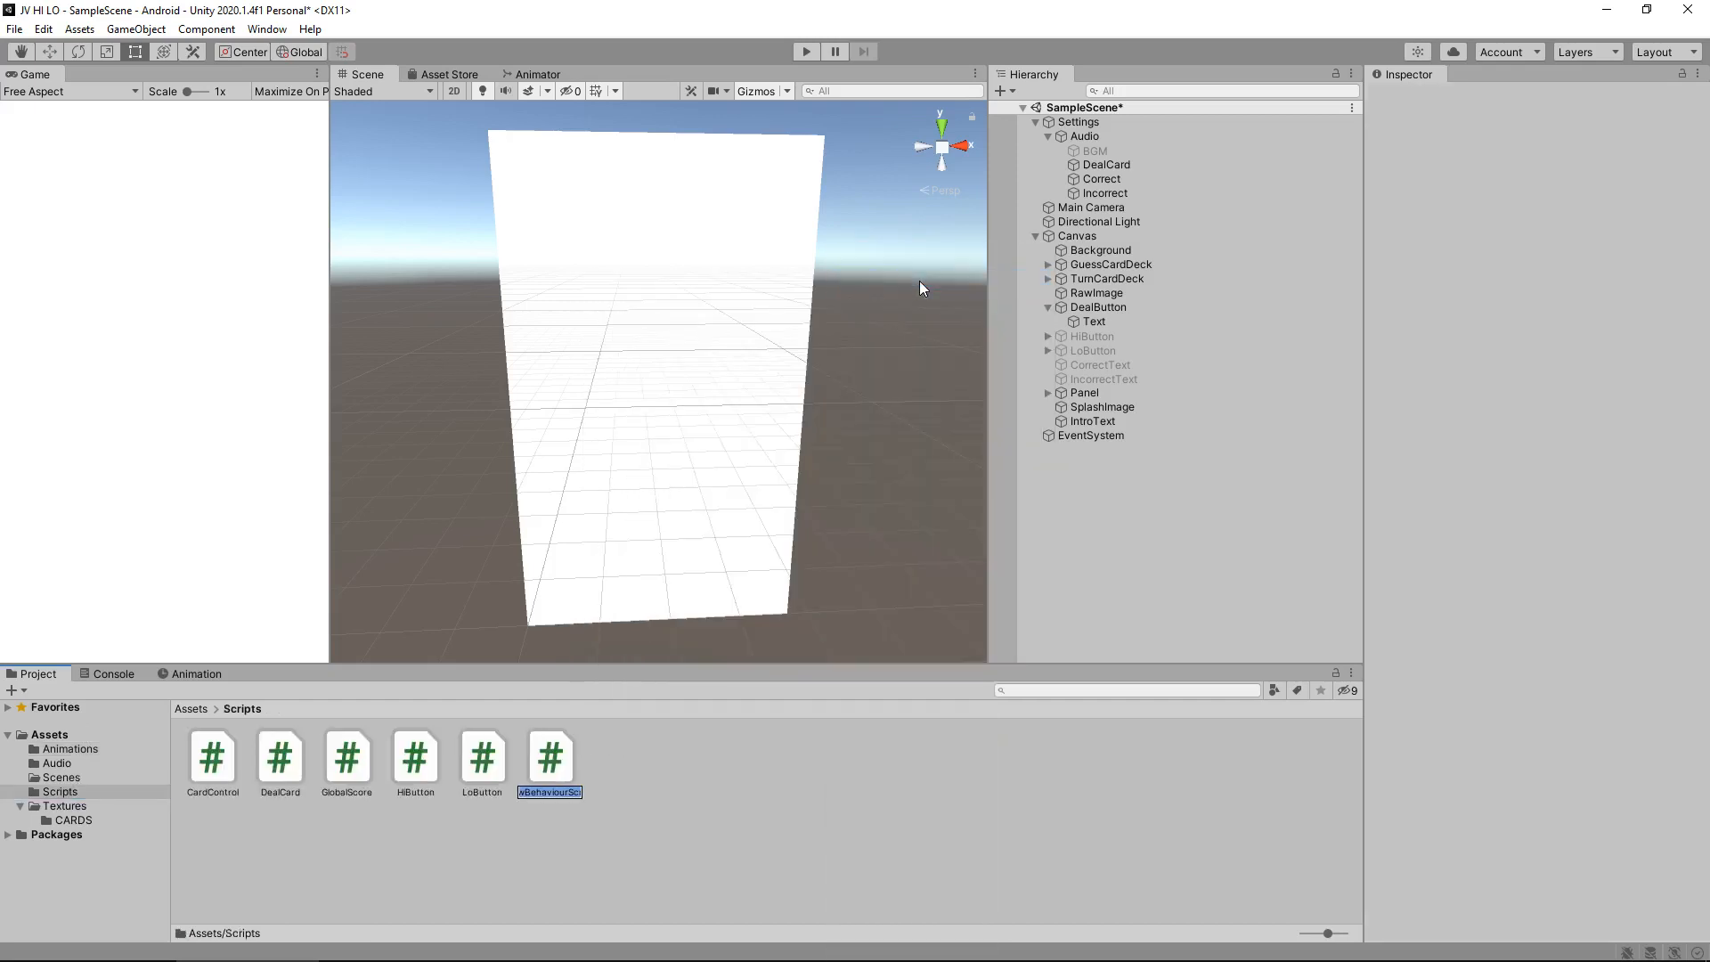
{"action": "type", "text": "Intro"}
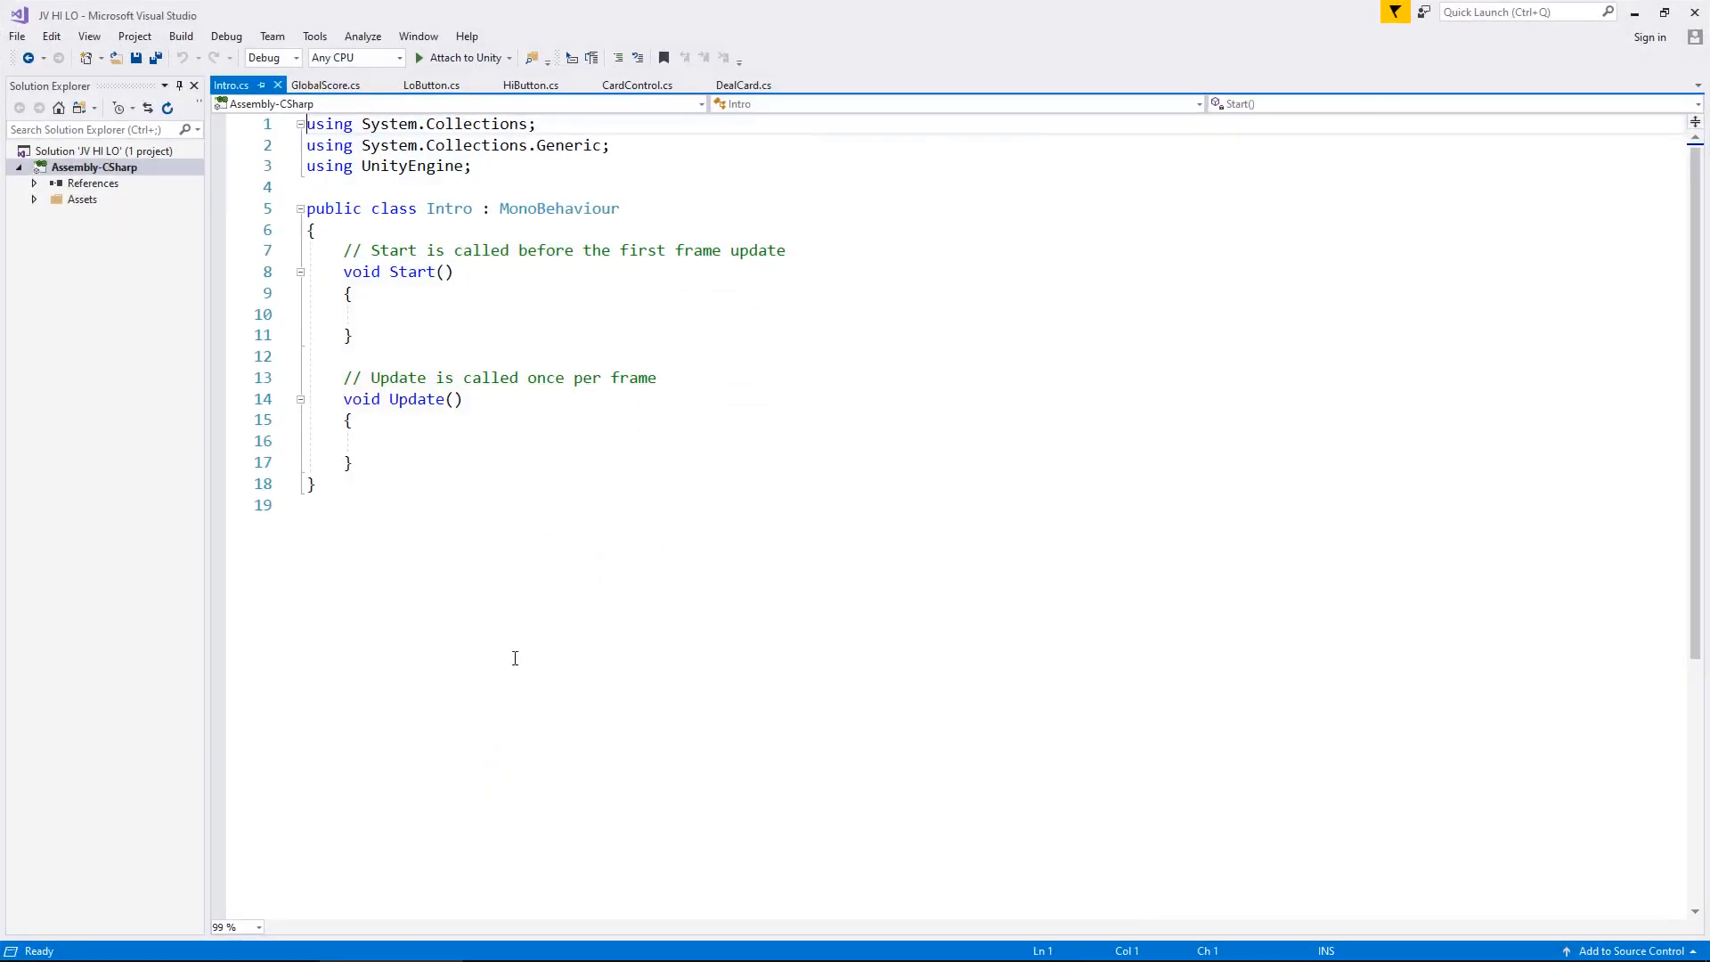
{"action": "mouse_move", "coordinate": [686, 229]}
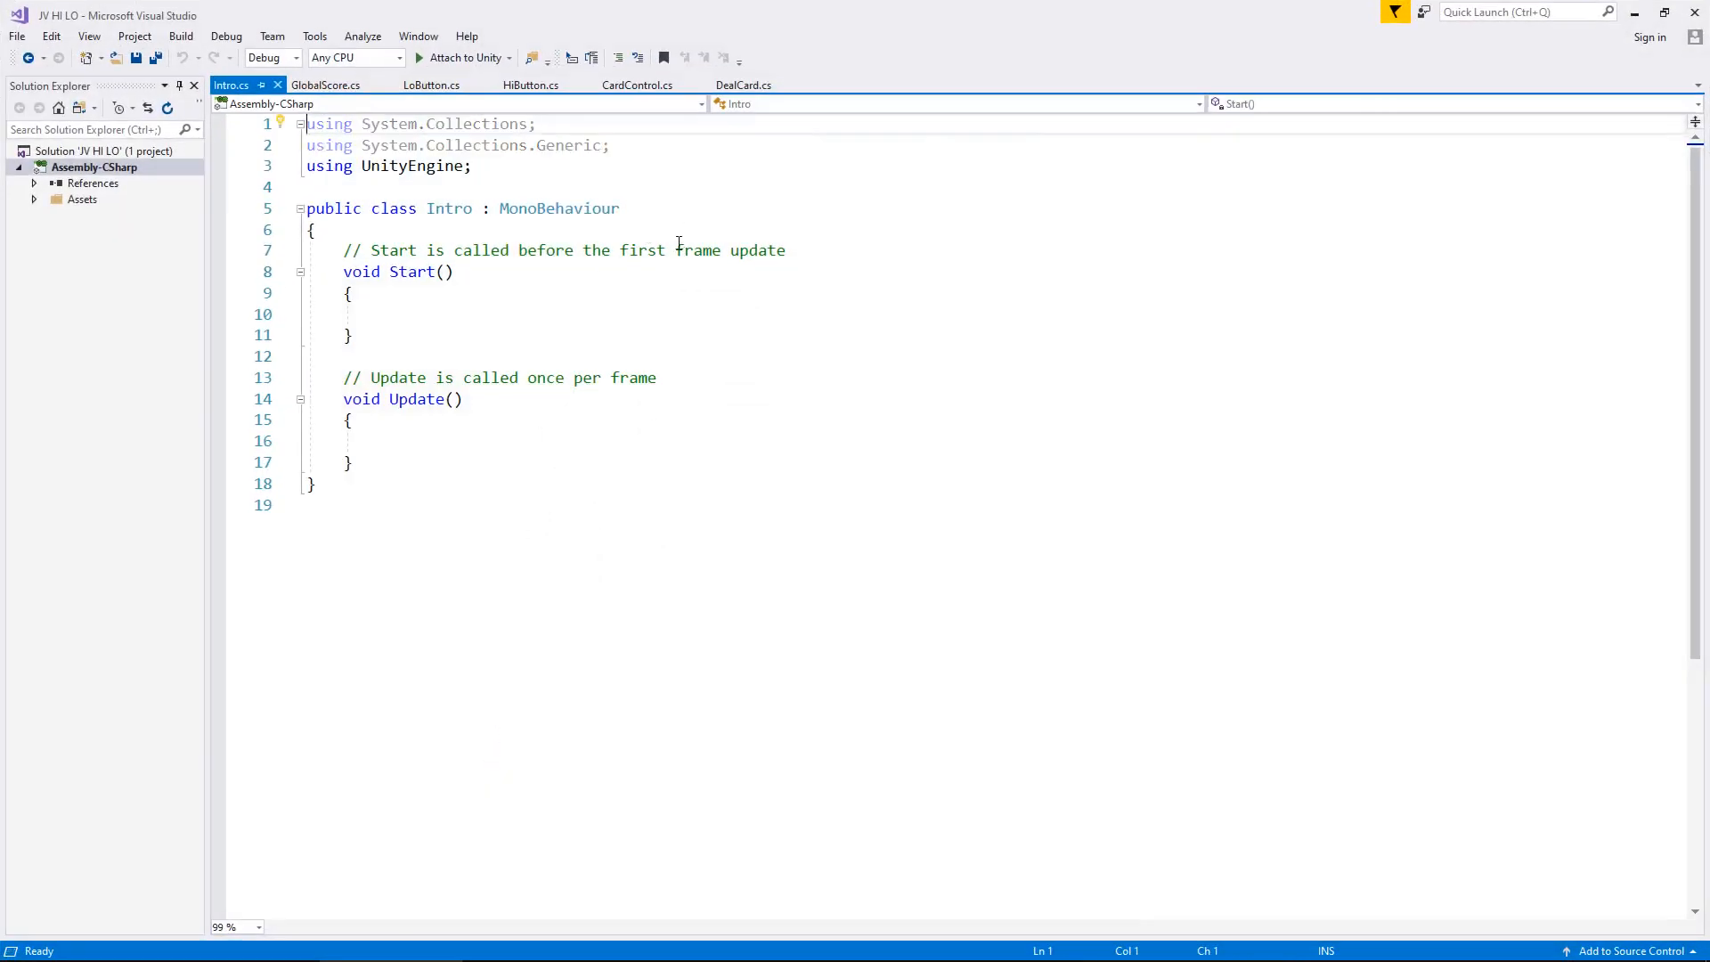
- Declare public GameObject fields splashWhite, splashText and bgmStarter at the top of Intro
{"action": "key", "text": "enter"}
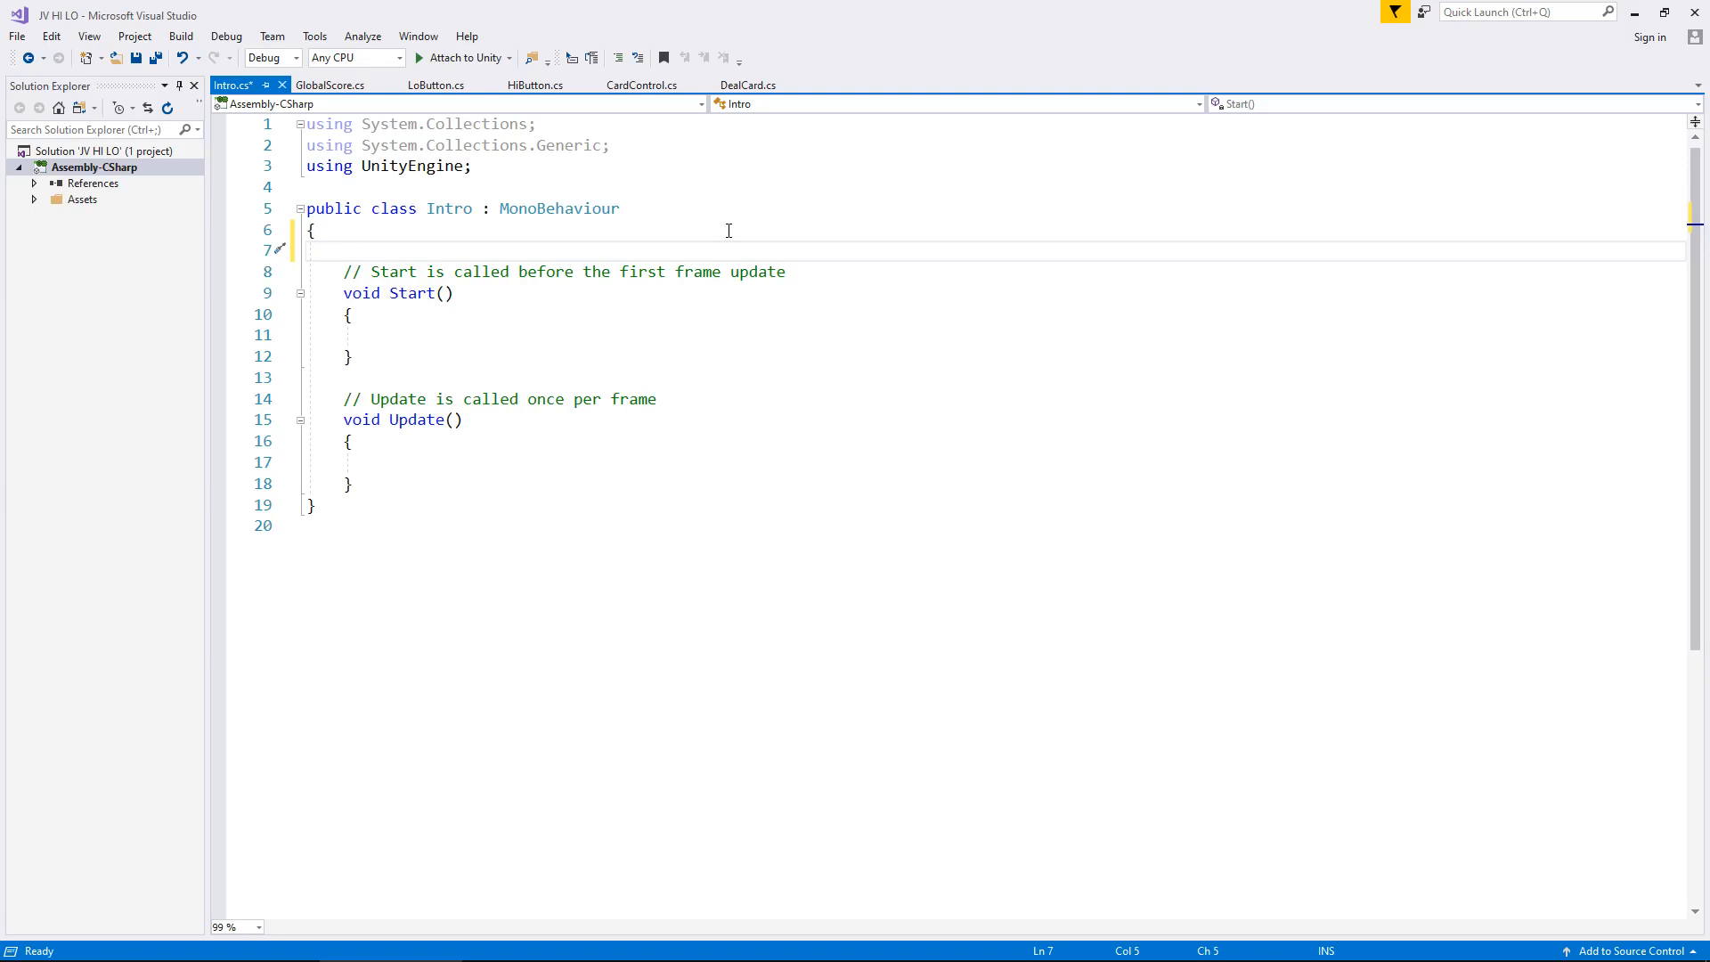
{"action": "type", "text": "public GameObject splashWhite;"}
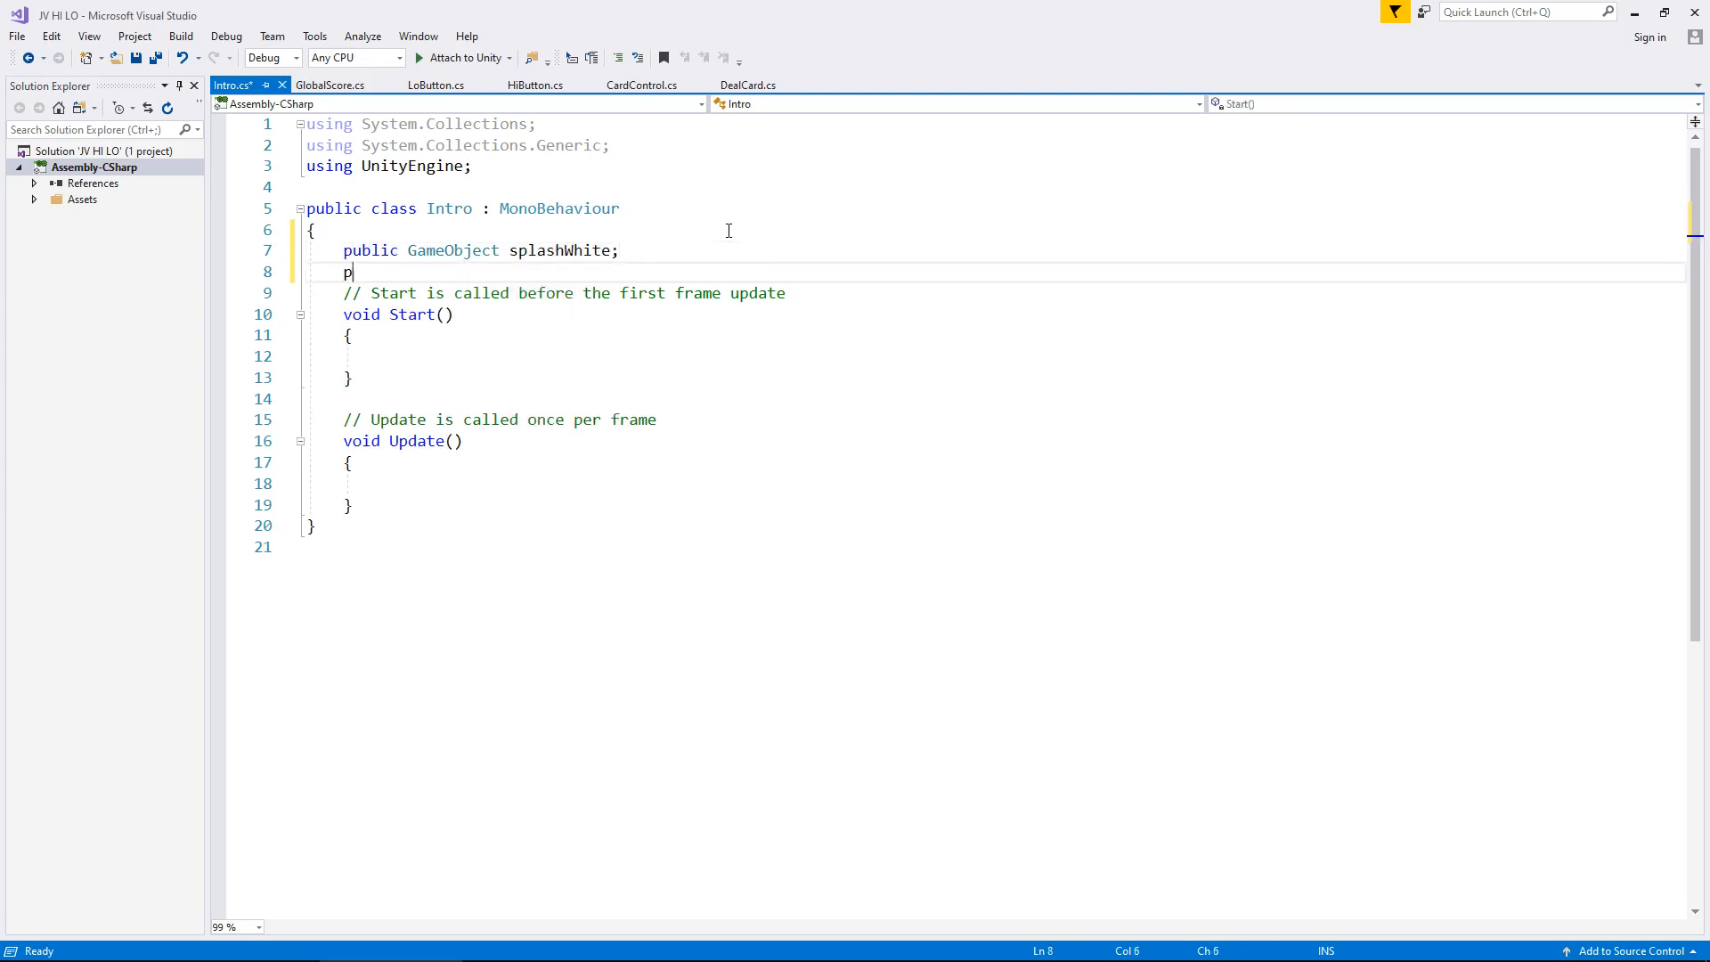
{"action": "type", "text": "ublic GameObject"}
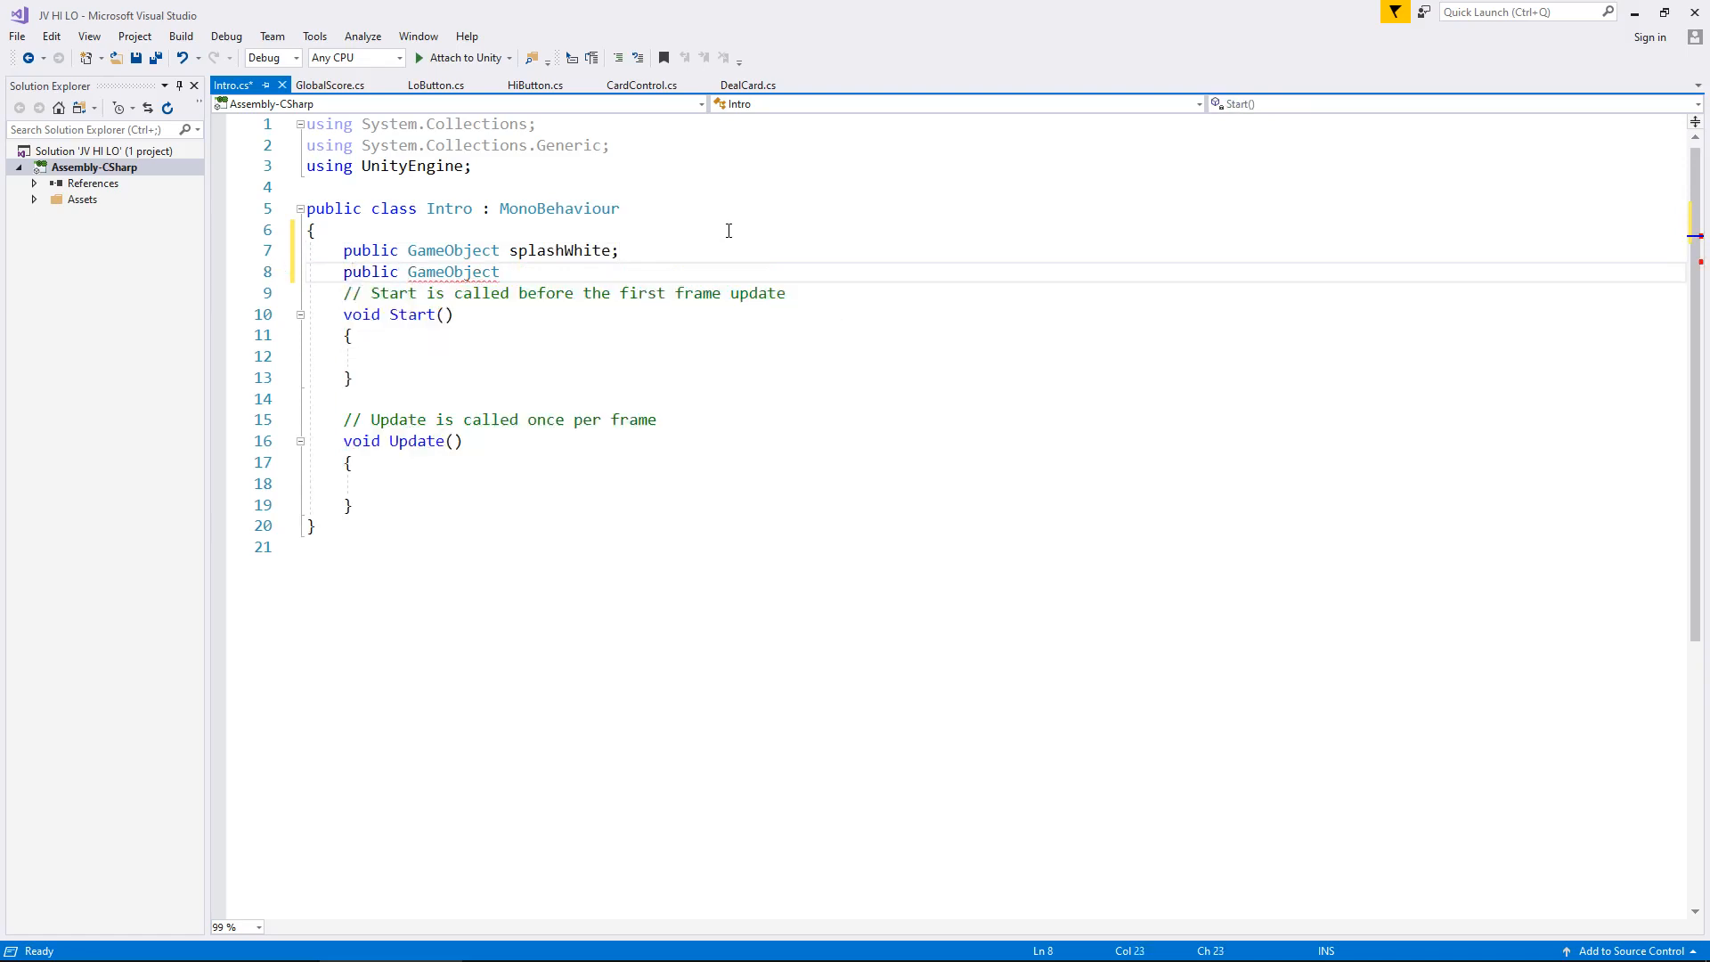
{"action": "type", "text": "splashText;"}
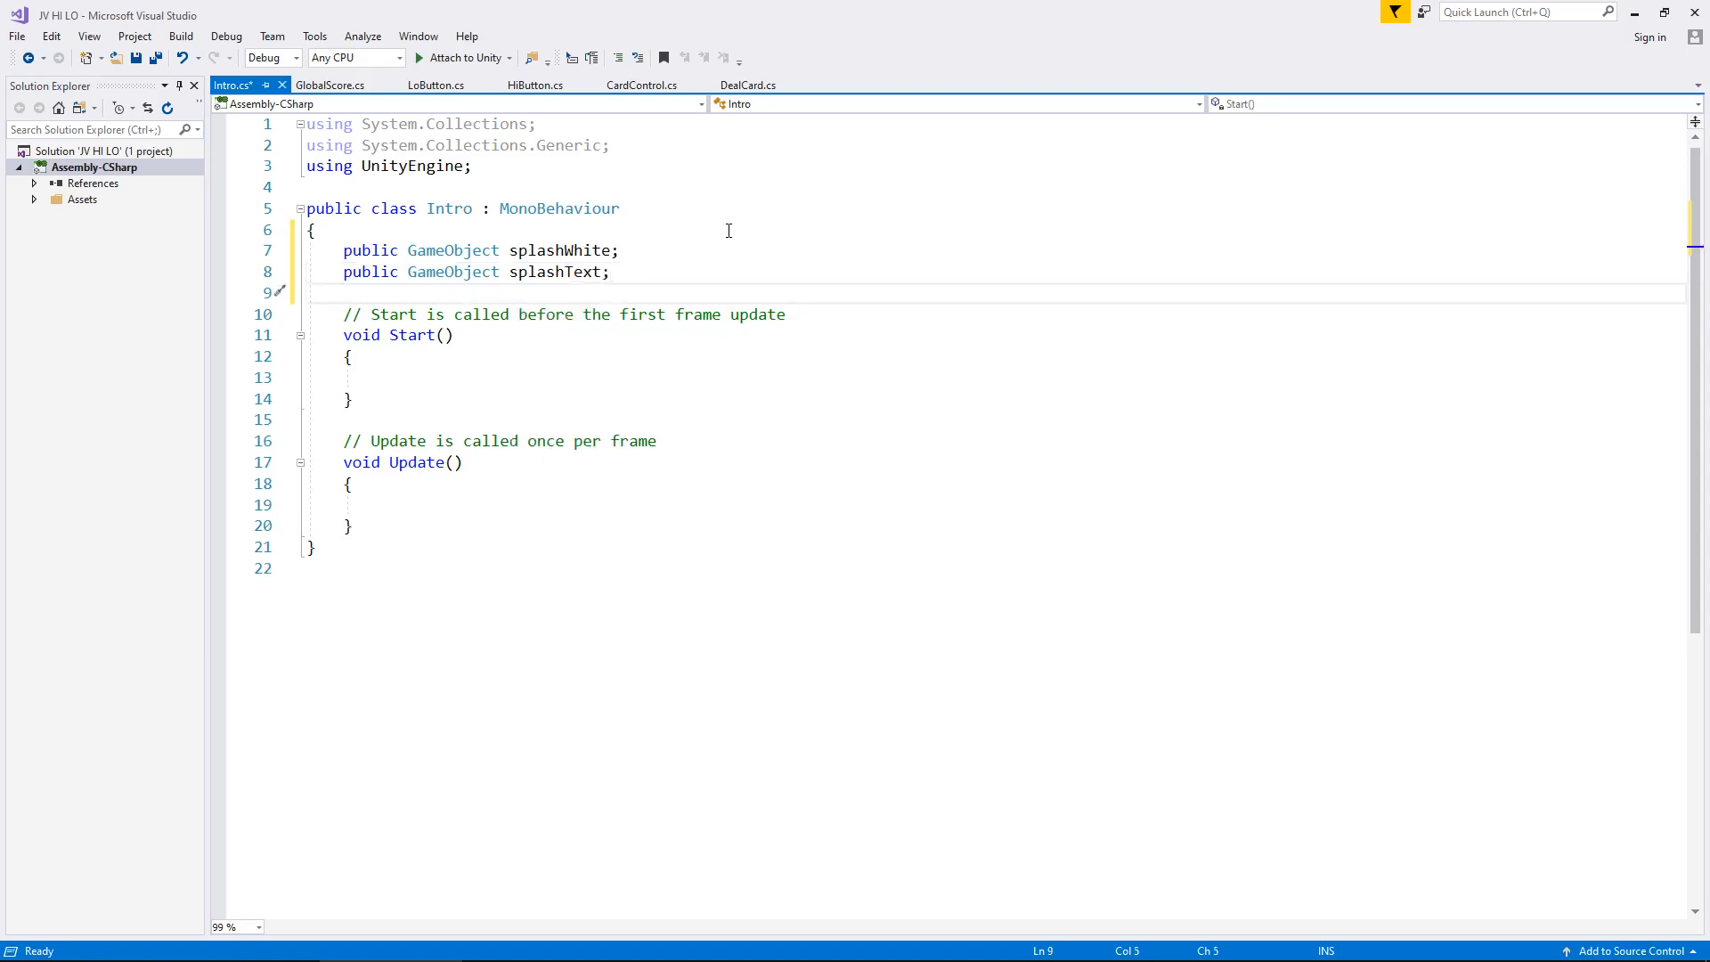
{"action": "type", "text": "public Game"}
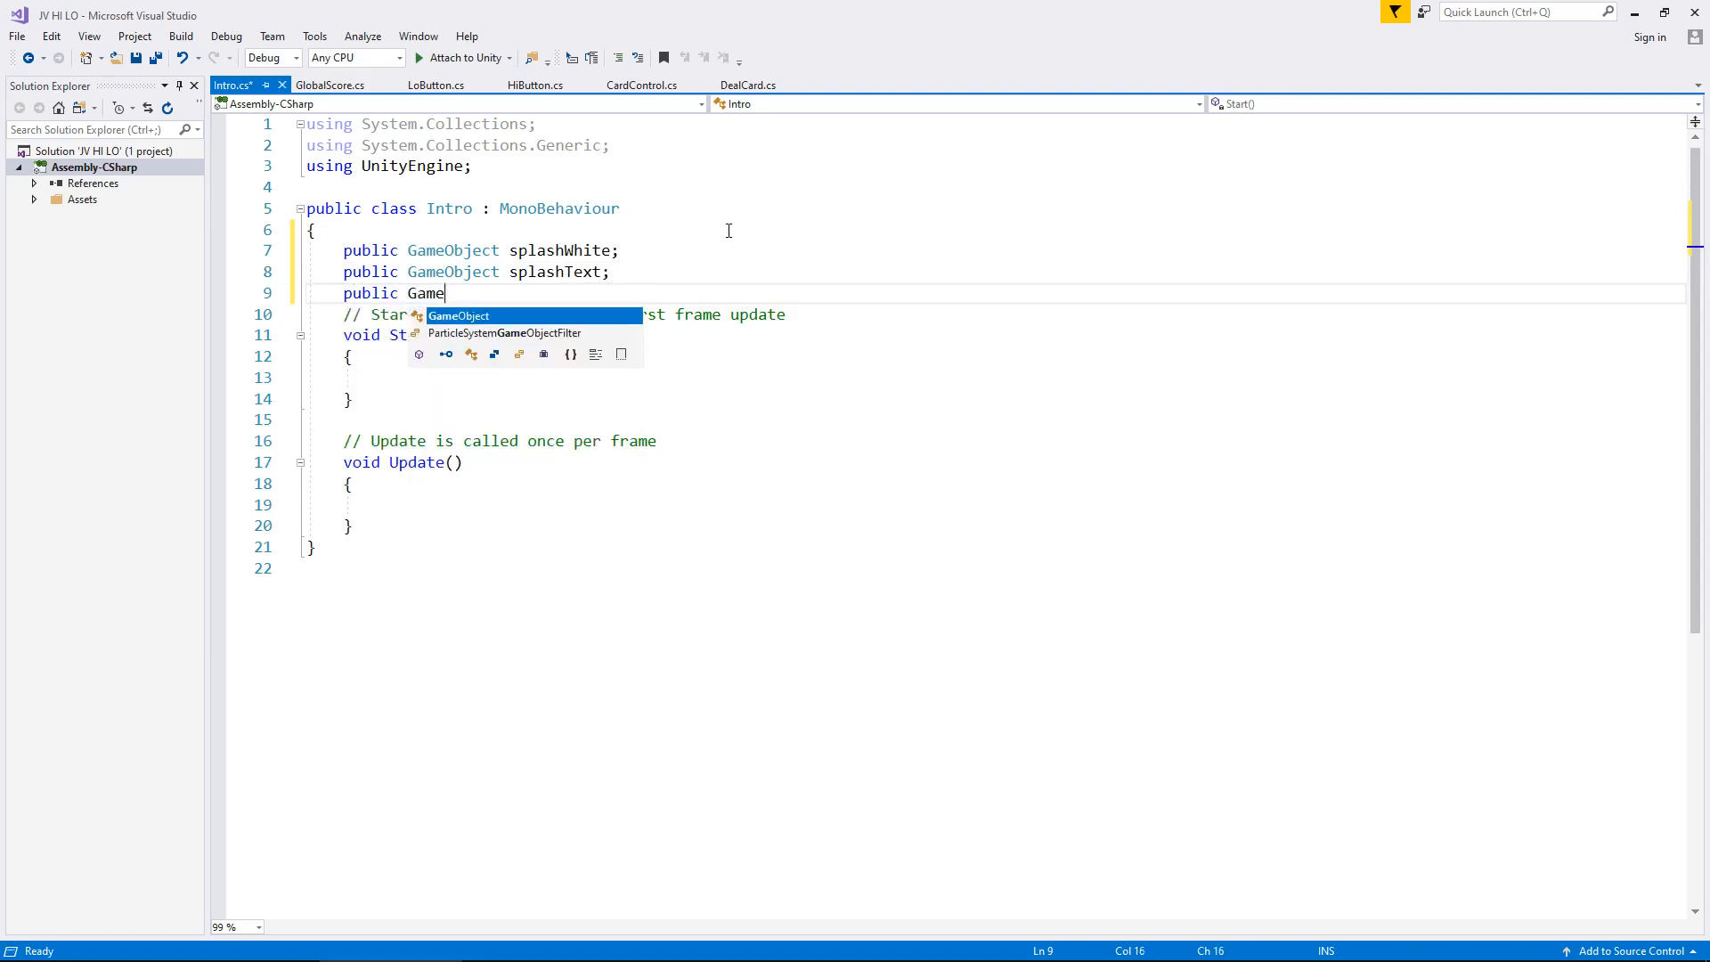
{"action": "type", "text": "Object bg"}
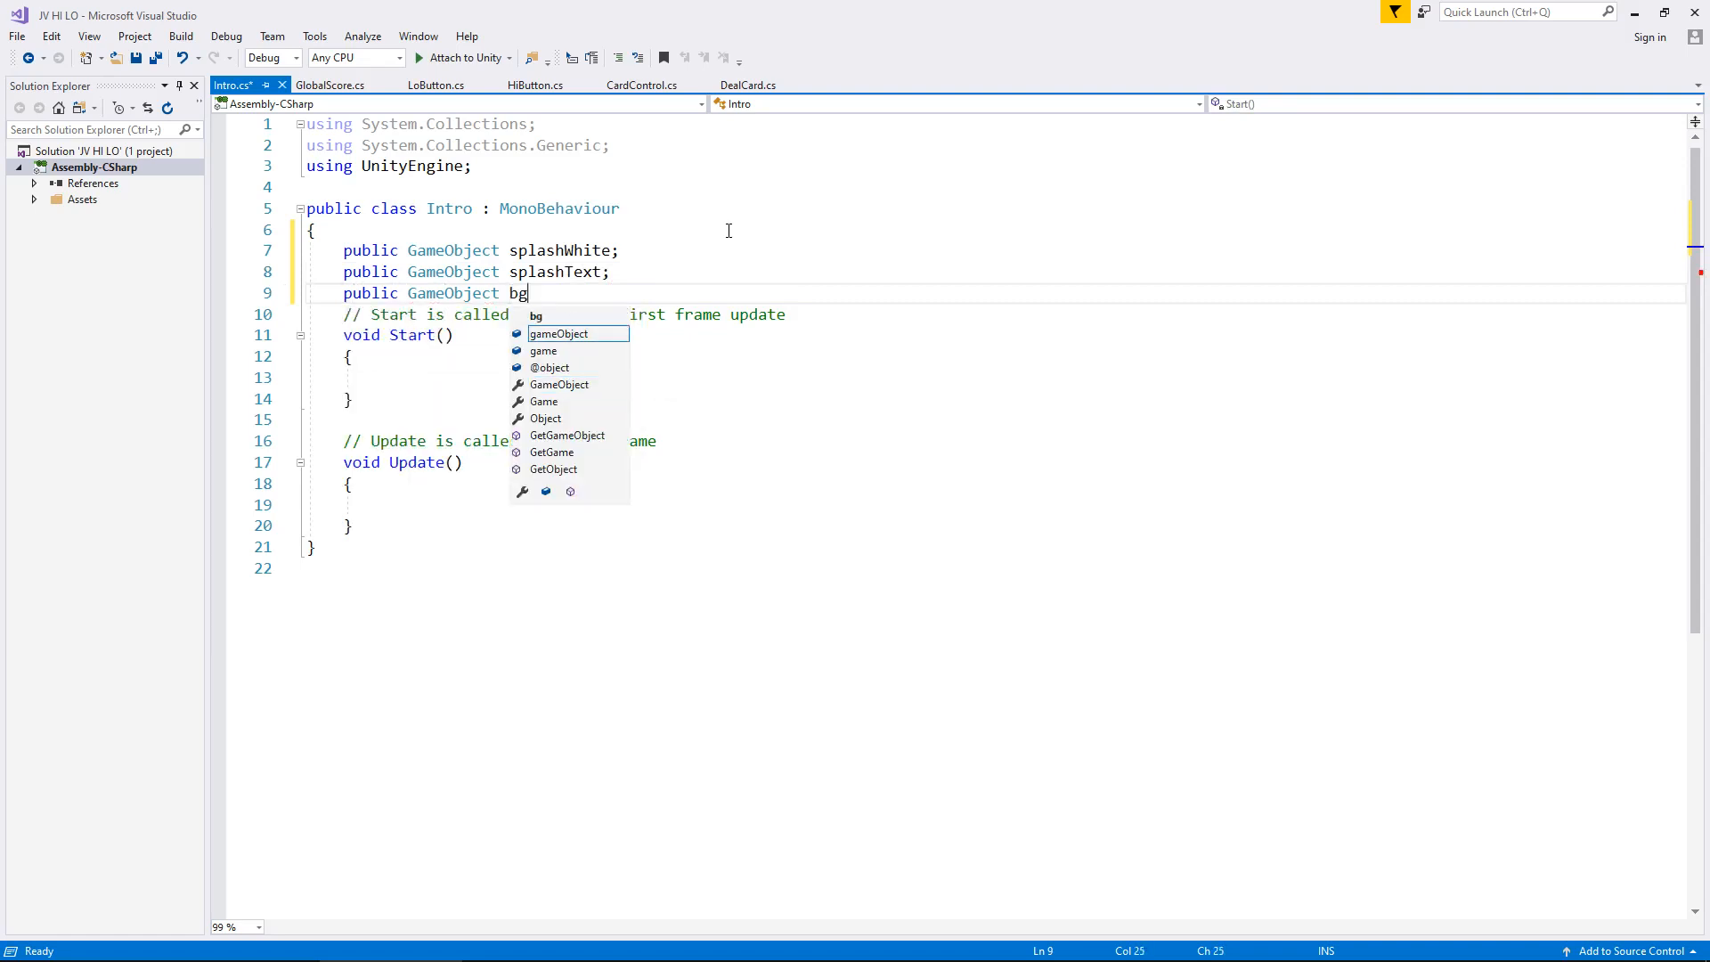
{"action": "type", "text": "mStarter;"}
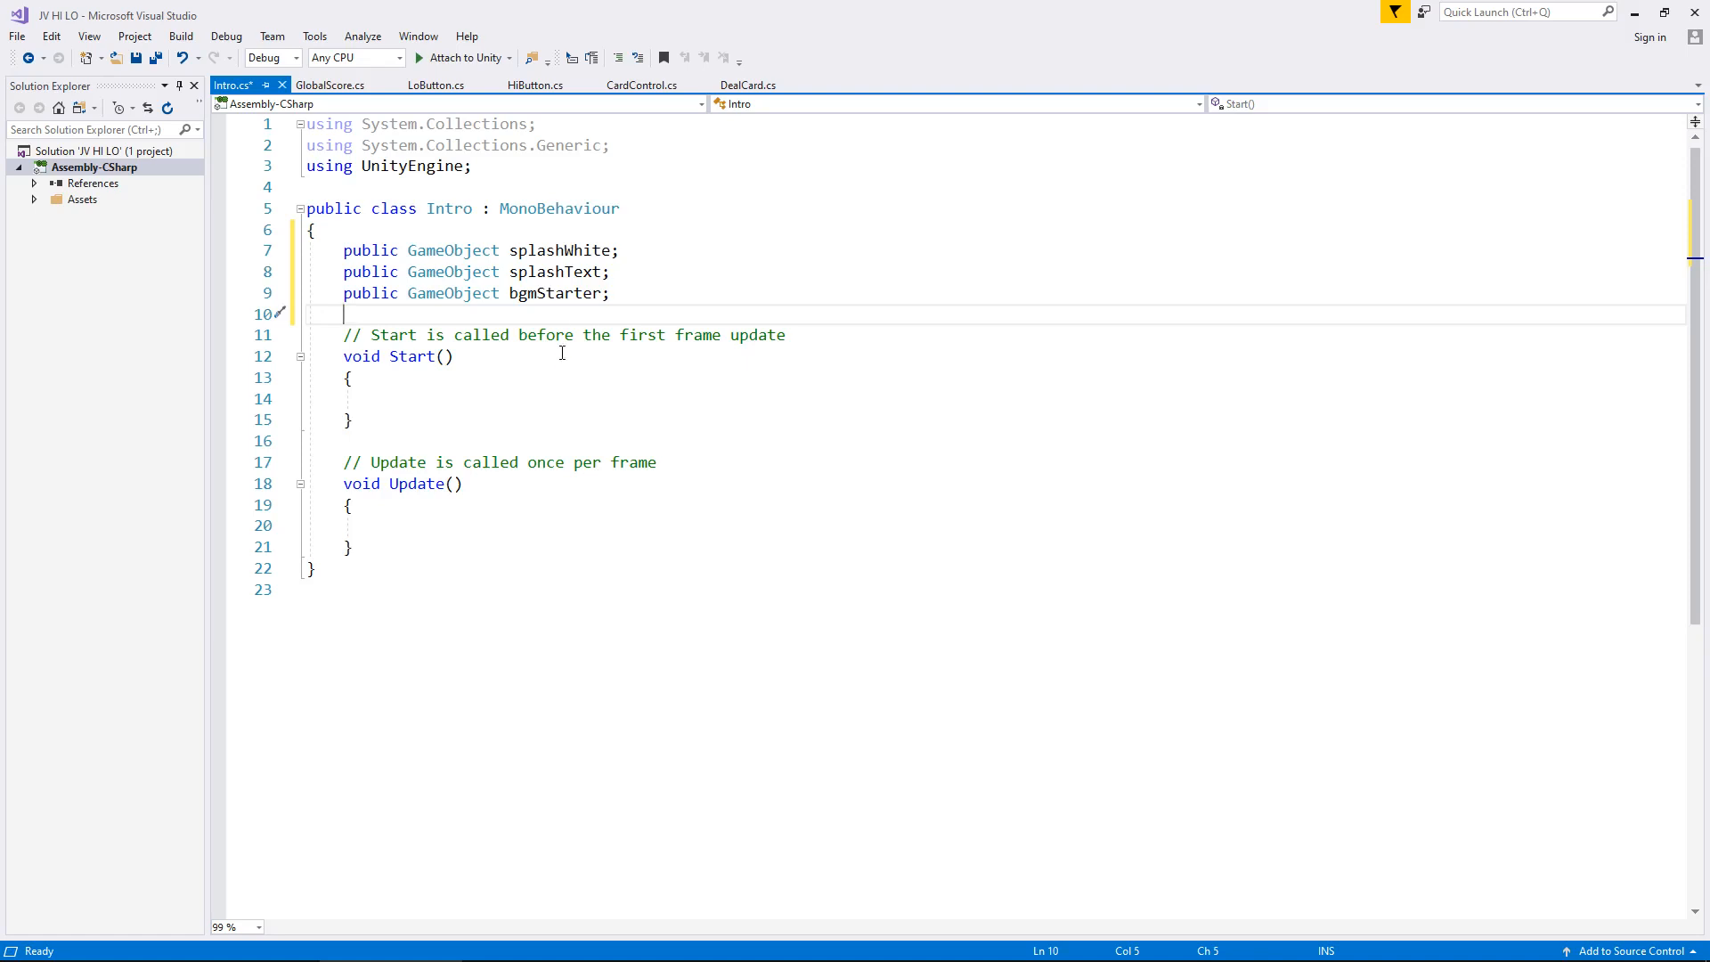
{"action": "mouse_move", "coordinate": [560, 350]}
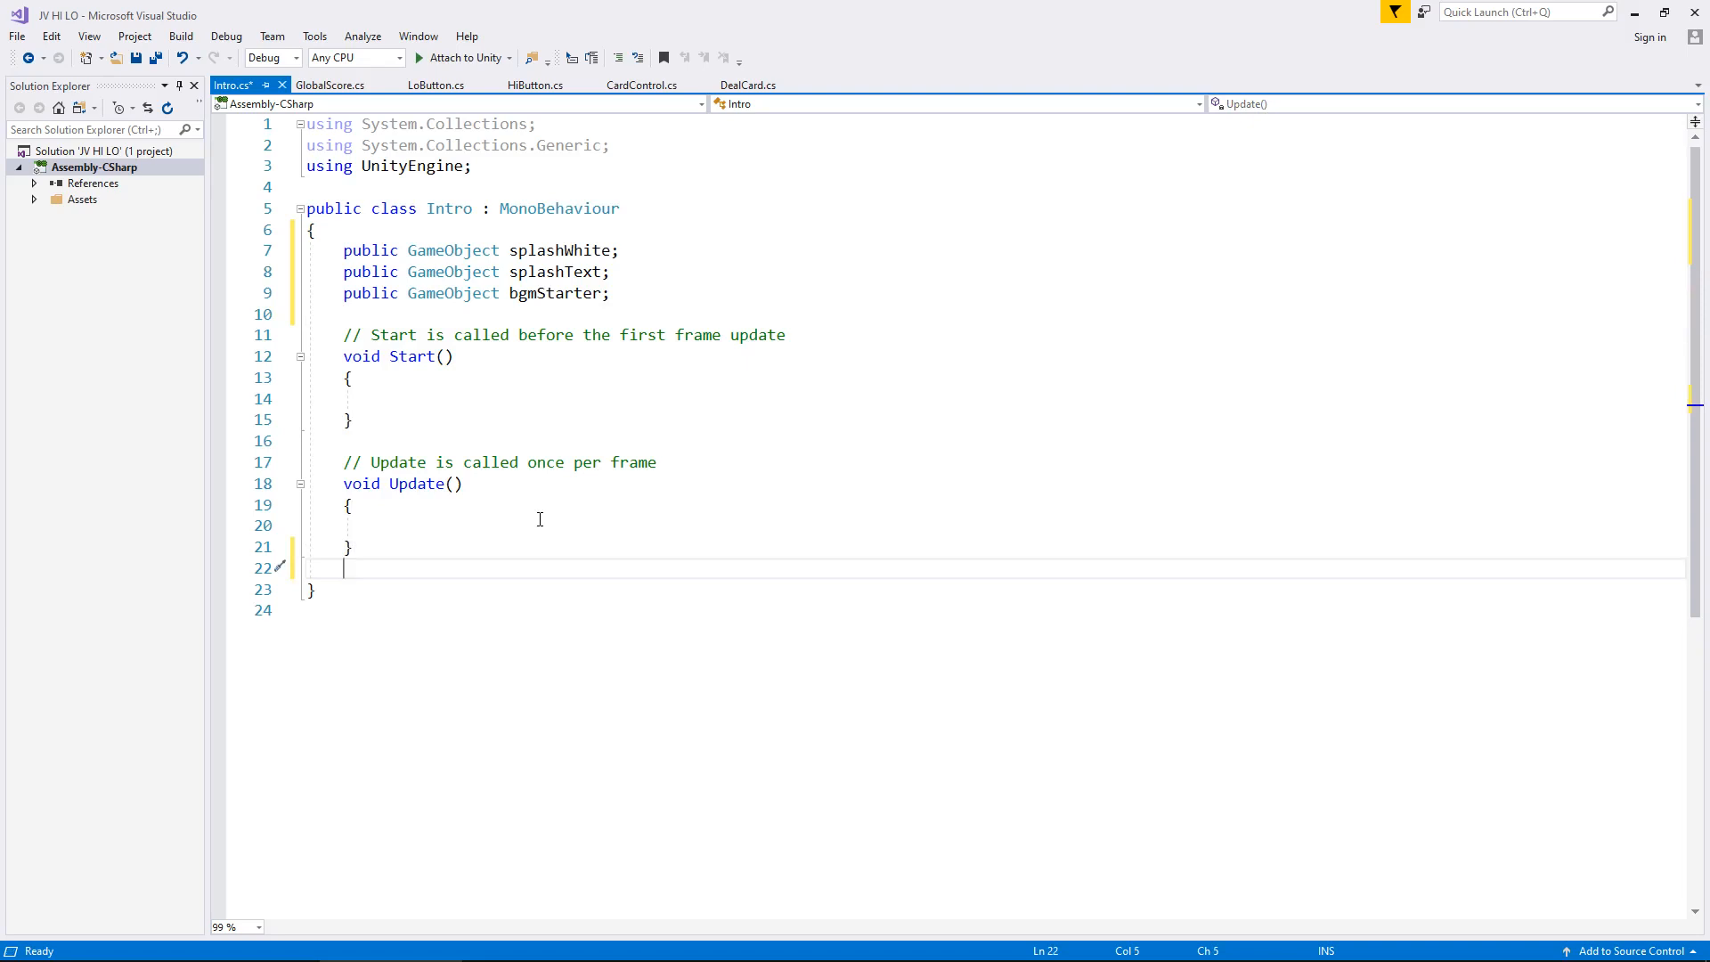
- Declare IEnumerator SplashStart() beginning with yield return new WaitForSeconds(4)
{"action": "type", "text": "IE"}
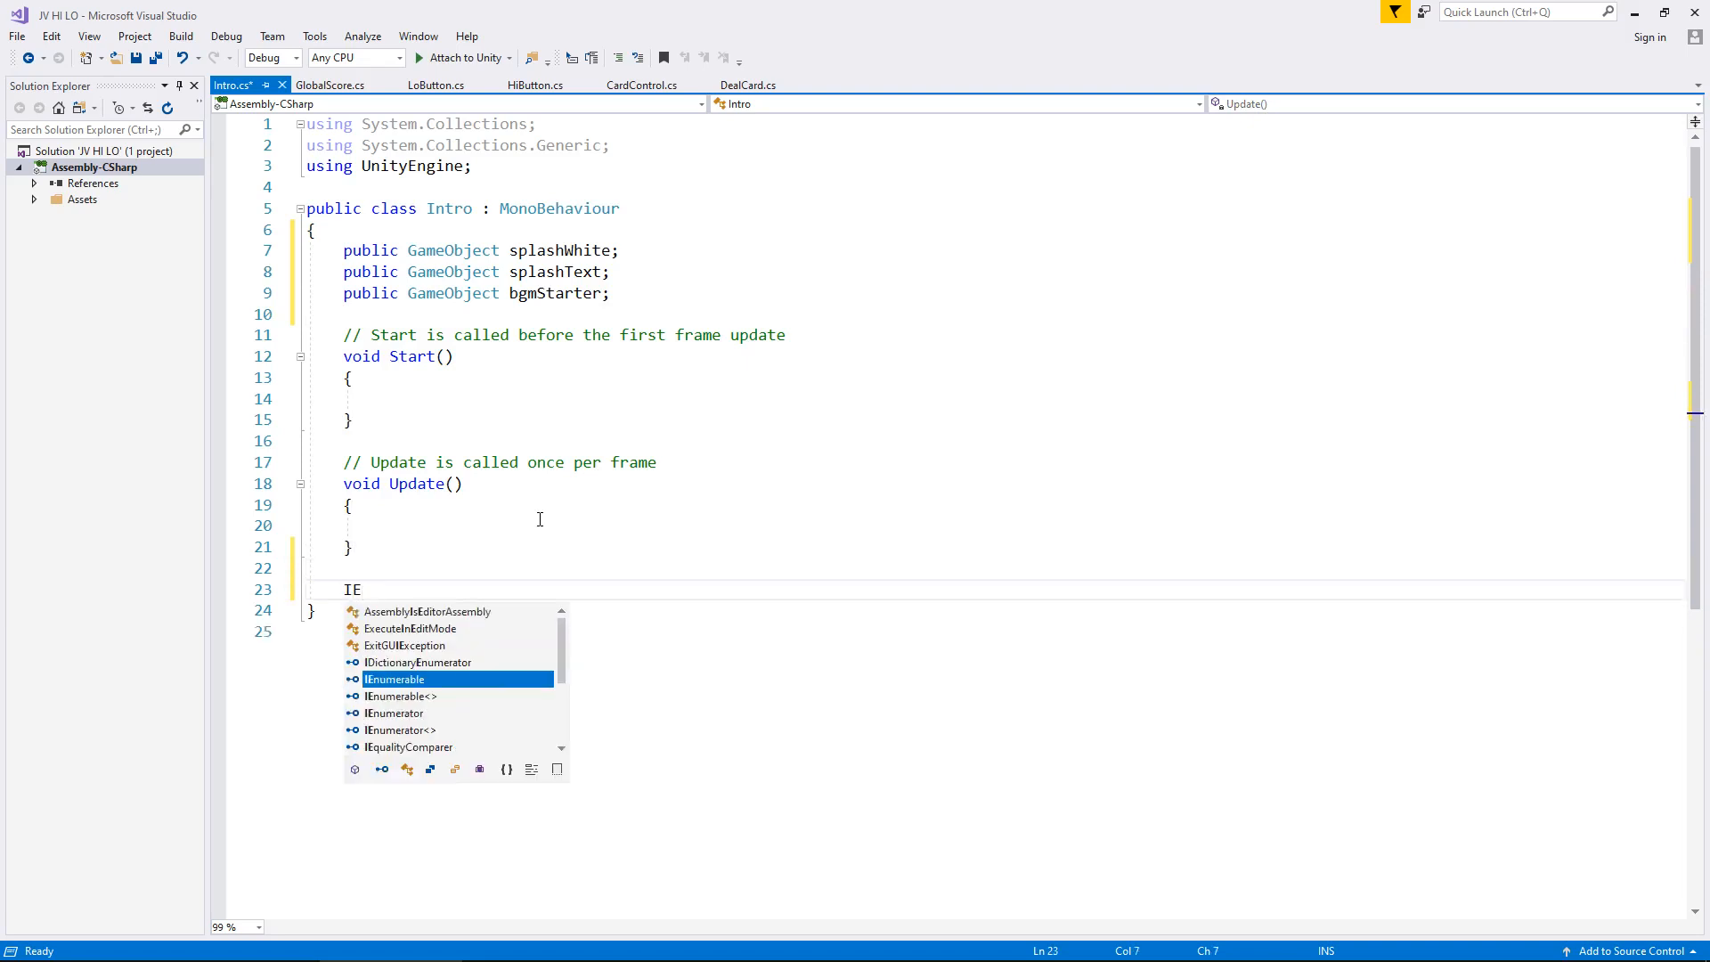
{"action": "type", "text": "numerator"}
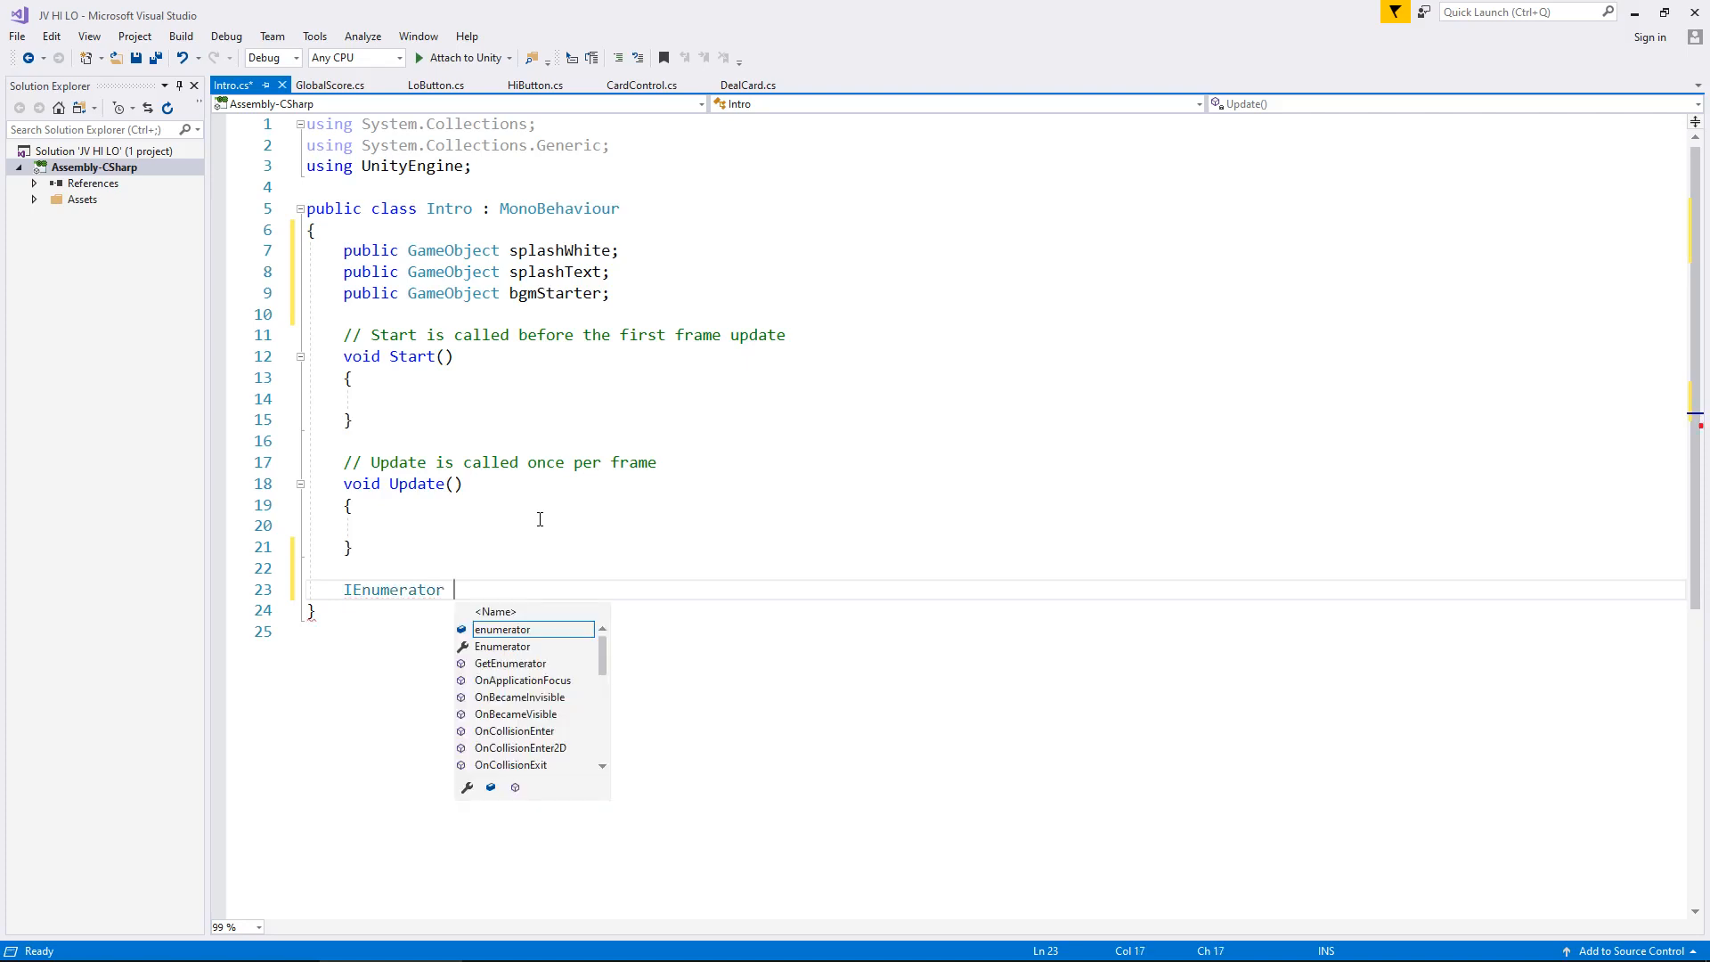
{"action": "type", "text": "Splash"}
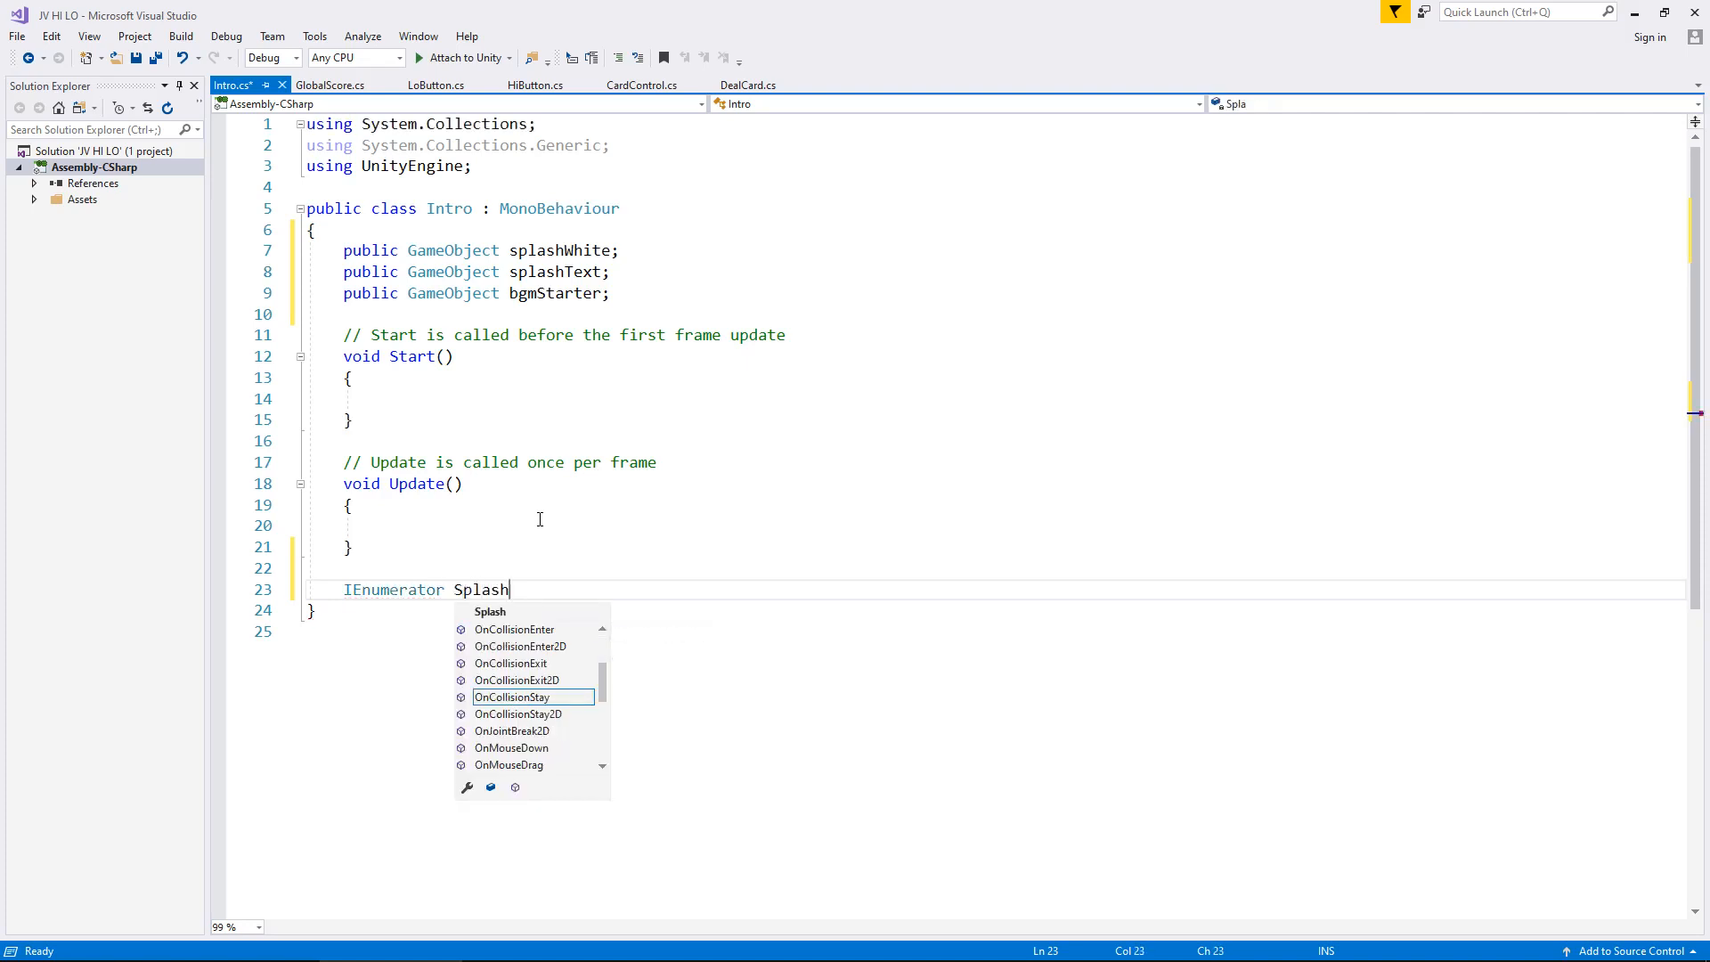
{"action": "type", "text": "Start("}
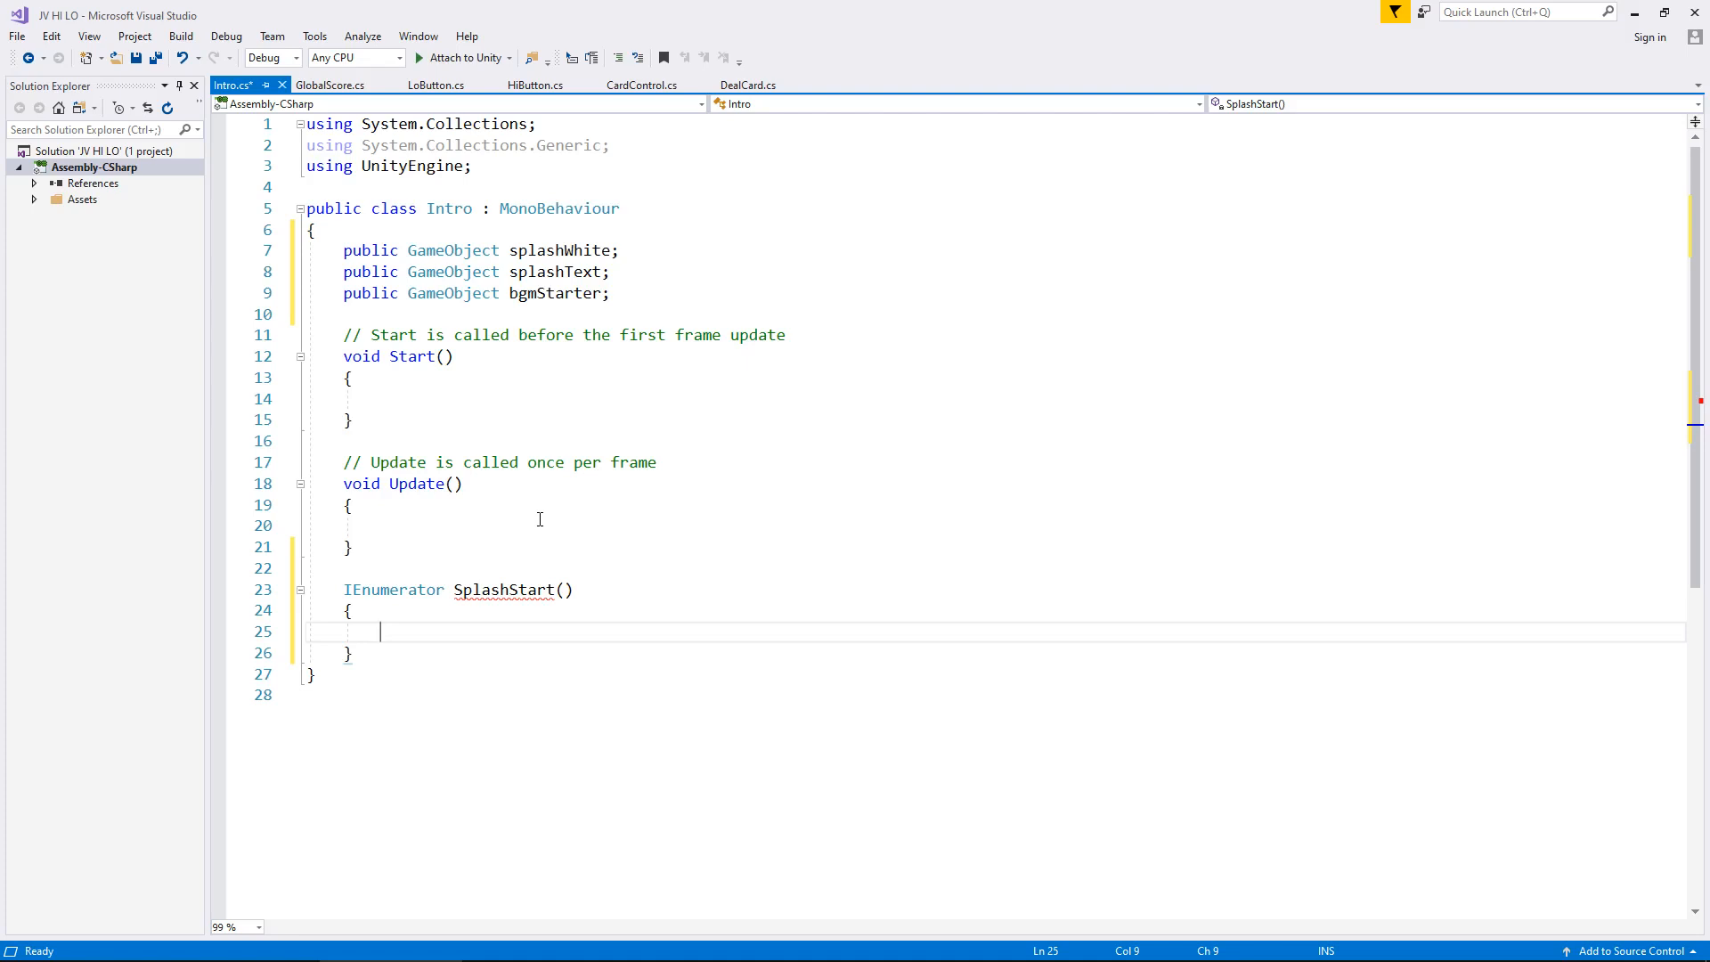
{"action": "type", "text": "yield re"}
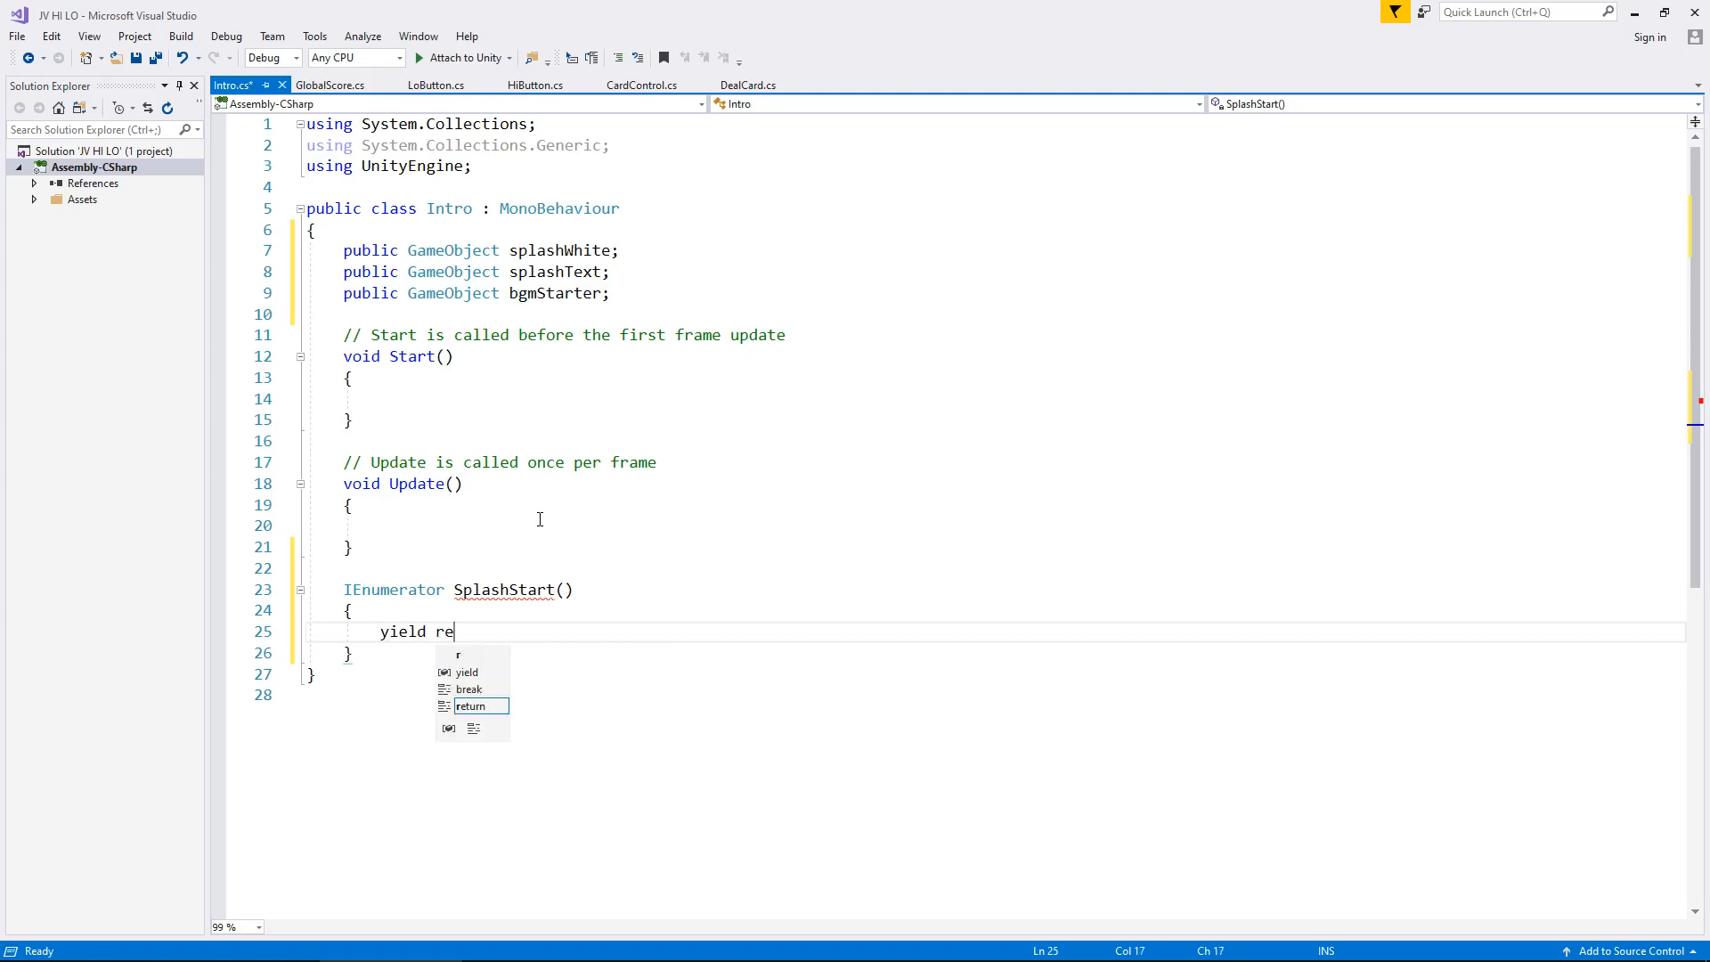
{"action": "type", "text": "turn new Wa"}
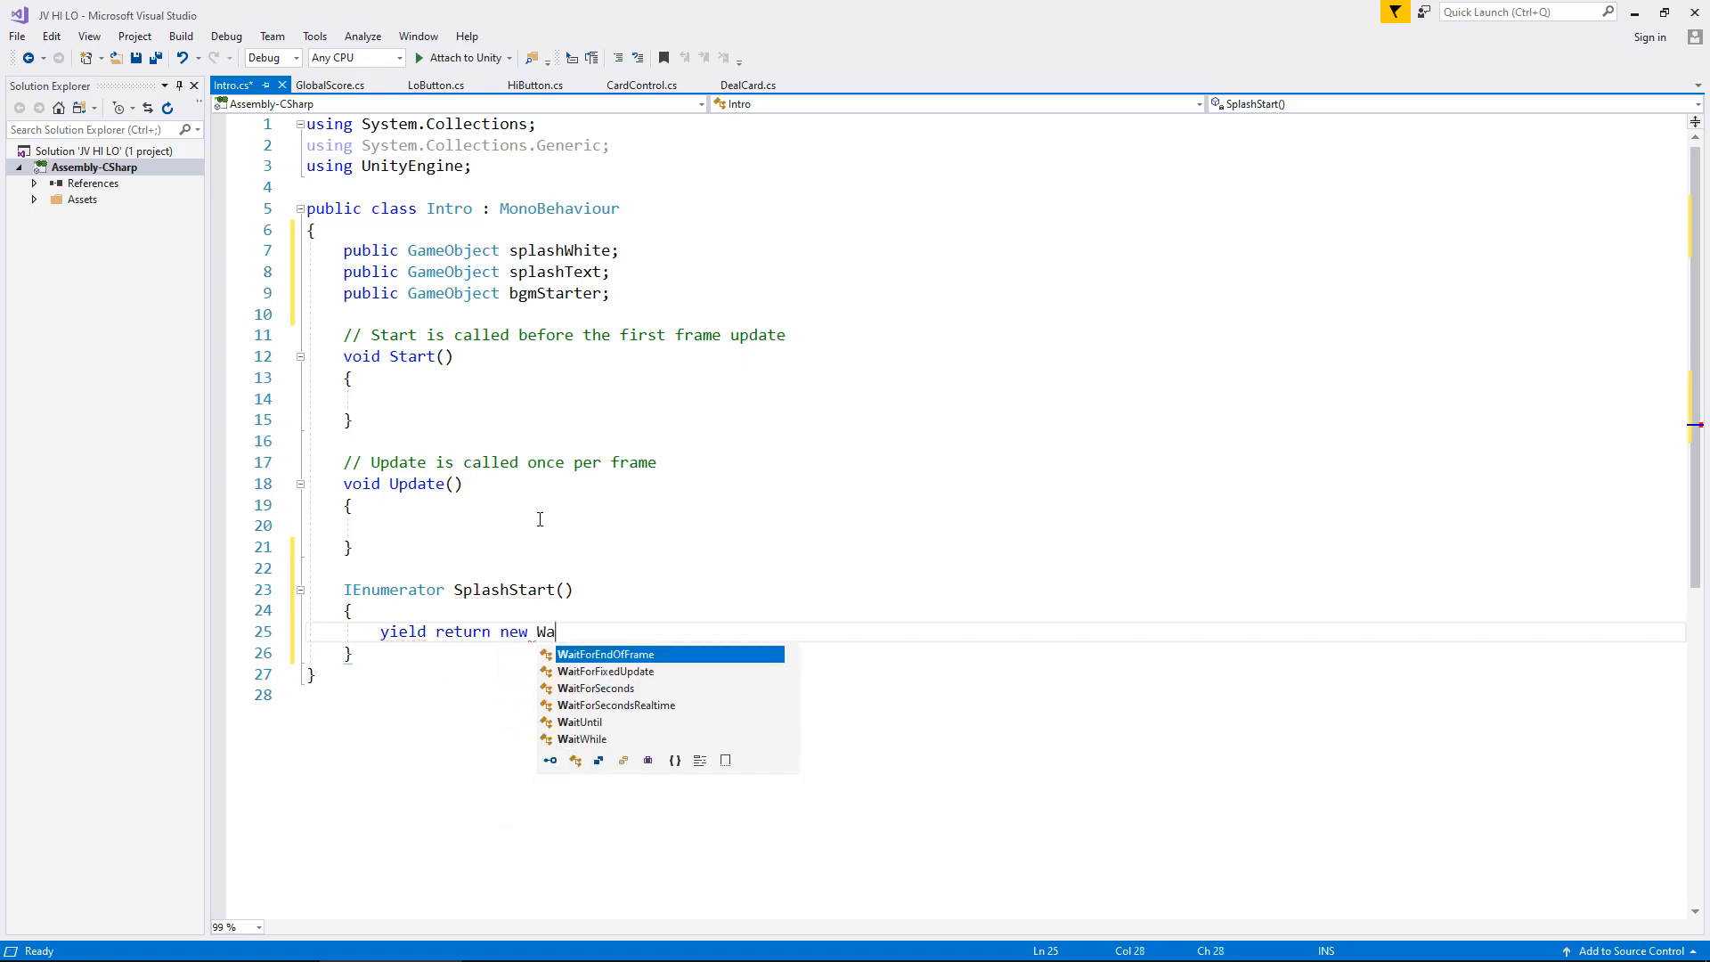
{"action": "type", "text": "itForSeconds(4);"}
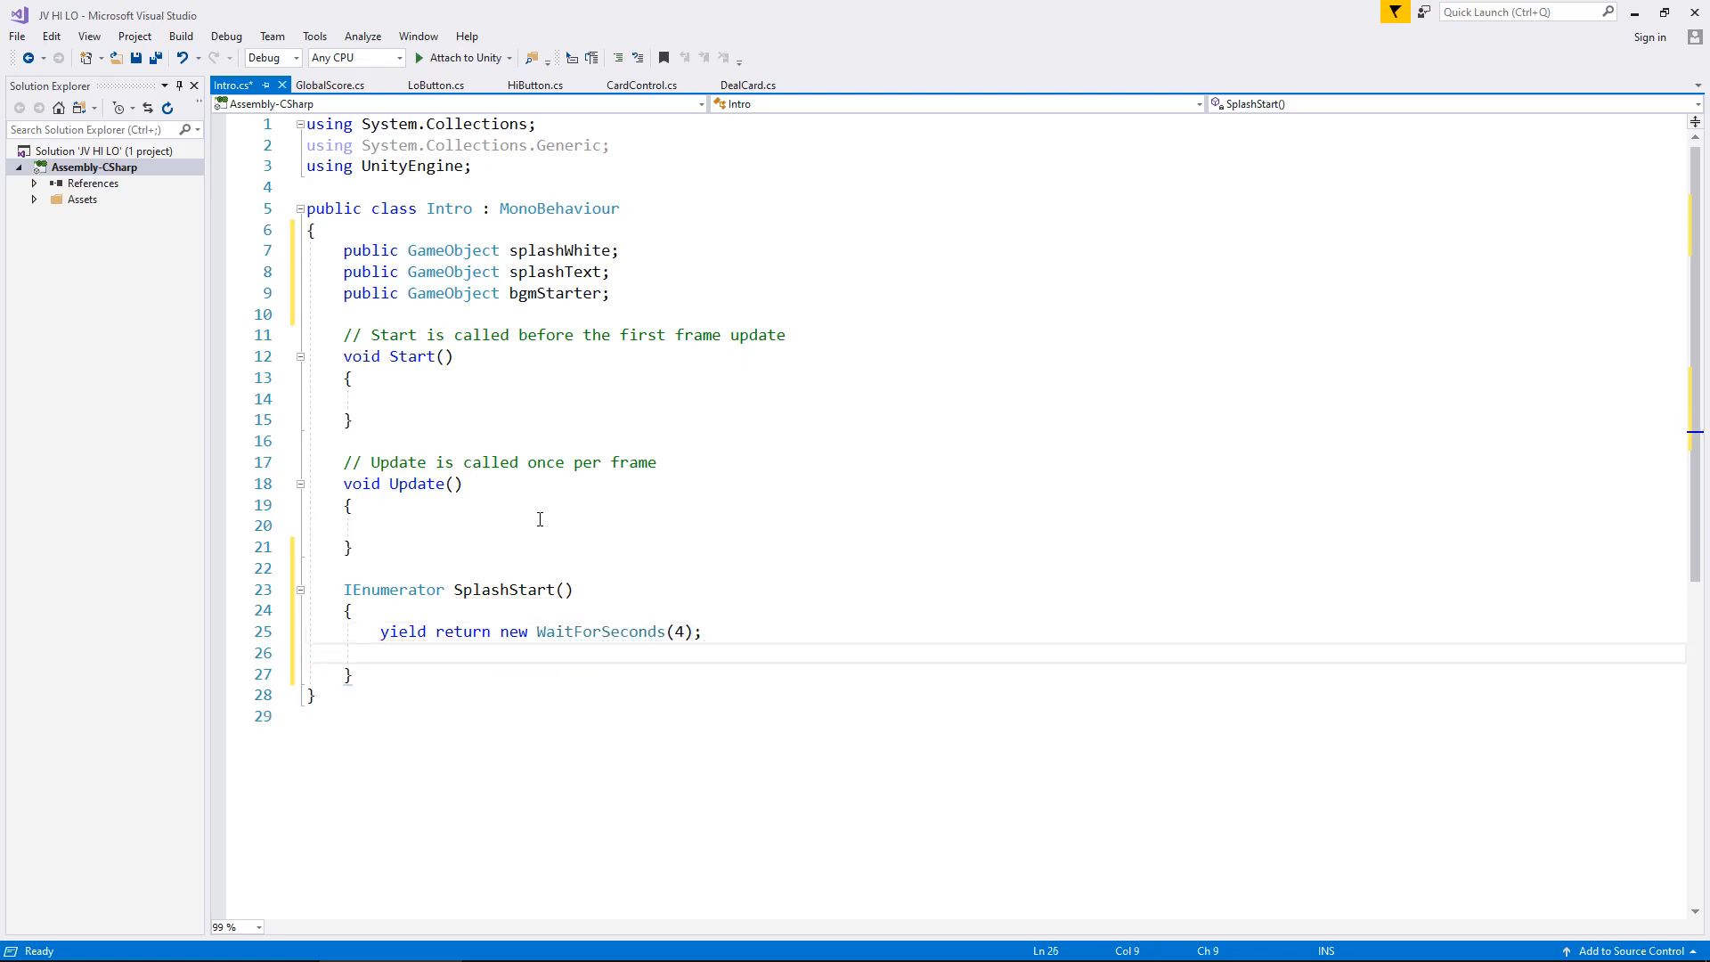
- Add bgmStarter.SetActive(true) followed by yield return new WaitForSeconds(1)
{"action": "type", "text": "bgmStarter."}
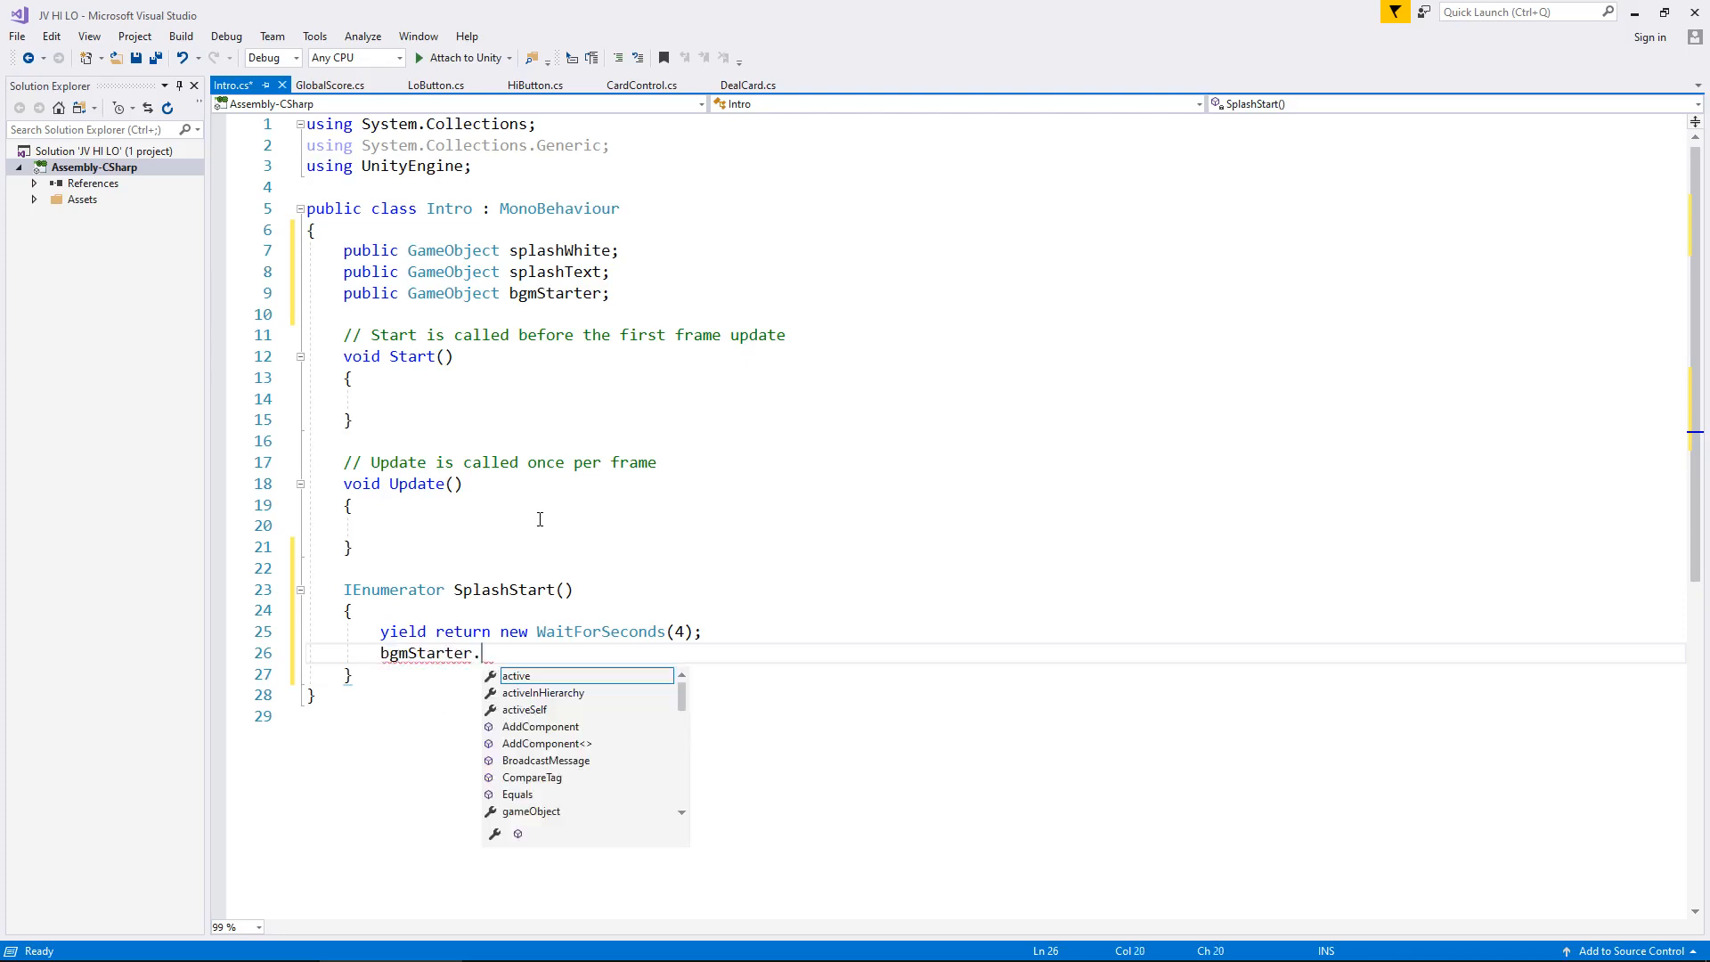
{"action": "type", "text": "SetActive("}
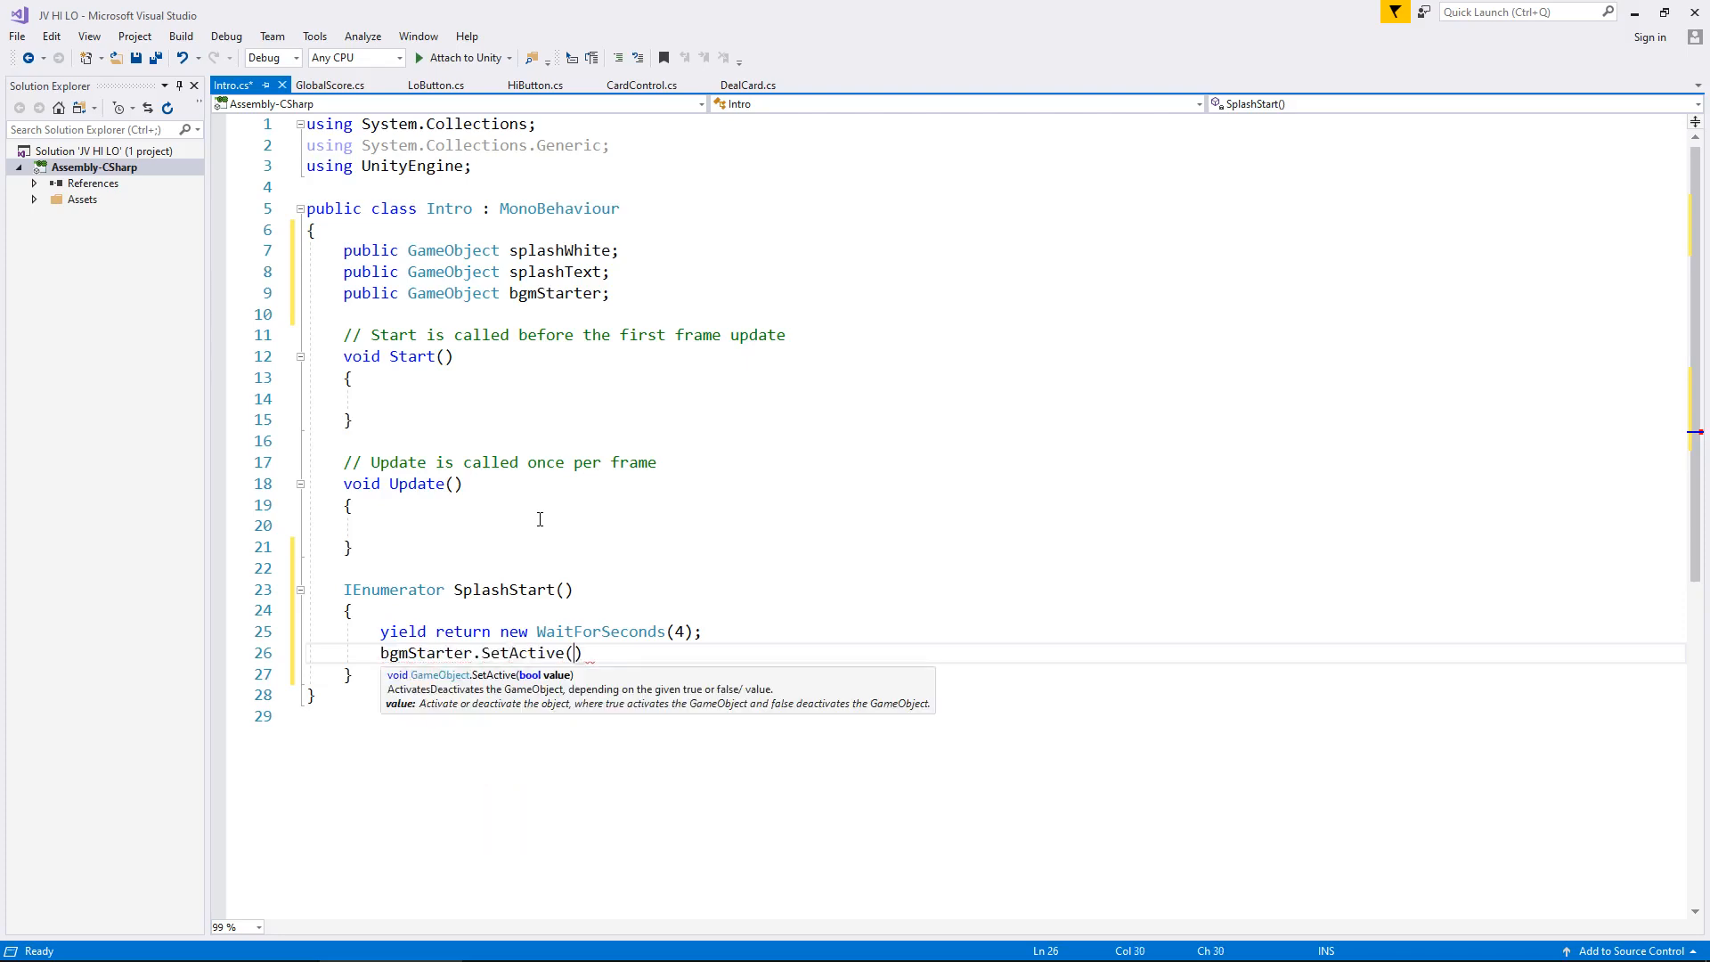
{"action": "type", "text": "true"}
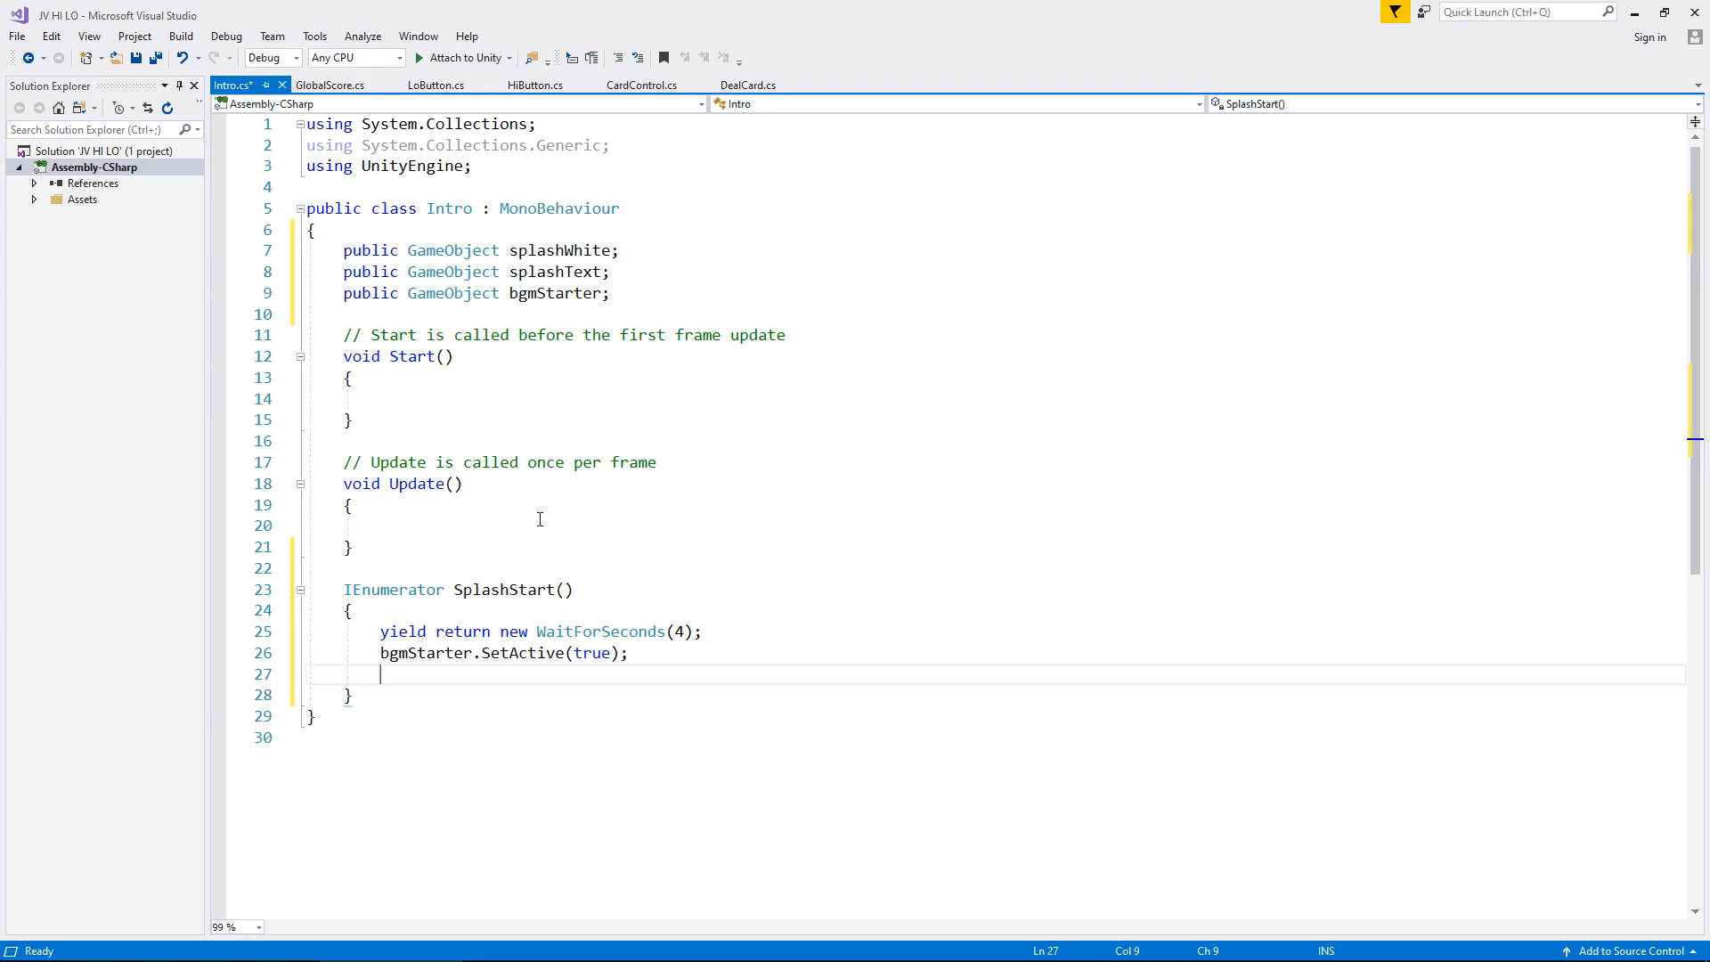
{"action": "type", "text": "yield"}
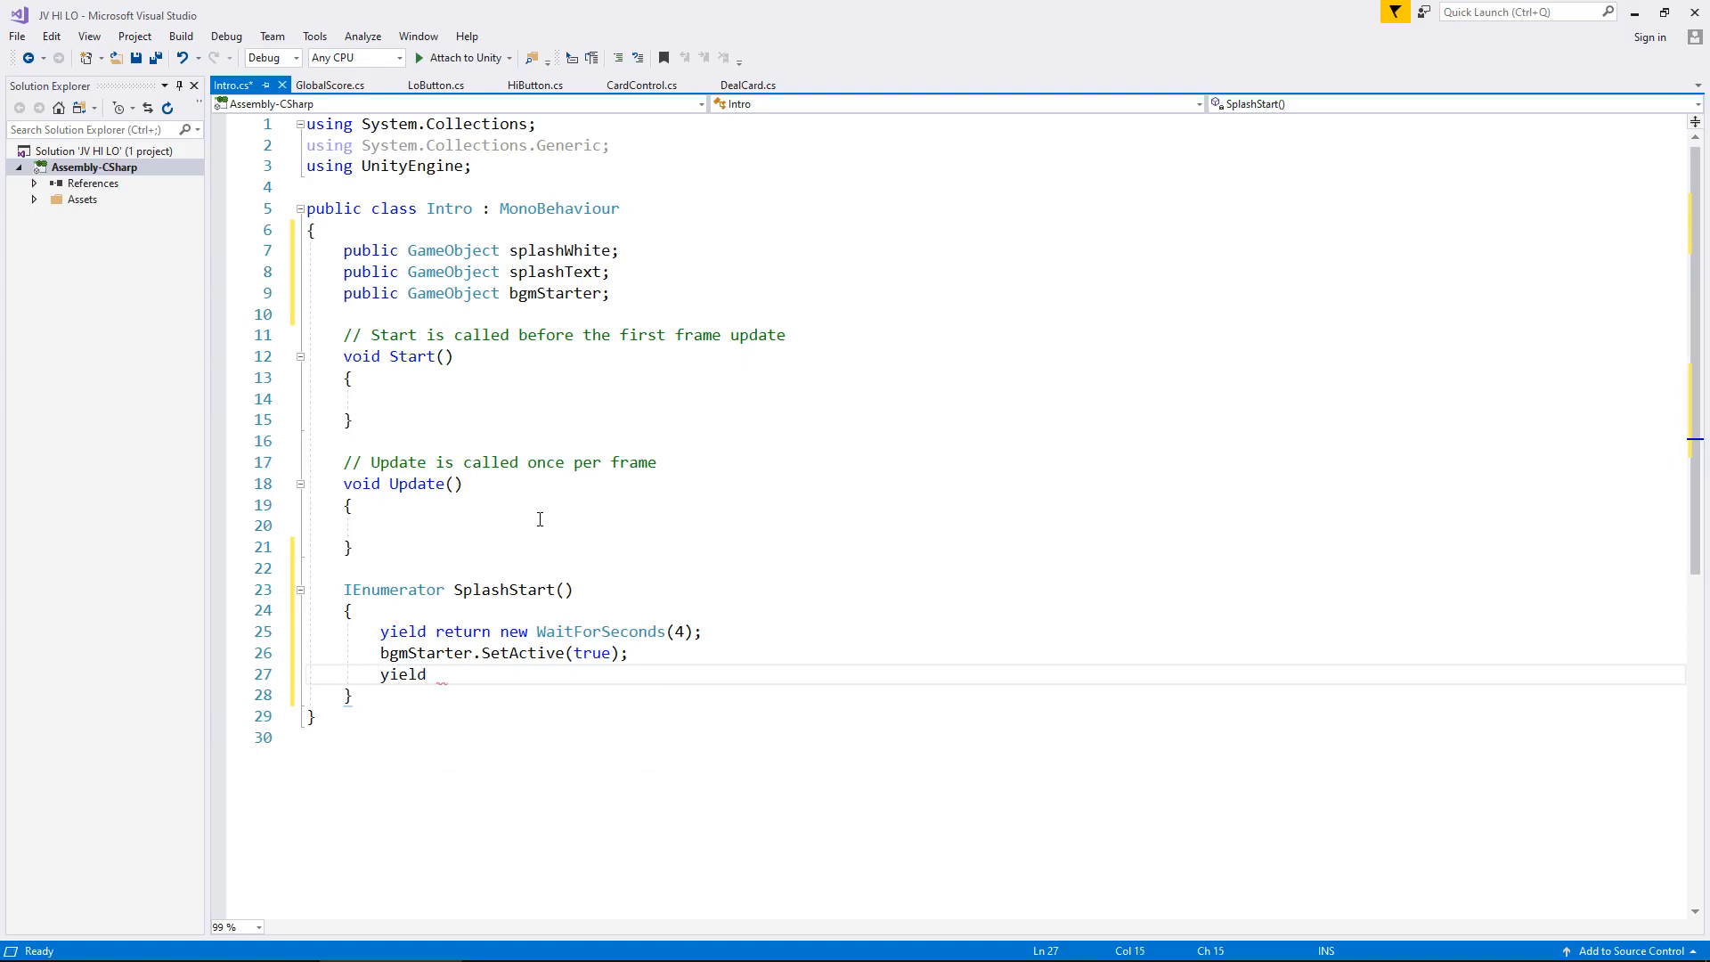
{"action": "type", "text": "return new"}
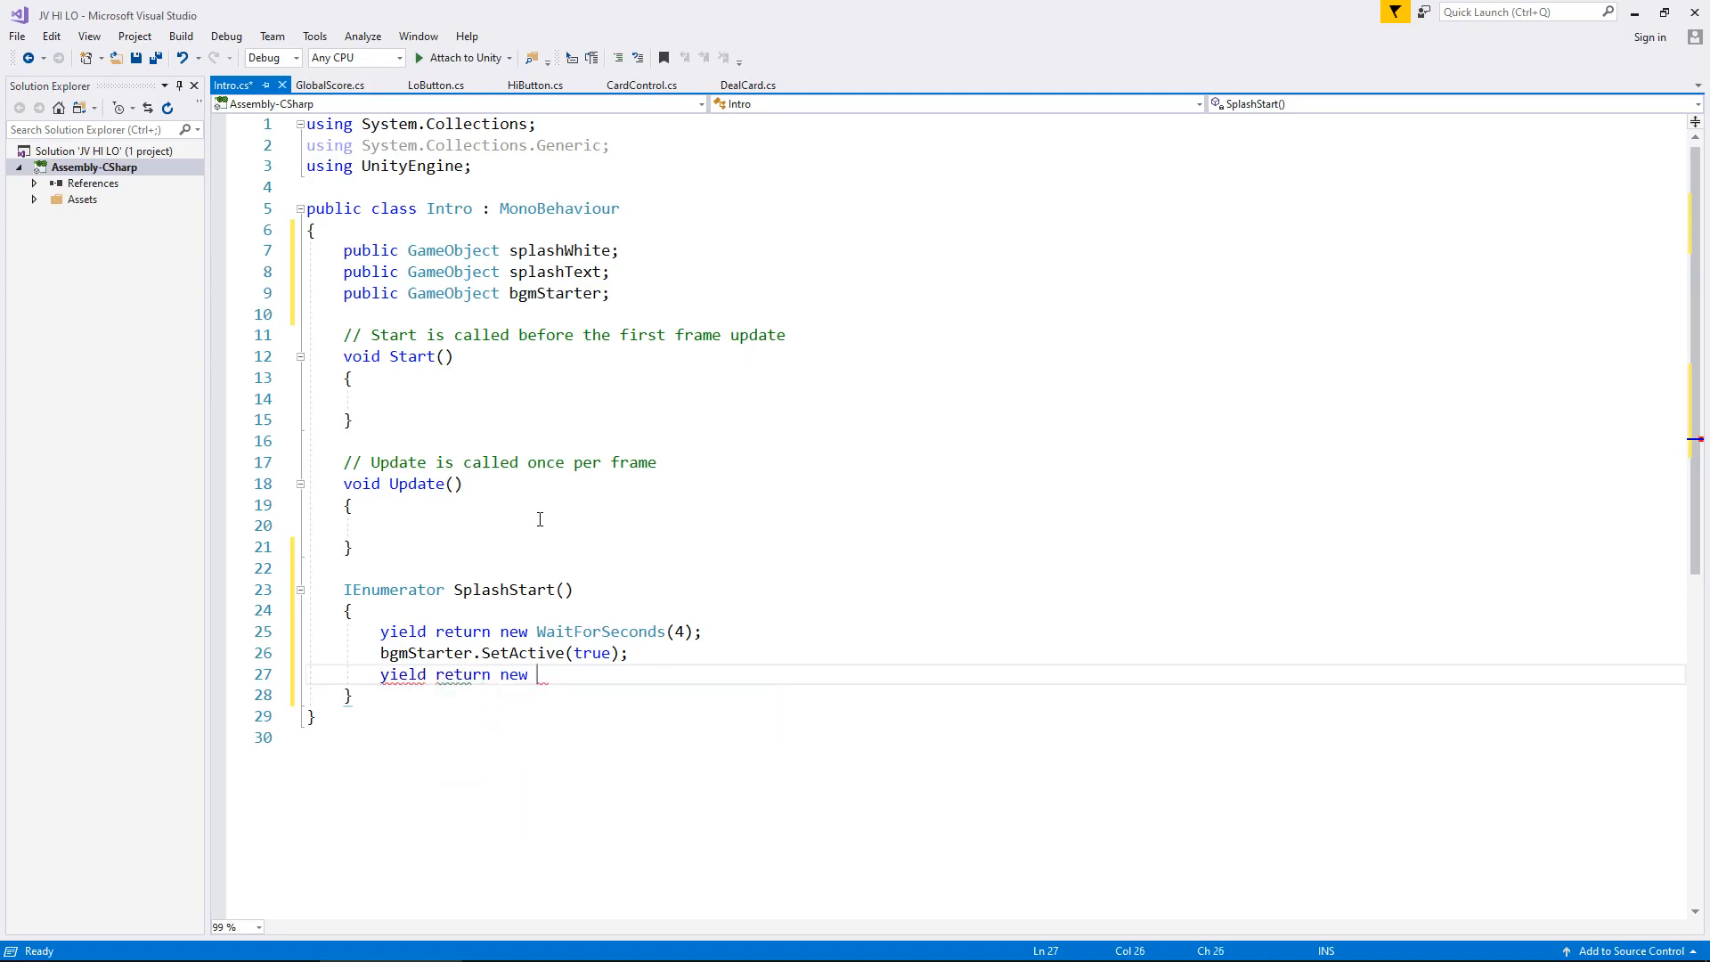
{"action": "type", "text": "WaitForSeconds"}
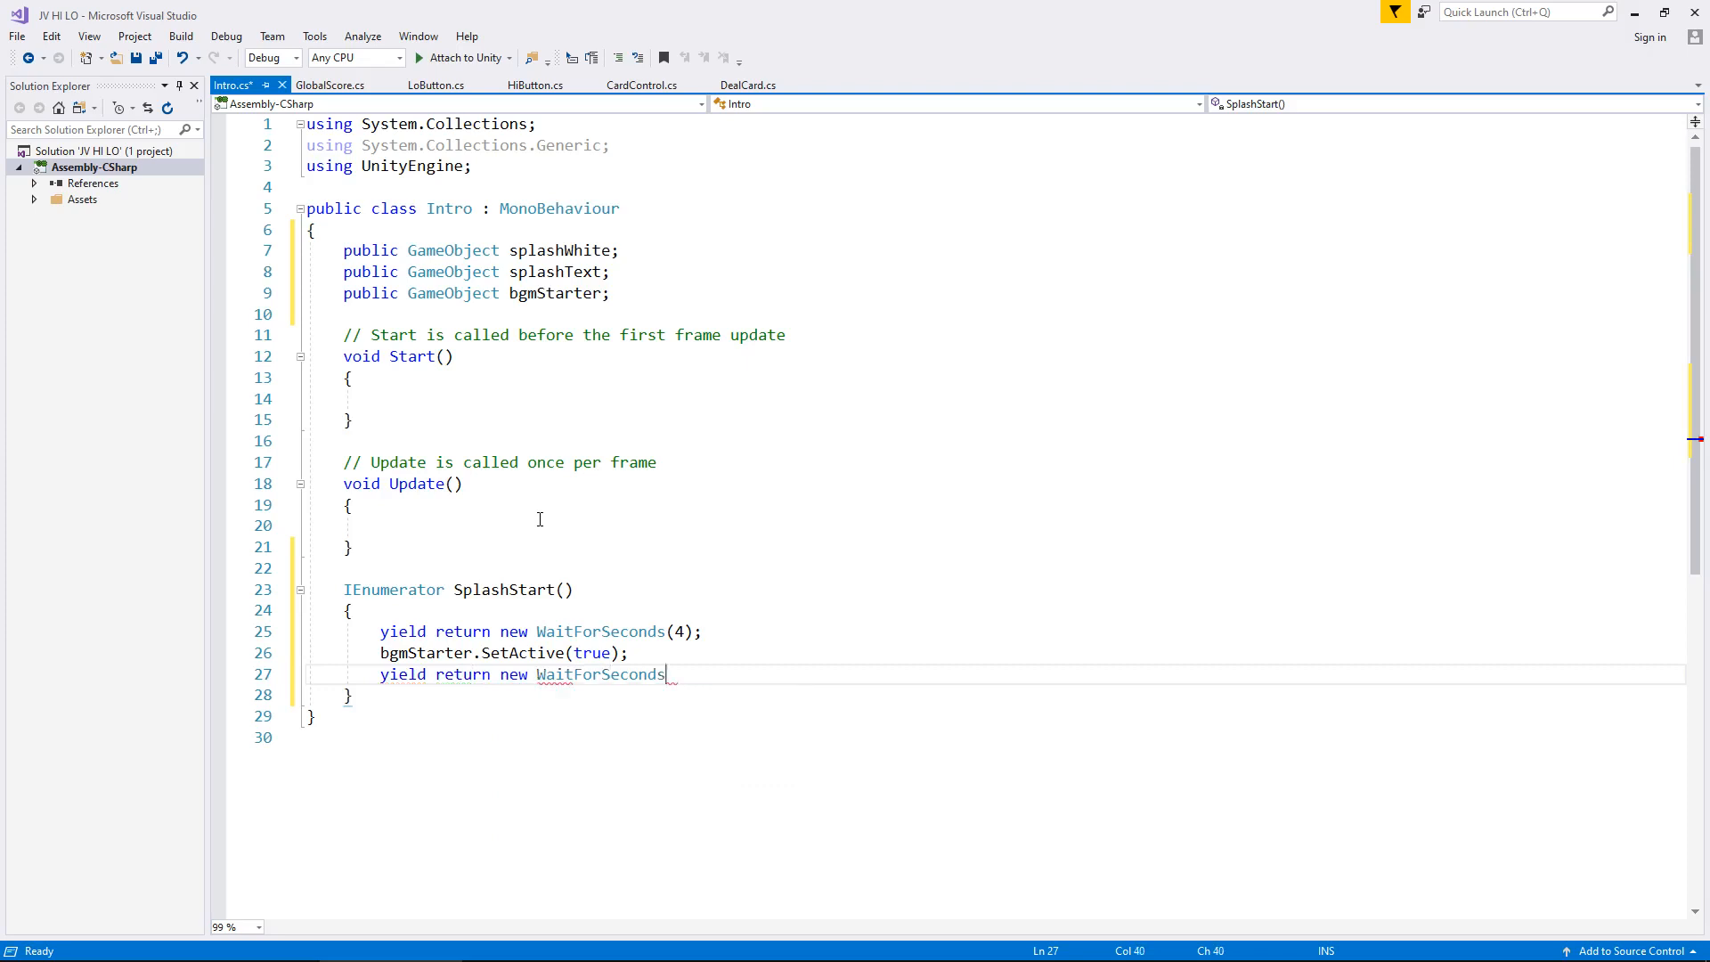
{"action": "type", "text": "(1);"}
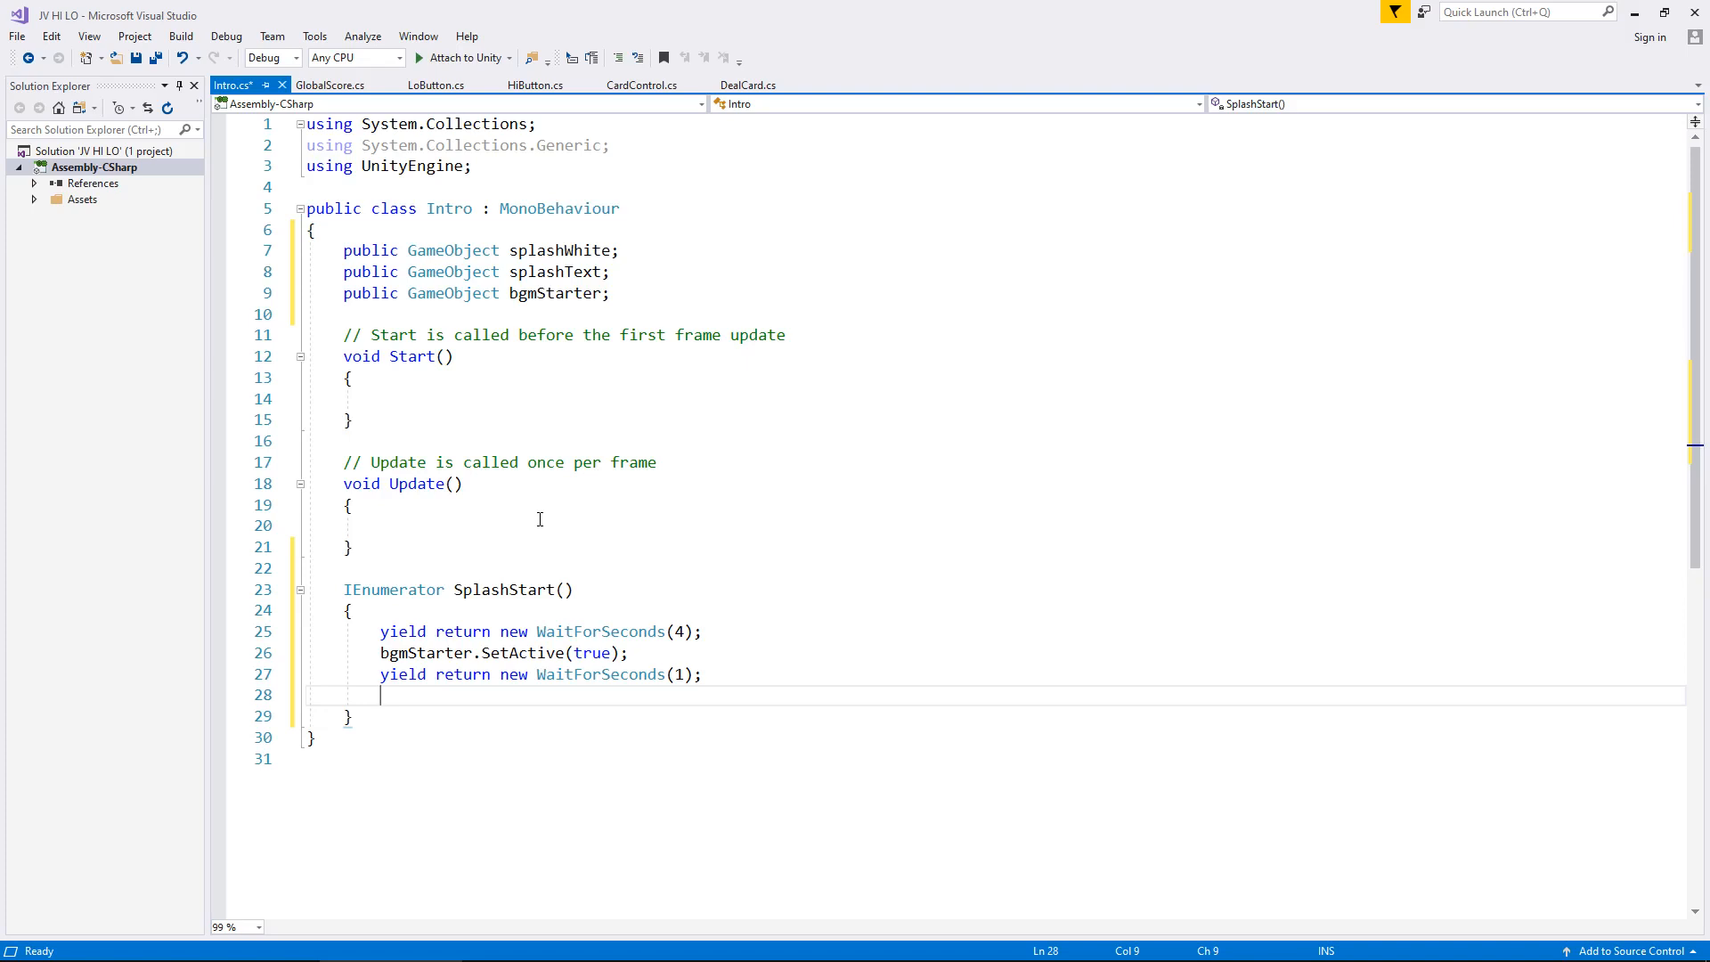
- Add splashWhite.SetActive(false) and splashText.SetActive(false) after the one-second wait
{"action": "type", "text": "s"}
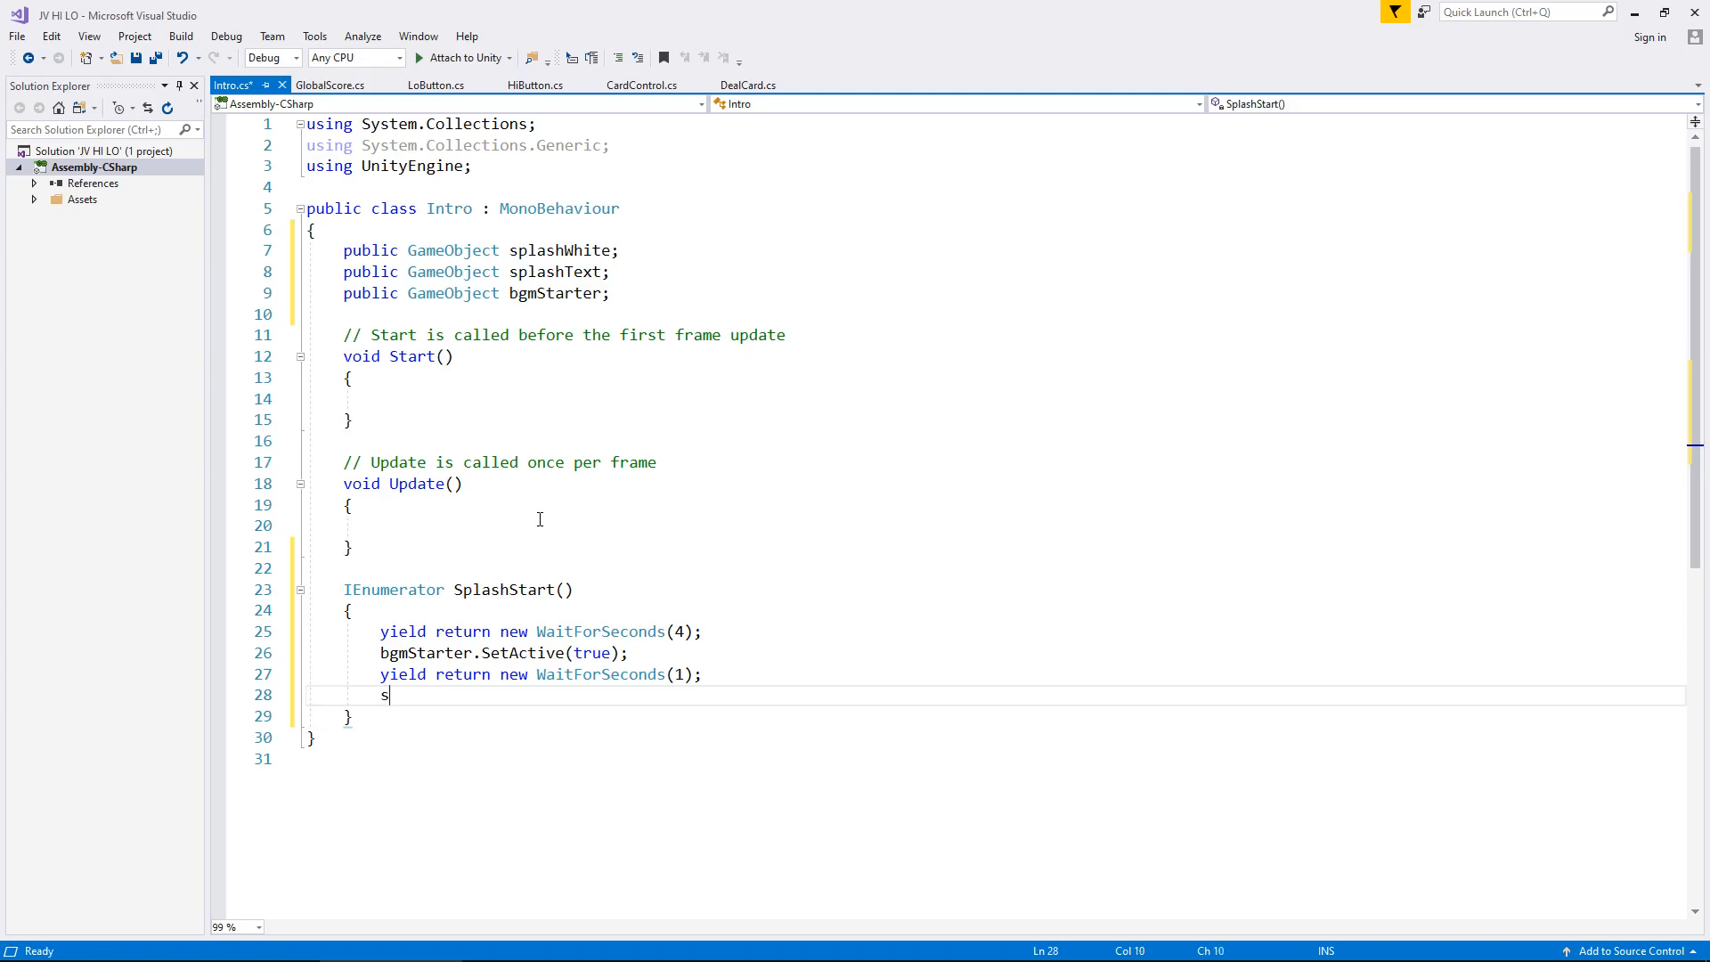
{"action": "type", "text": "plashWhite"}
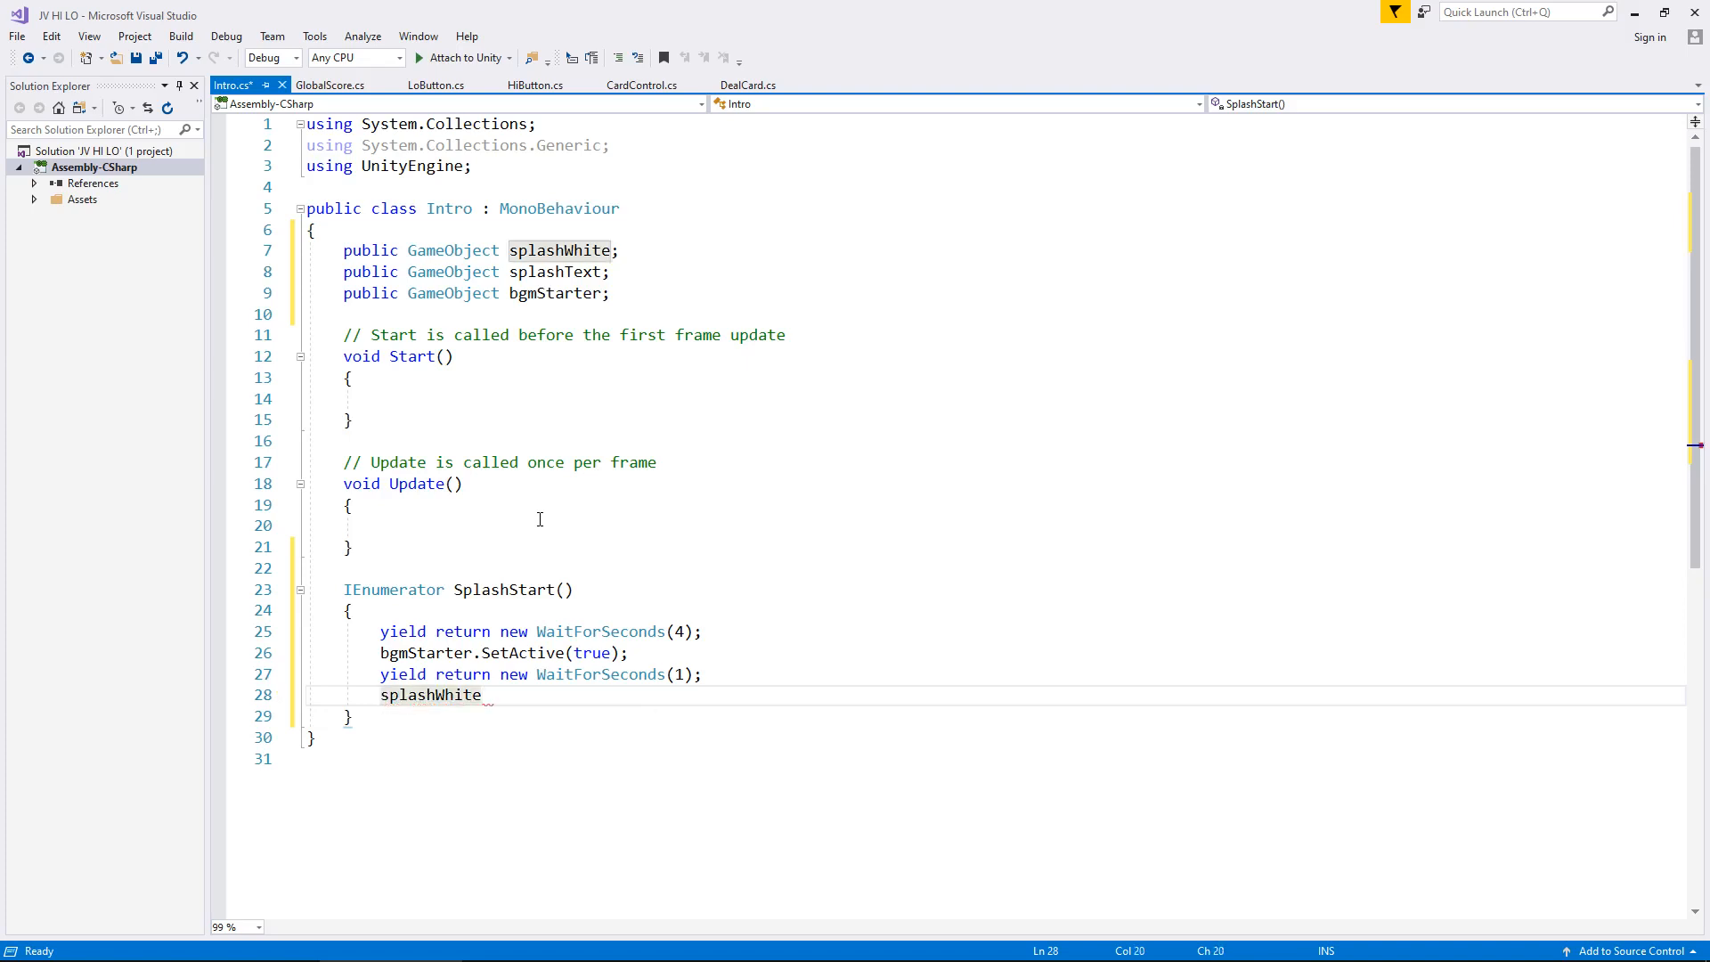
{"action": "type", "text": ".SetActive"}
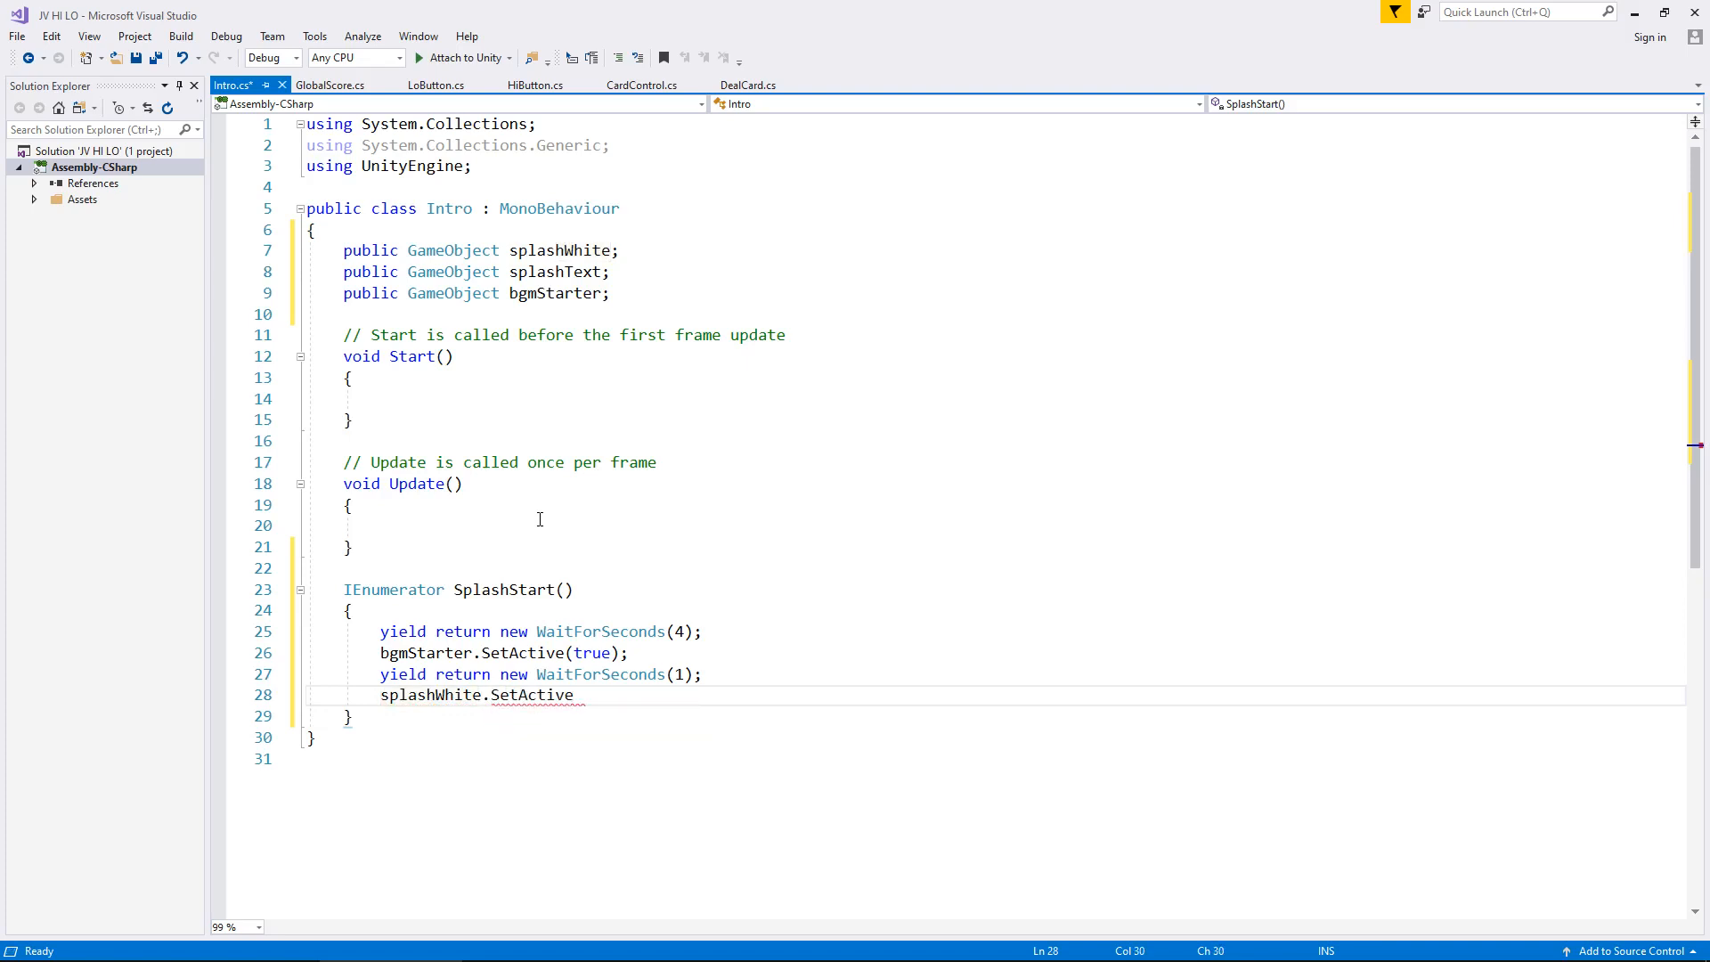
{"action": "type", "text": "(false);"}
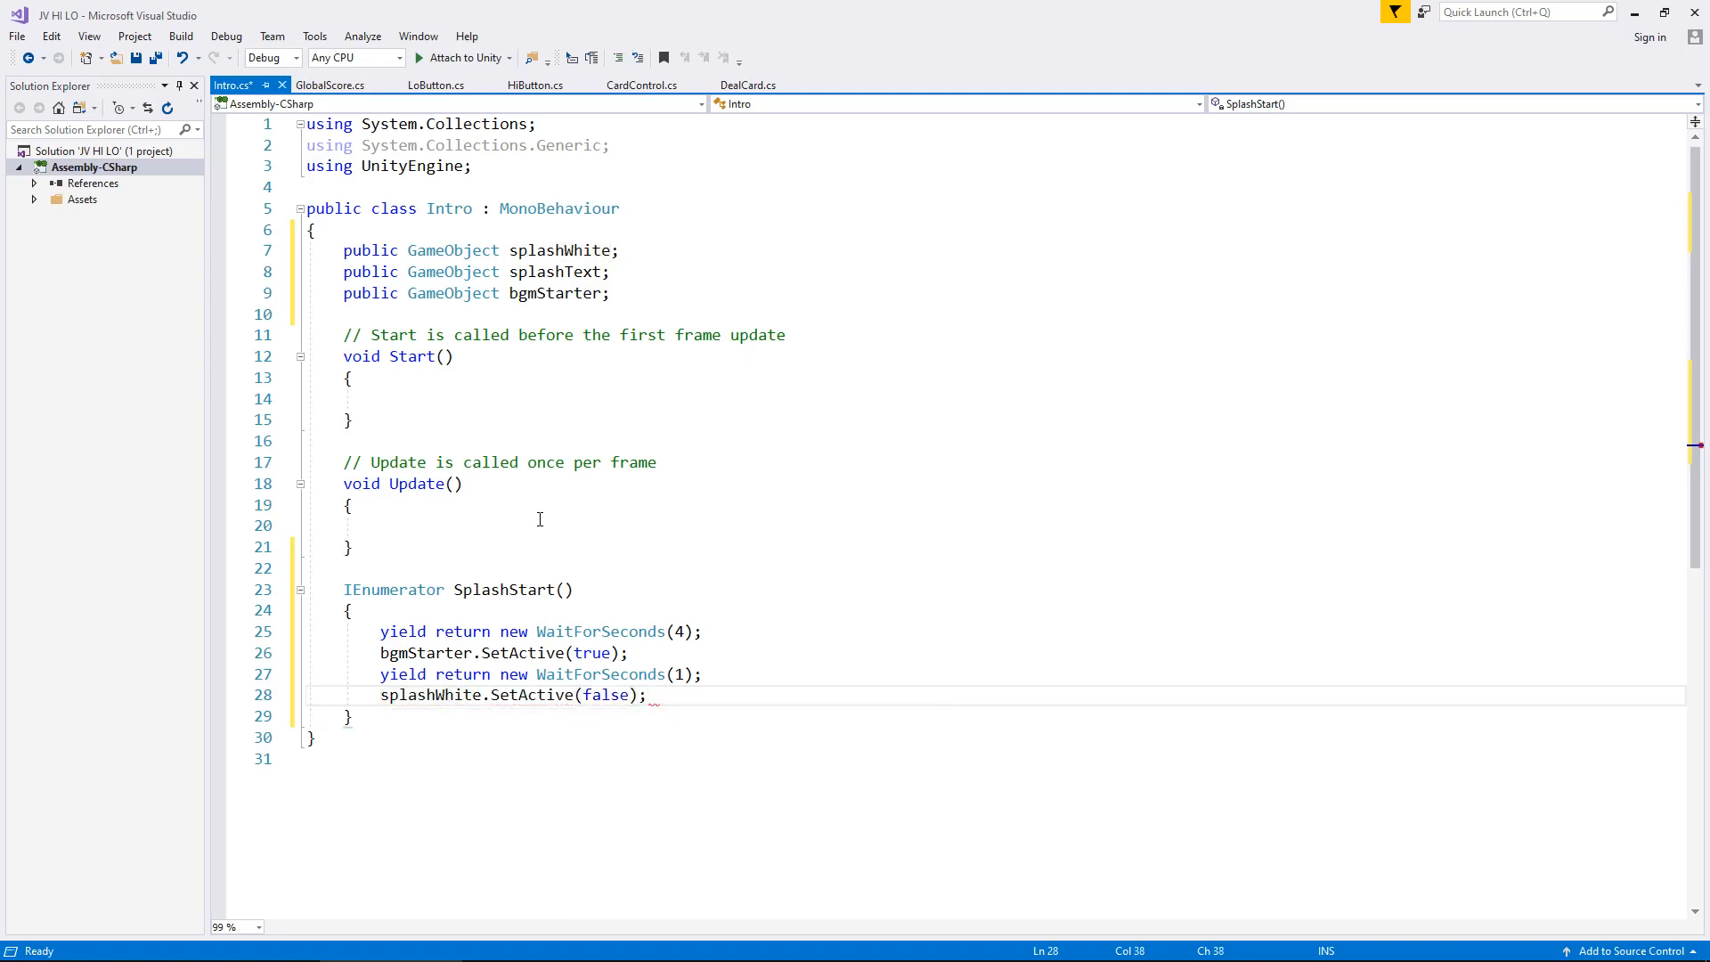
{"action": "type", "text": "splashText.SetActive("}
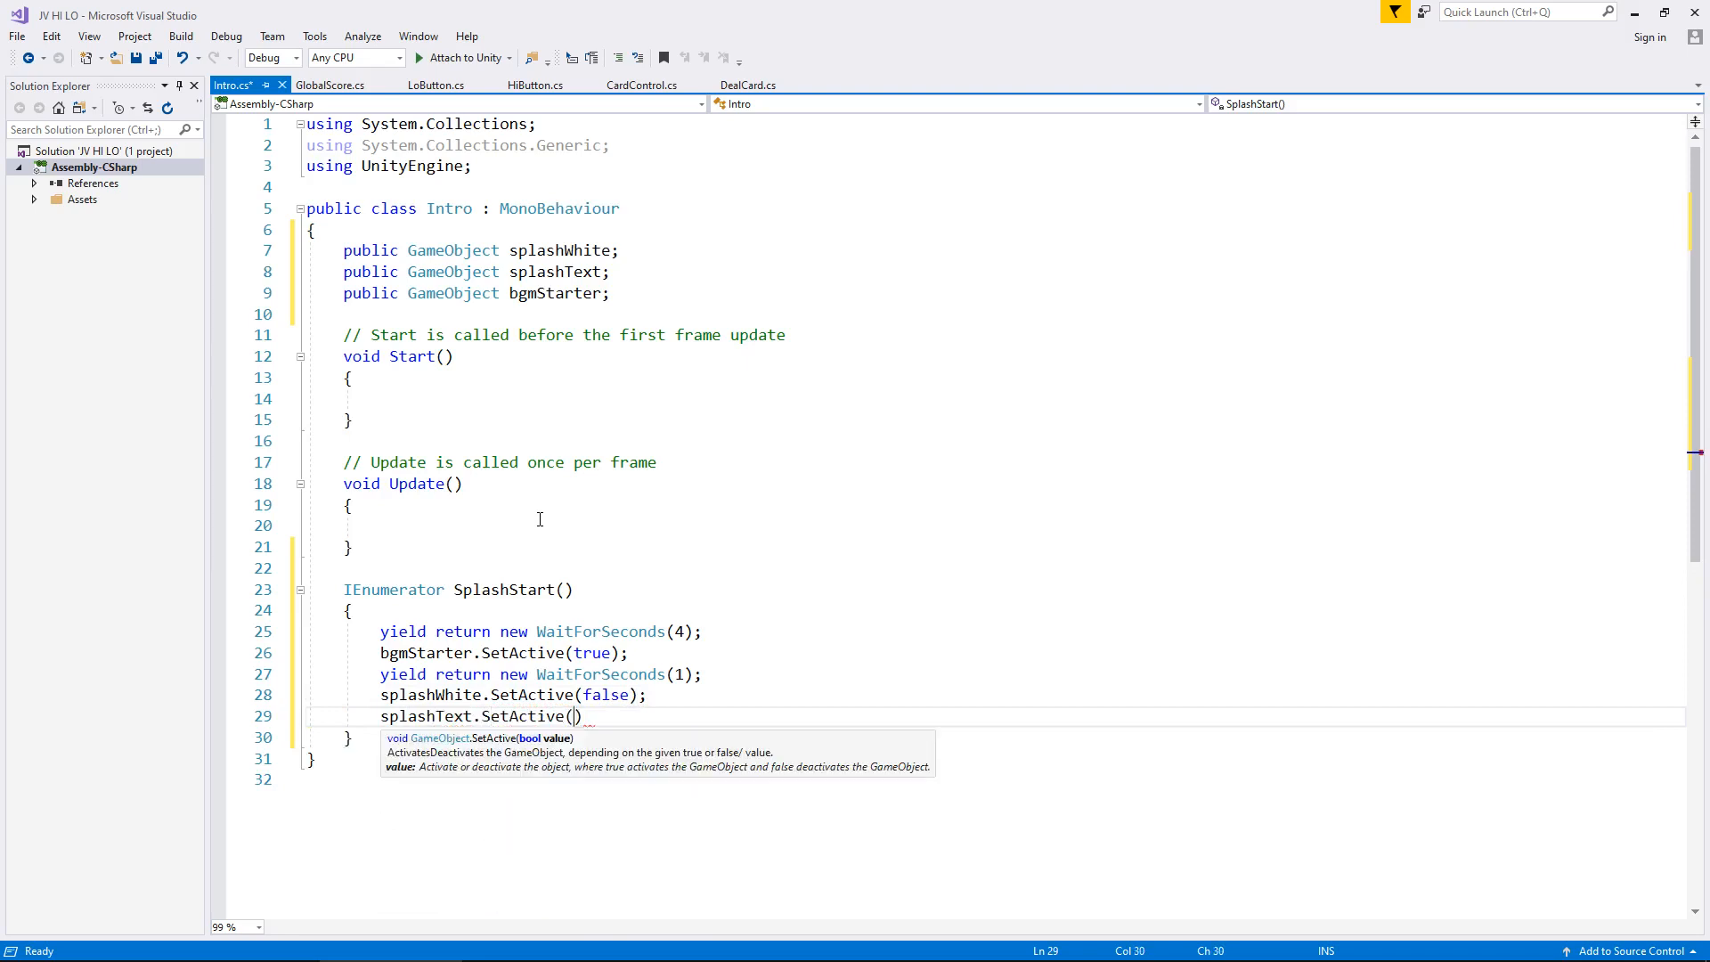
{"action": "type", "text": "false);"}
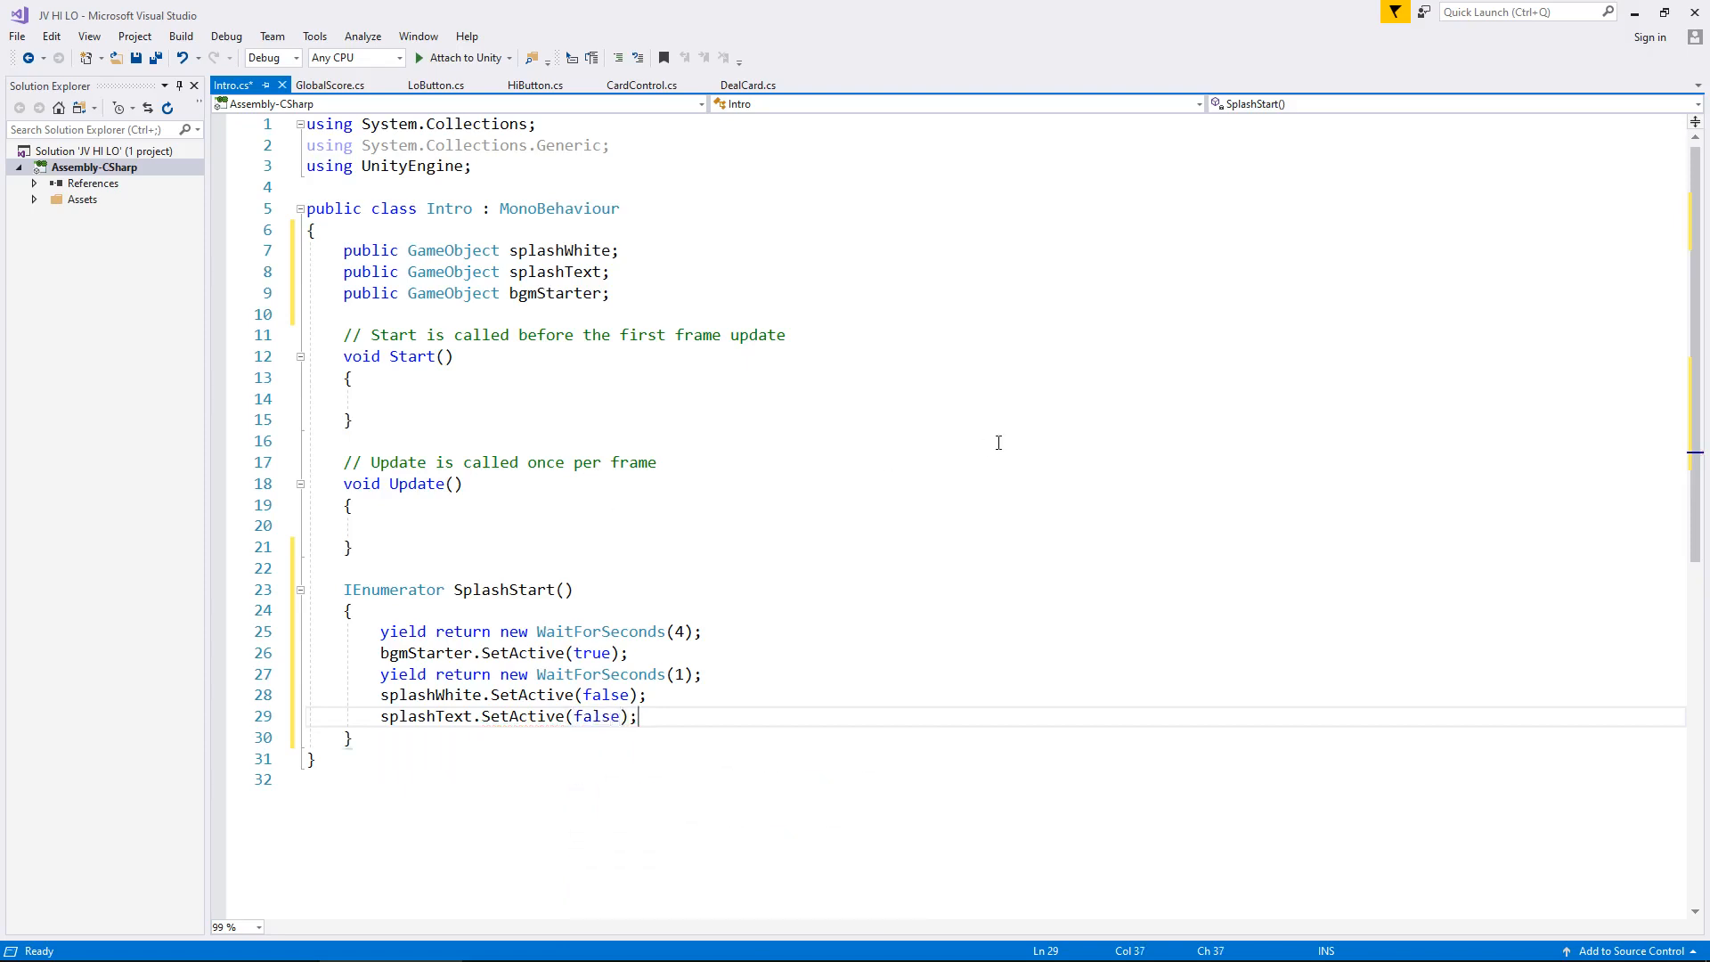
{"action": "mouse_move", "coordinate": [376, 529]}
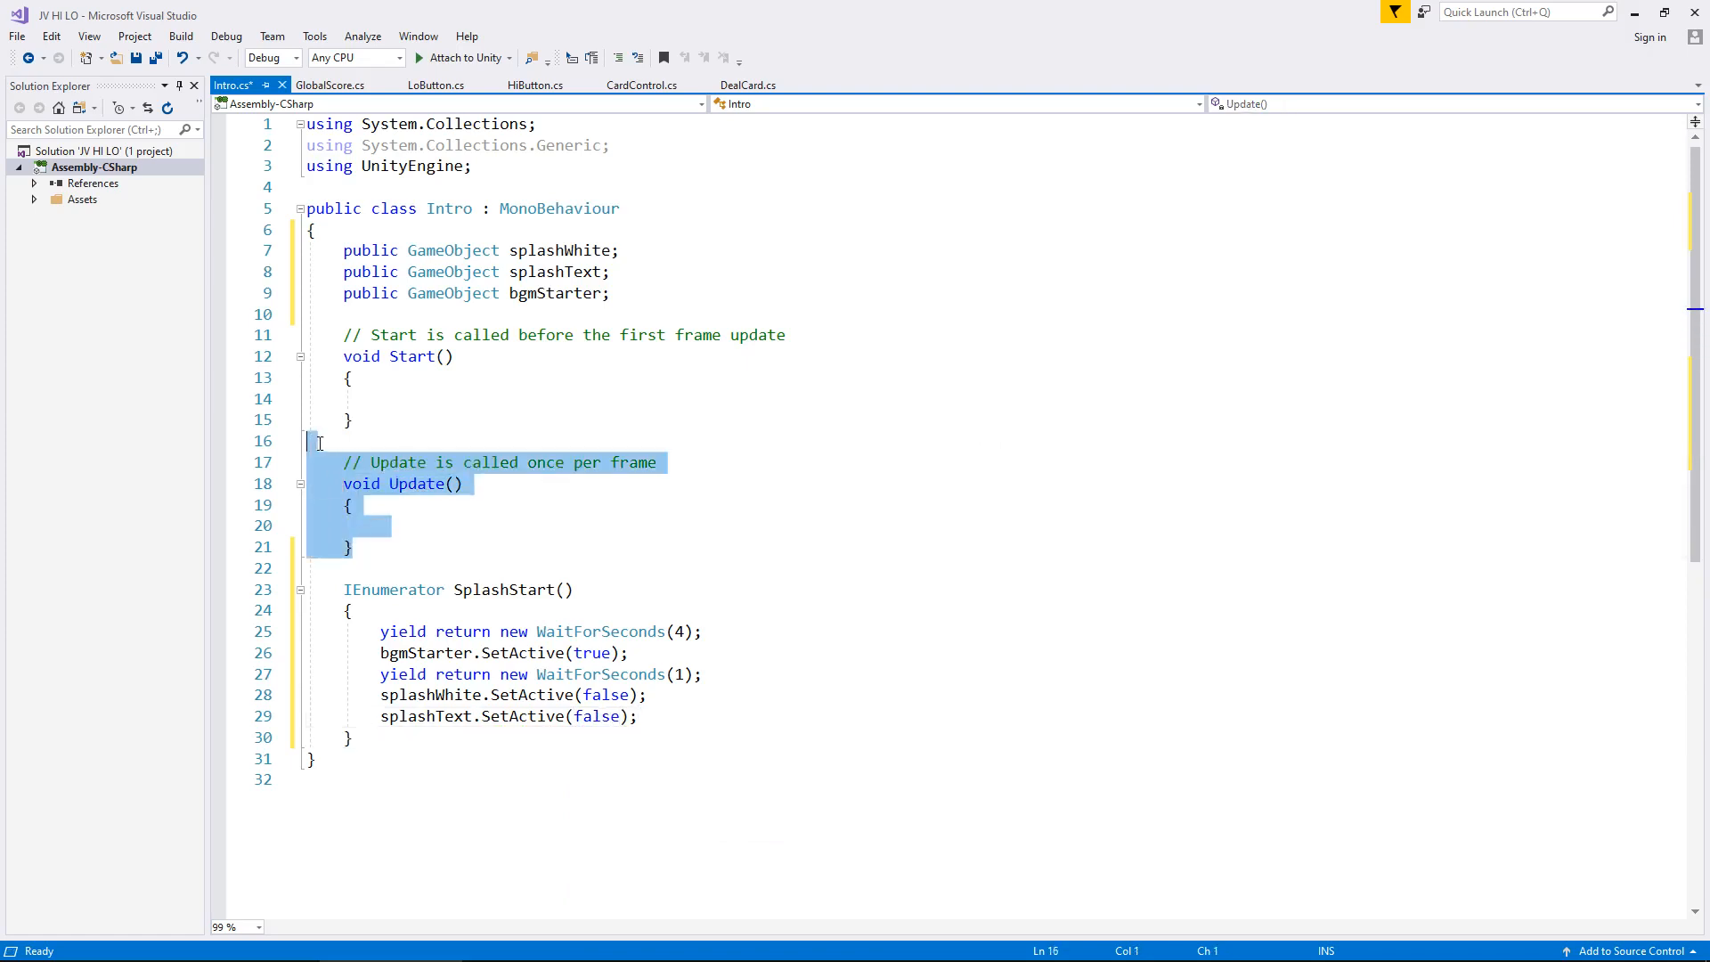
- Delete the Update method and call StartCoroutine(SplashStart()) inside Start
{"action": "key", "text": "Delete"}
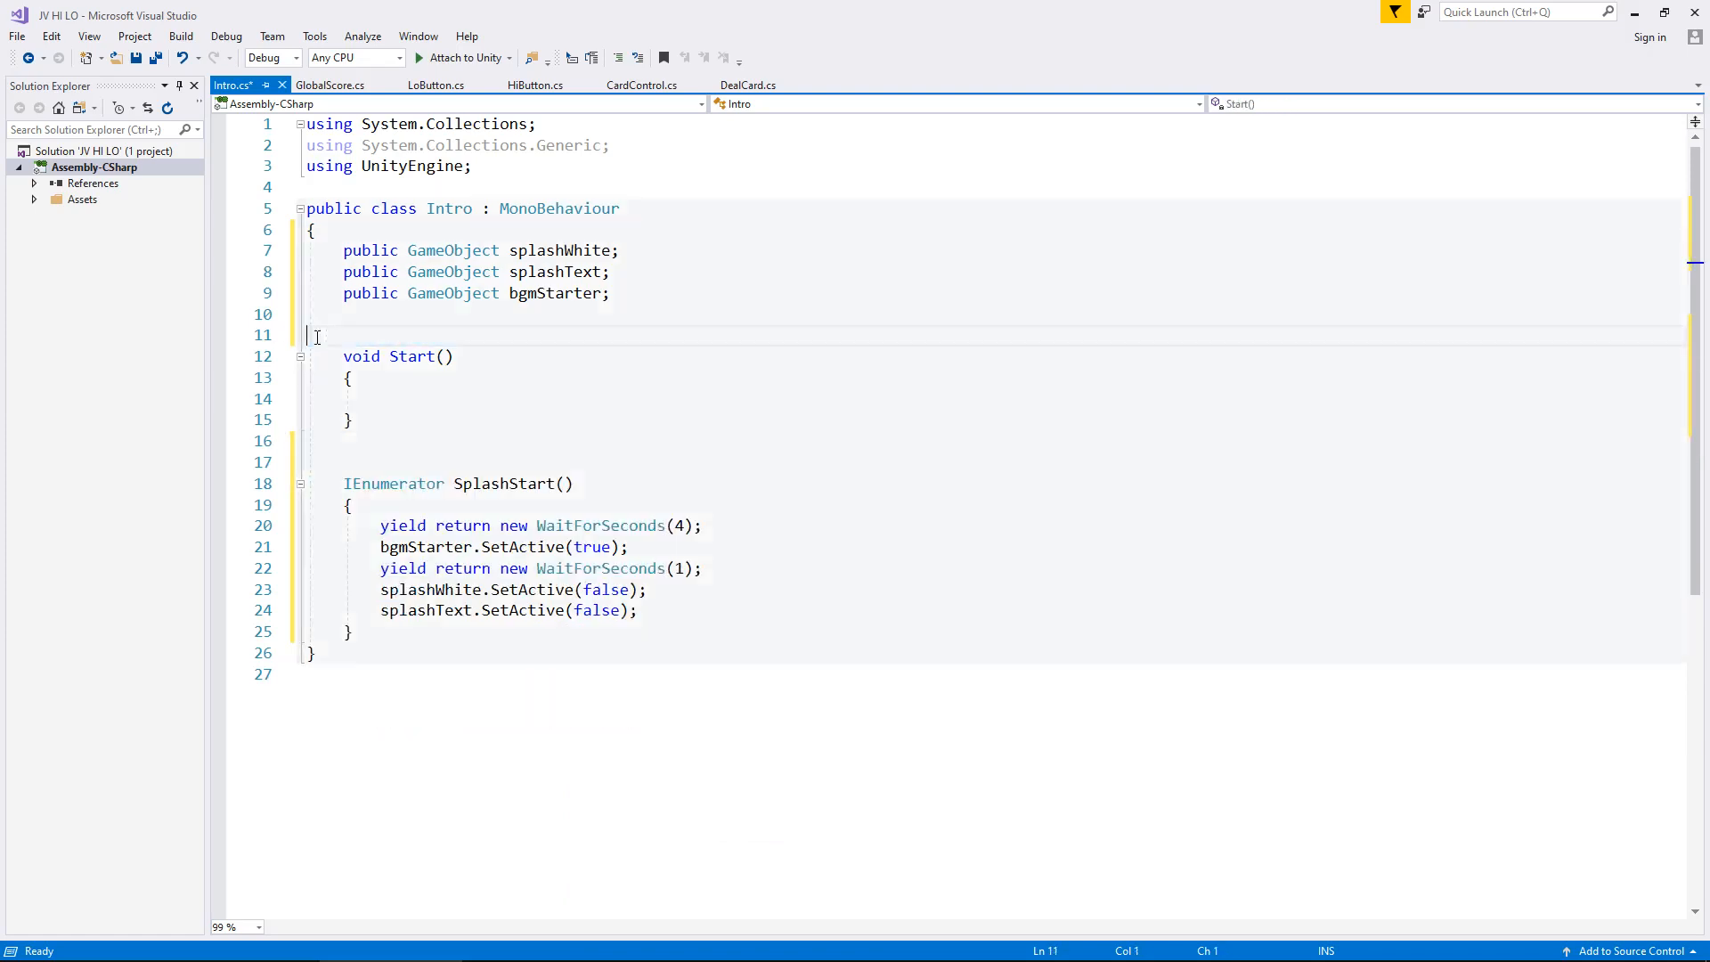
{"action": "left_click", "coordinate": [378, 398]}
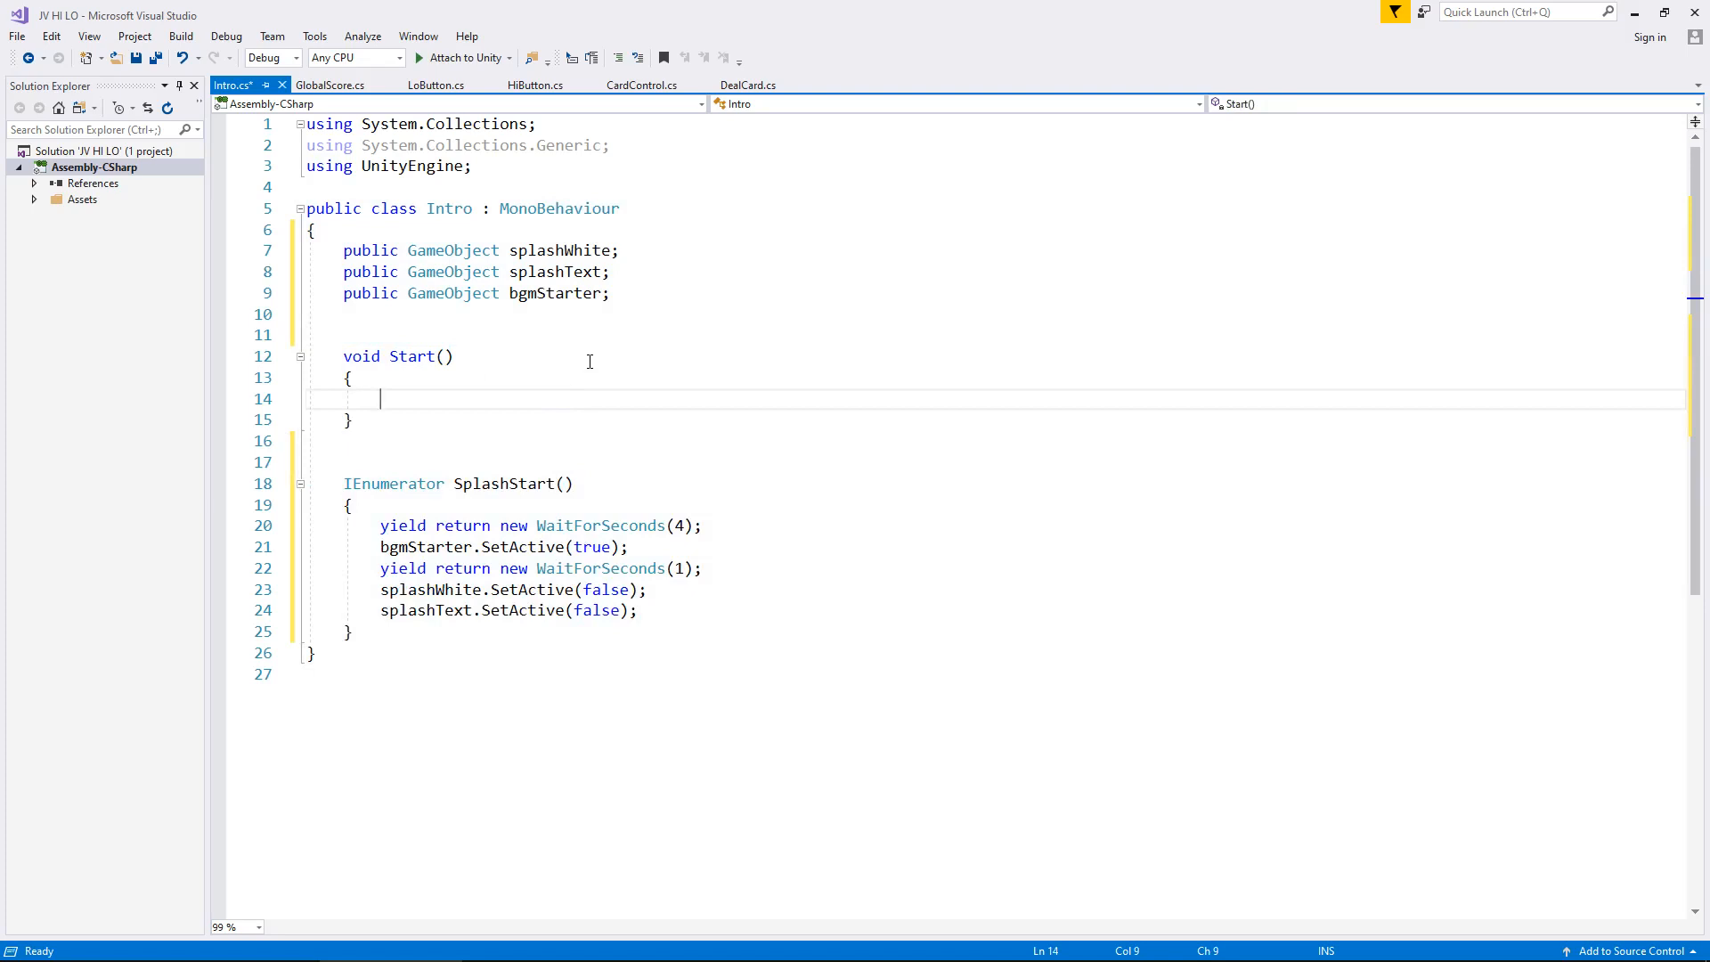
{"action": "type", "text": "StartCoroutine("}
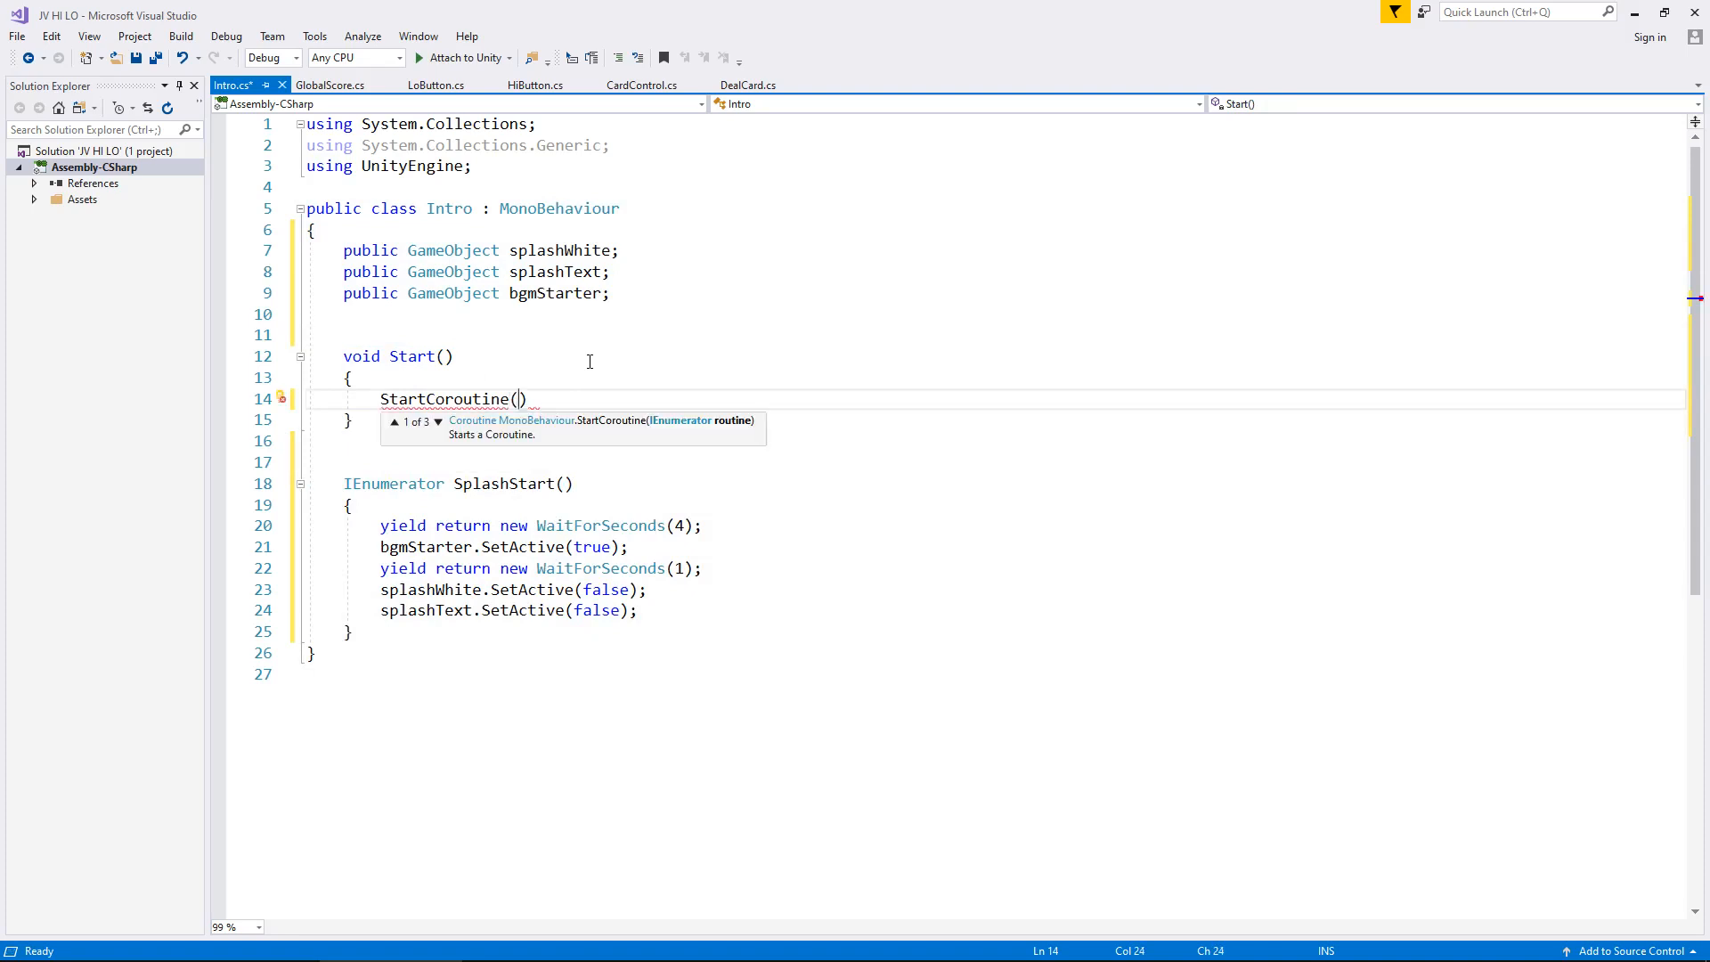
{"action": "type", "text": "SplashStart"}
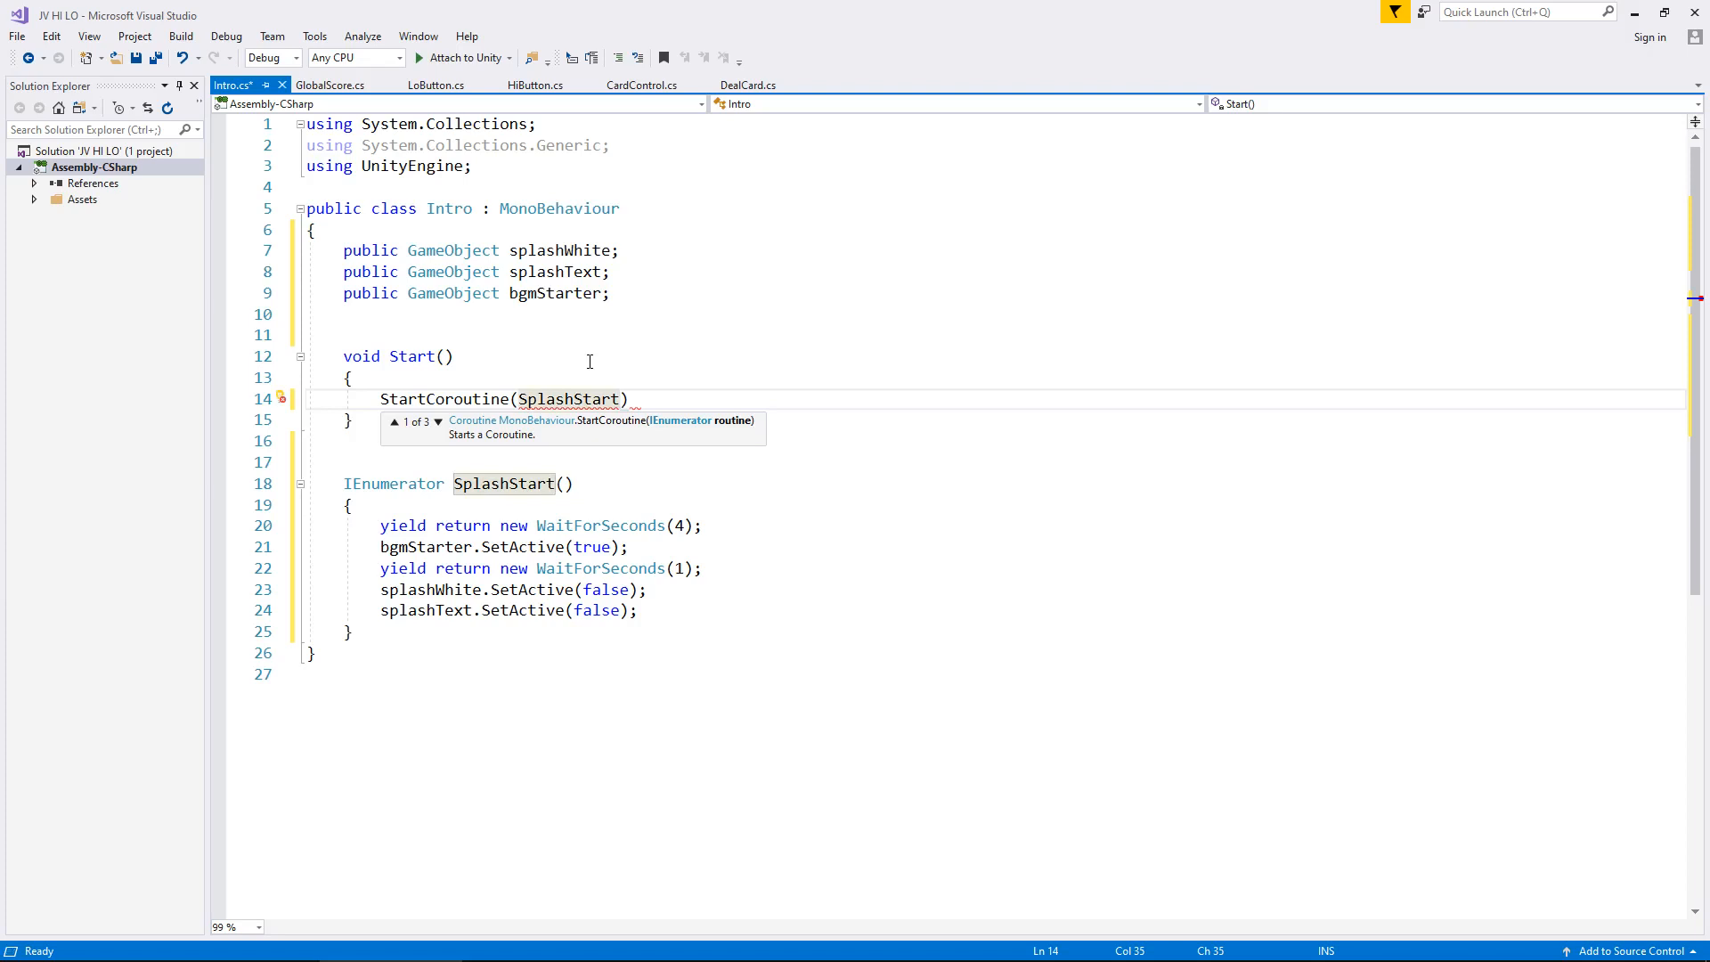
{"action": "type", "text": "()"}
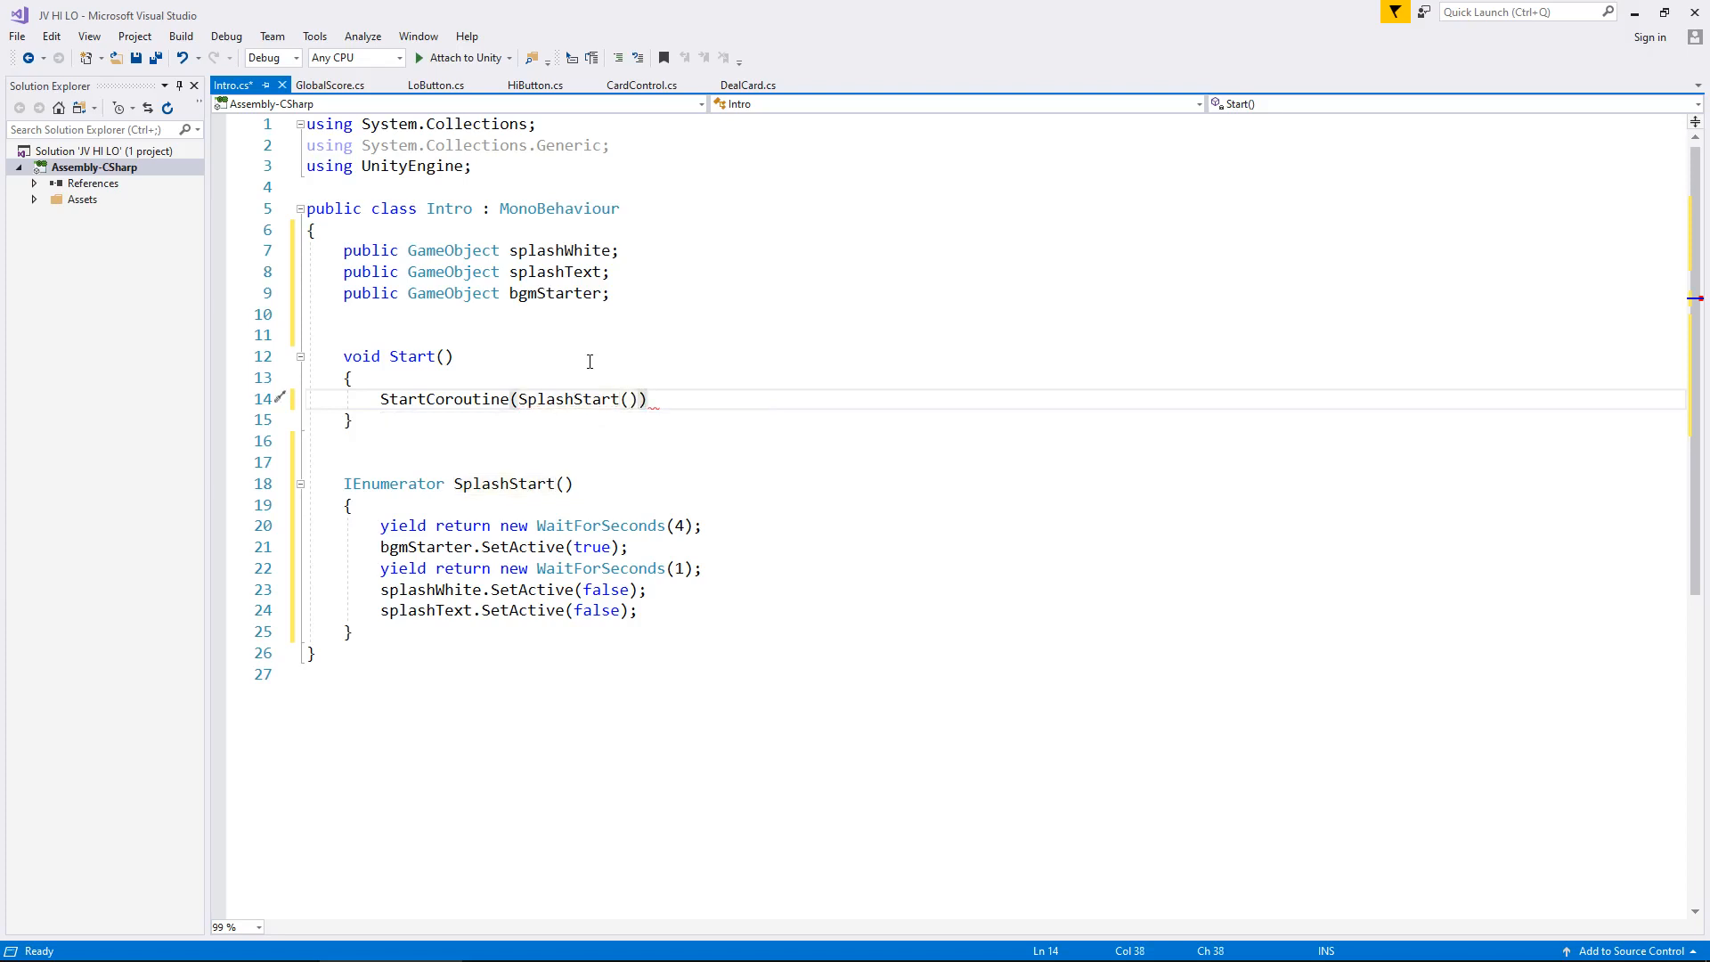
{"action": "type", "text": ";"}
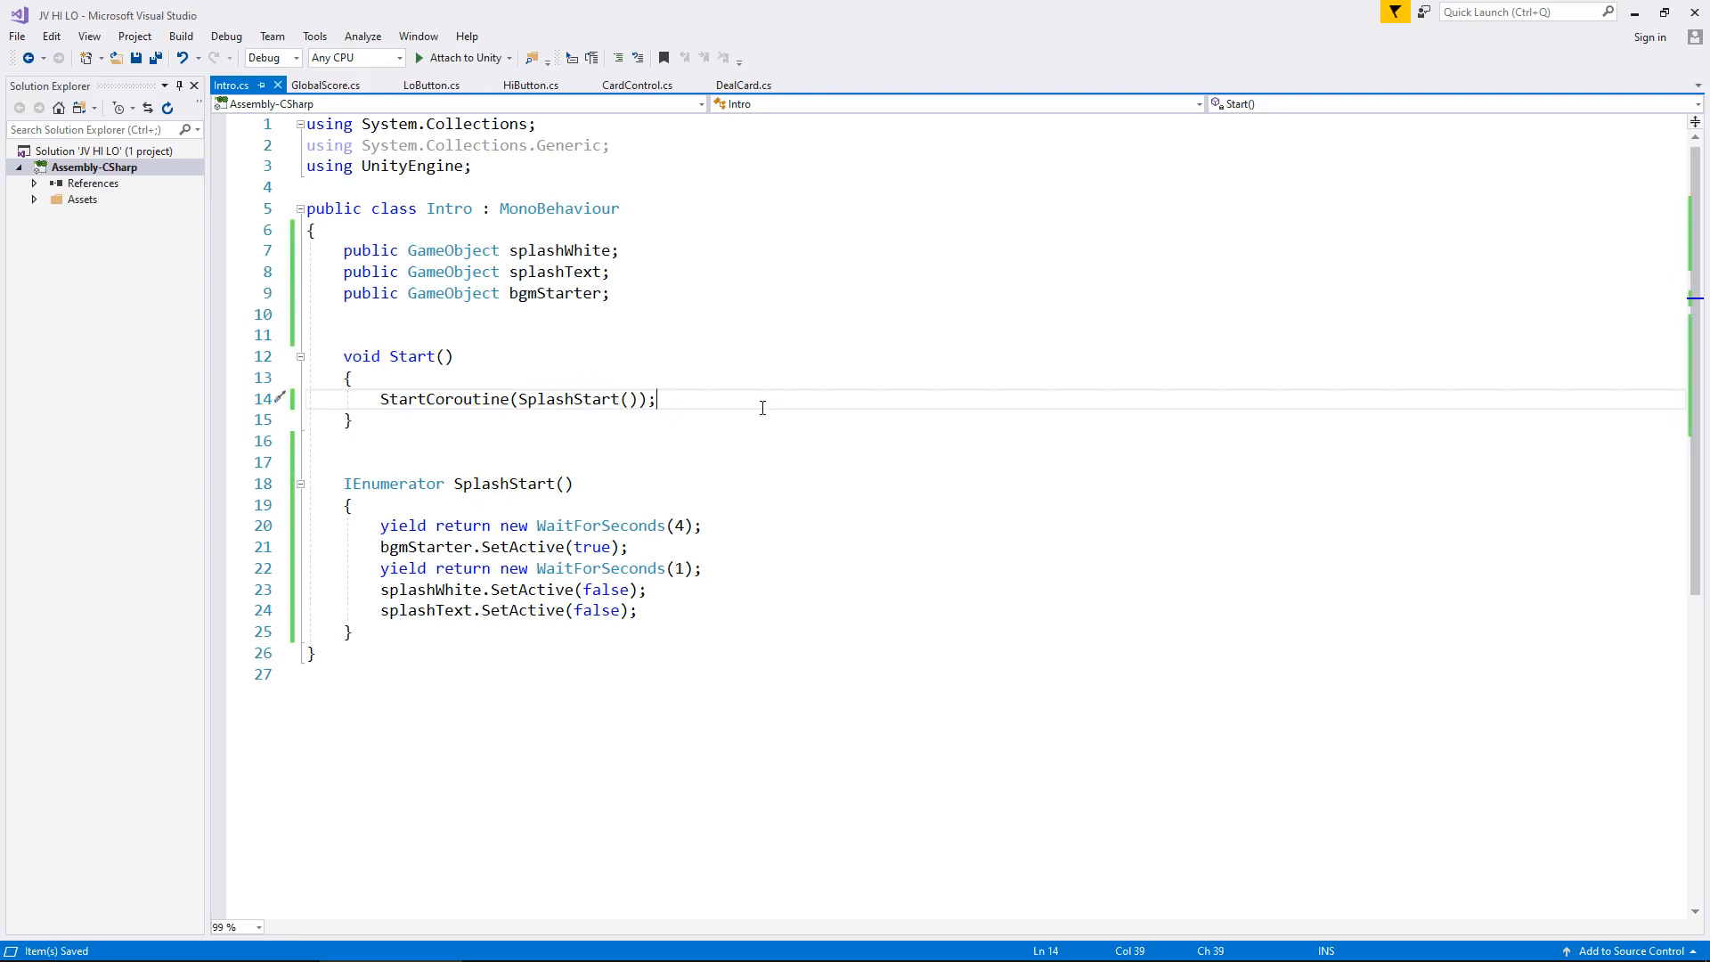
{"action": "mouse_move", "coordinate": [1170, 278]}
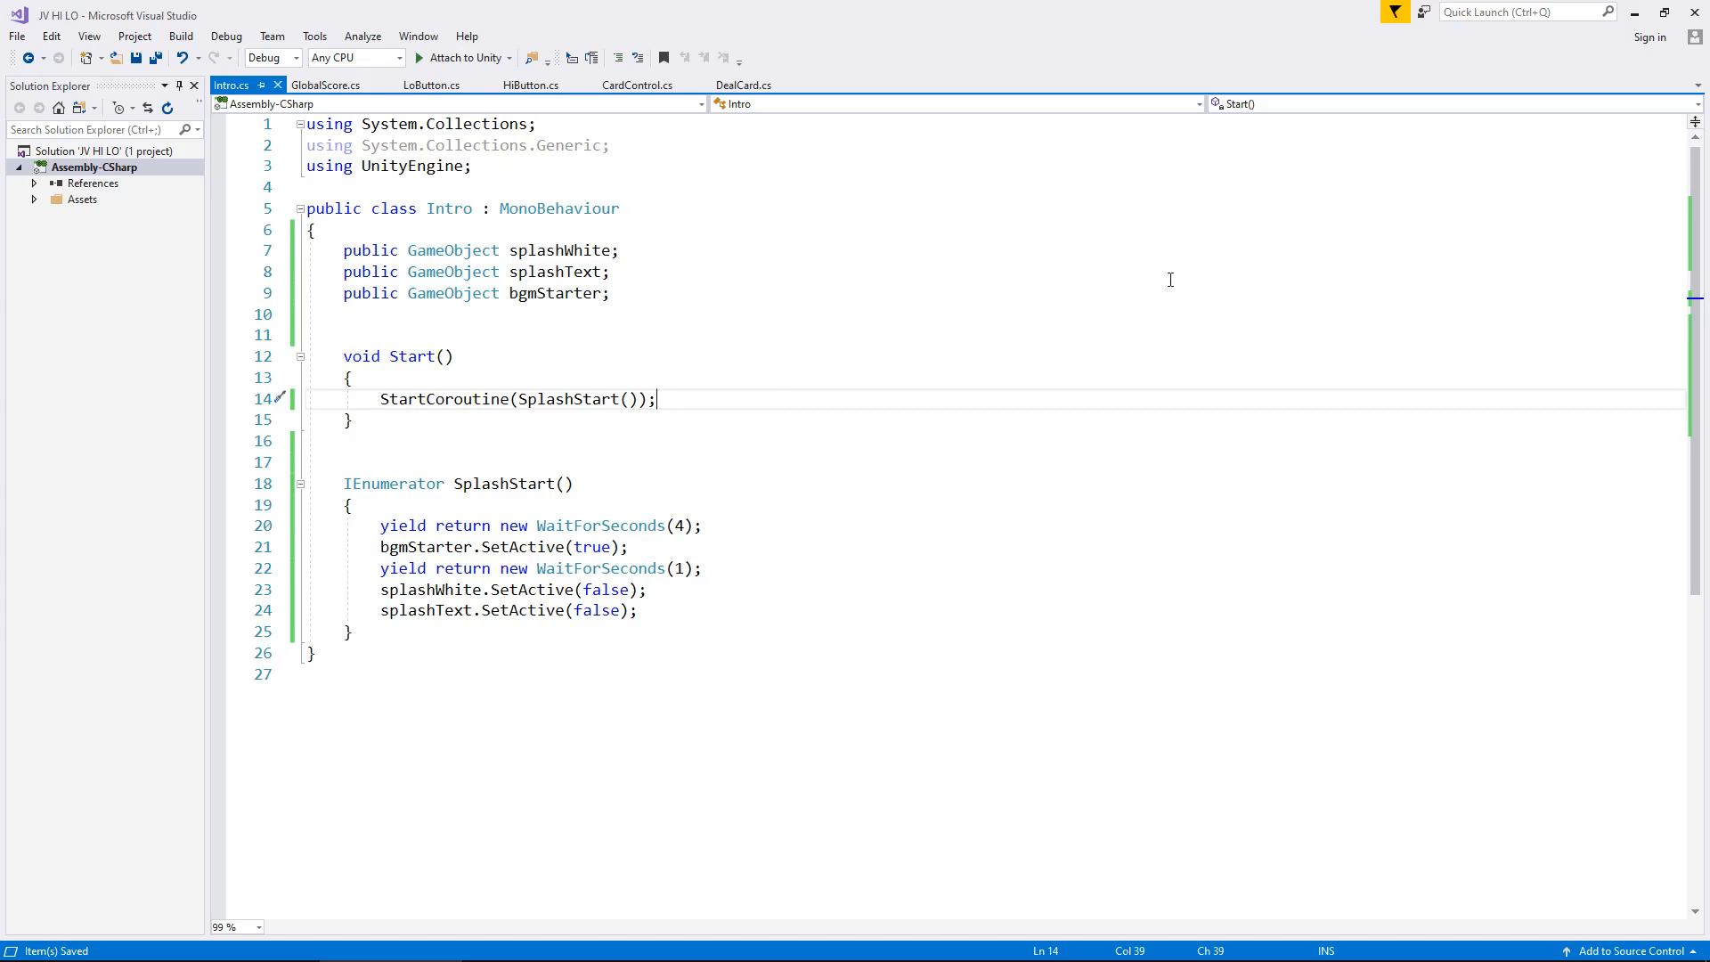
{"action": "mouse_move", "coordinate": [1159, 355]}
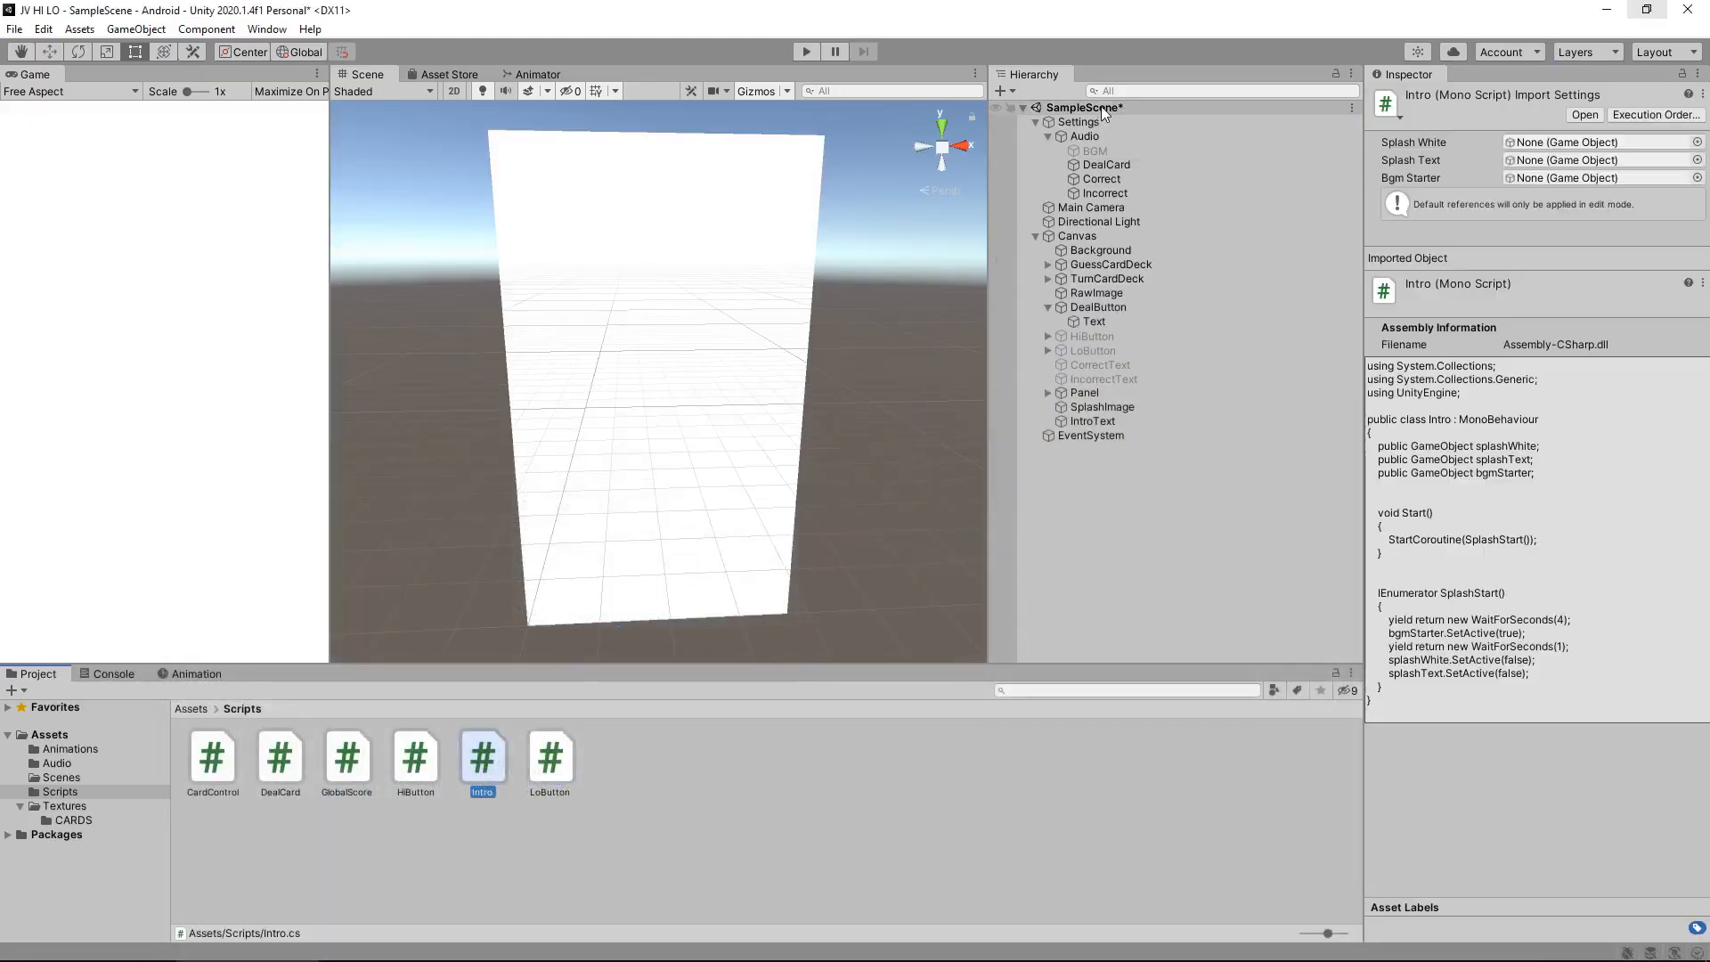
- Attach Intro to Settings, linking SplashImage as Splash White and IntroText as Splash Text
{"action": "left_click", "coordinate": [1080, 121]}
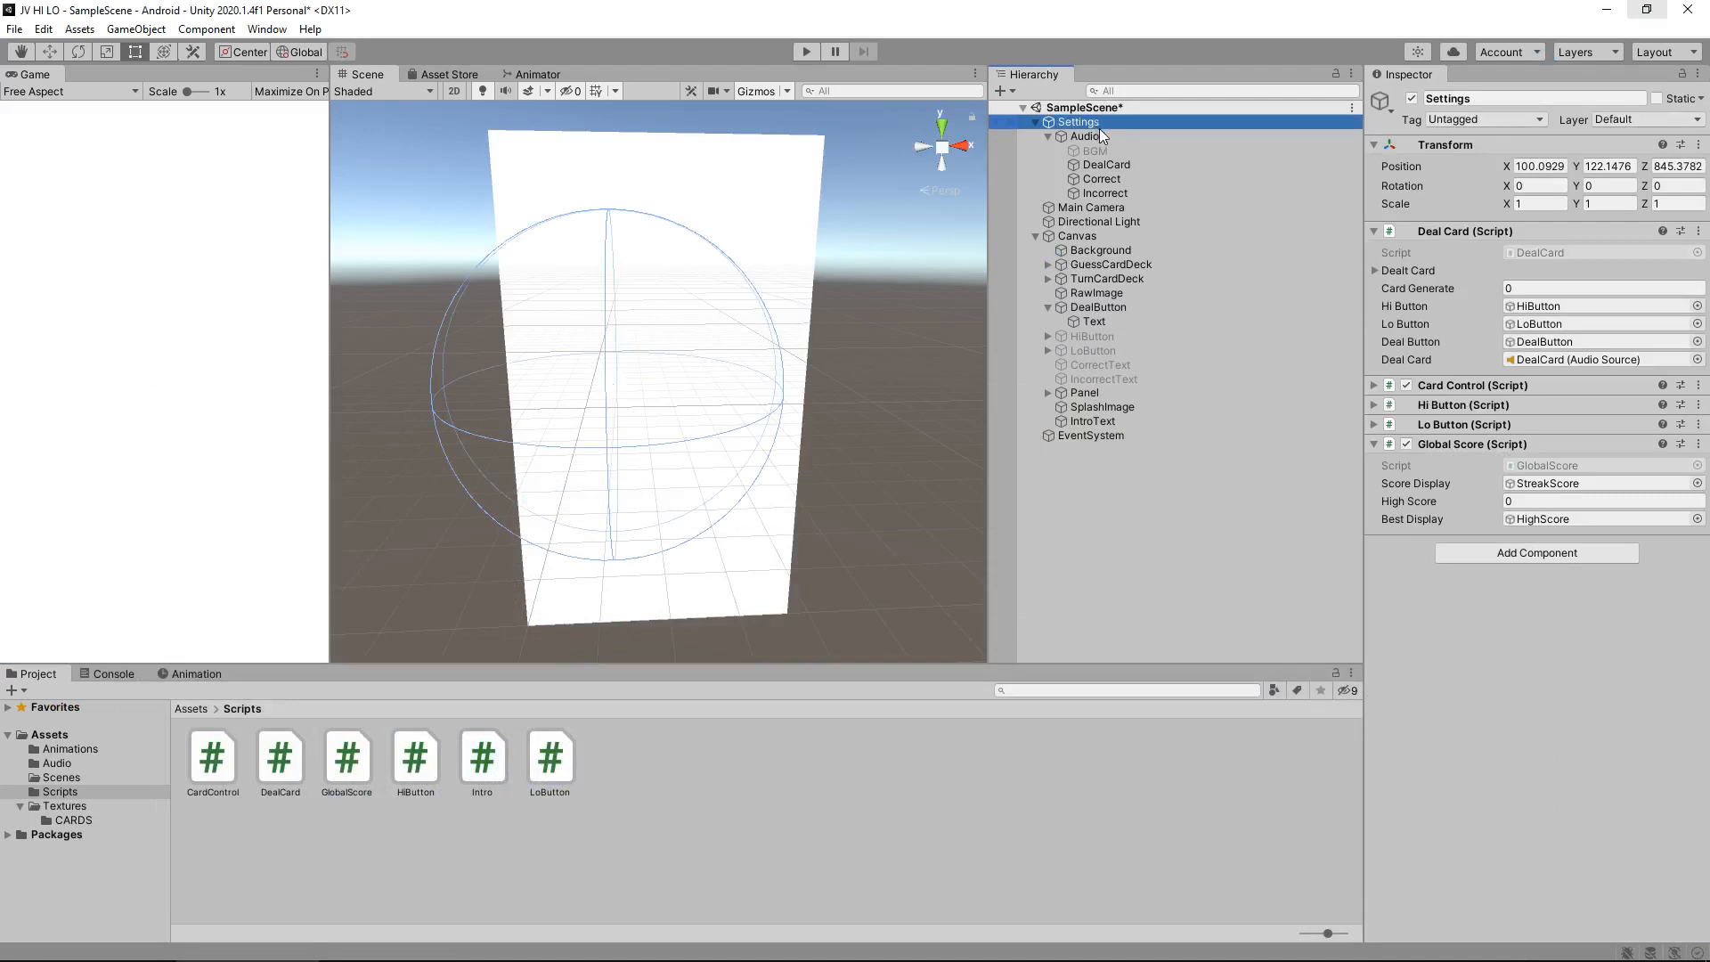
{"action": "left_click", "coordinate": [482, 758]}
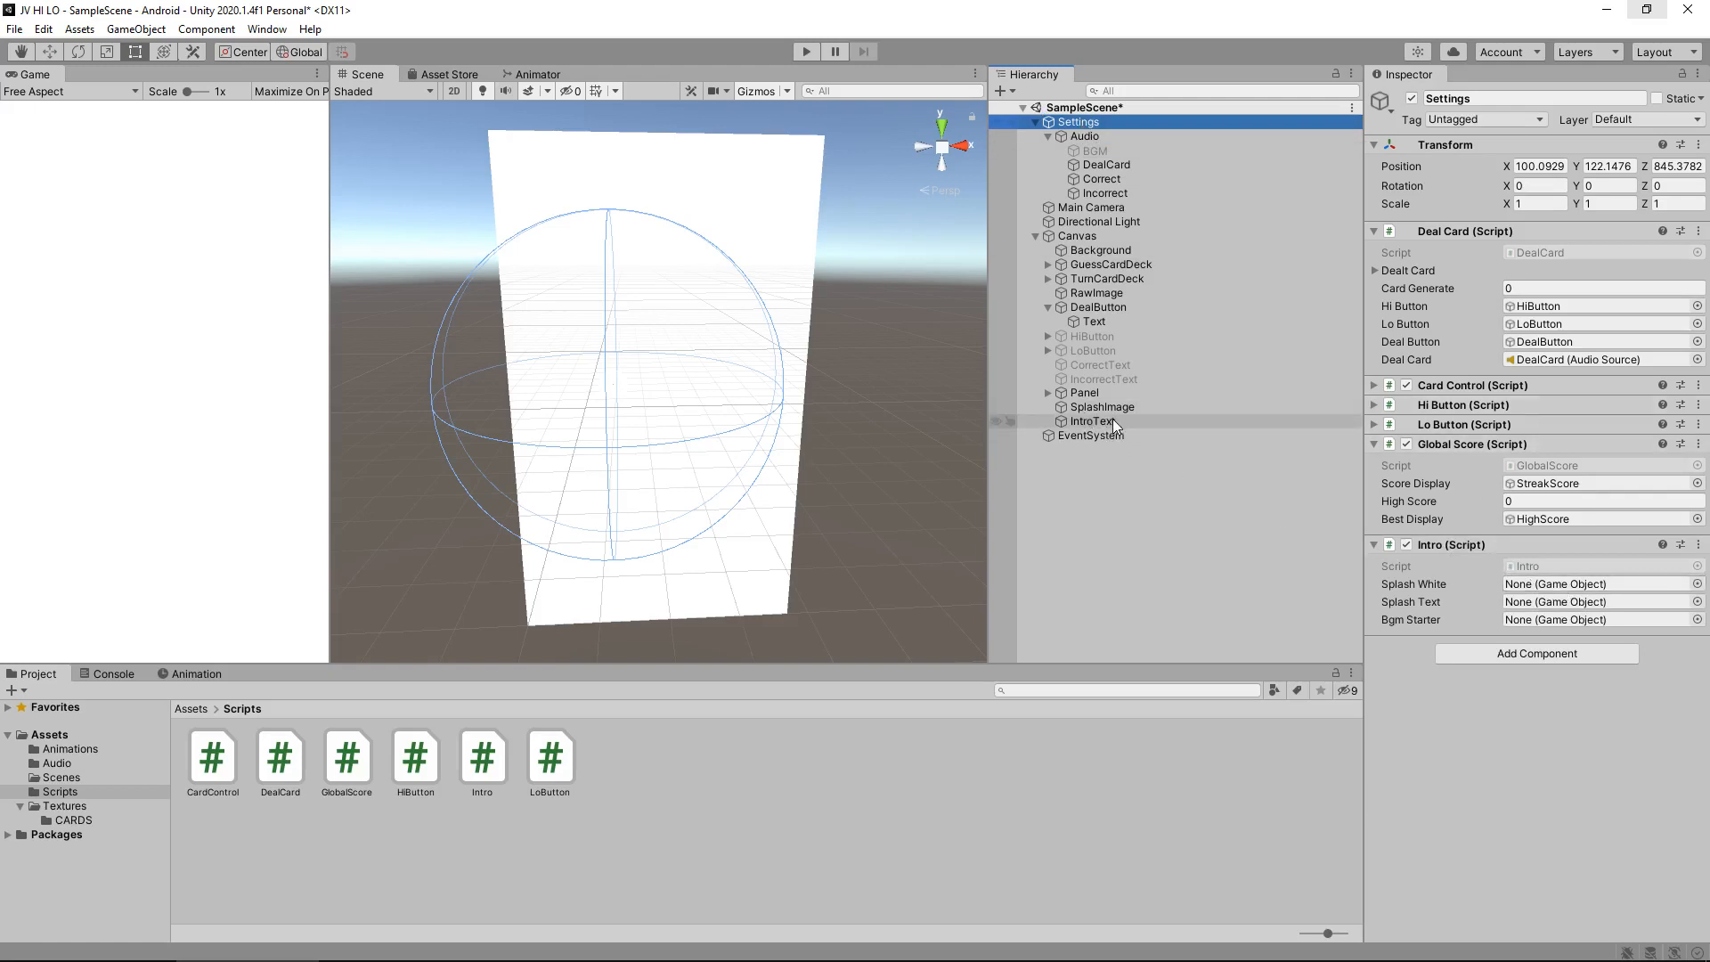
{"action": "left_click", "coordinate": [1593, 584]}
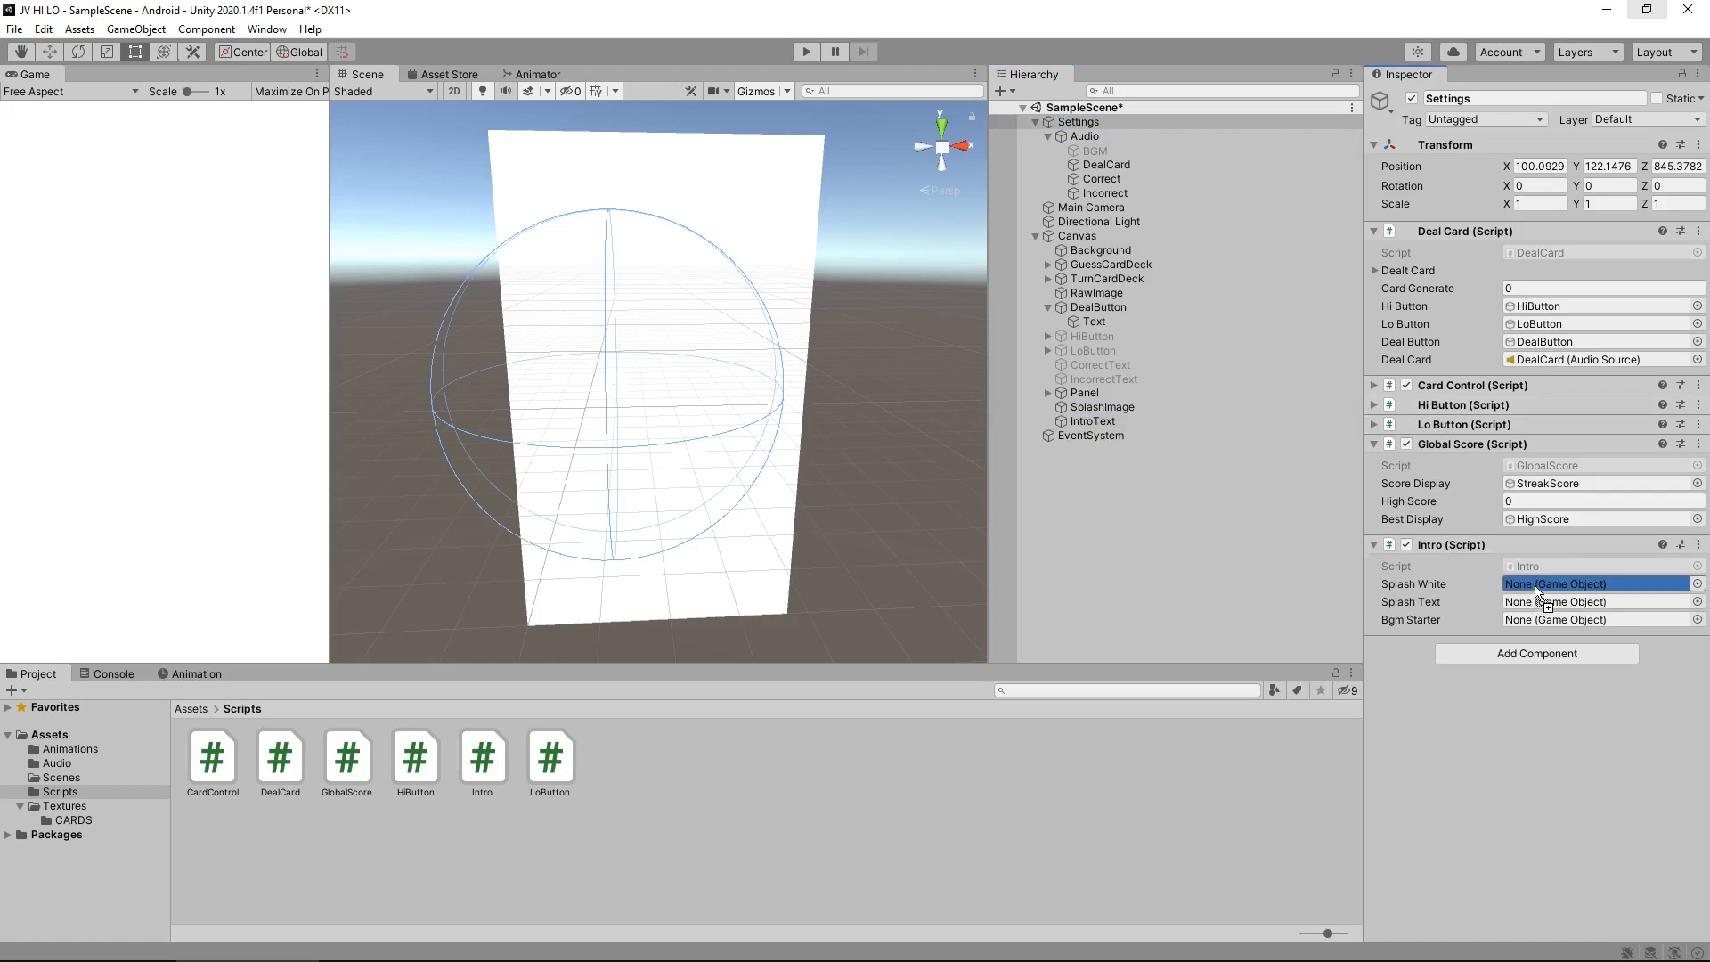
{"action": "left_click", "coordinate": [1593, 601]}
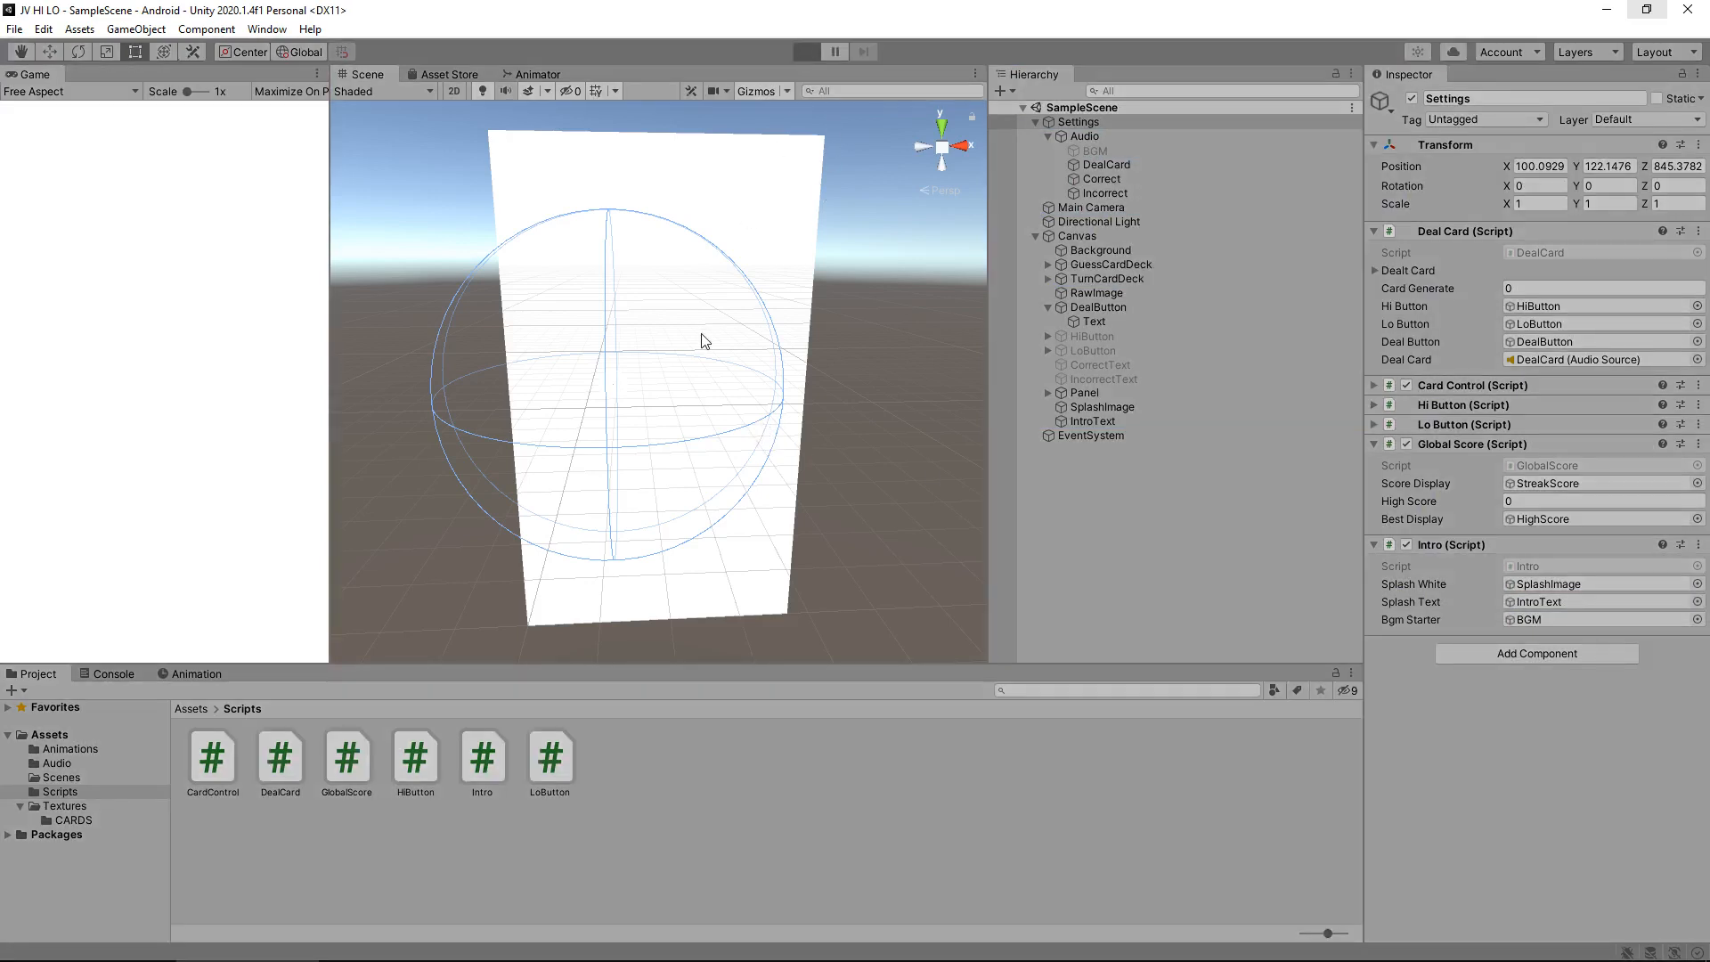
- Play-test the game: after the Hi - Lo splash, deal a card and guess HI
{"action": "left_click", "coordinate": [805, 52]}
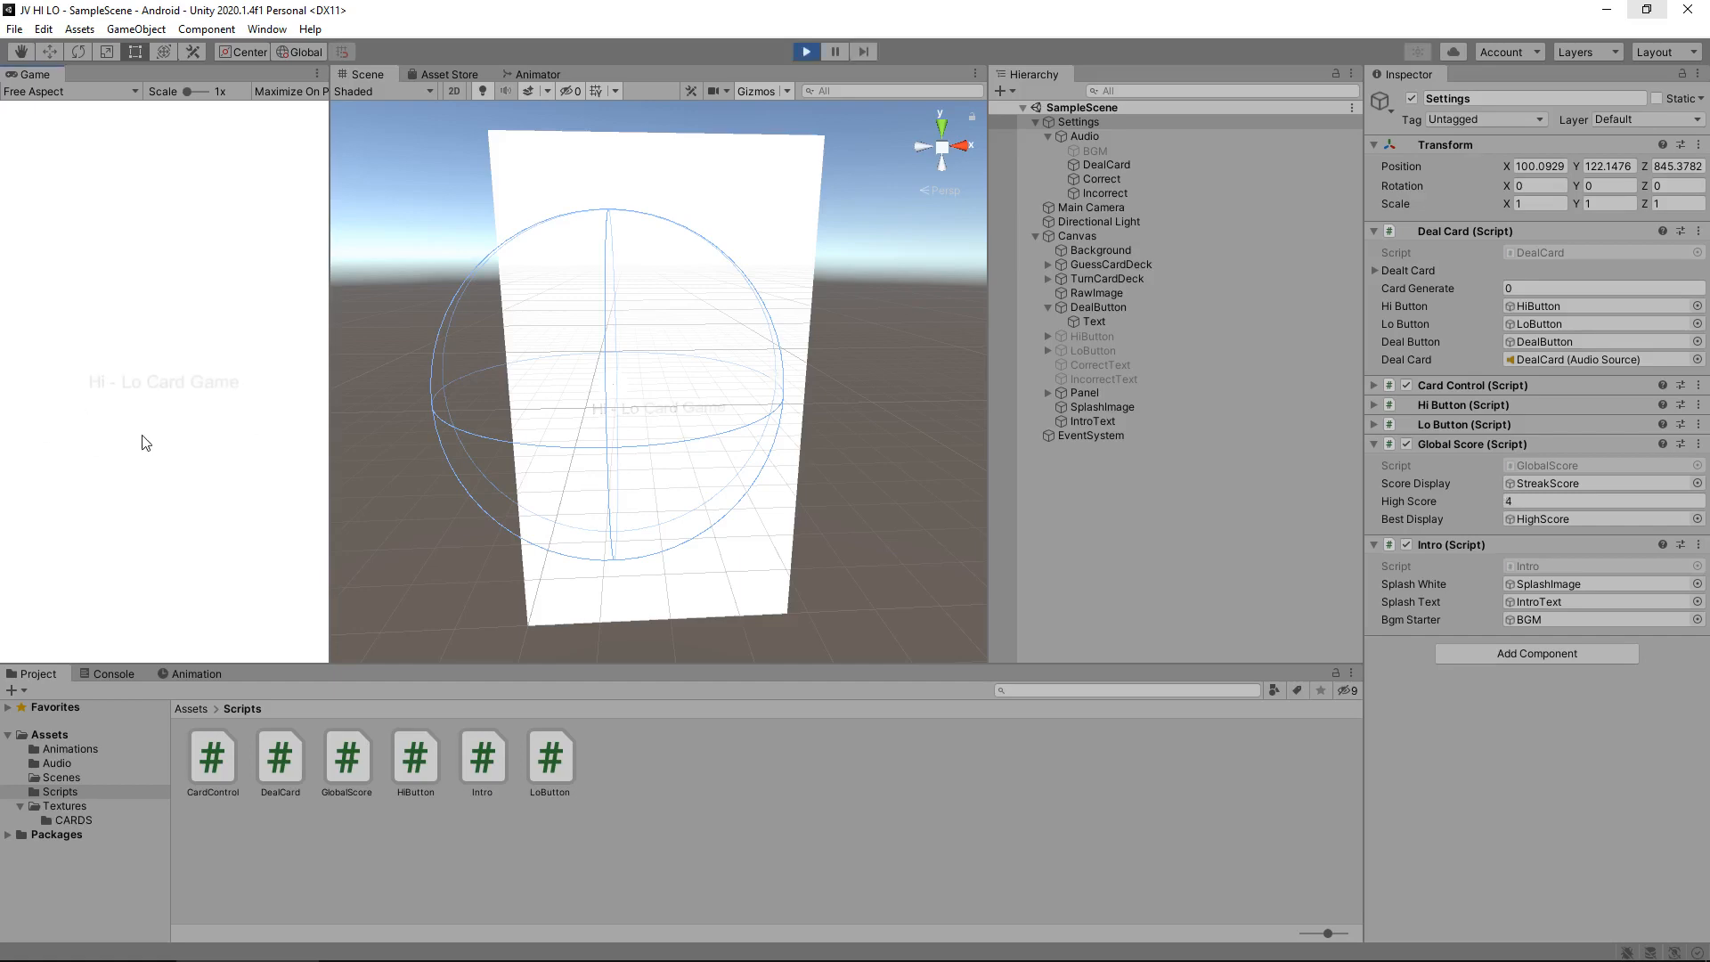
{"action": "left_click", "coordinate": [805, 52]}
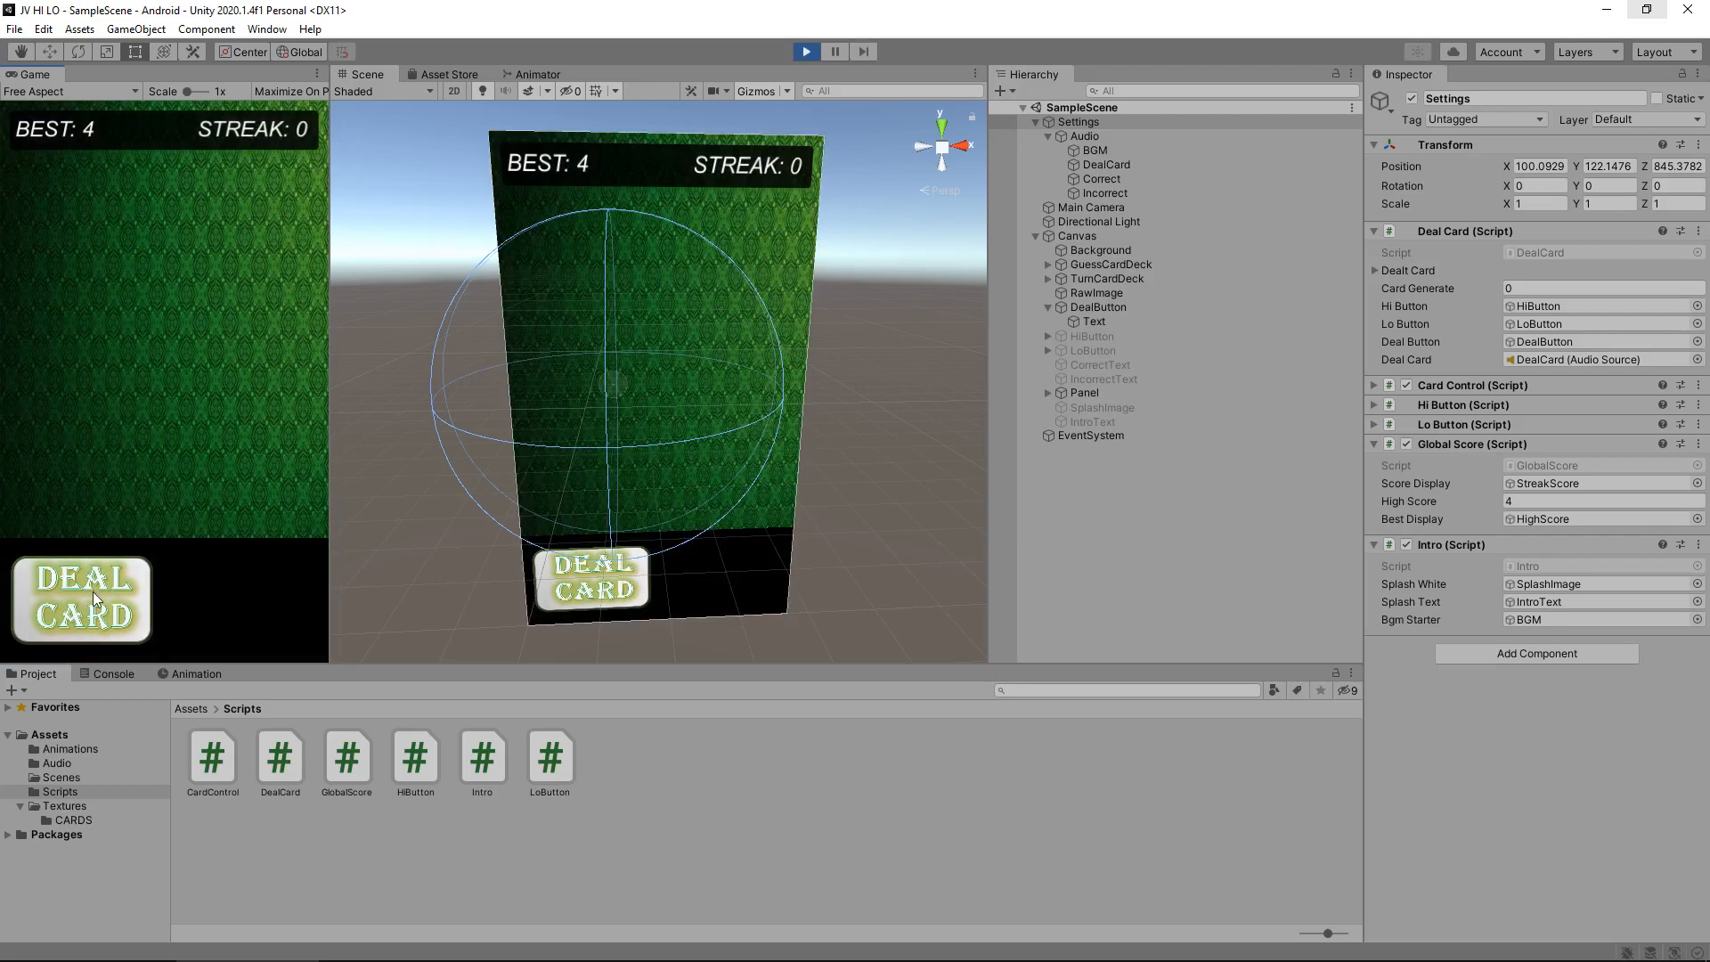
{"action": "left_click", "coordinate": [82, 597]}
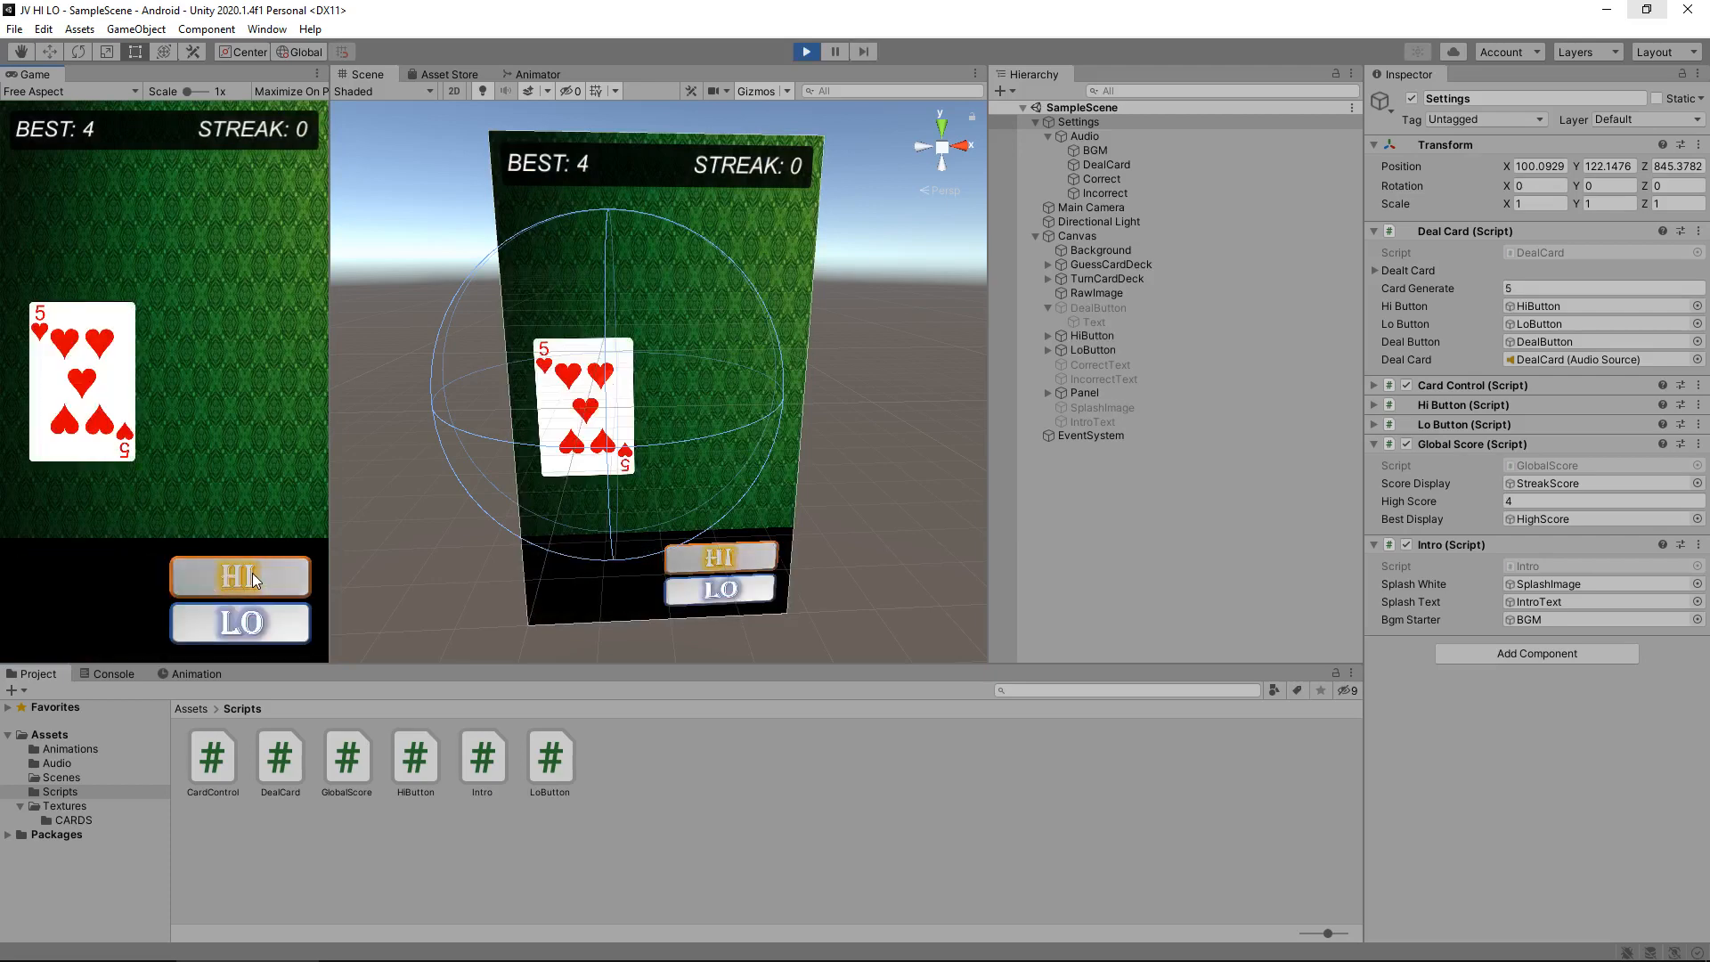
{"action": "left_click", "coordinate": [239, 575]}
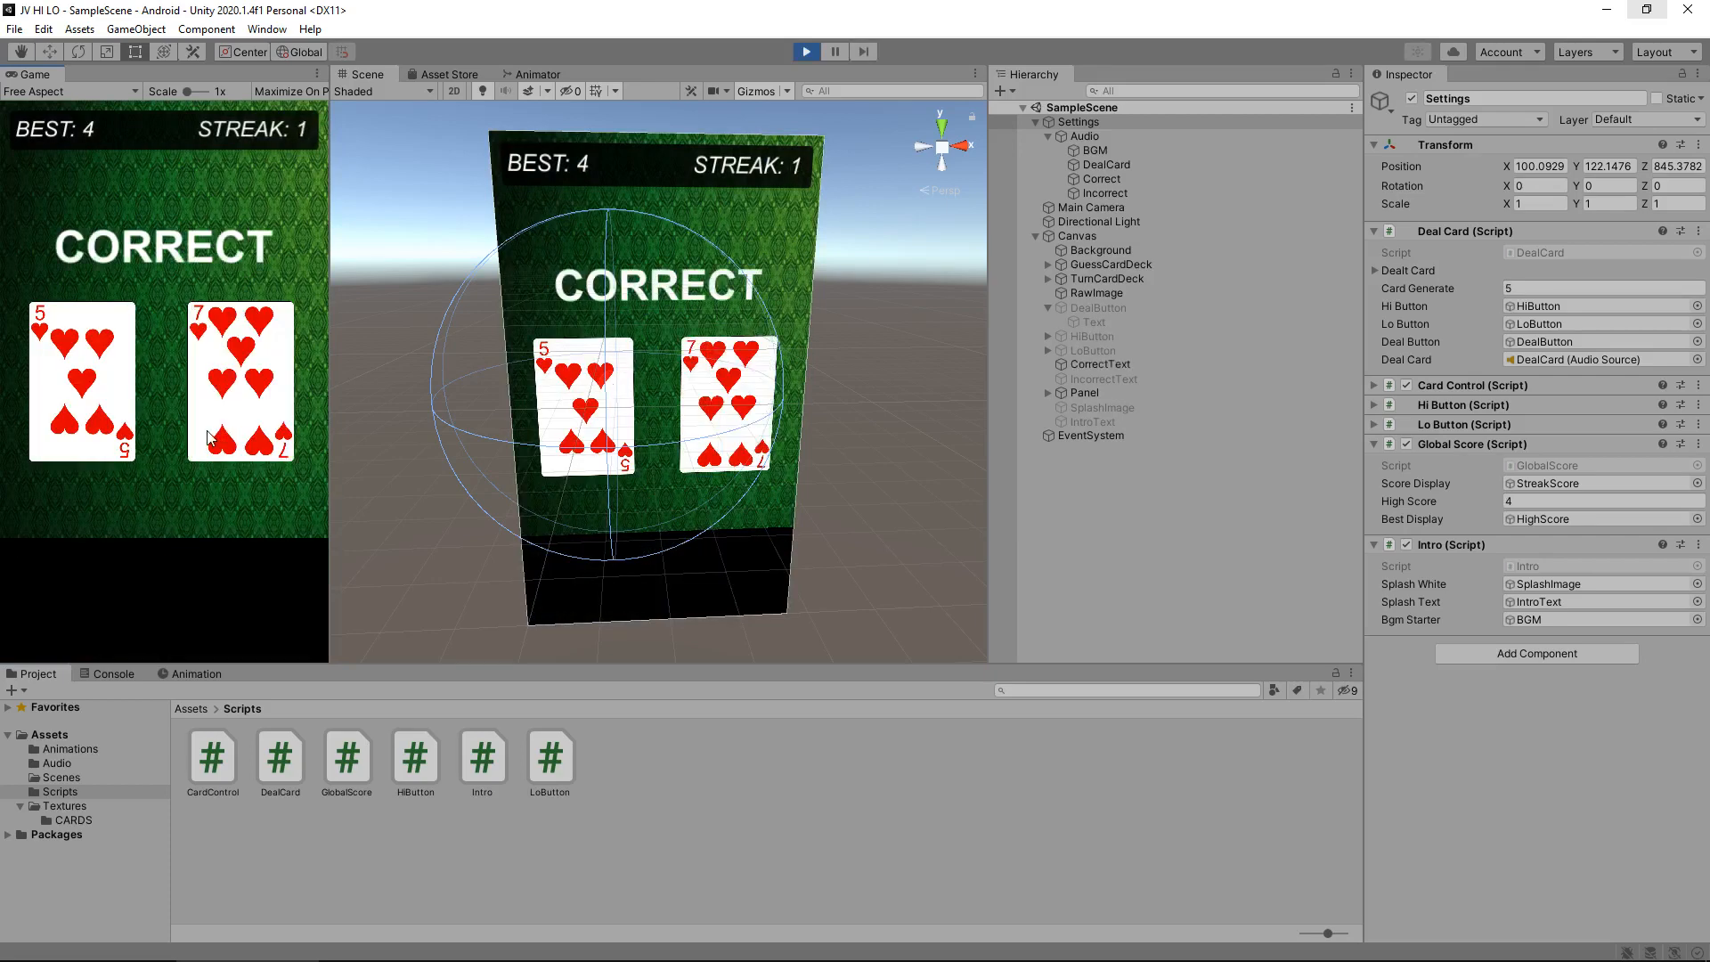
{"action": "mouse_move", "coordinate": [131, 587]}
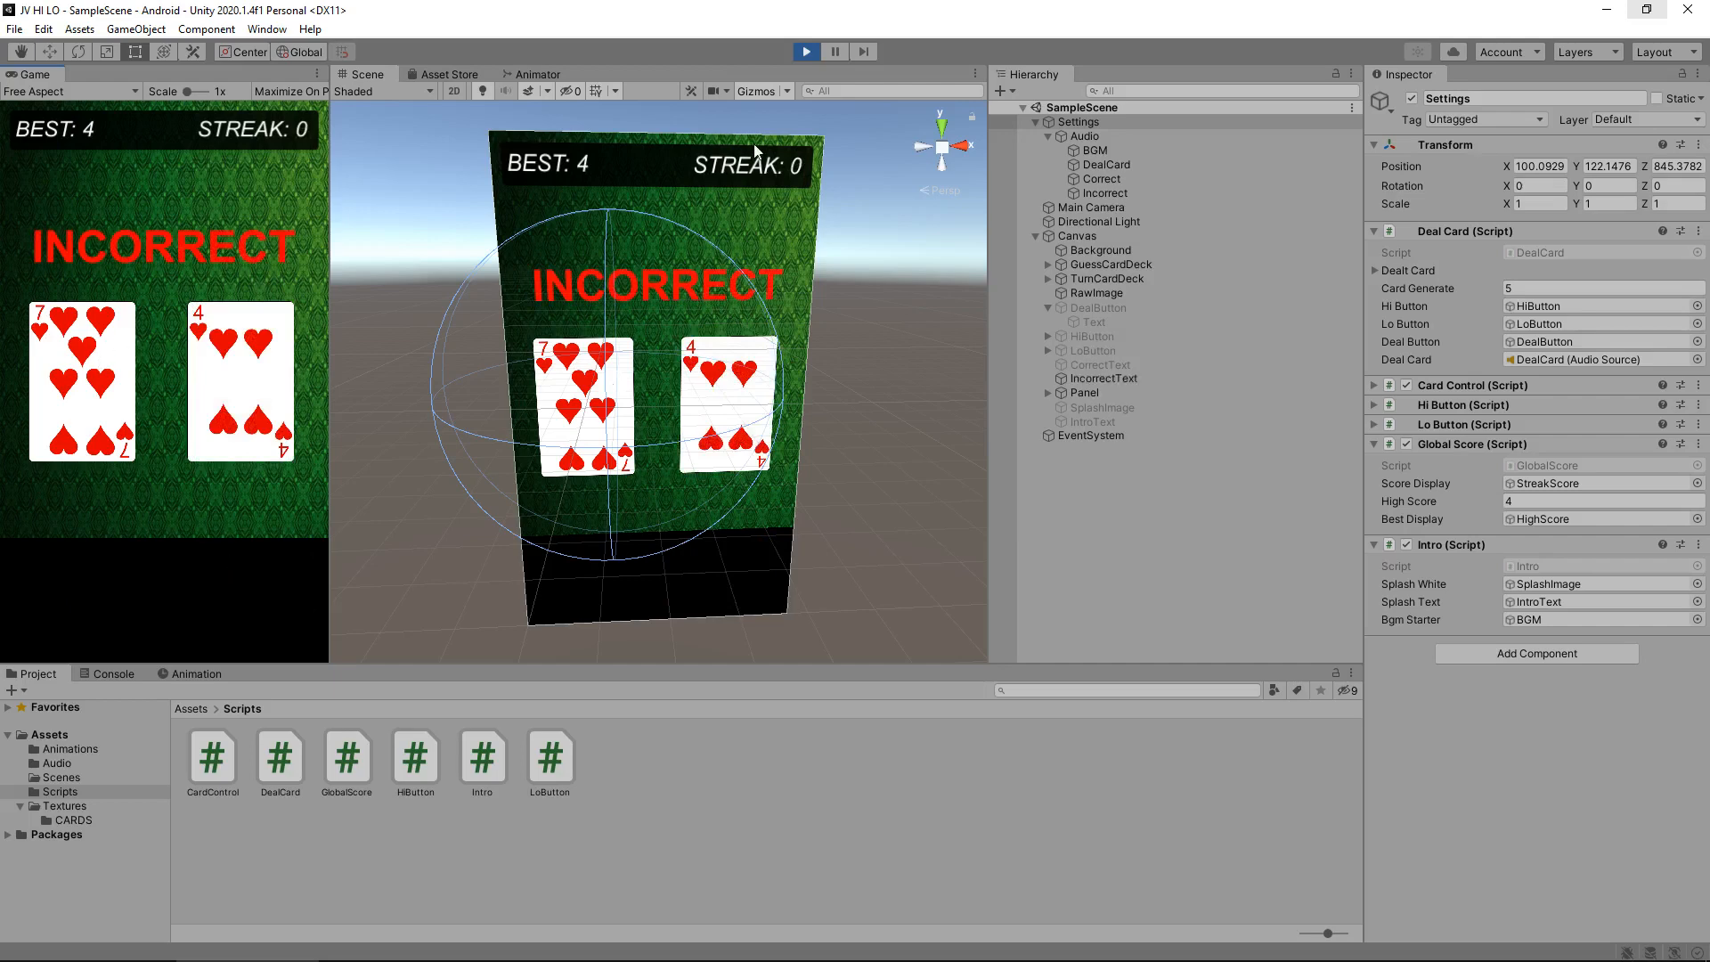
{"action": "left_click", "coordinate": [806, 52]}
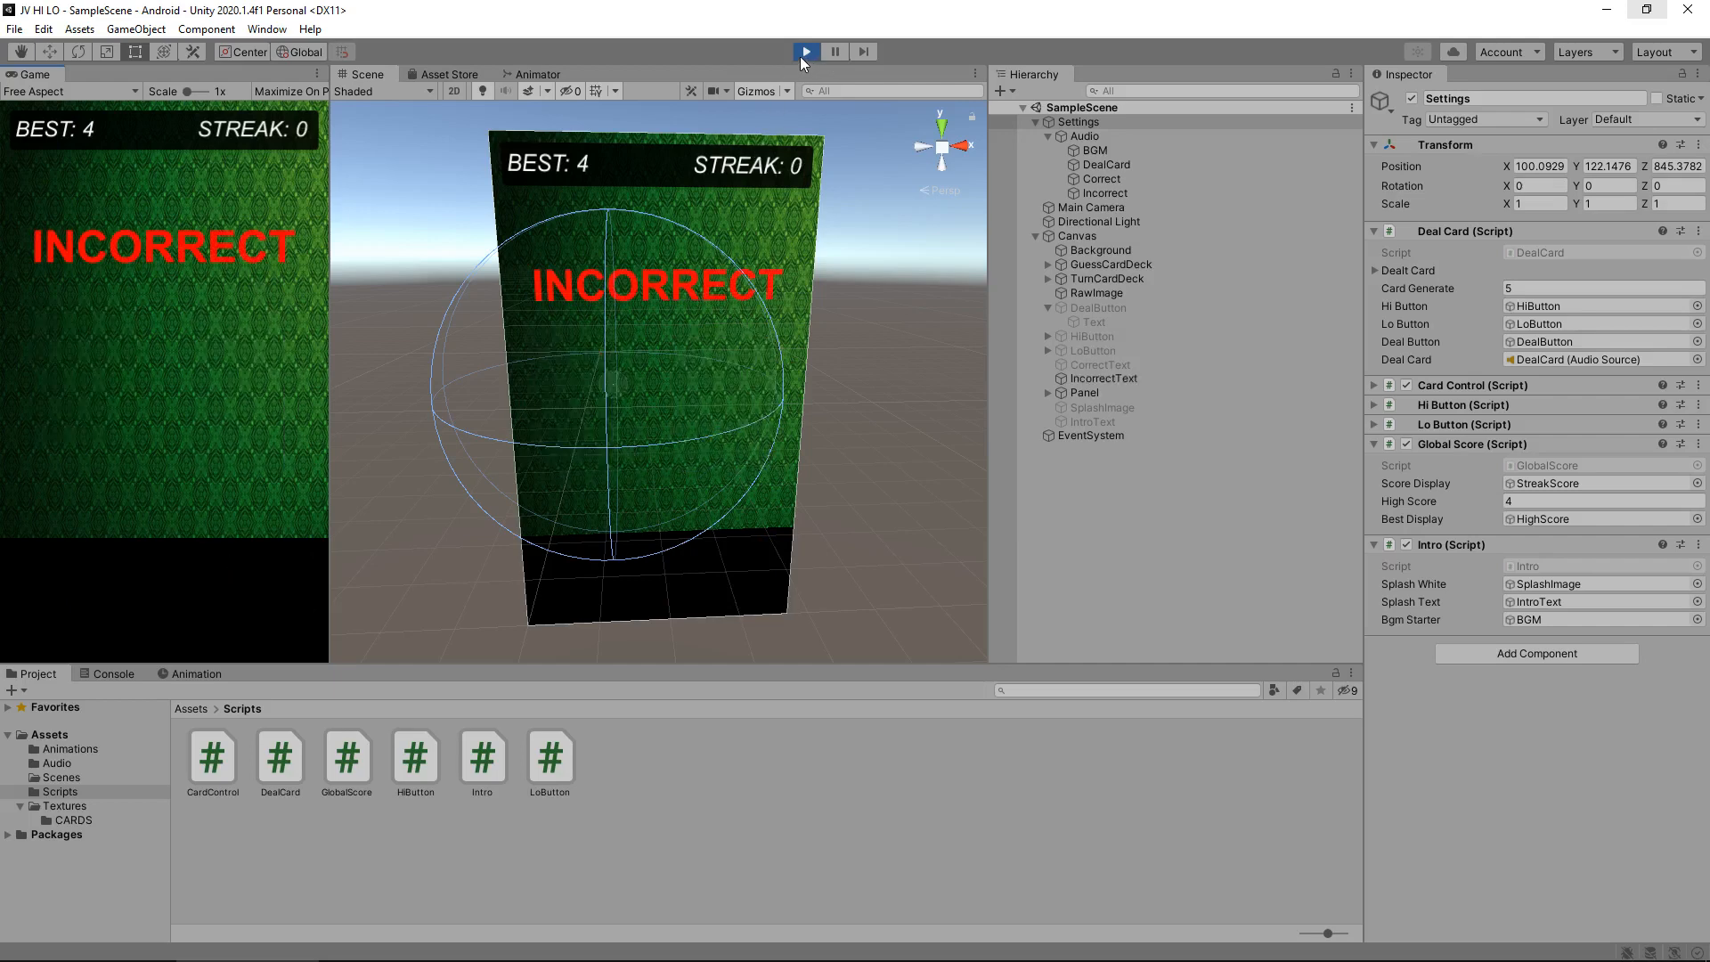
- Restart play mode to watch the title fade into the card table, then stop
{"action": "left_click", "coordinate": [805, 52]}
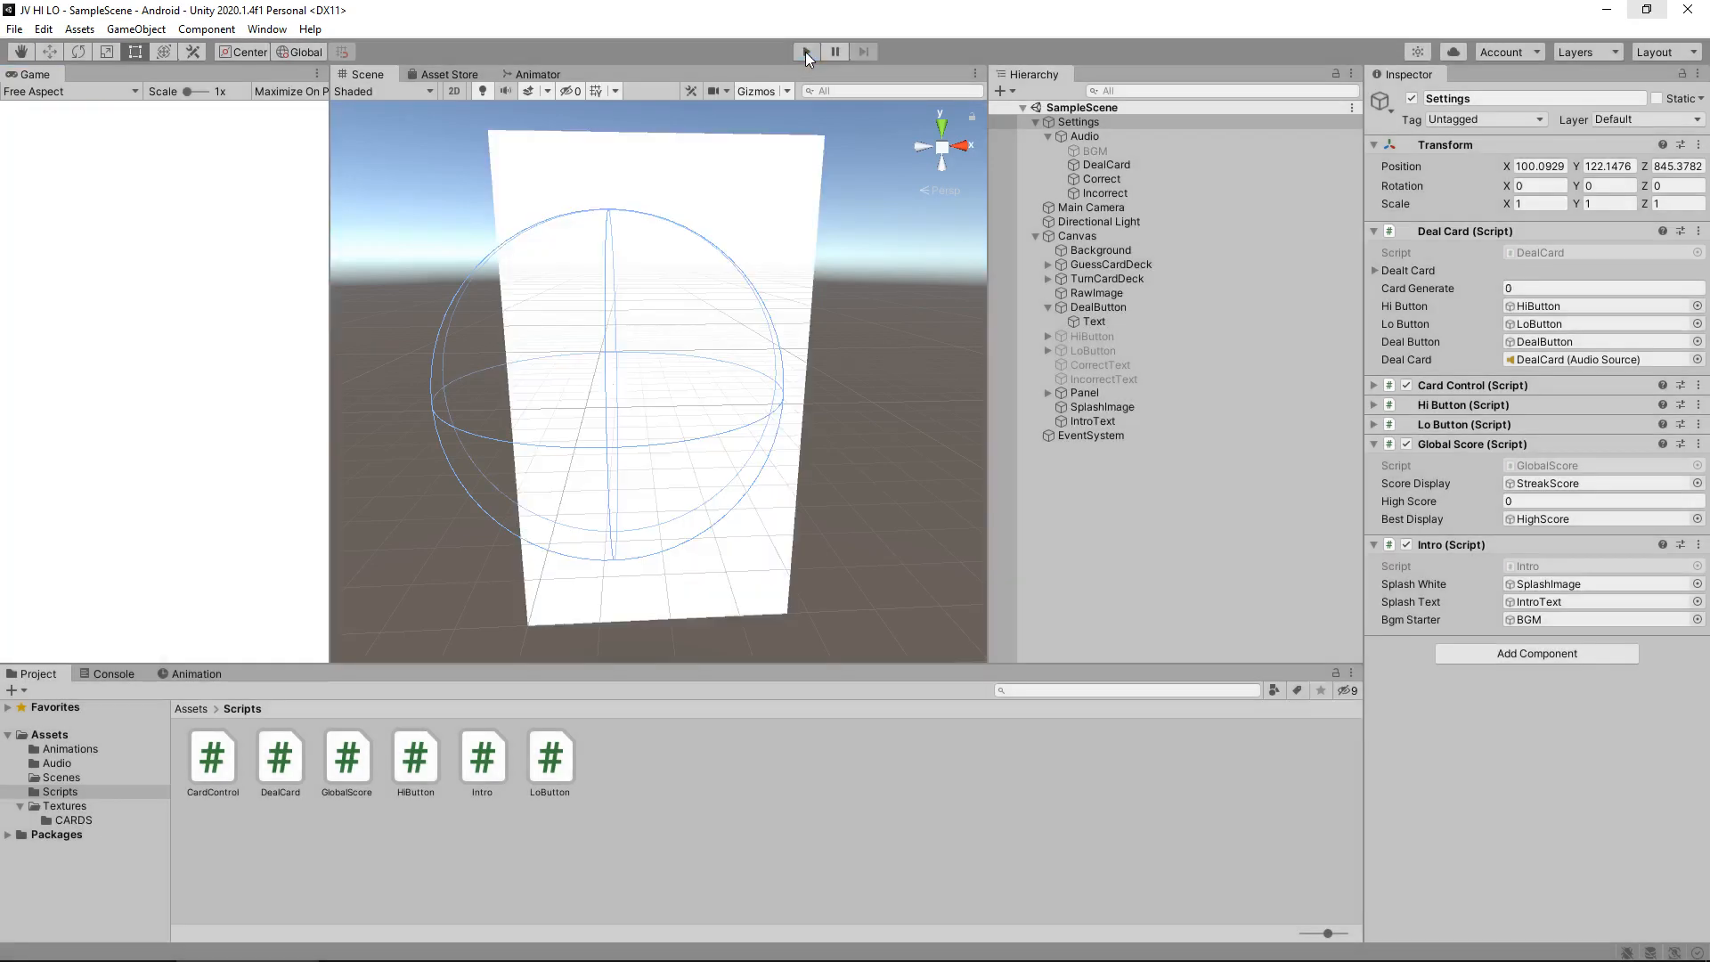
{"action": "left_click", "coordinate": [807, 51]}
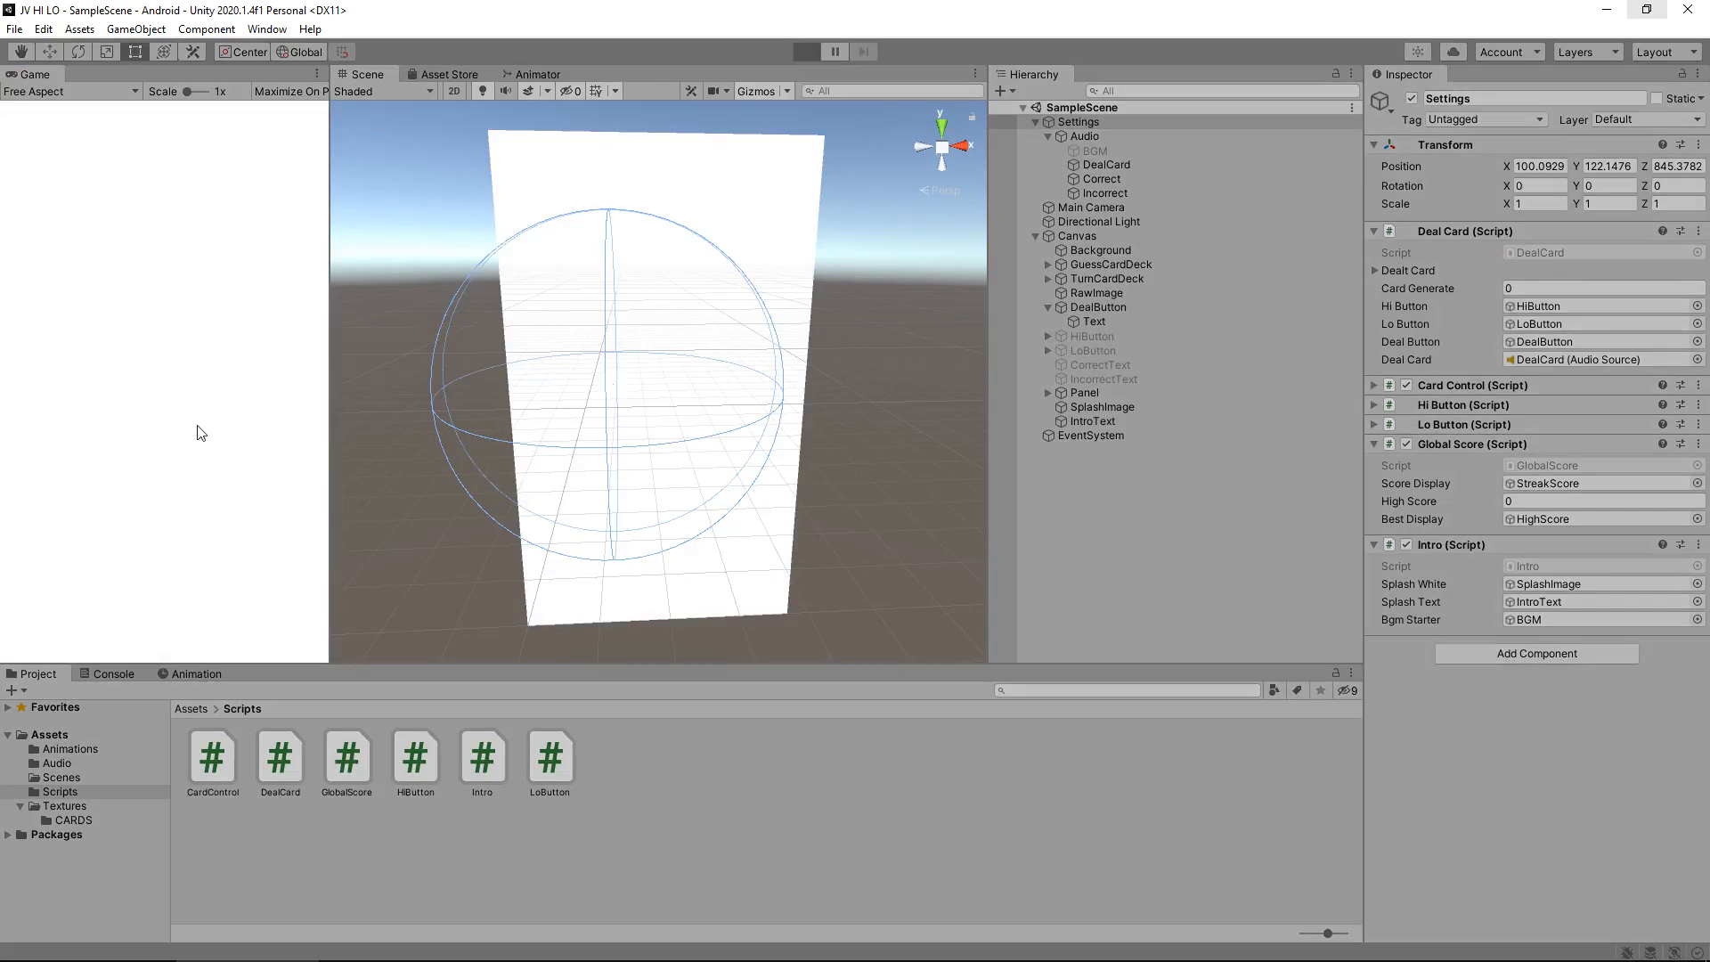
{"action": "left_click", "coordinate": [806, 52]}
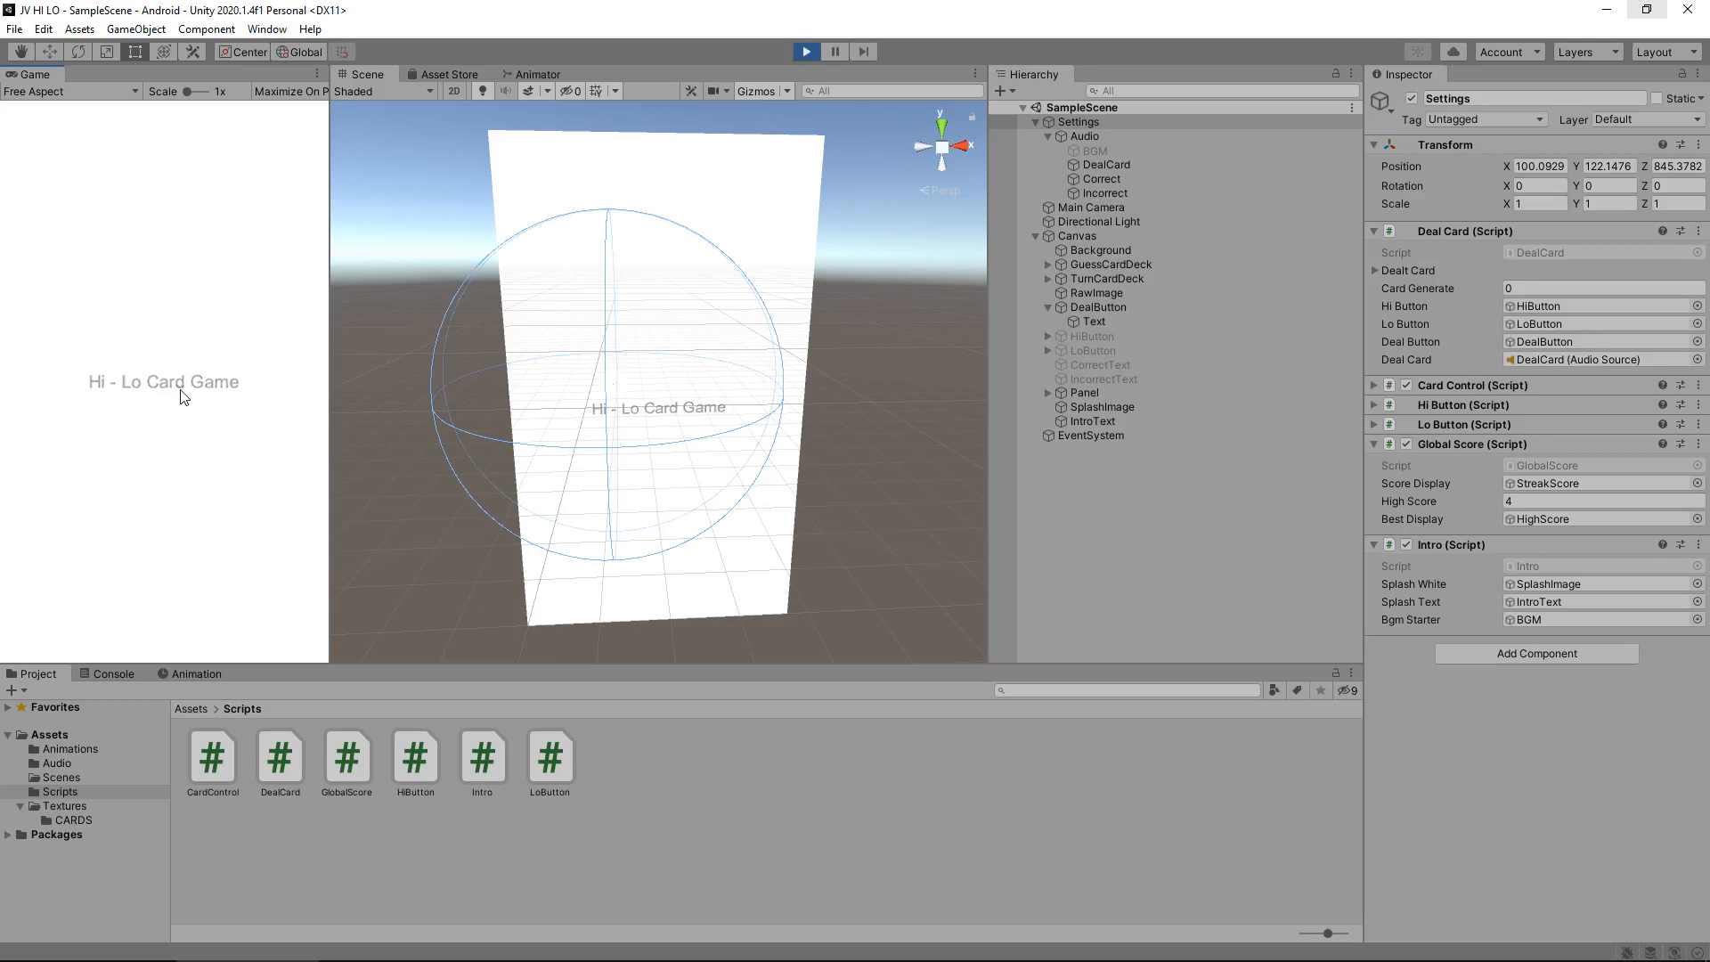
{"action": "left_click", "coordinate": [805, 52]}
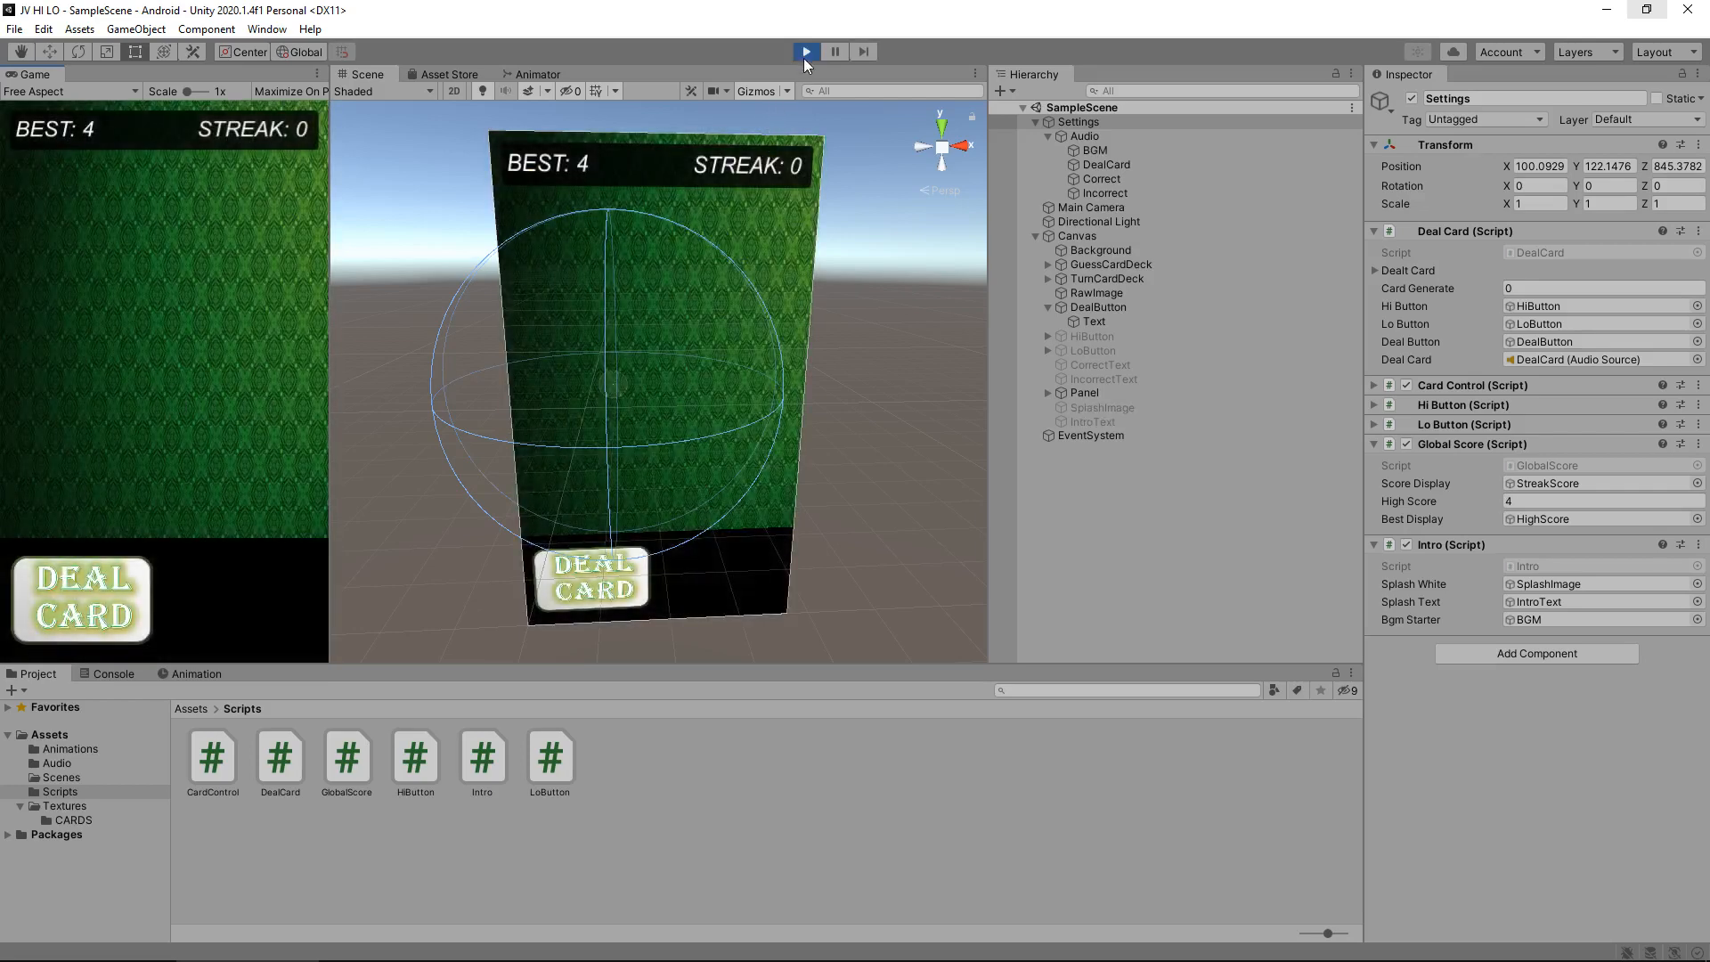
{"action": "left_click", "coordinate": [806, 52]}
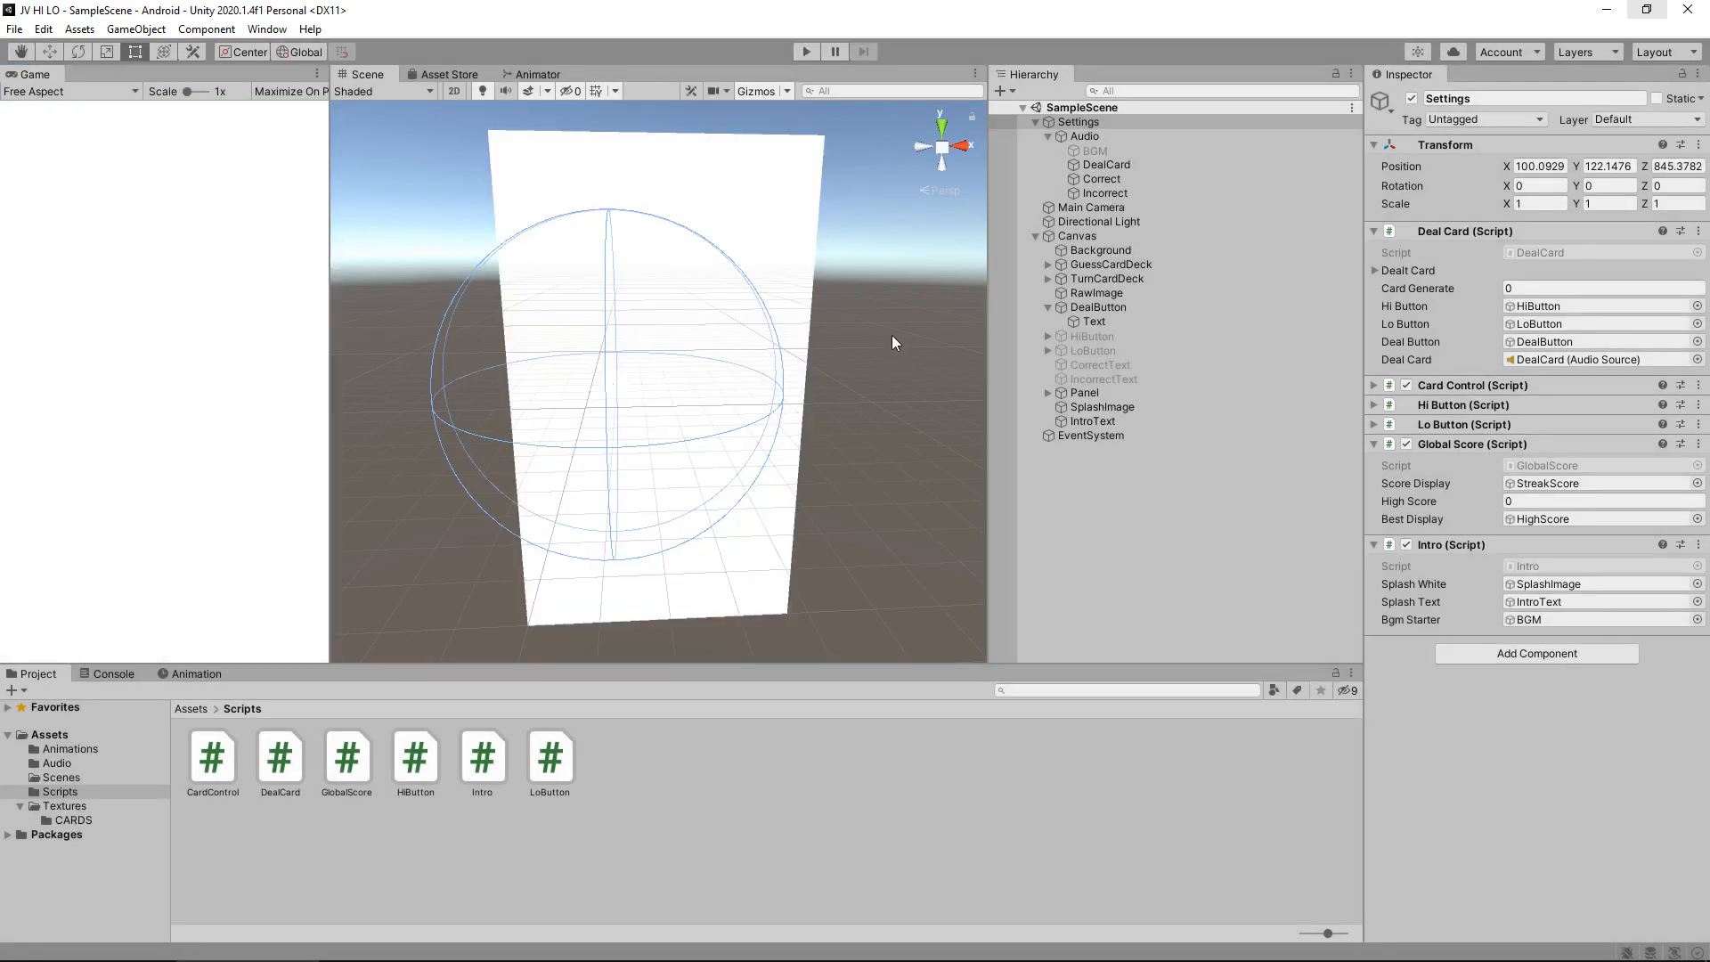